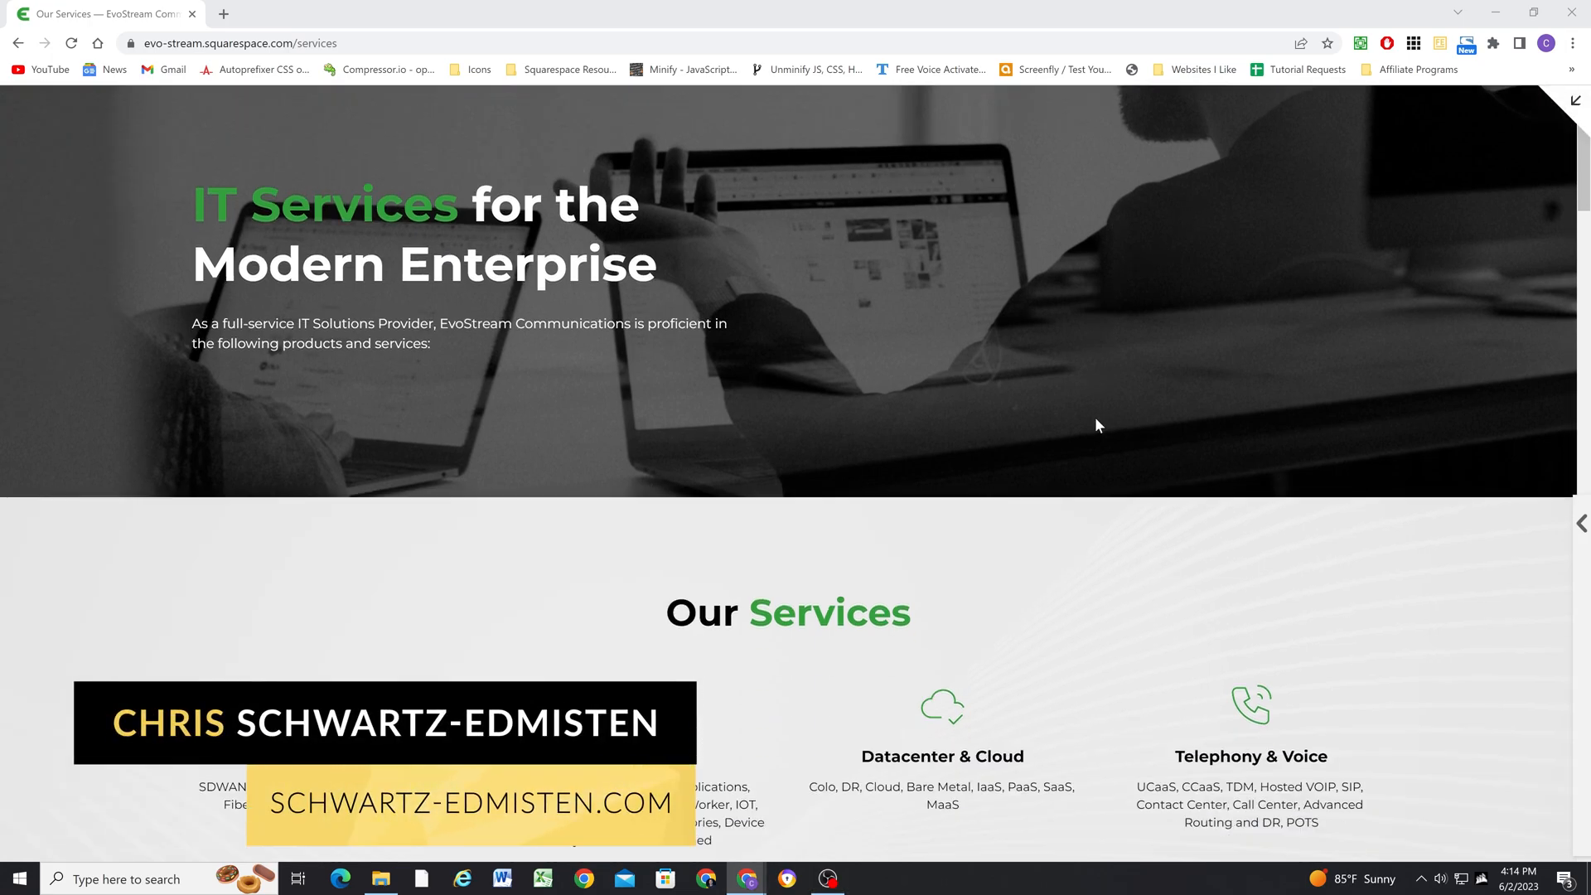
Scroll through the live Services page to preview the sticky image-and-text scrolling effect
scroll(down, 3)
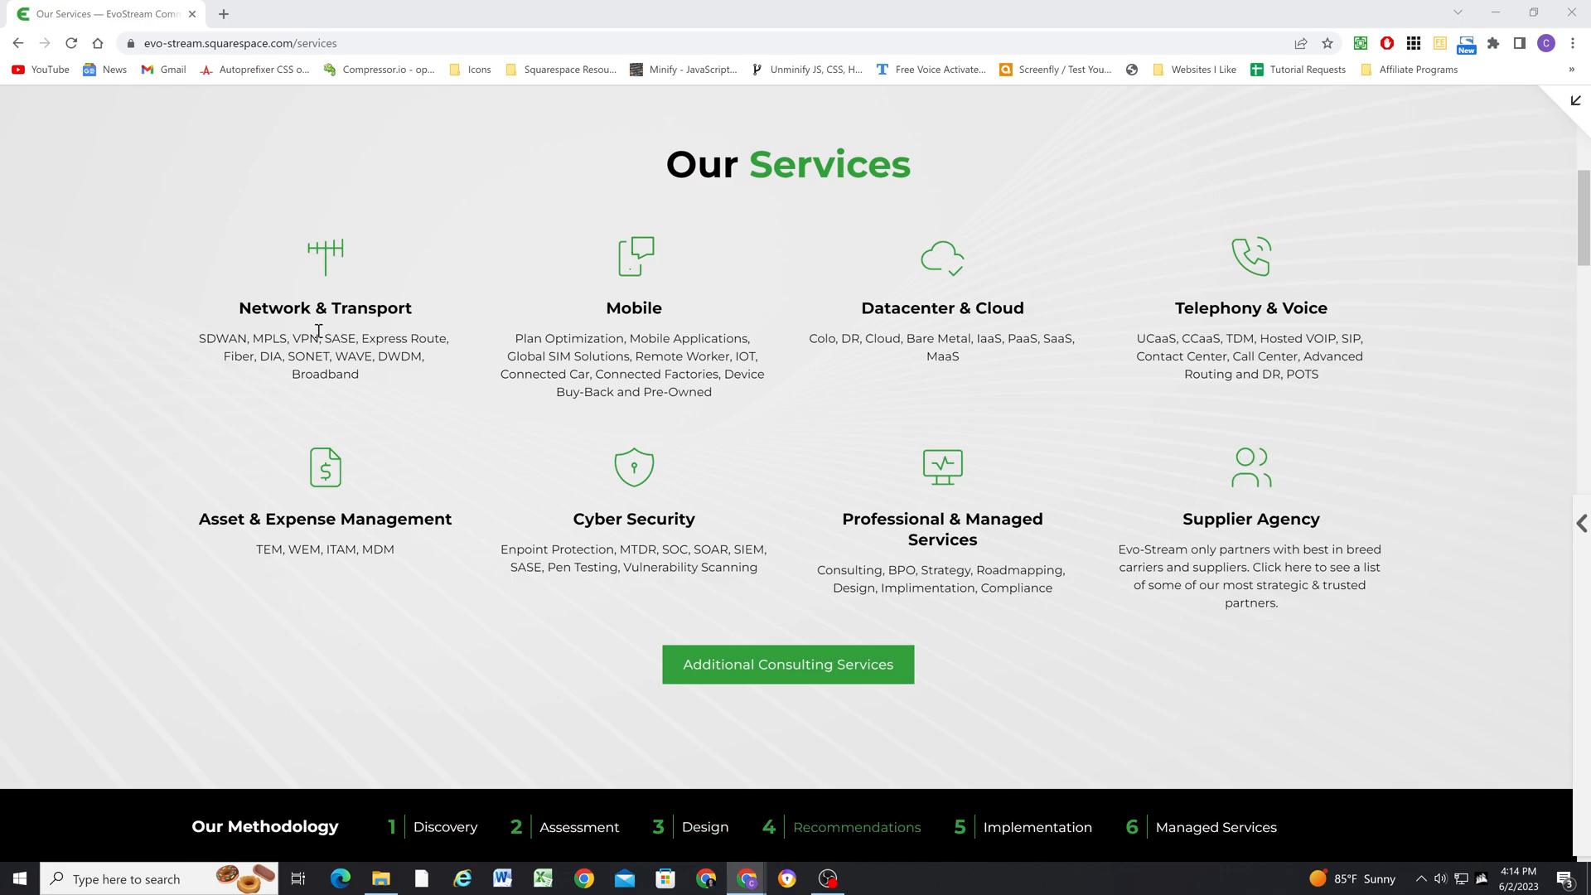
scroll(down, 3)
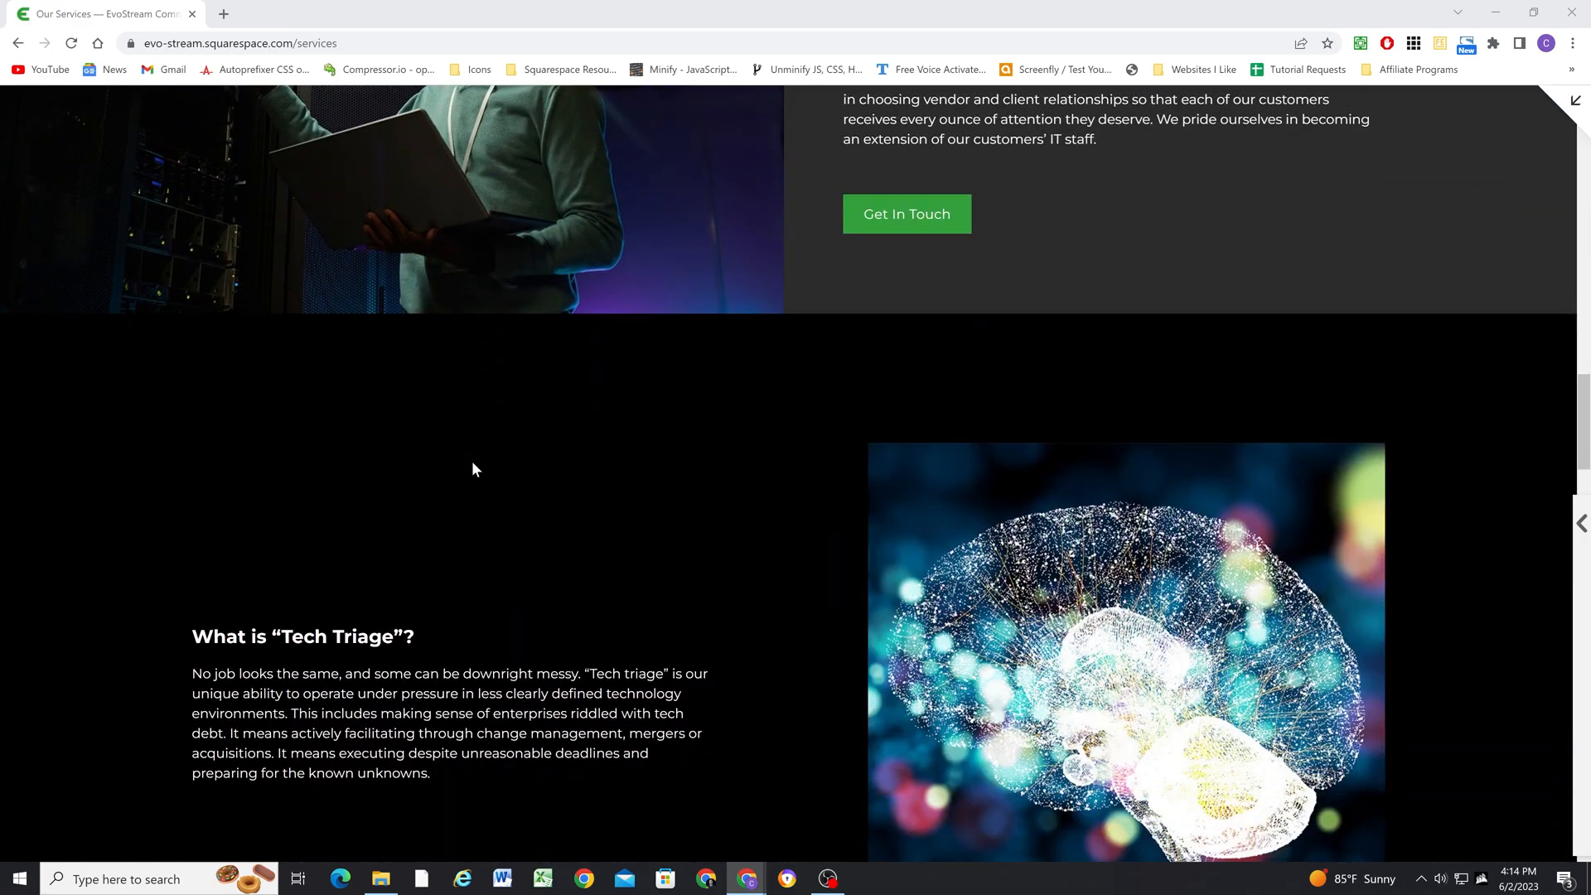
scroll(down, 3)
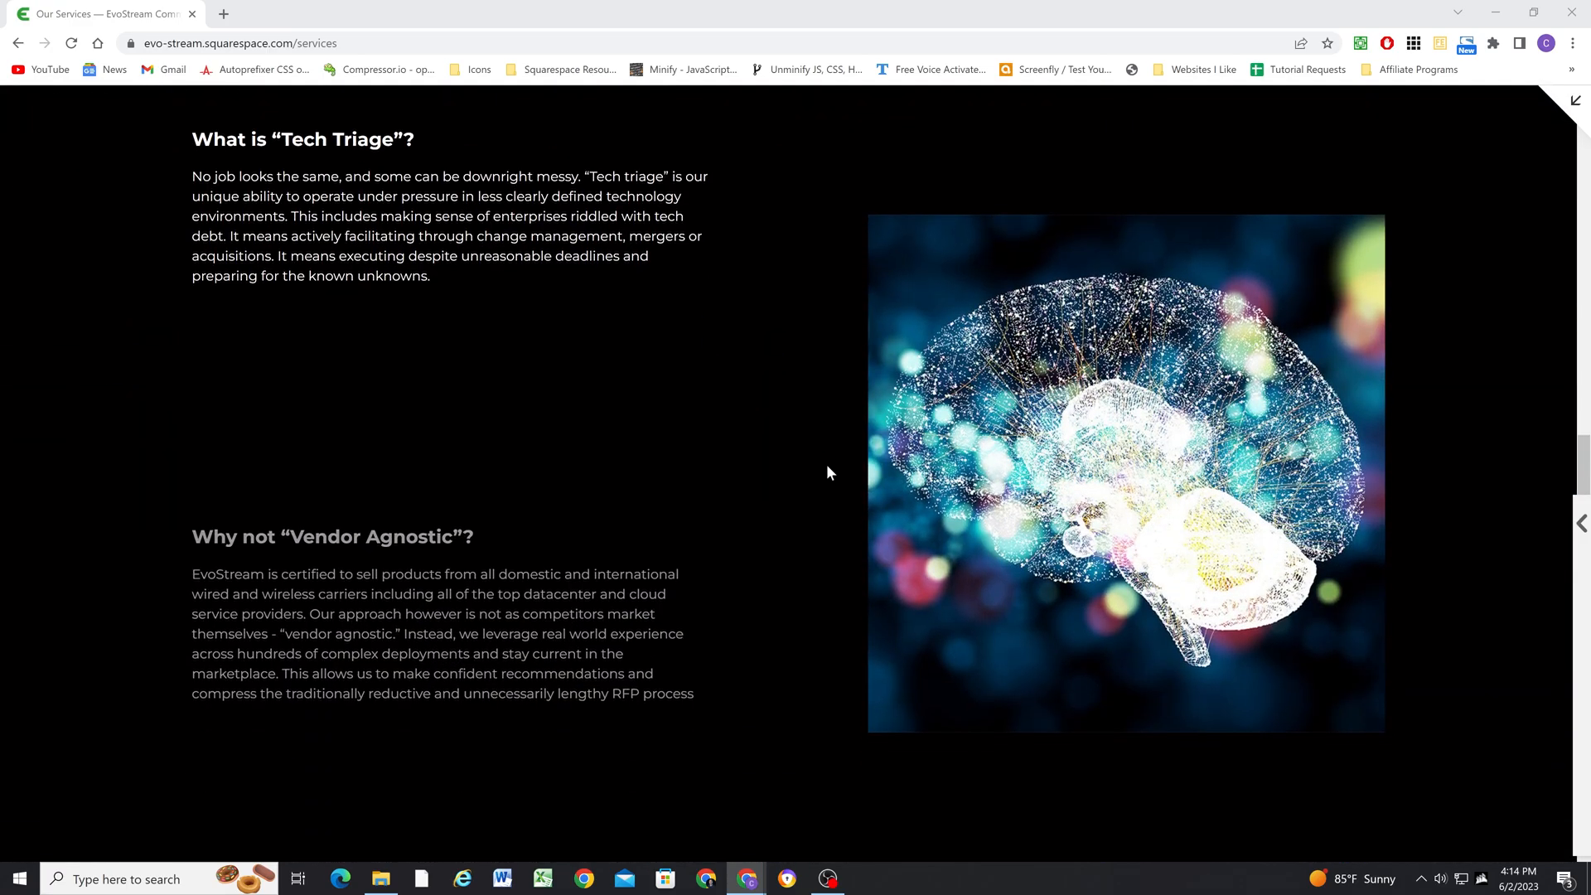
scroll(down, 3)
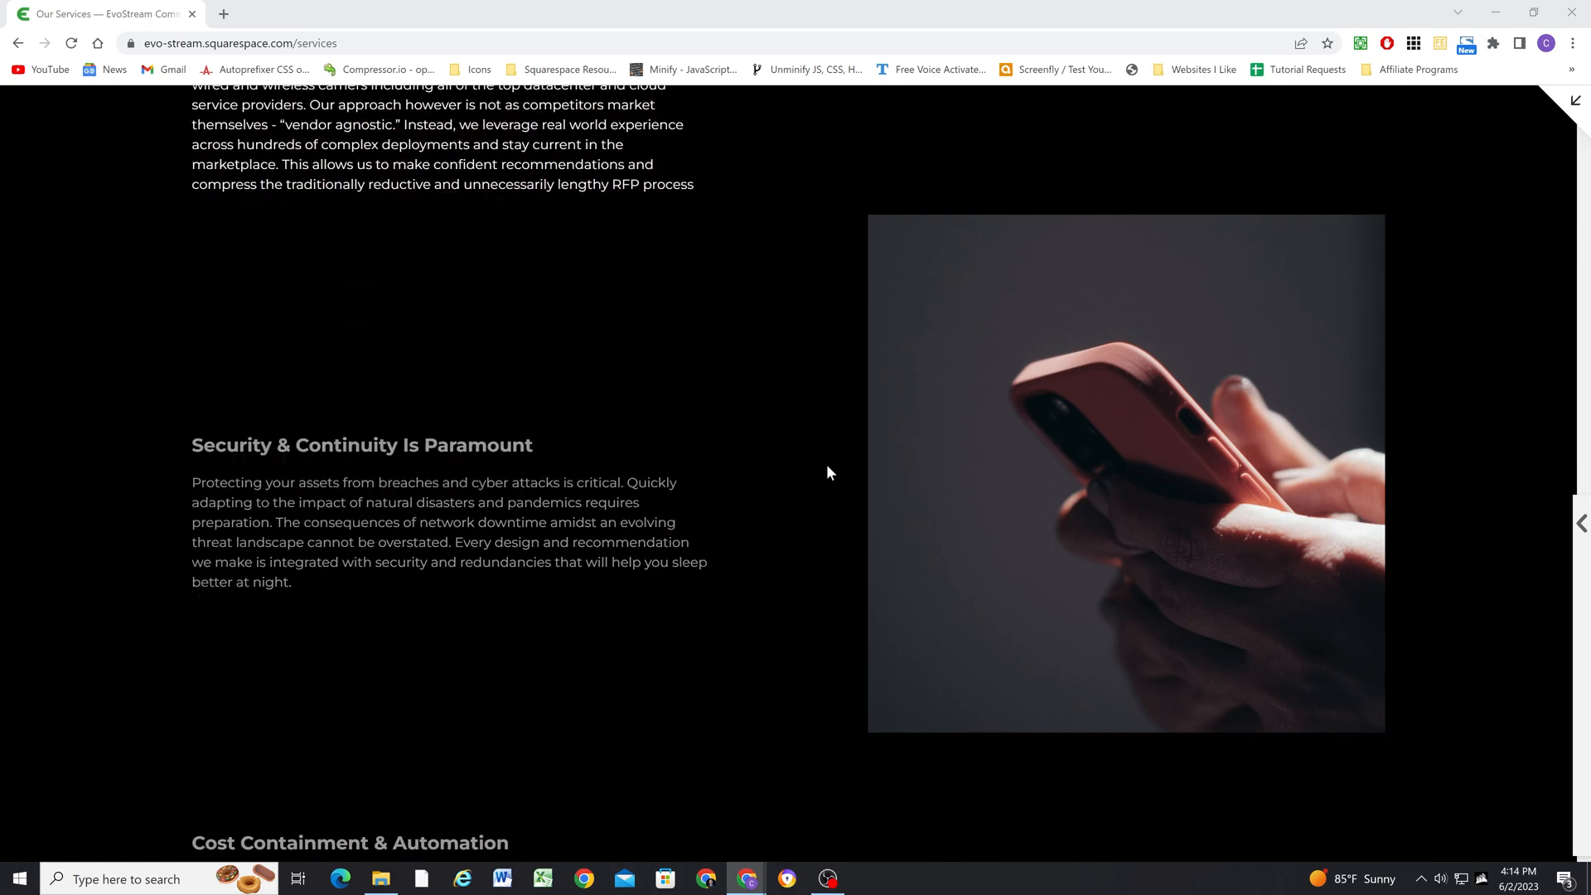
scroll(down, 3)
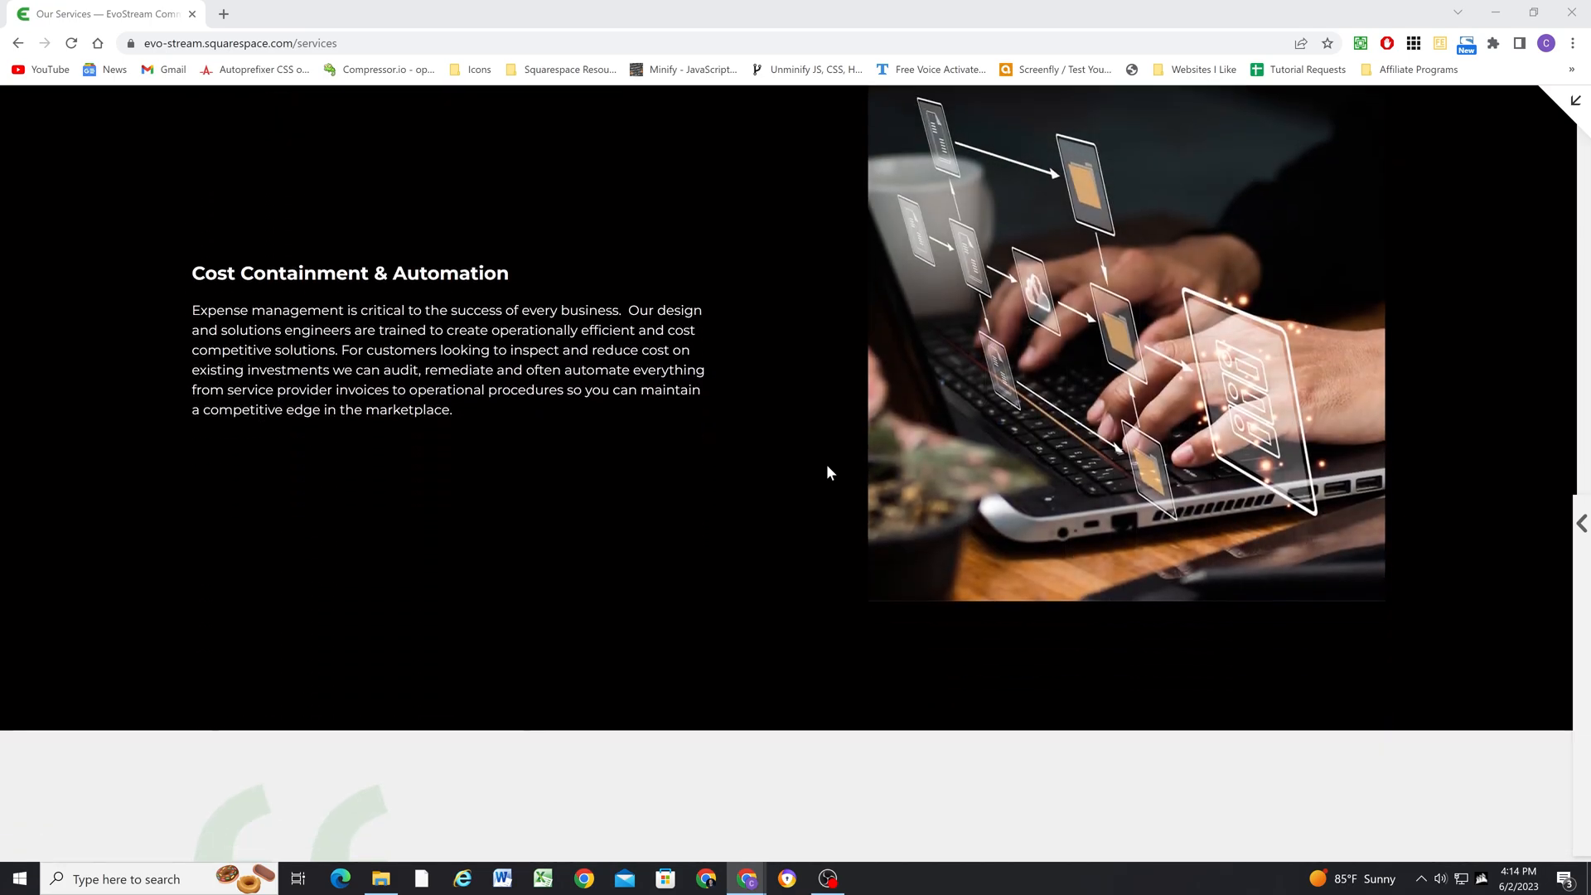
scroll(down, 3)
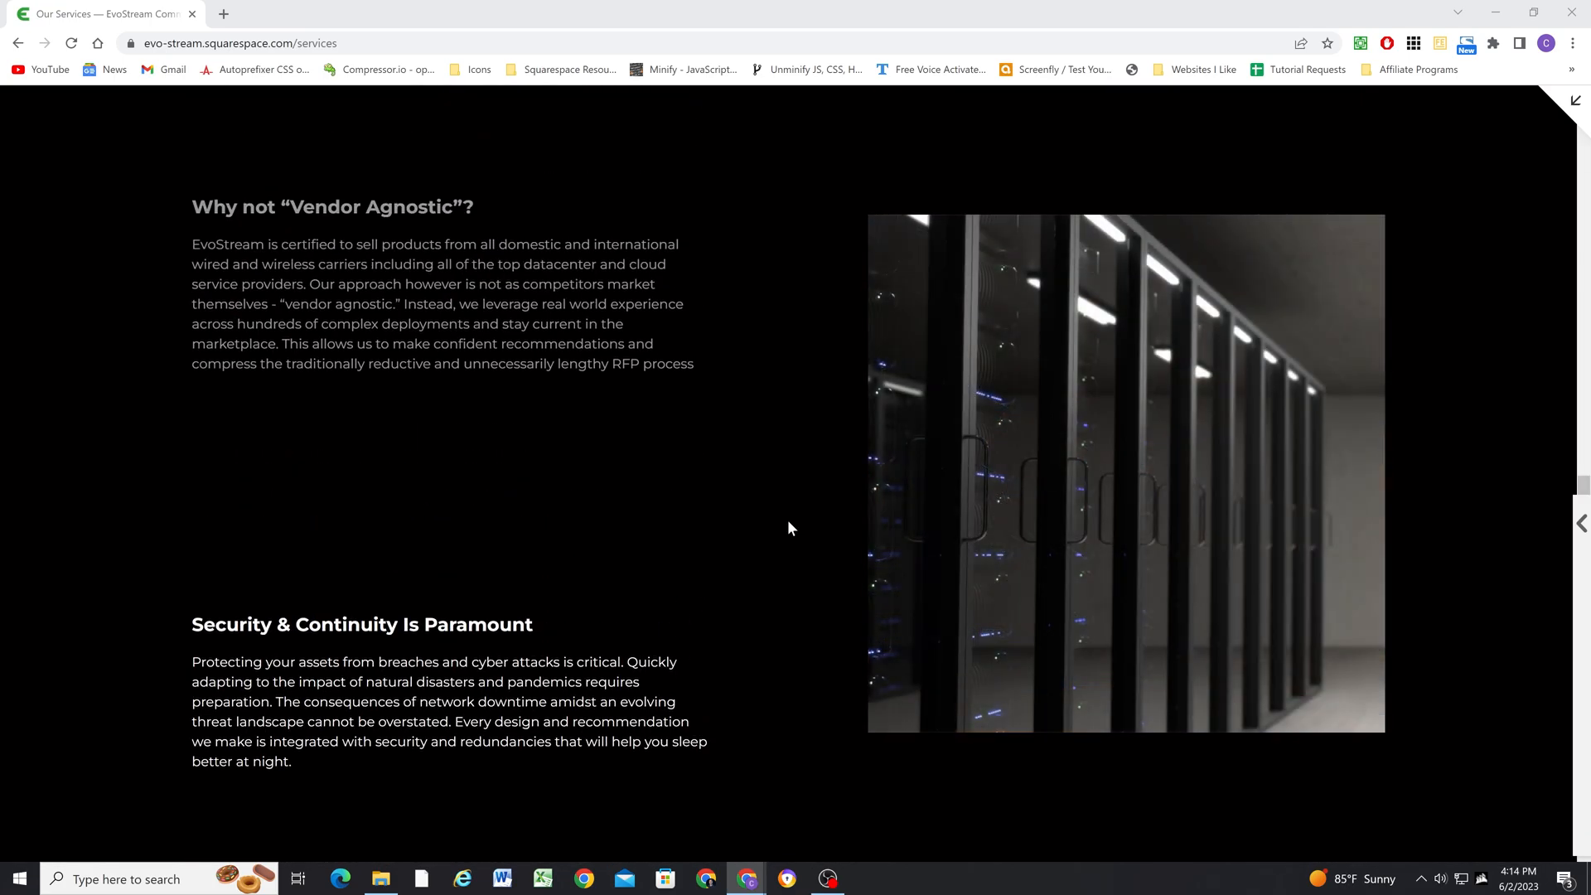
scroll(down, 3)
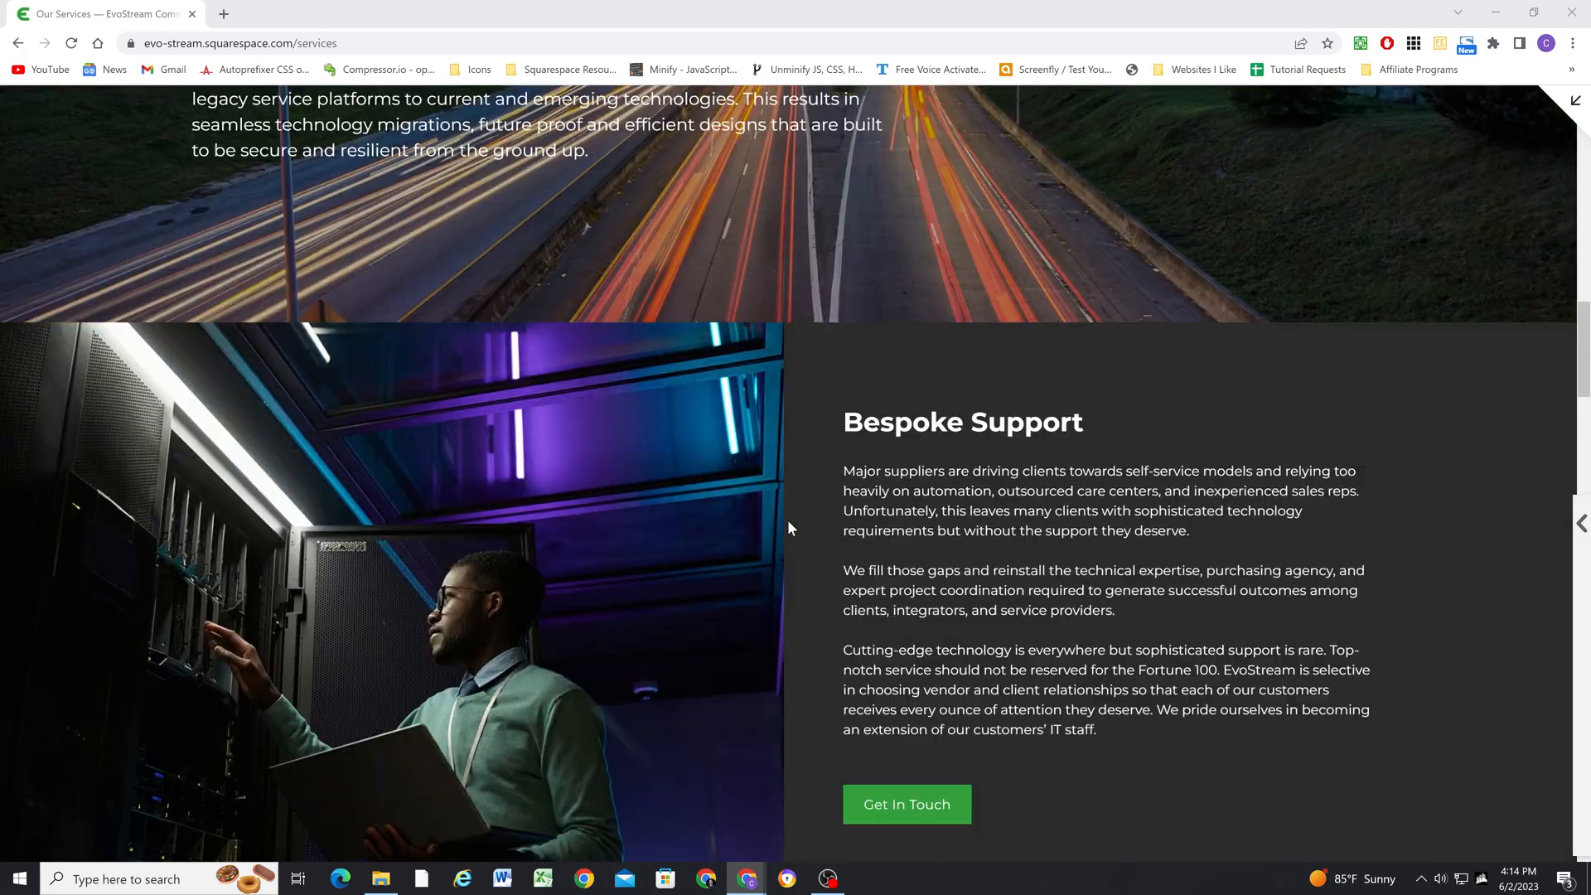
scroll(down, 3)
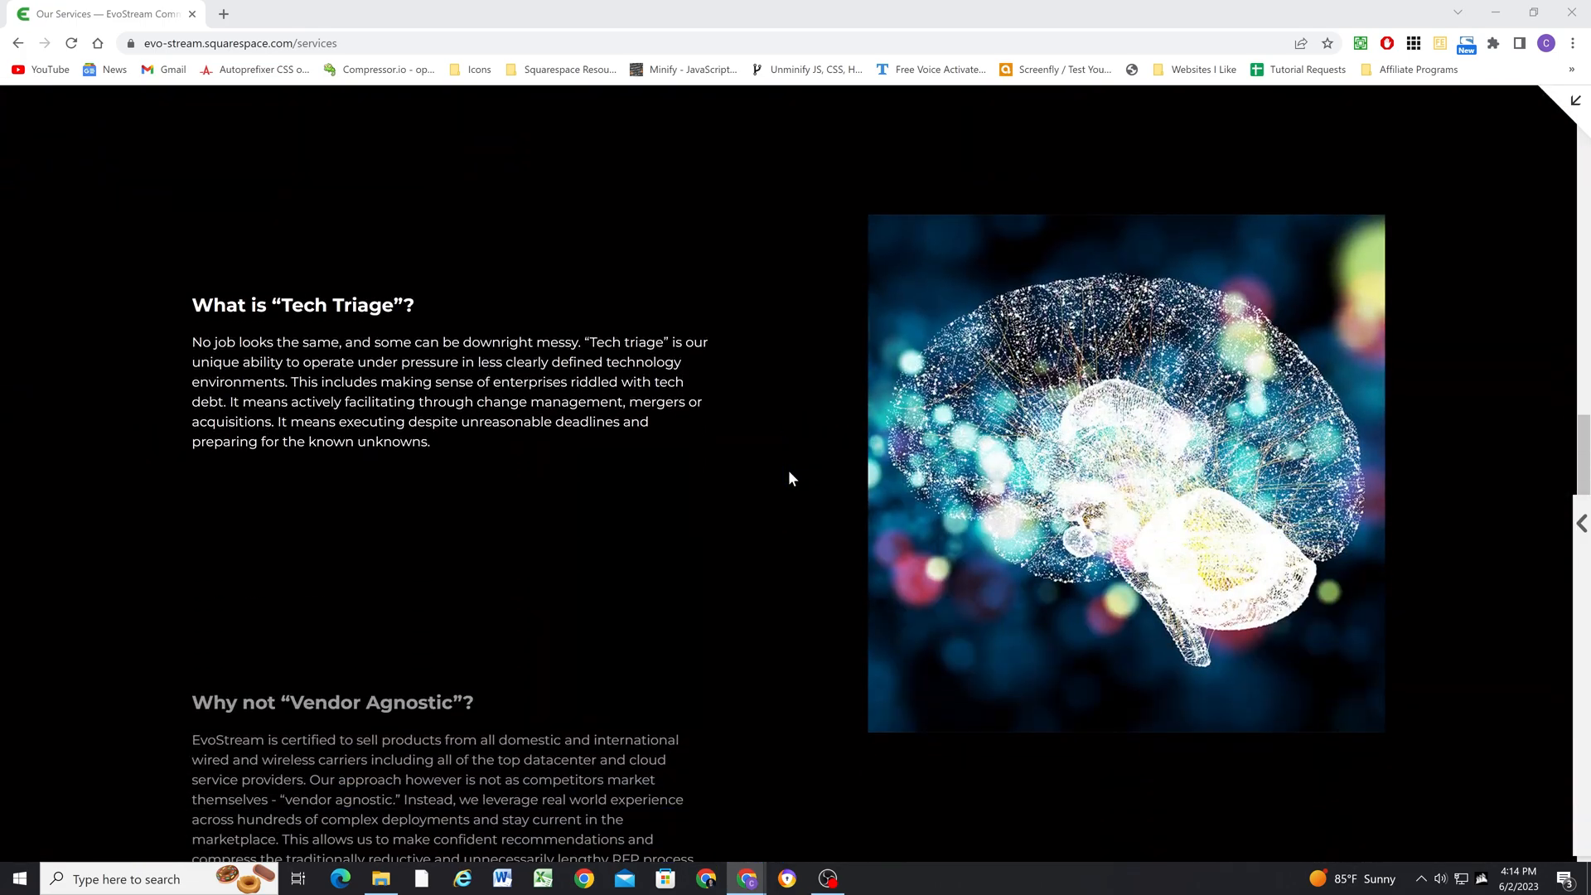
scroll(down, 3)
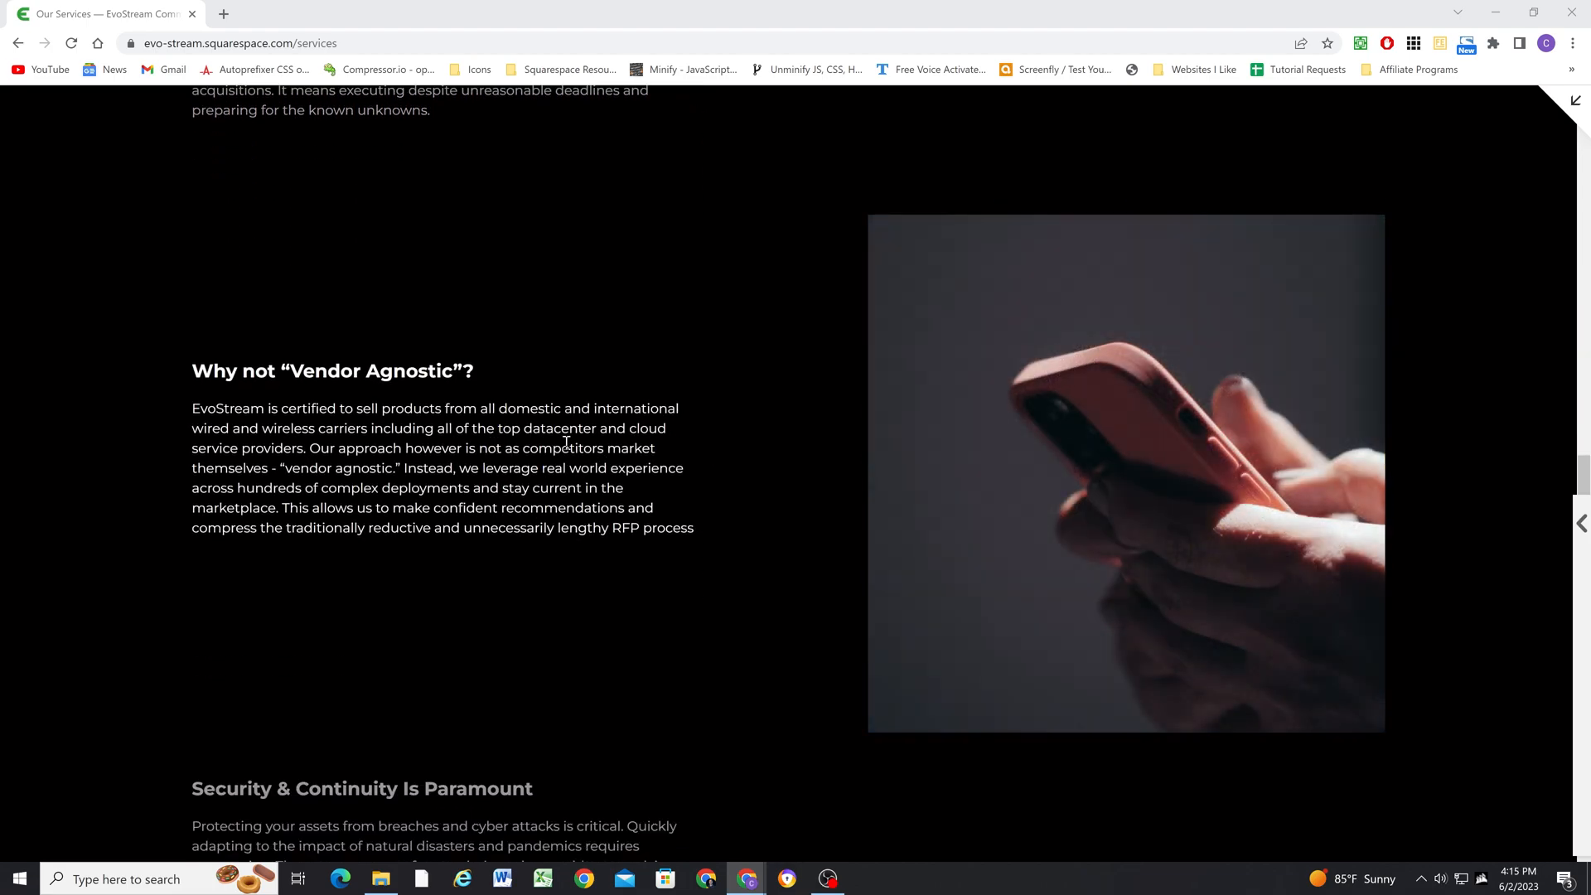
scroll(down, 3)
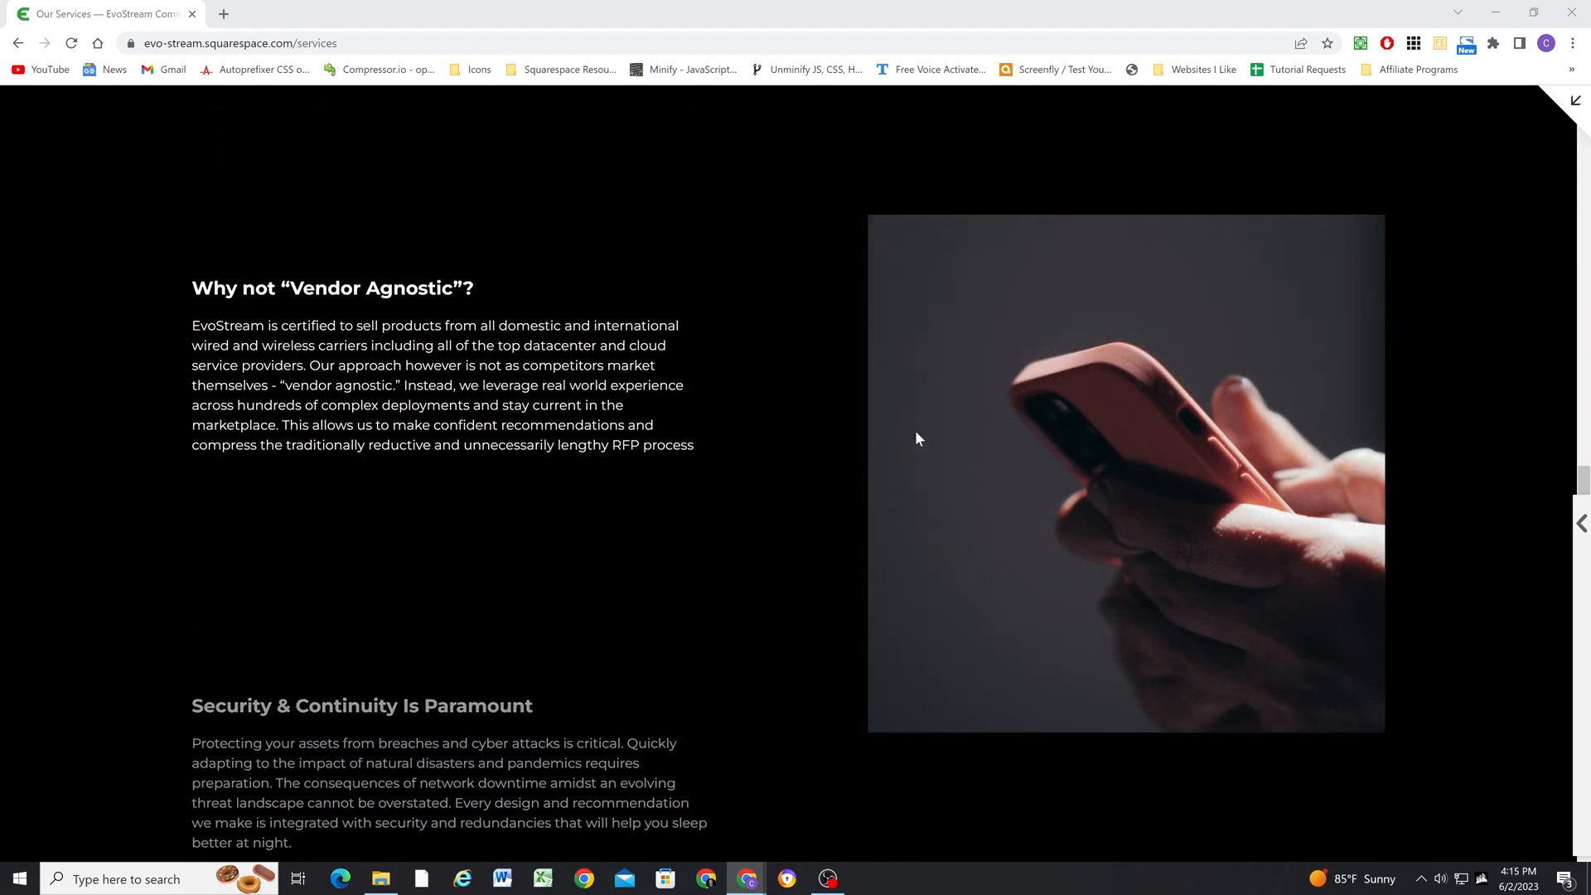
scroll(down, 3)
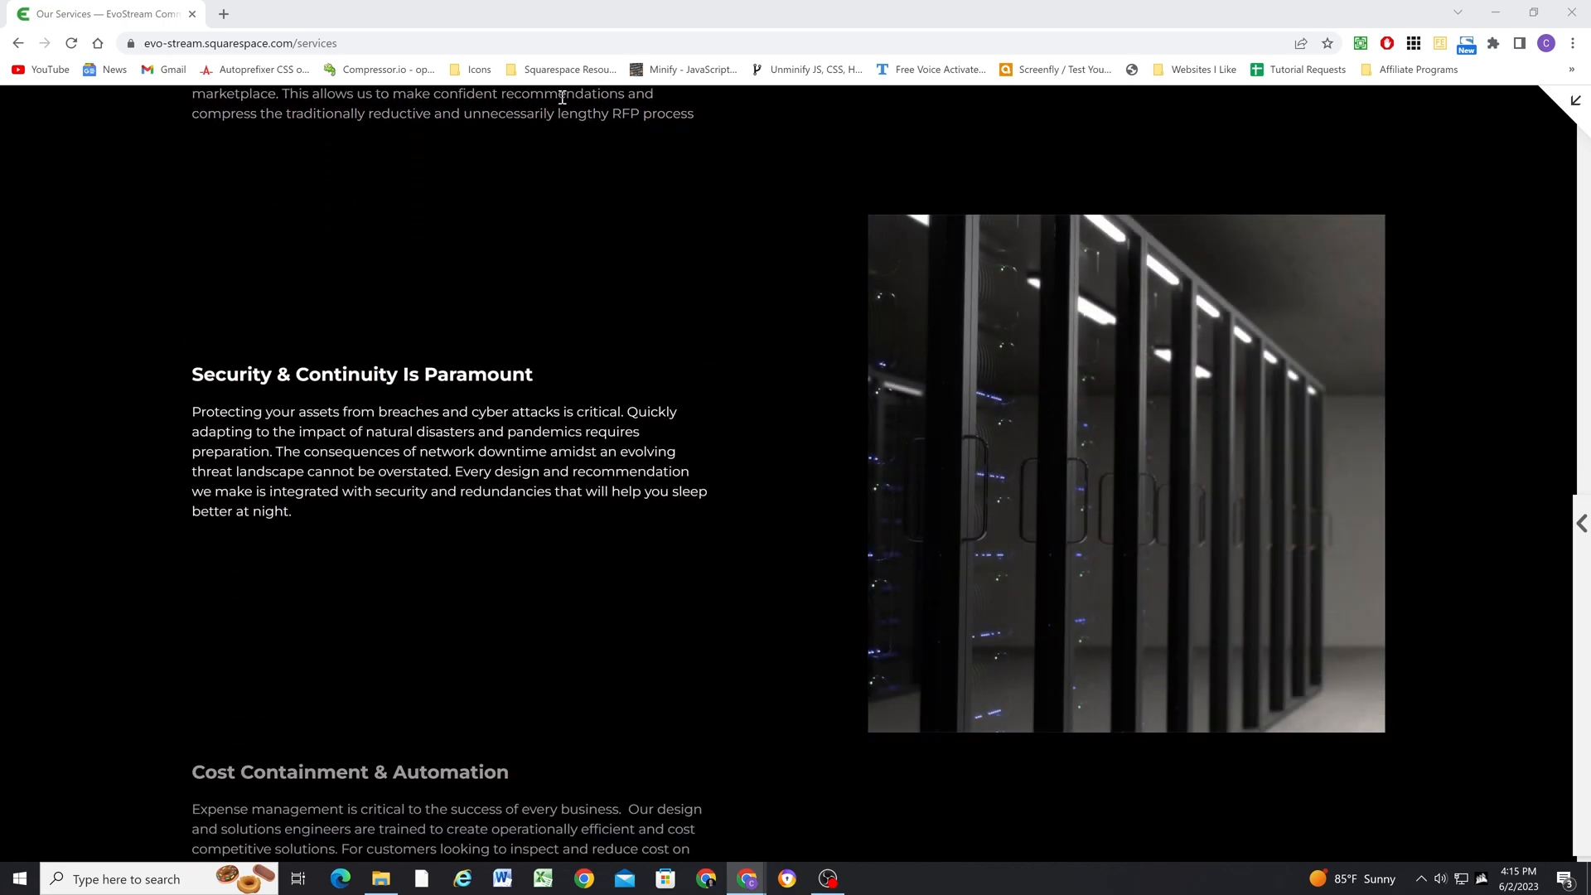
scroll(down, 3)
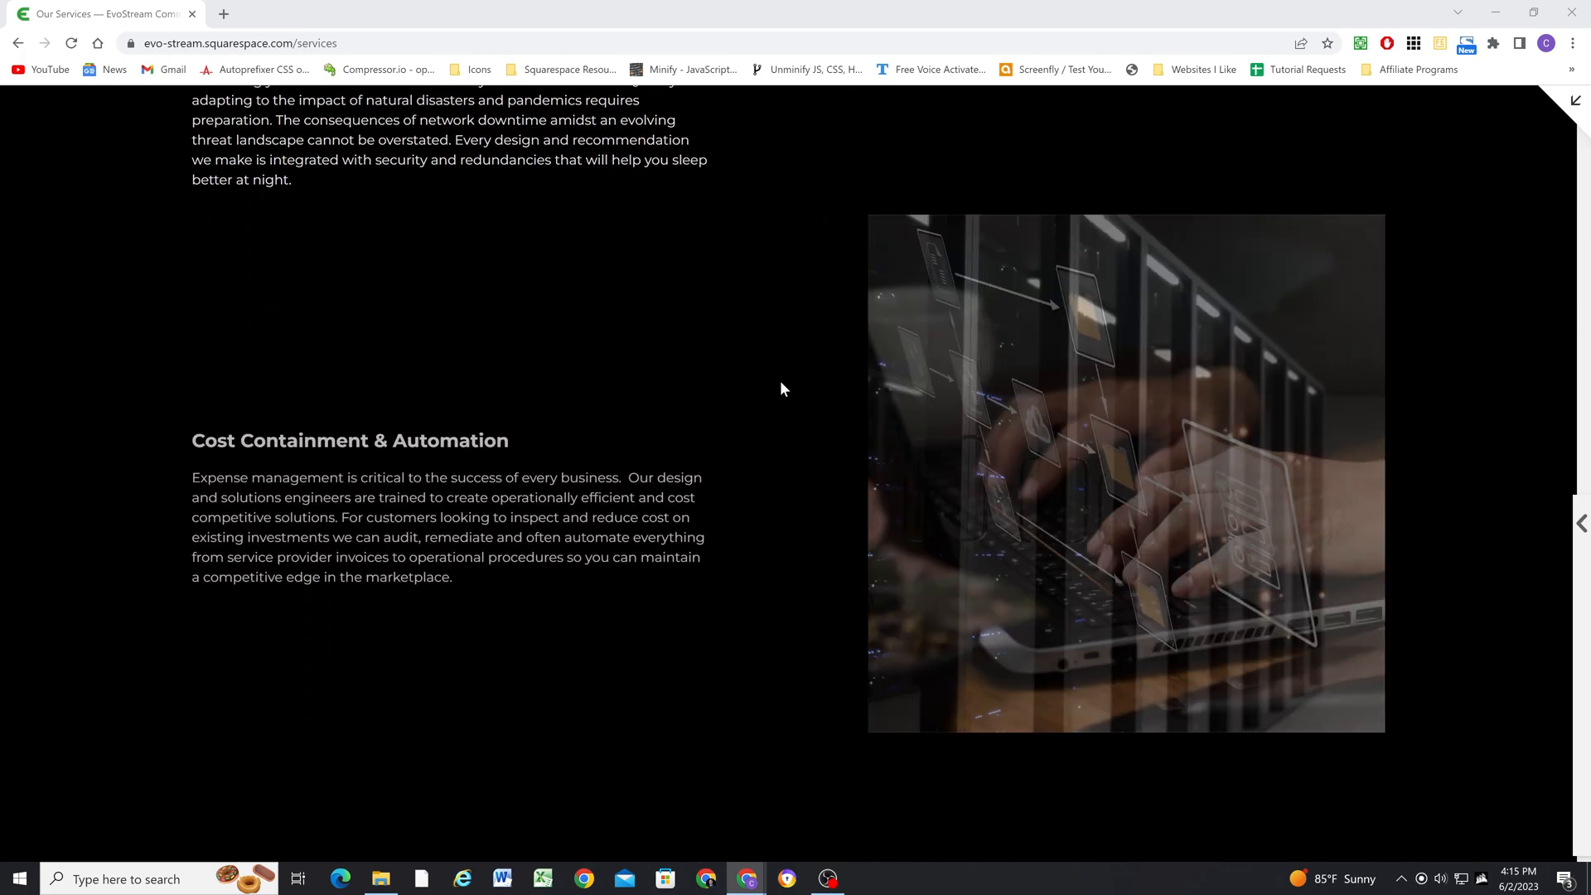
scroll(up, 3)
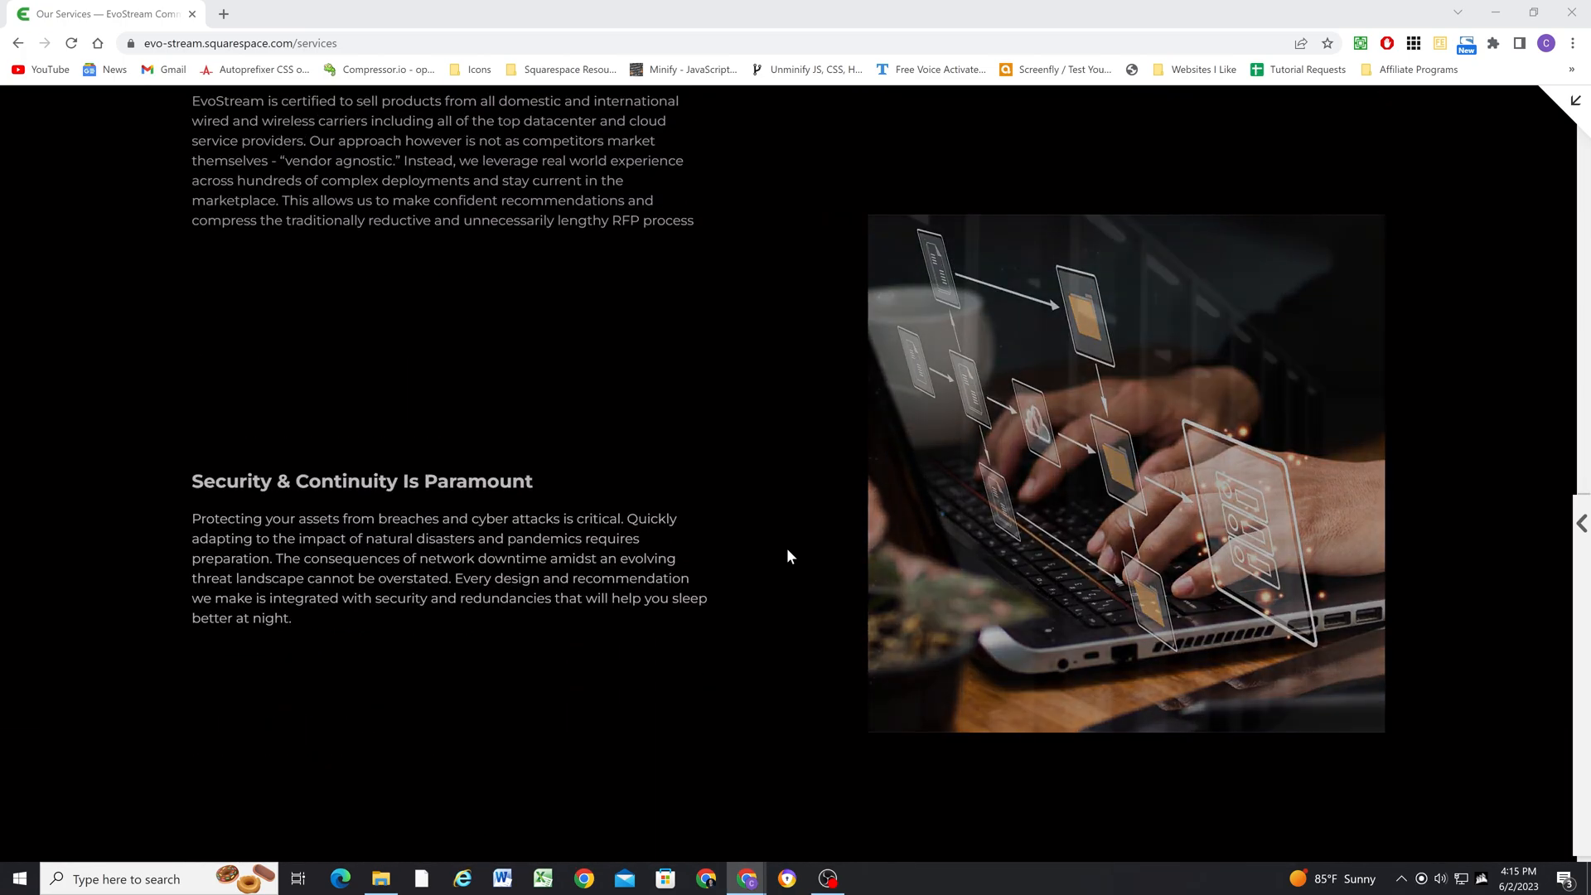
scroll(down, 3)
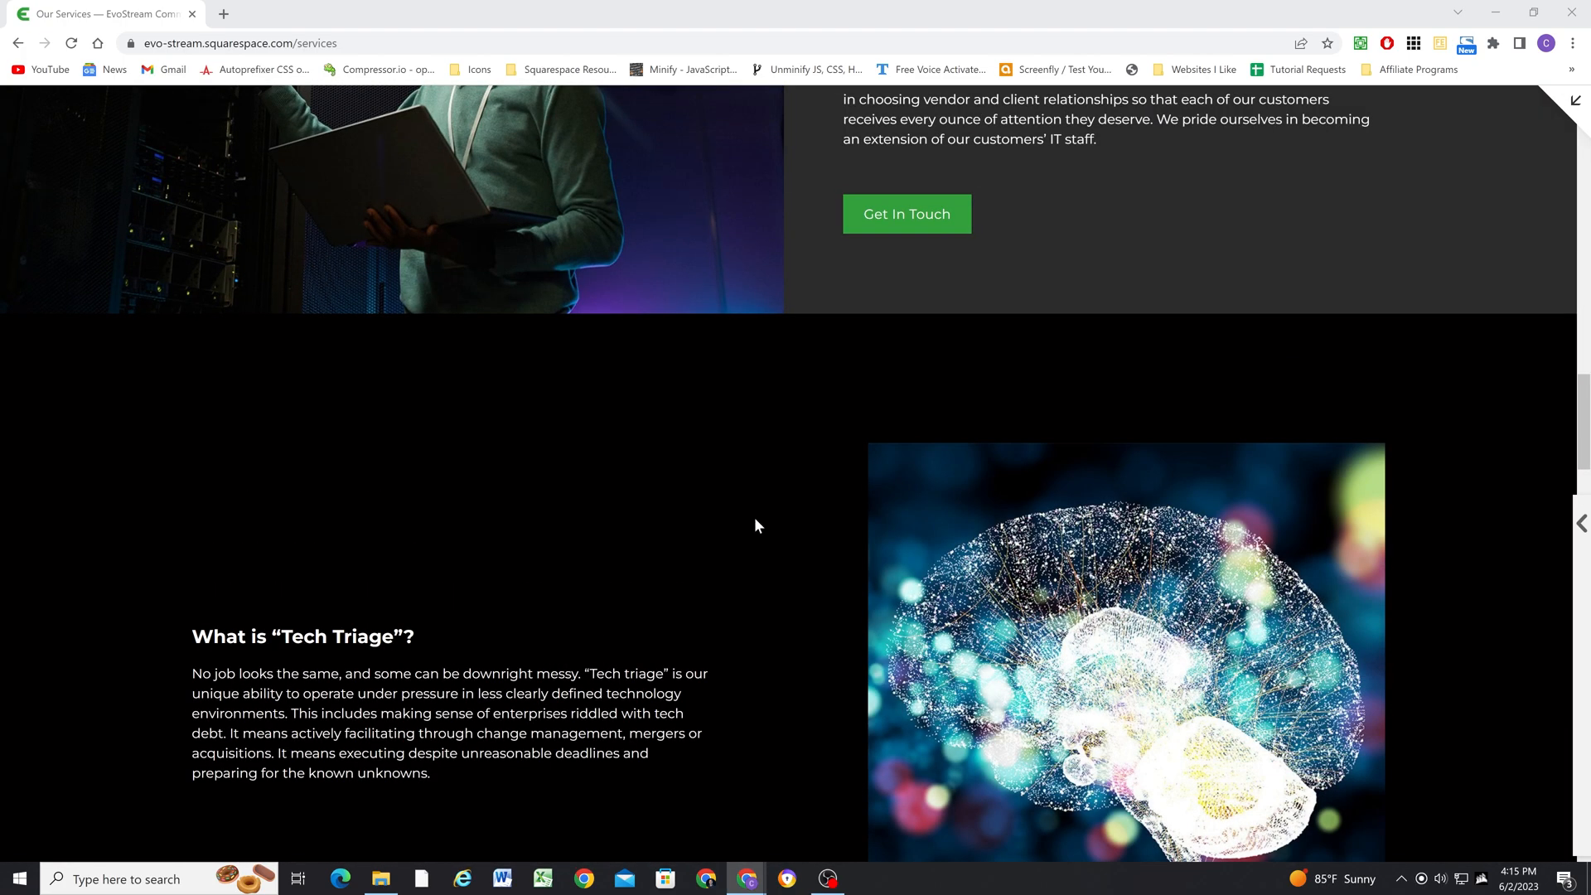
scroll(down, 3)
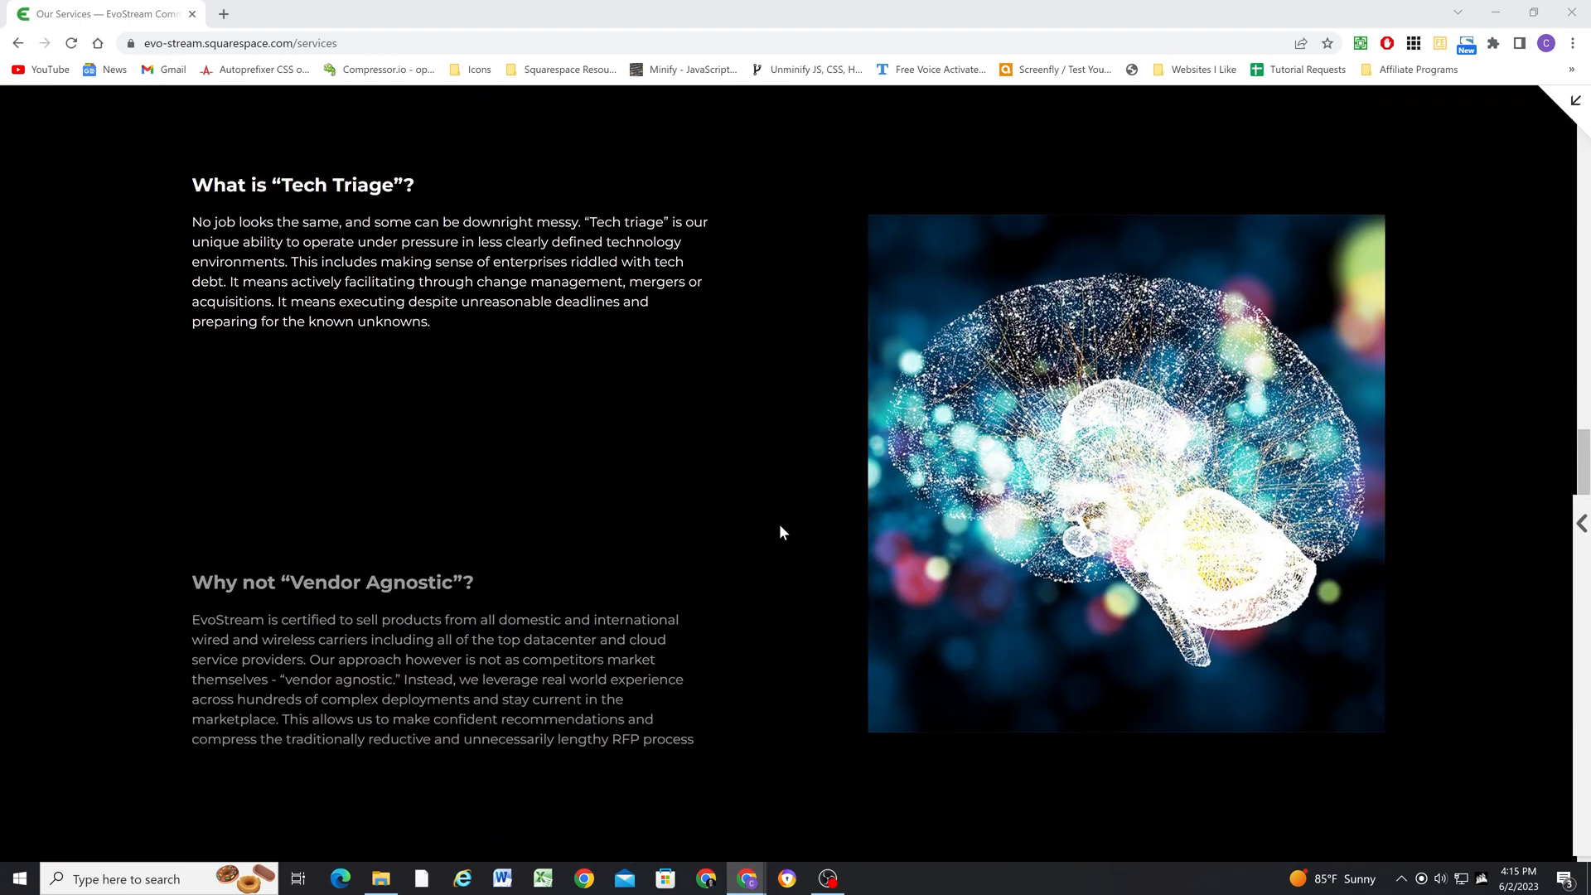
scroll(down, 3)
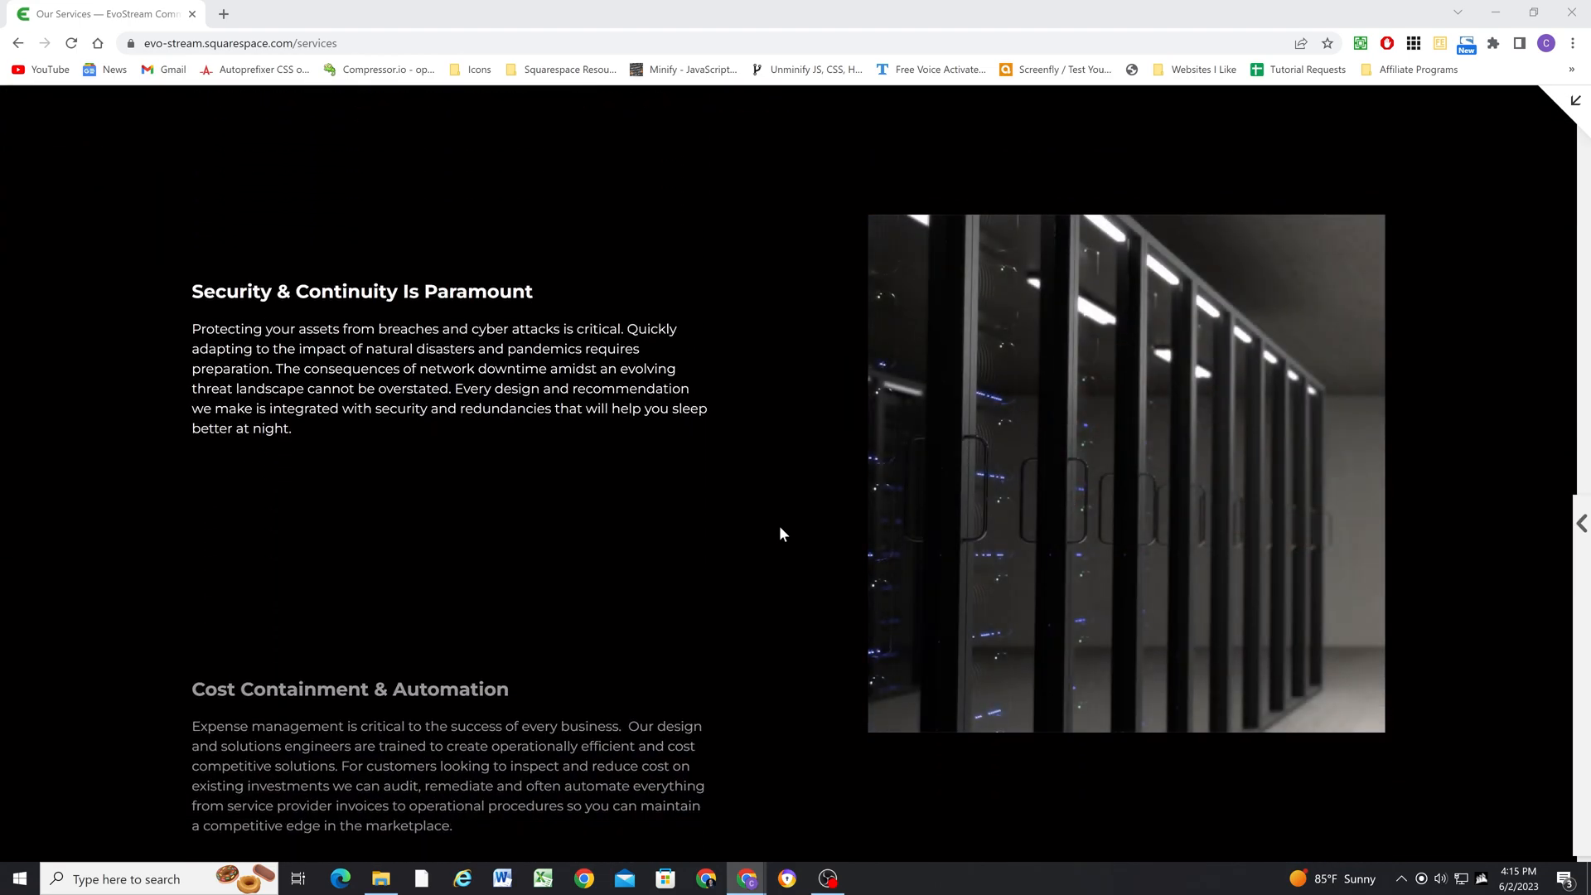
scroll(down, 3)
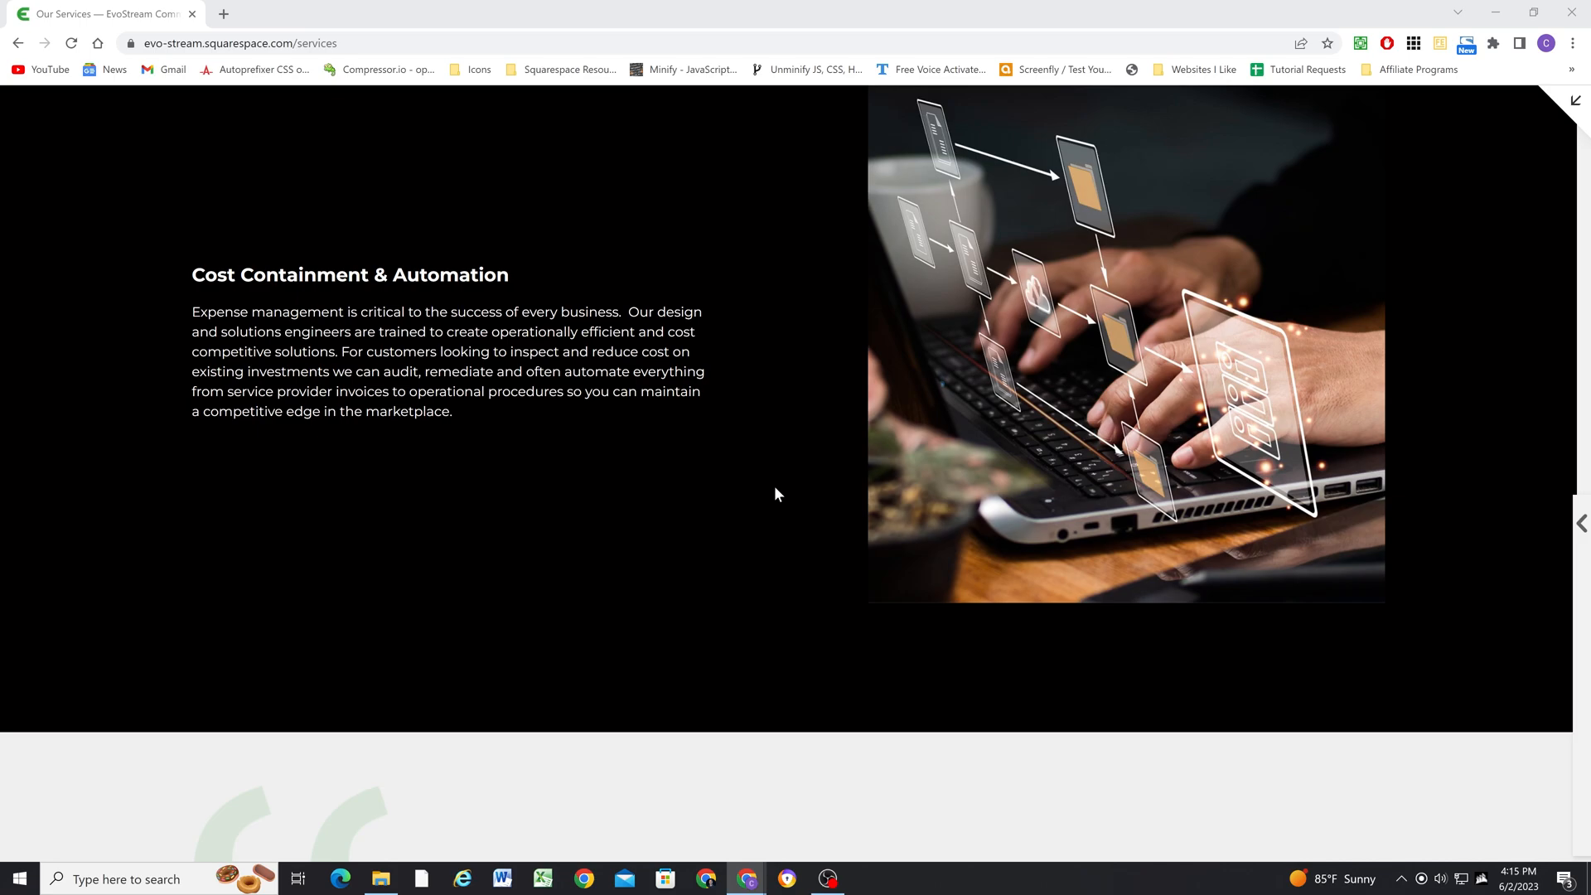
mouse_move(780, 488)
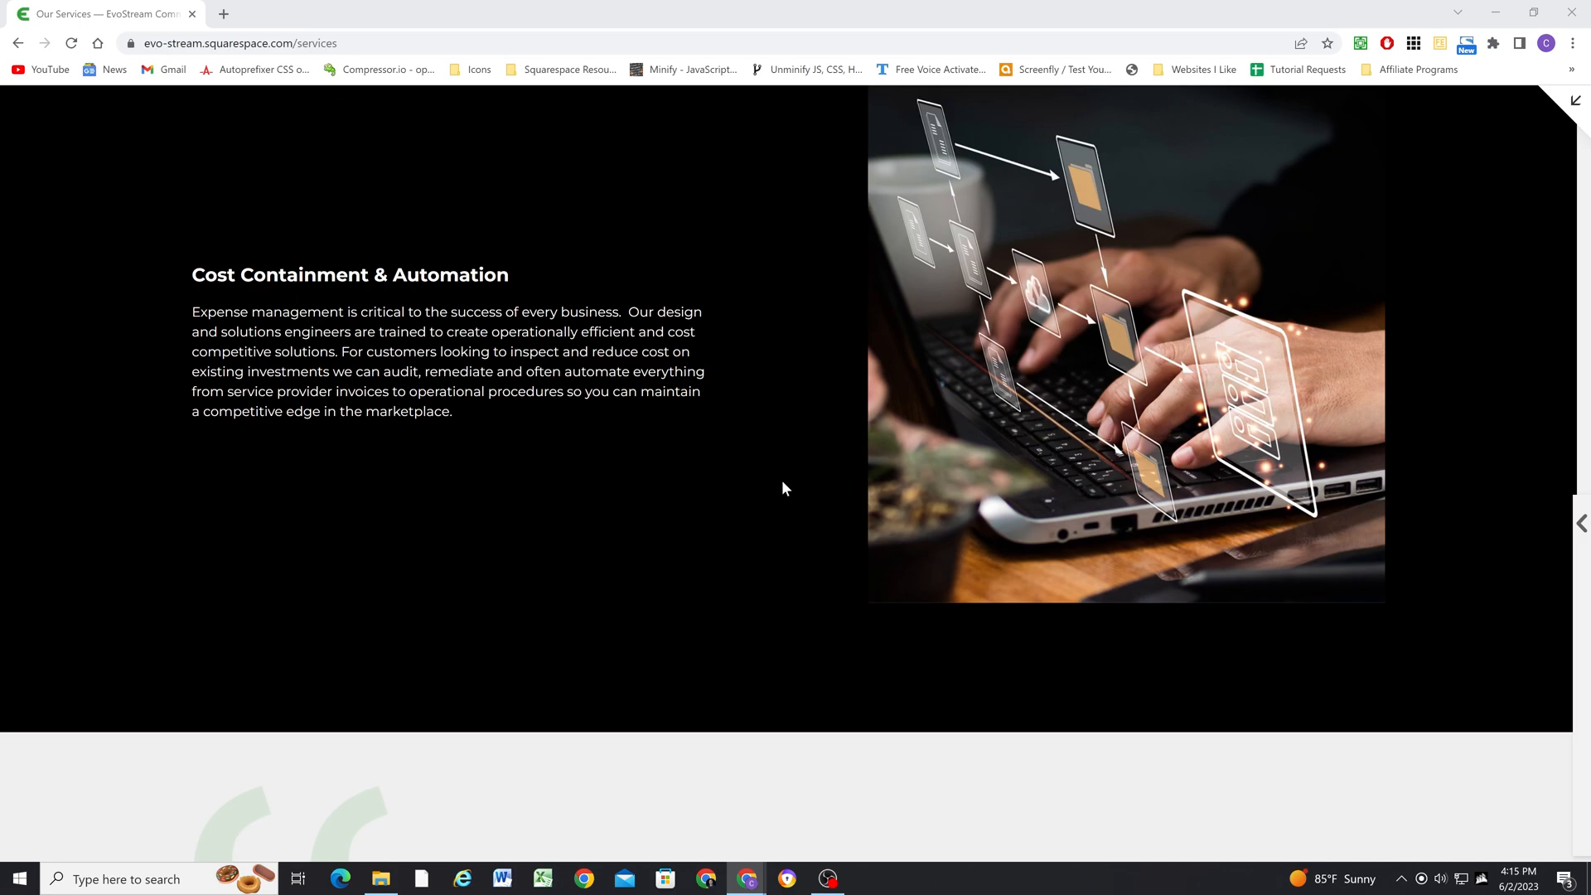
scroll(down, 3)
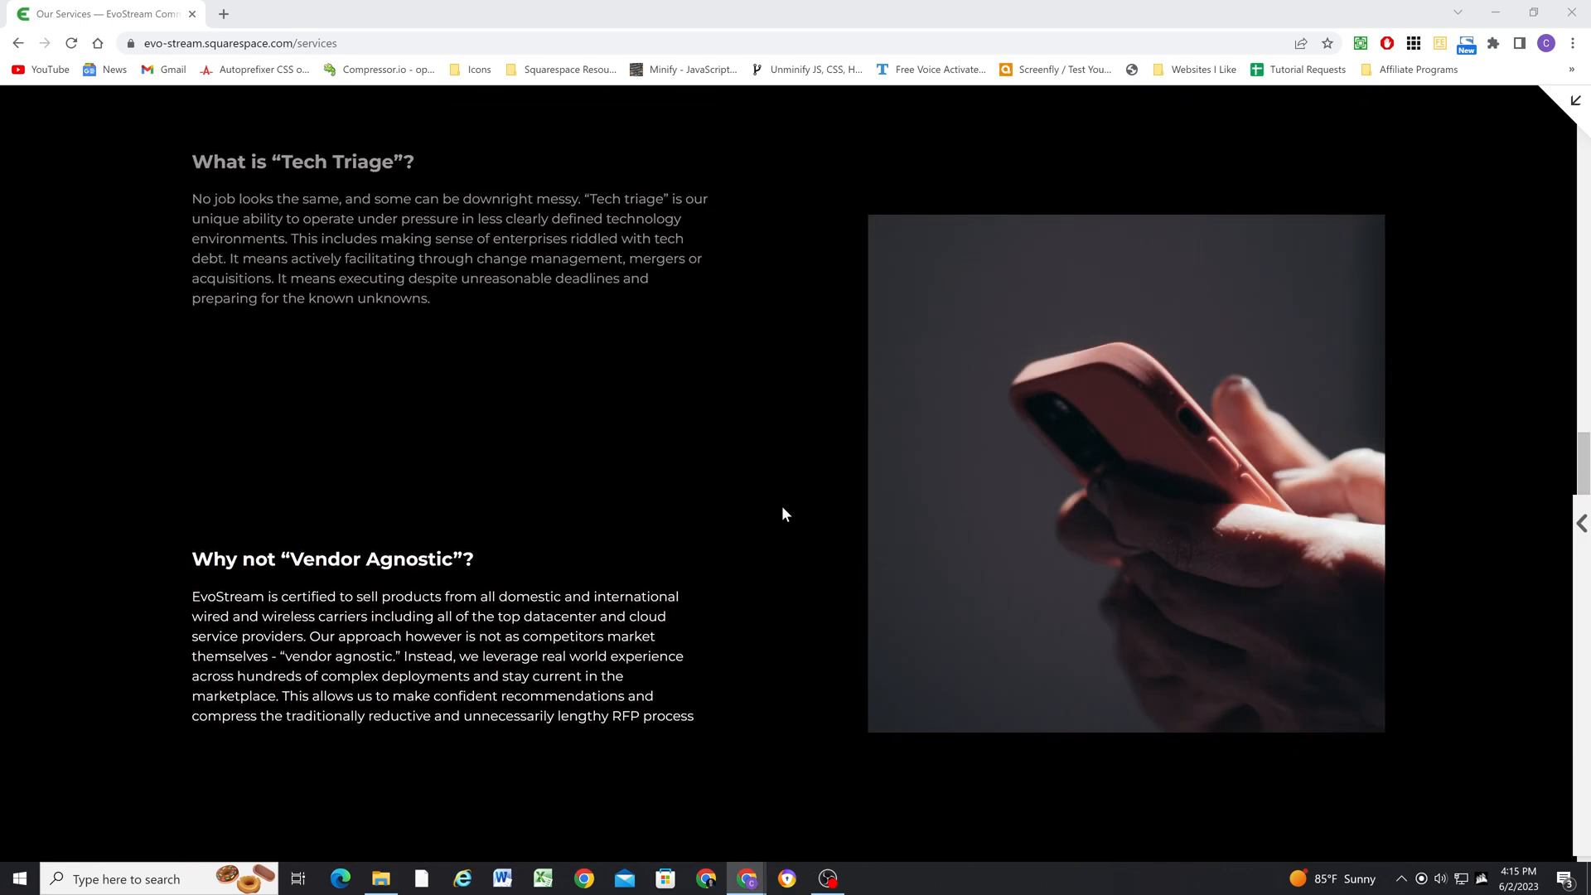
scroll(up, 3)
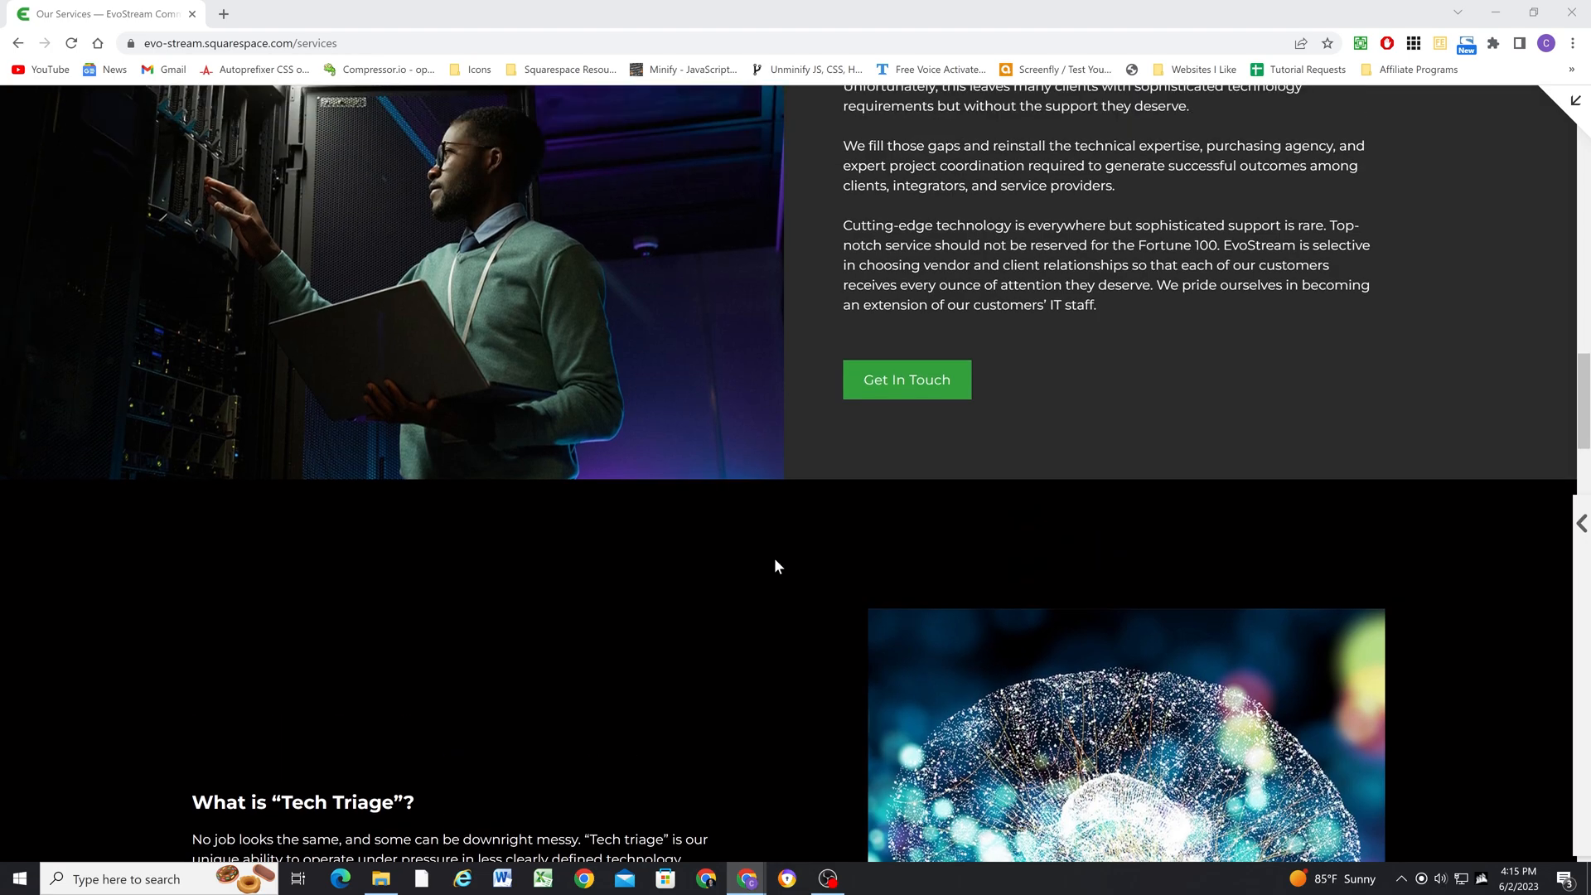
scroll(down, 3)
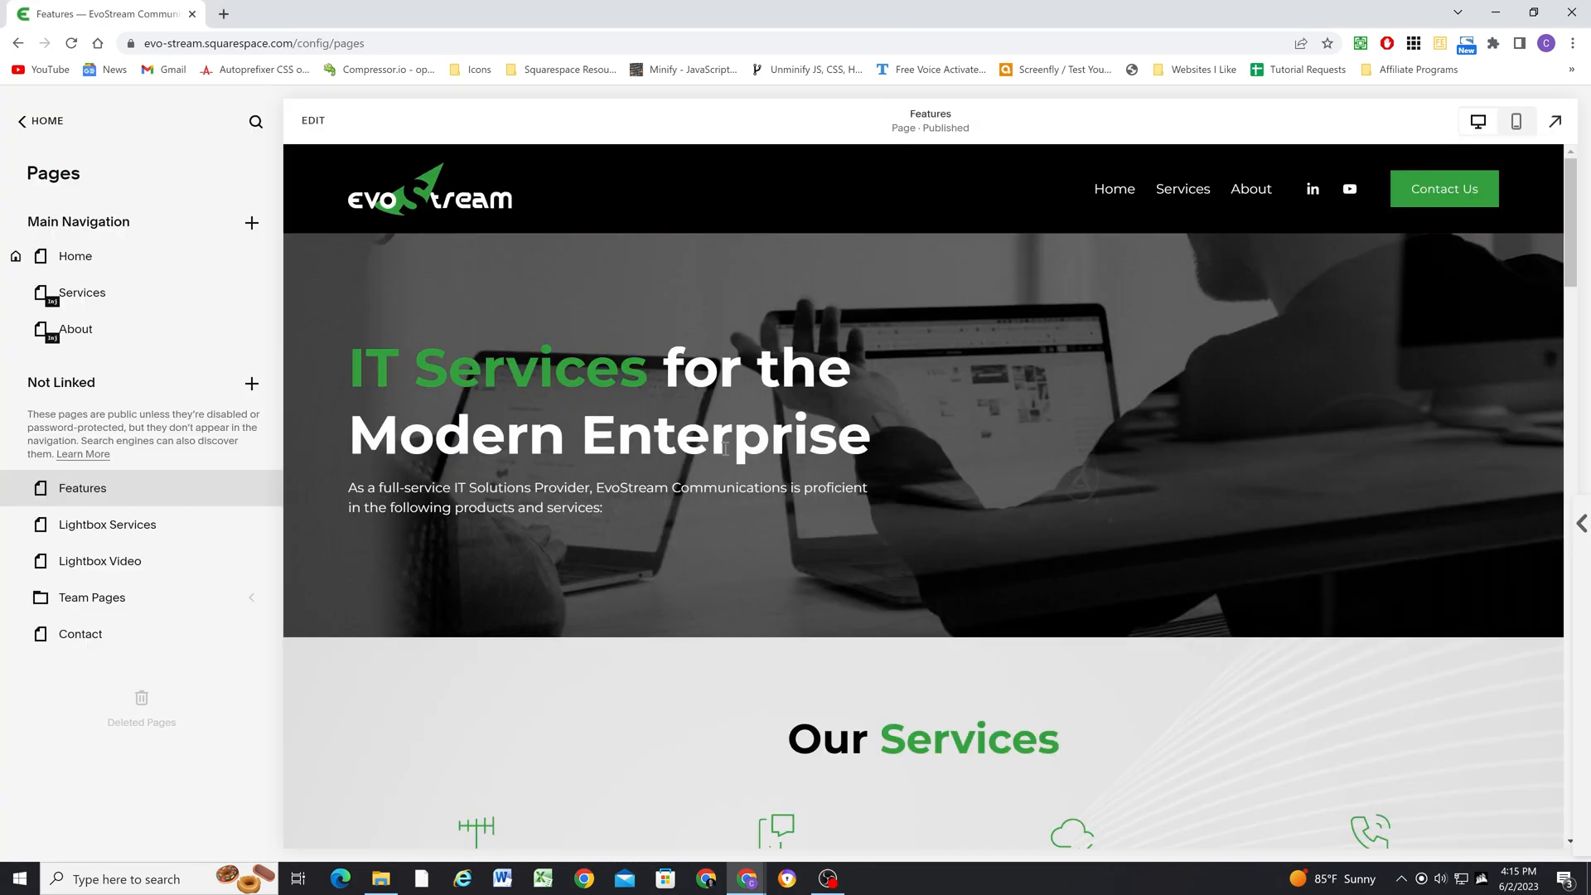
Enter edit mode and start adding a new section below the Bespoke Support section
scroll(down, 3)
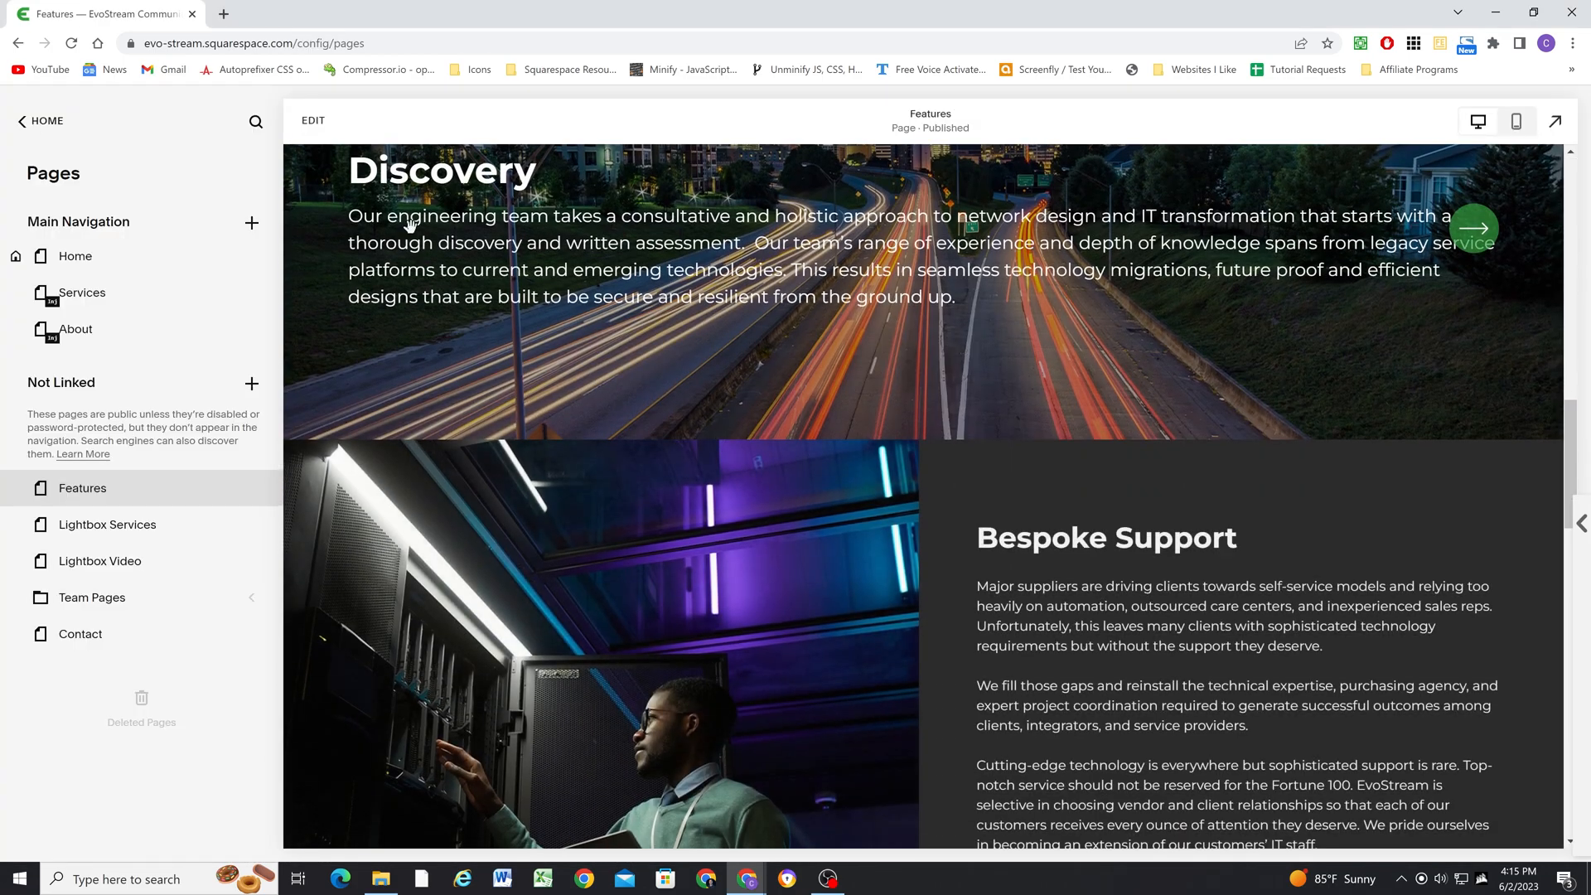
click(314, 120)
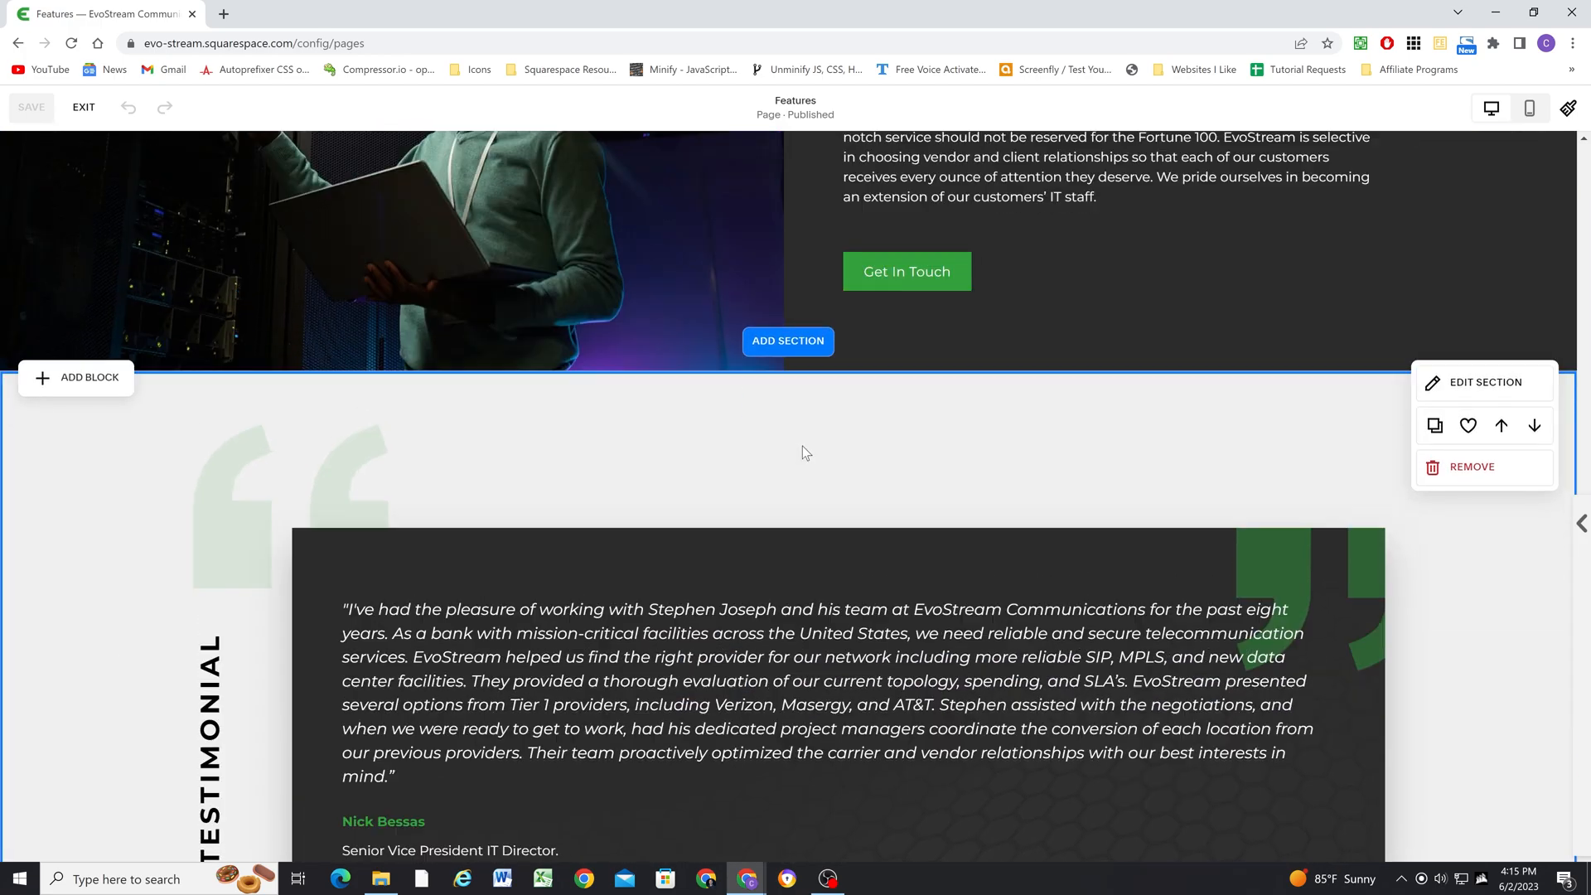
click(787, 342)
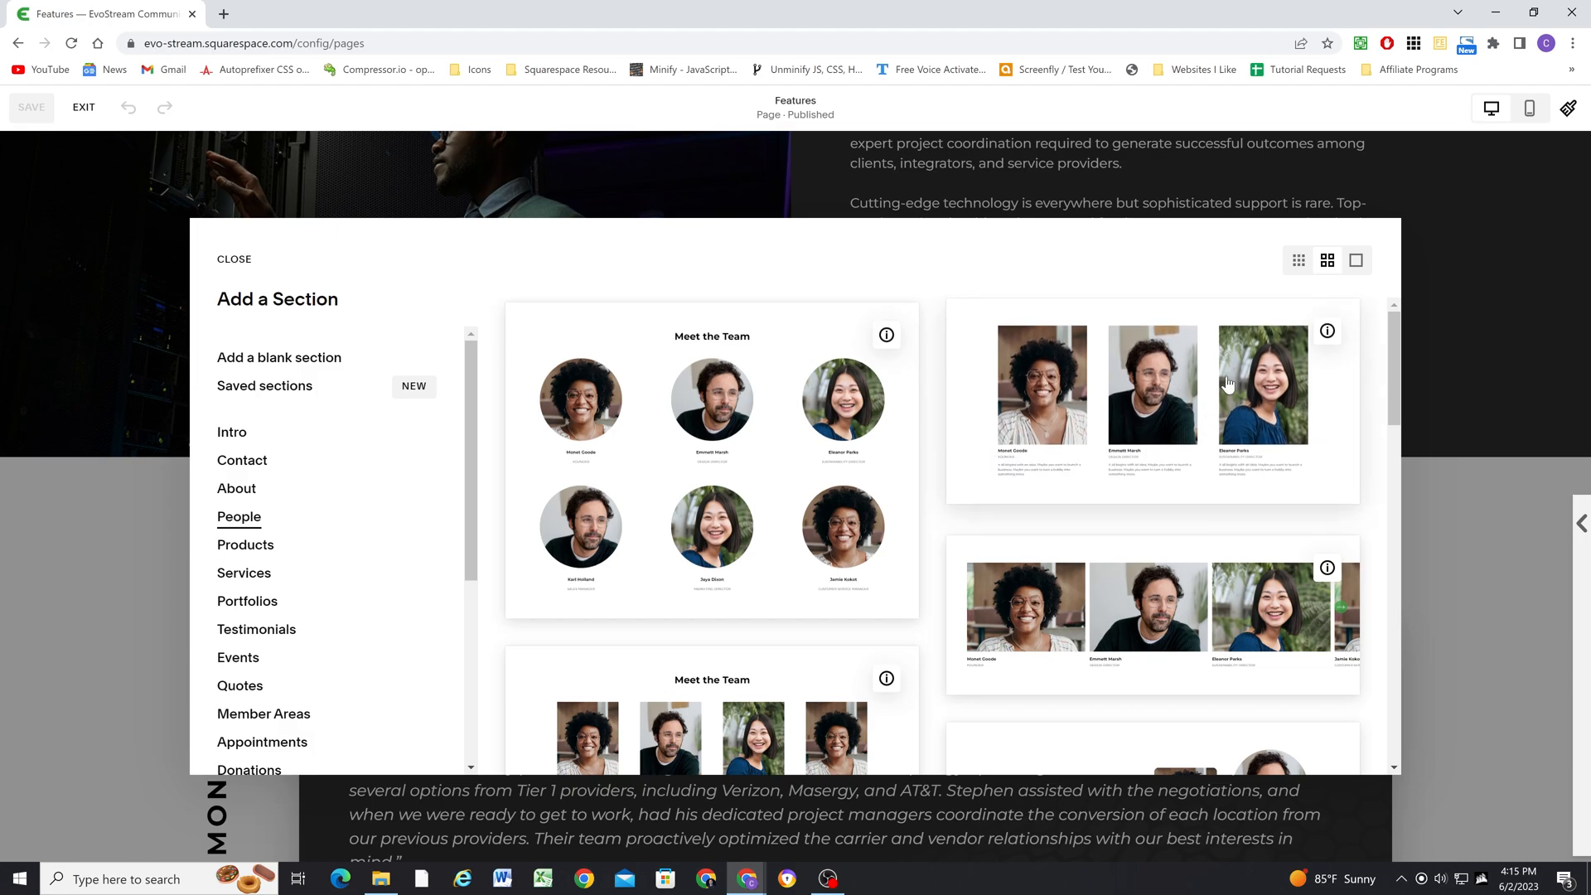
mouse_move(1032, 381)
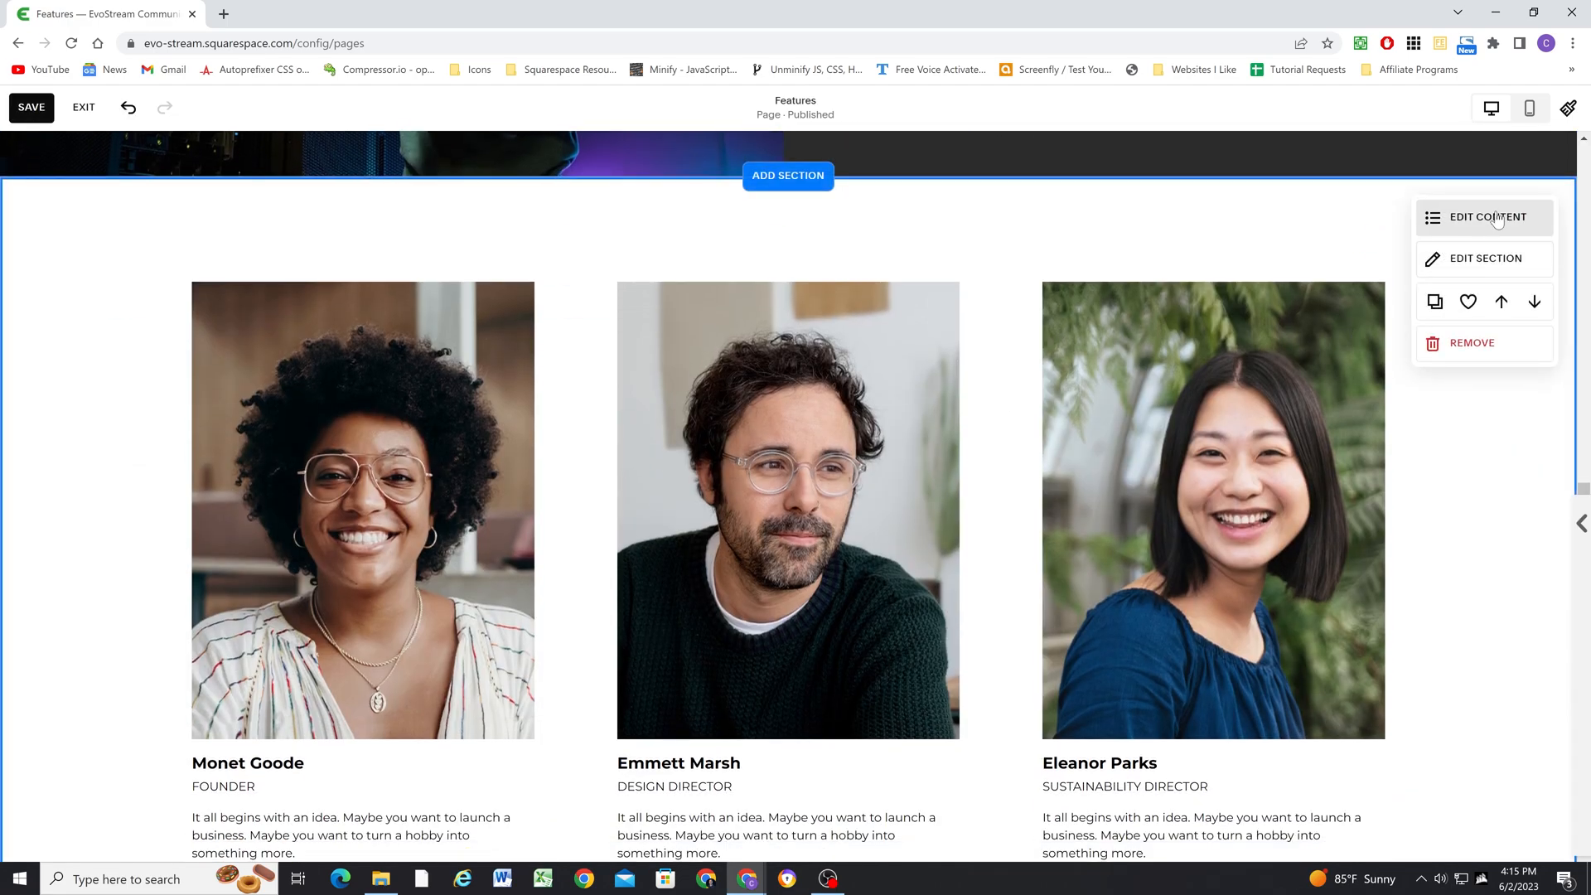
Show the Meet the Team section title and switch to its Design settings
click(1486, 217)
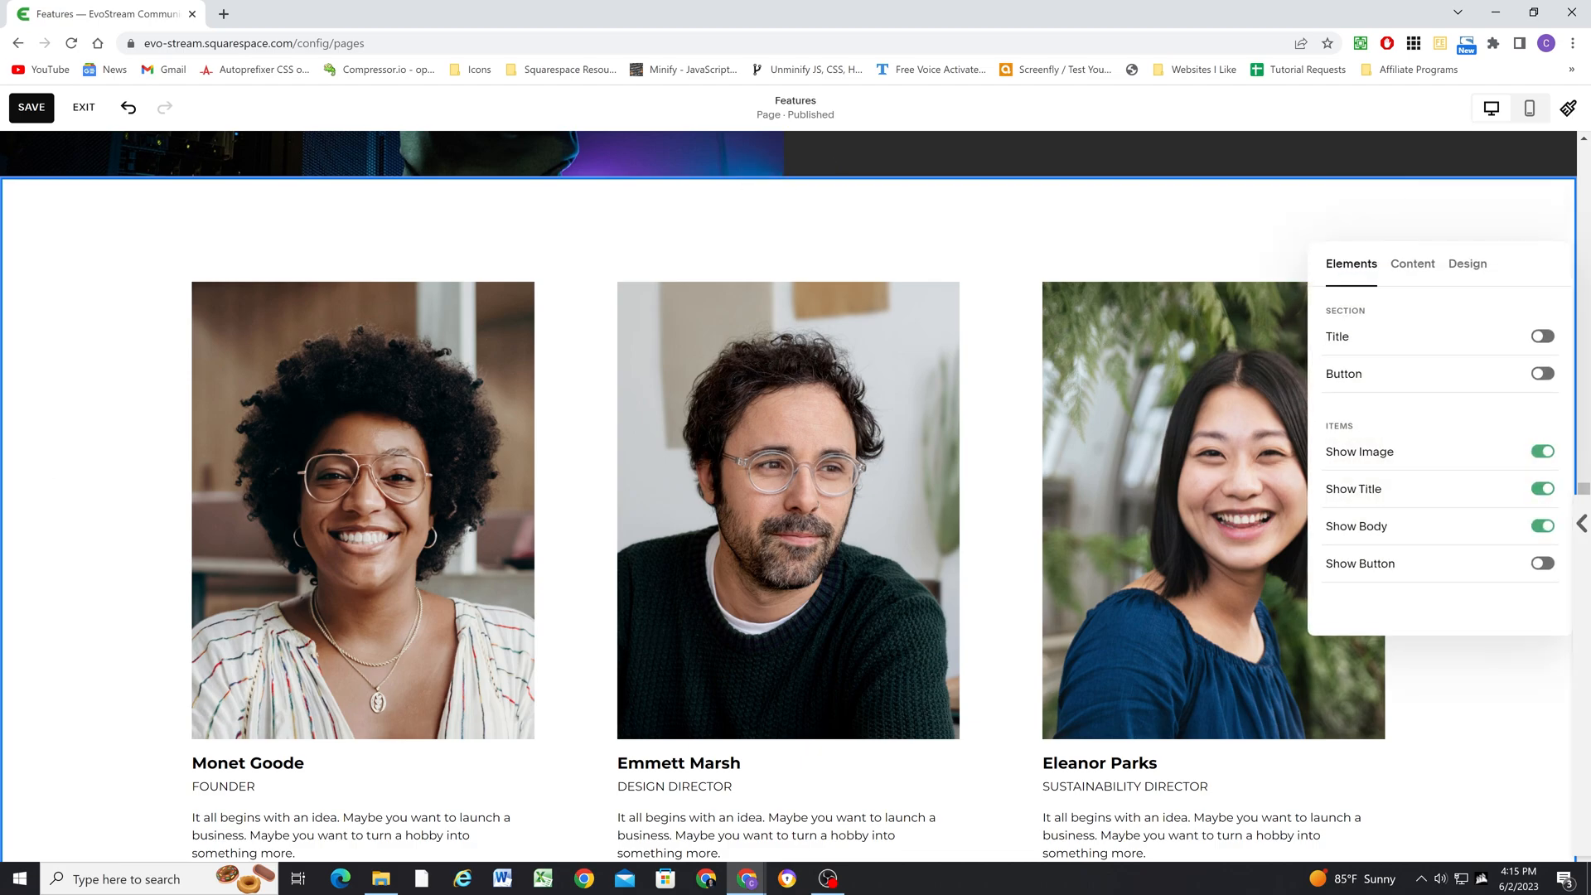
click(1541, 337)
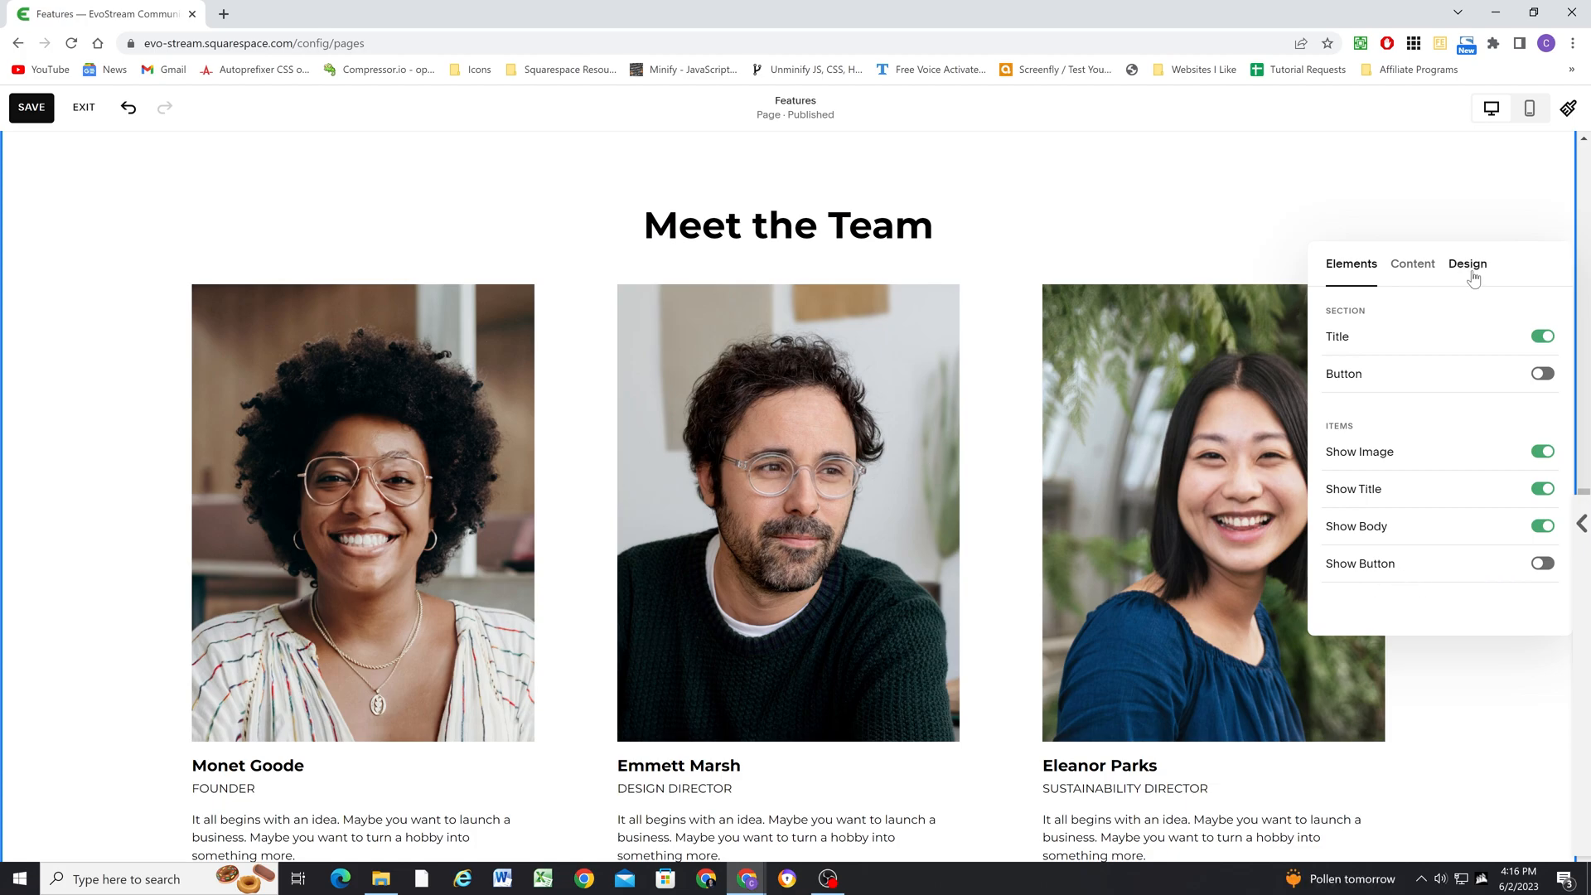
click(1467, 264)
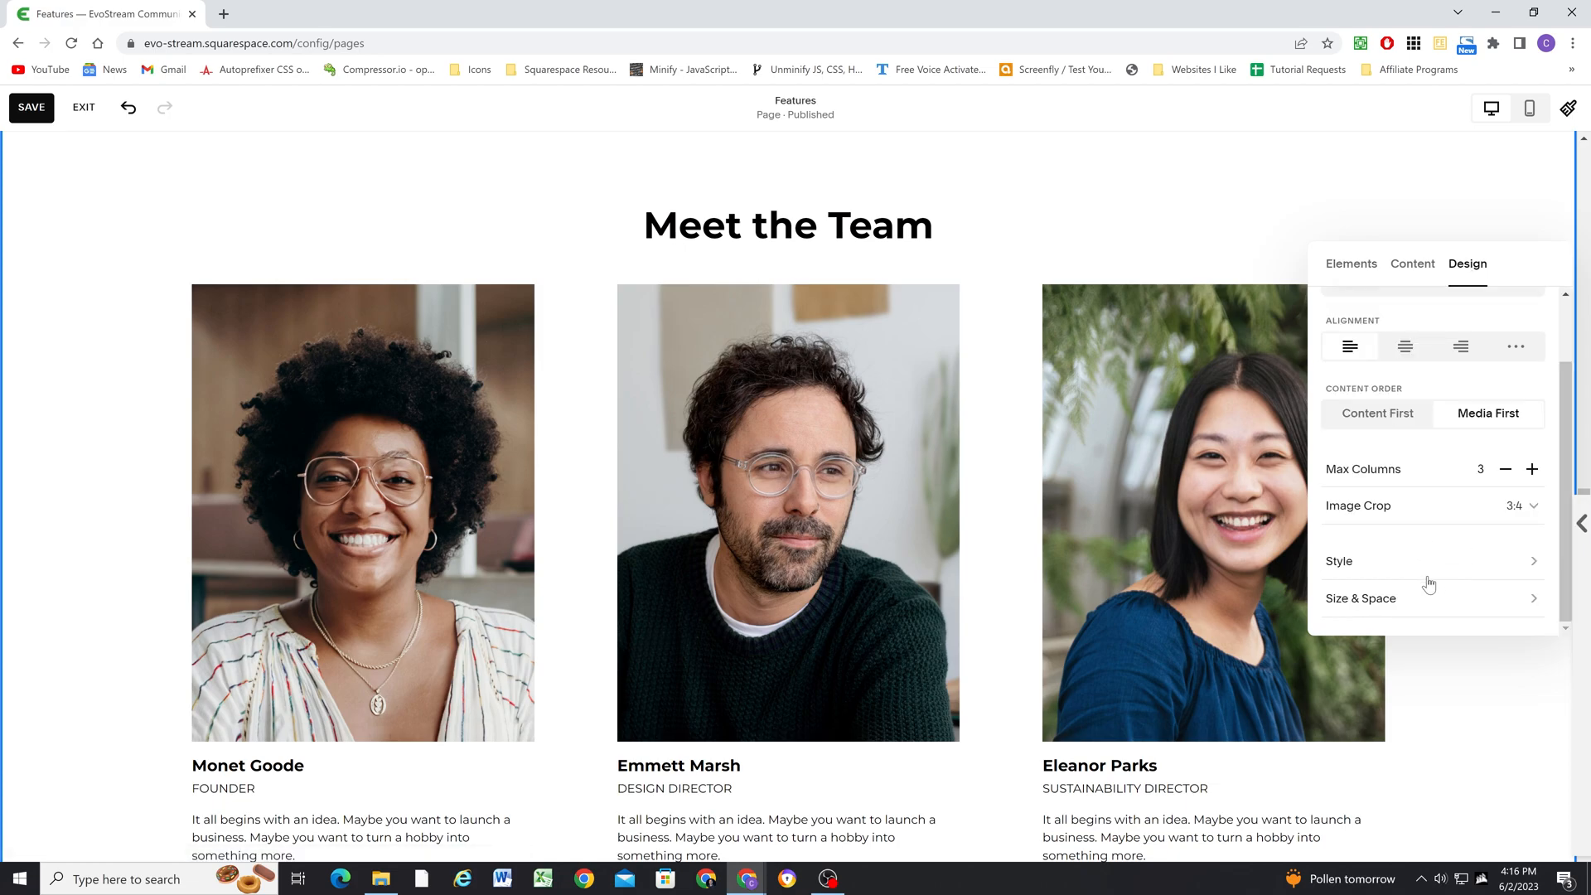
mouse_move(1421, 607)
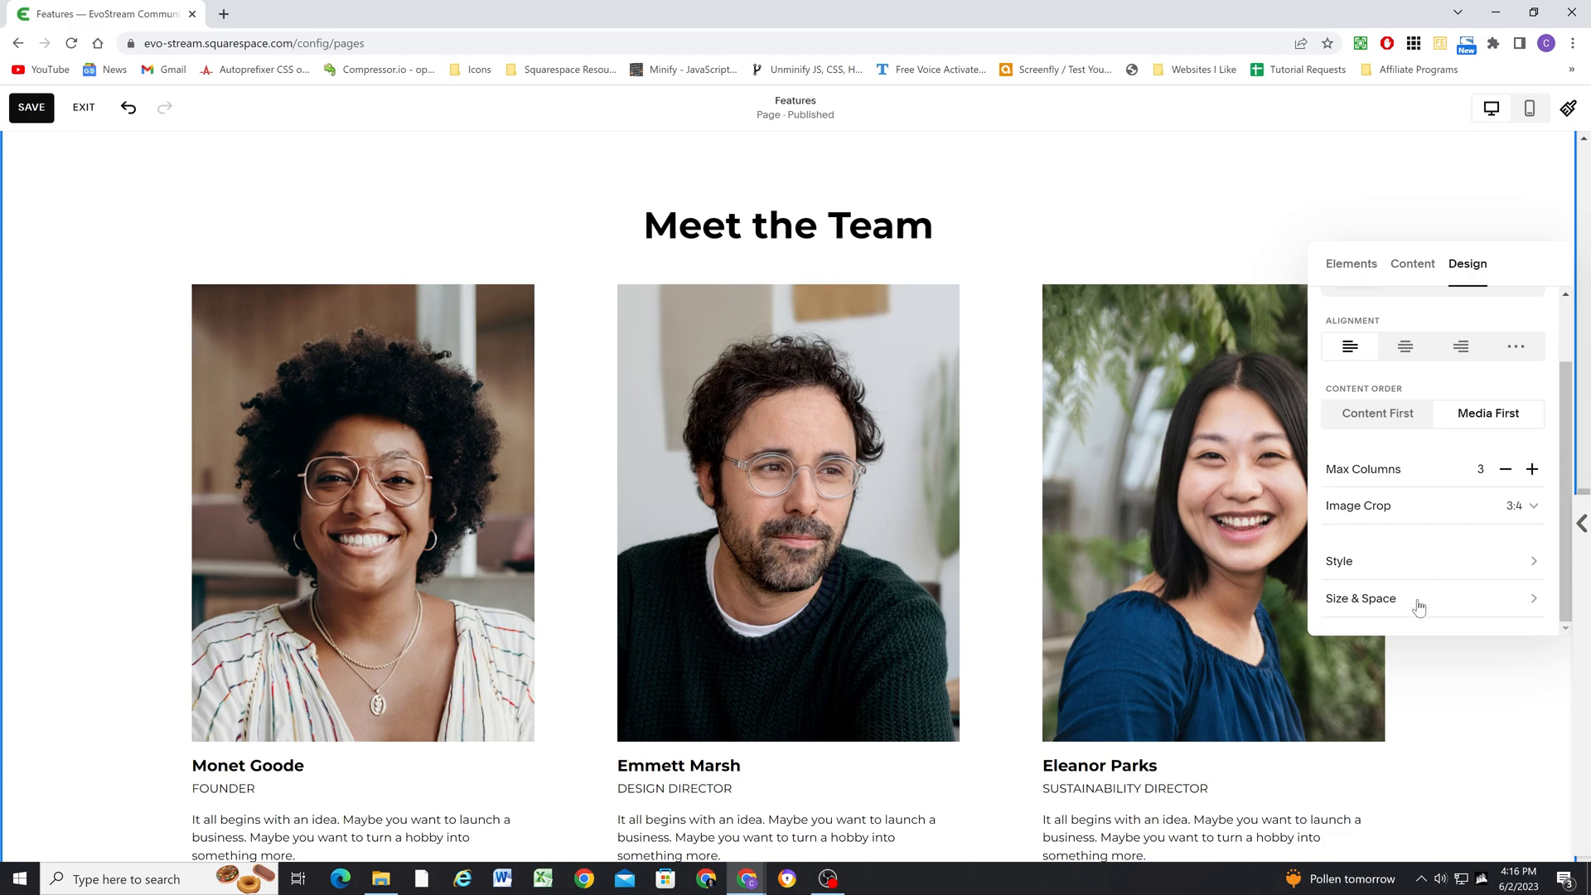
Set Space Between Elements to custom in the section's Size & Space settings
click(1361, 598)
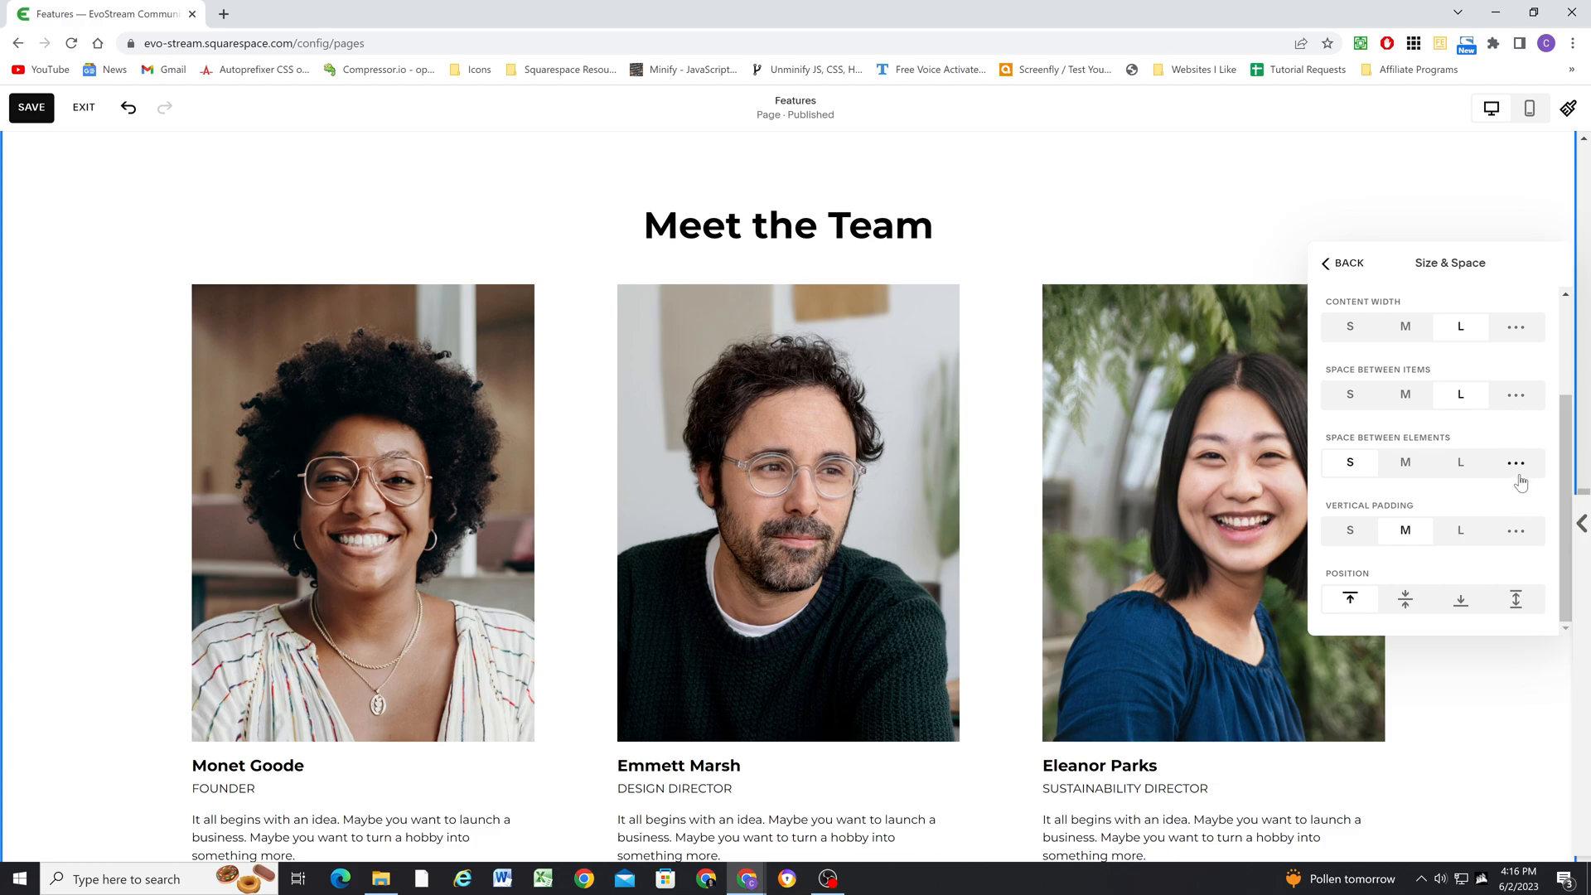
click(1517, 462)
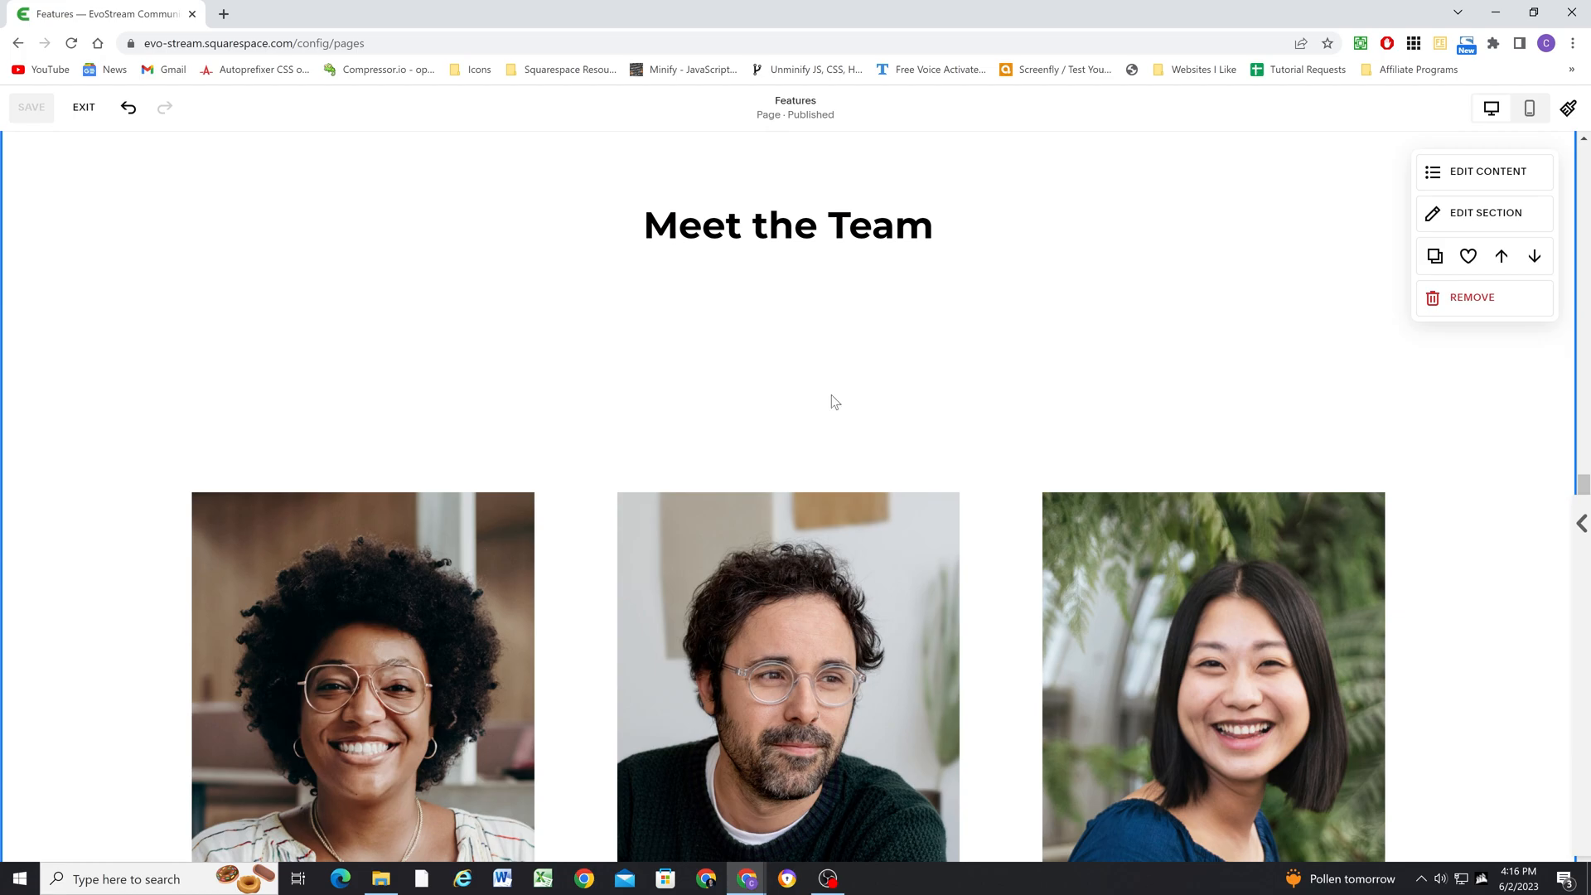
mouse_move(115, 138)
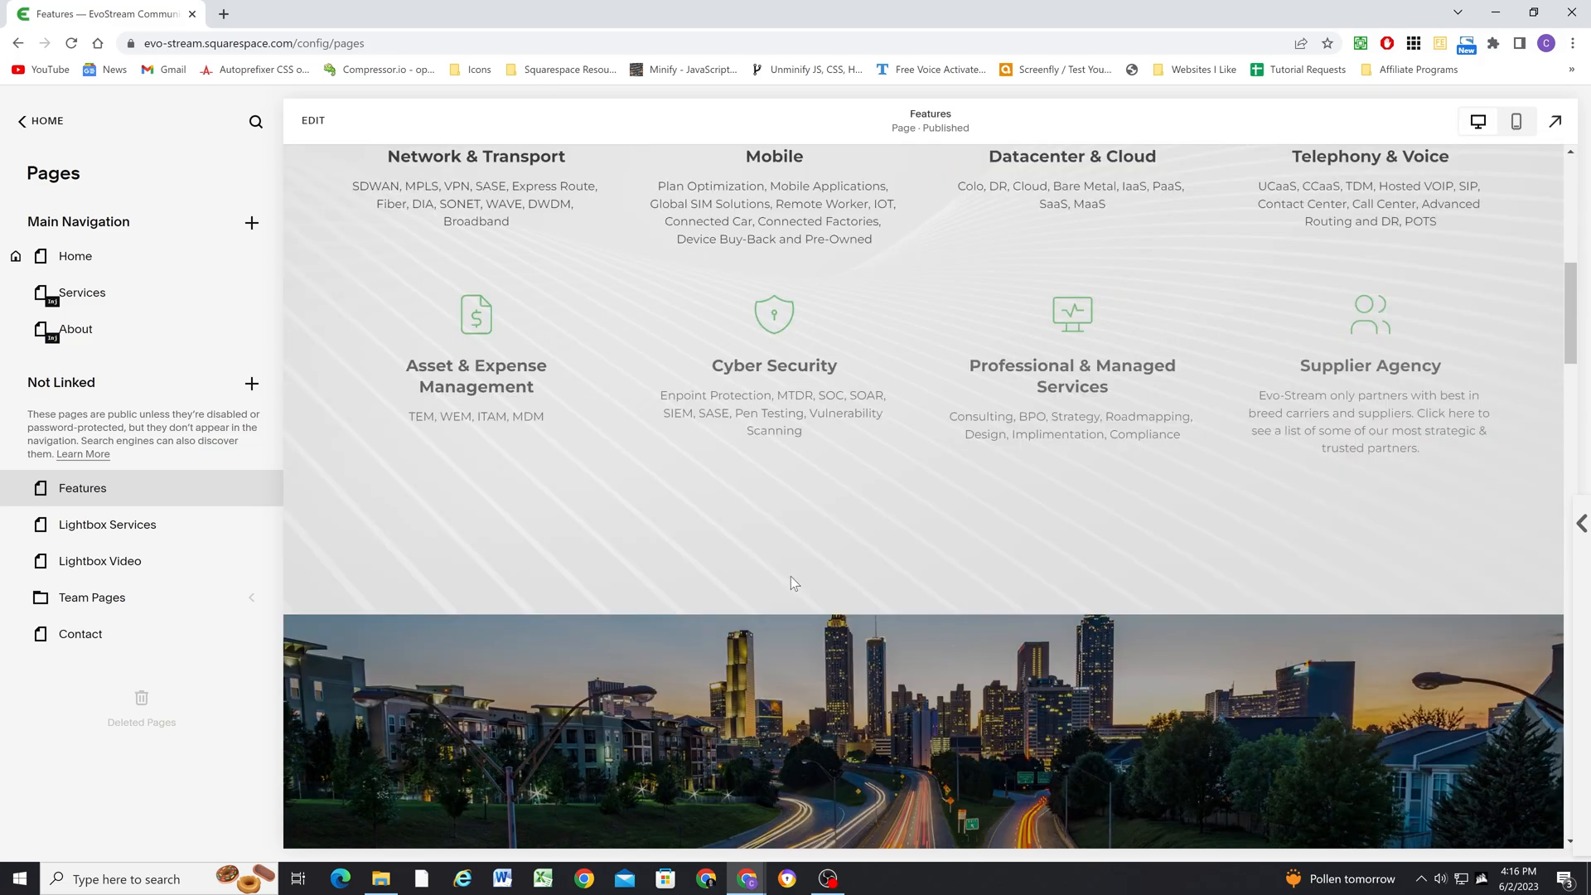
scroll(down, 3)
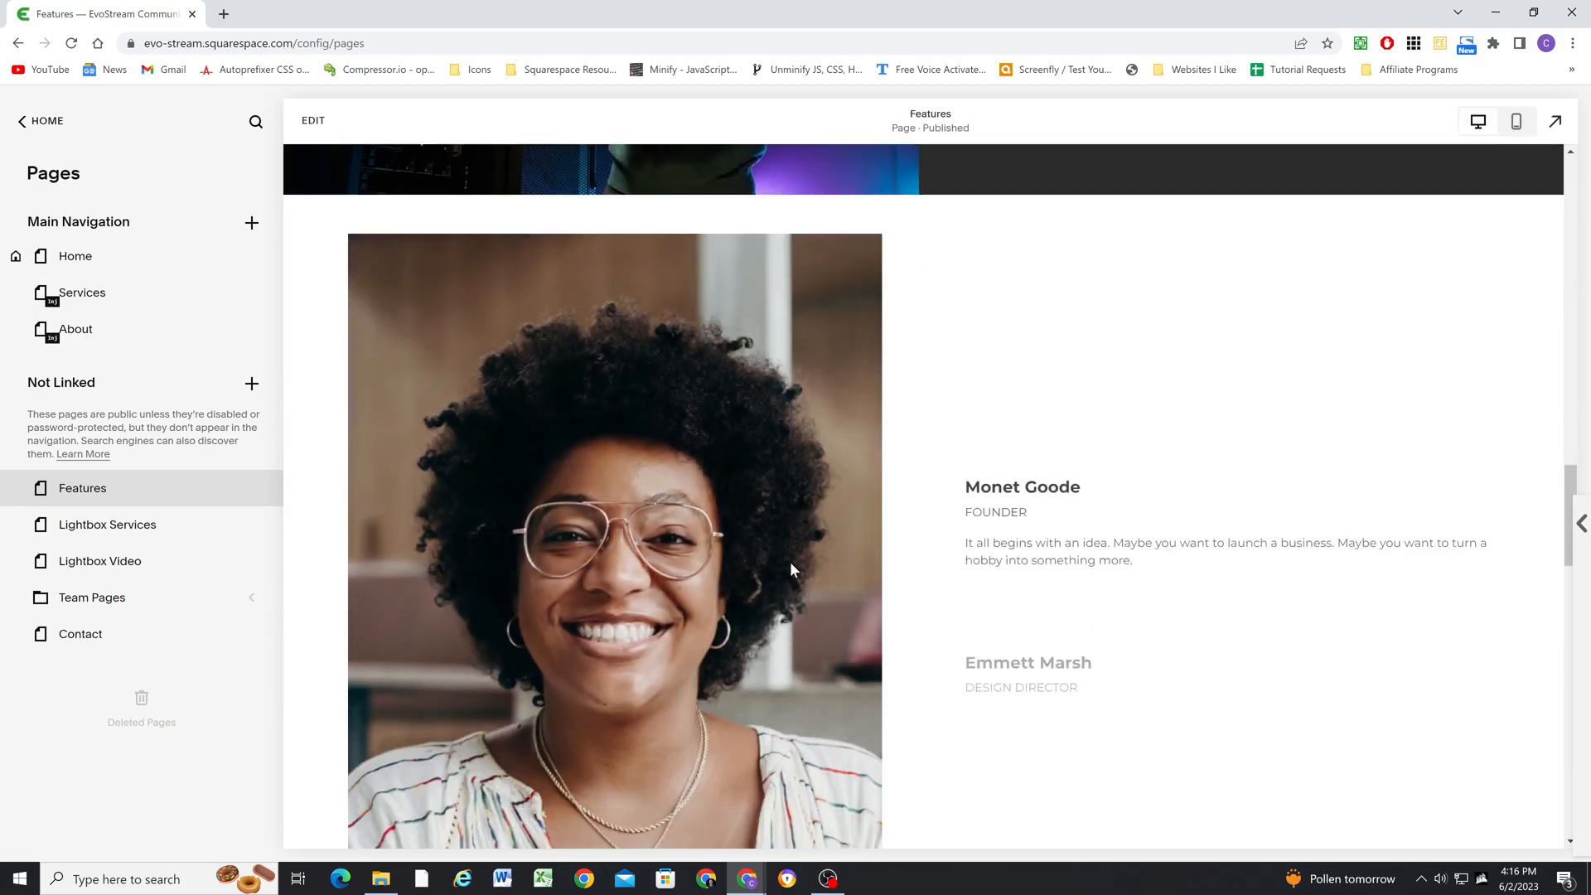
scroll(down, 3)
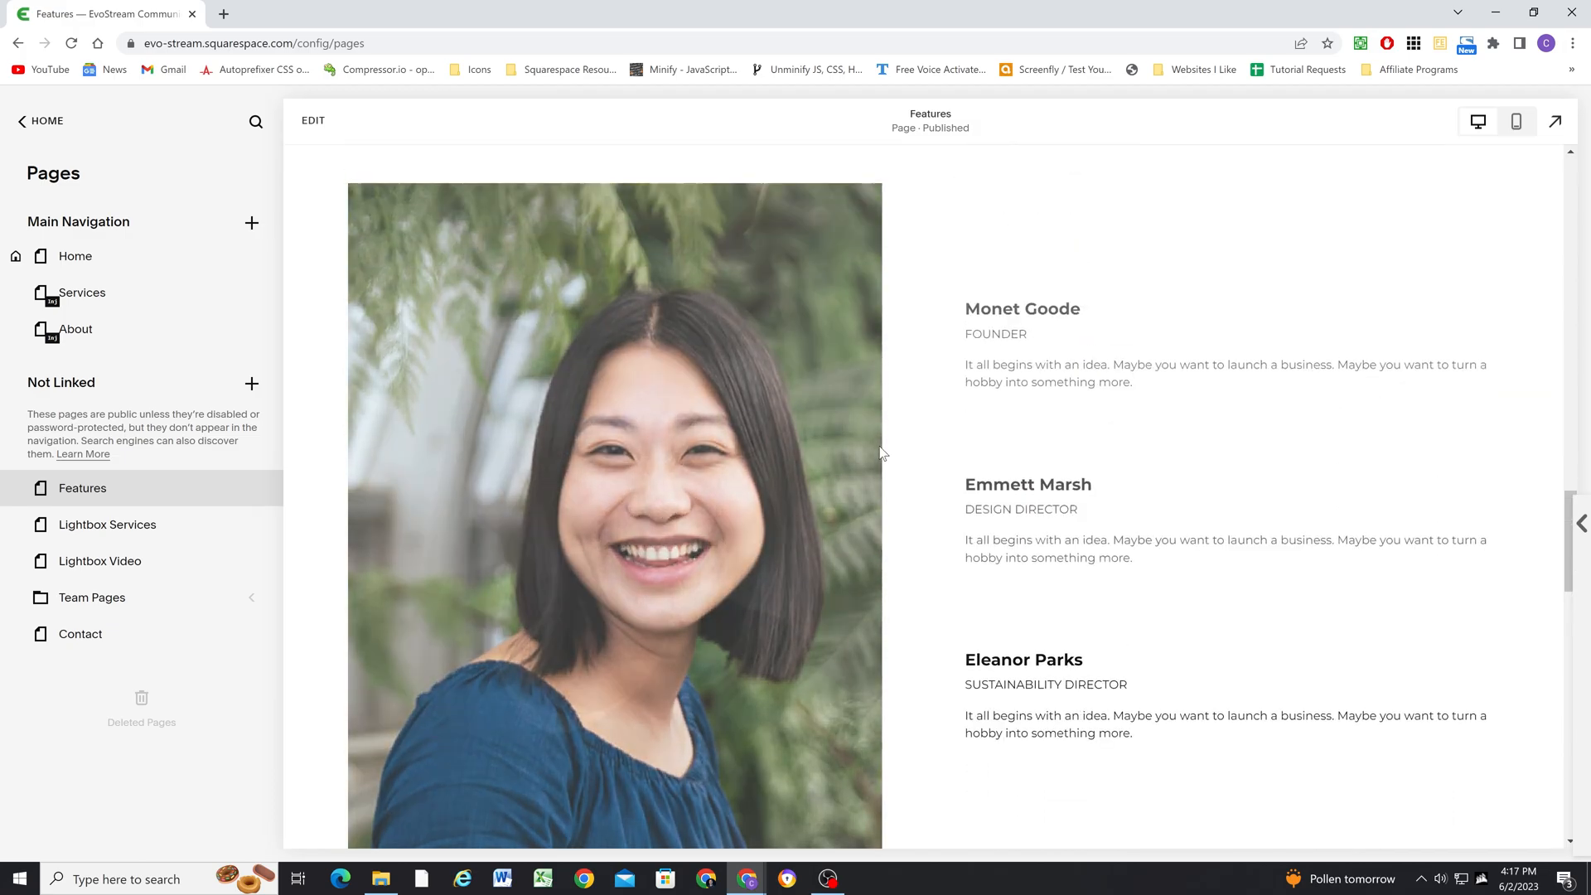
scroll(down, 3)
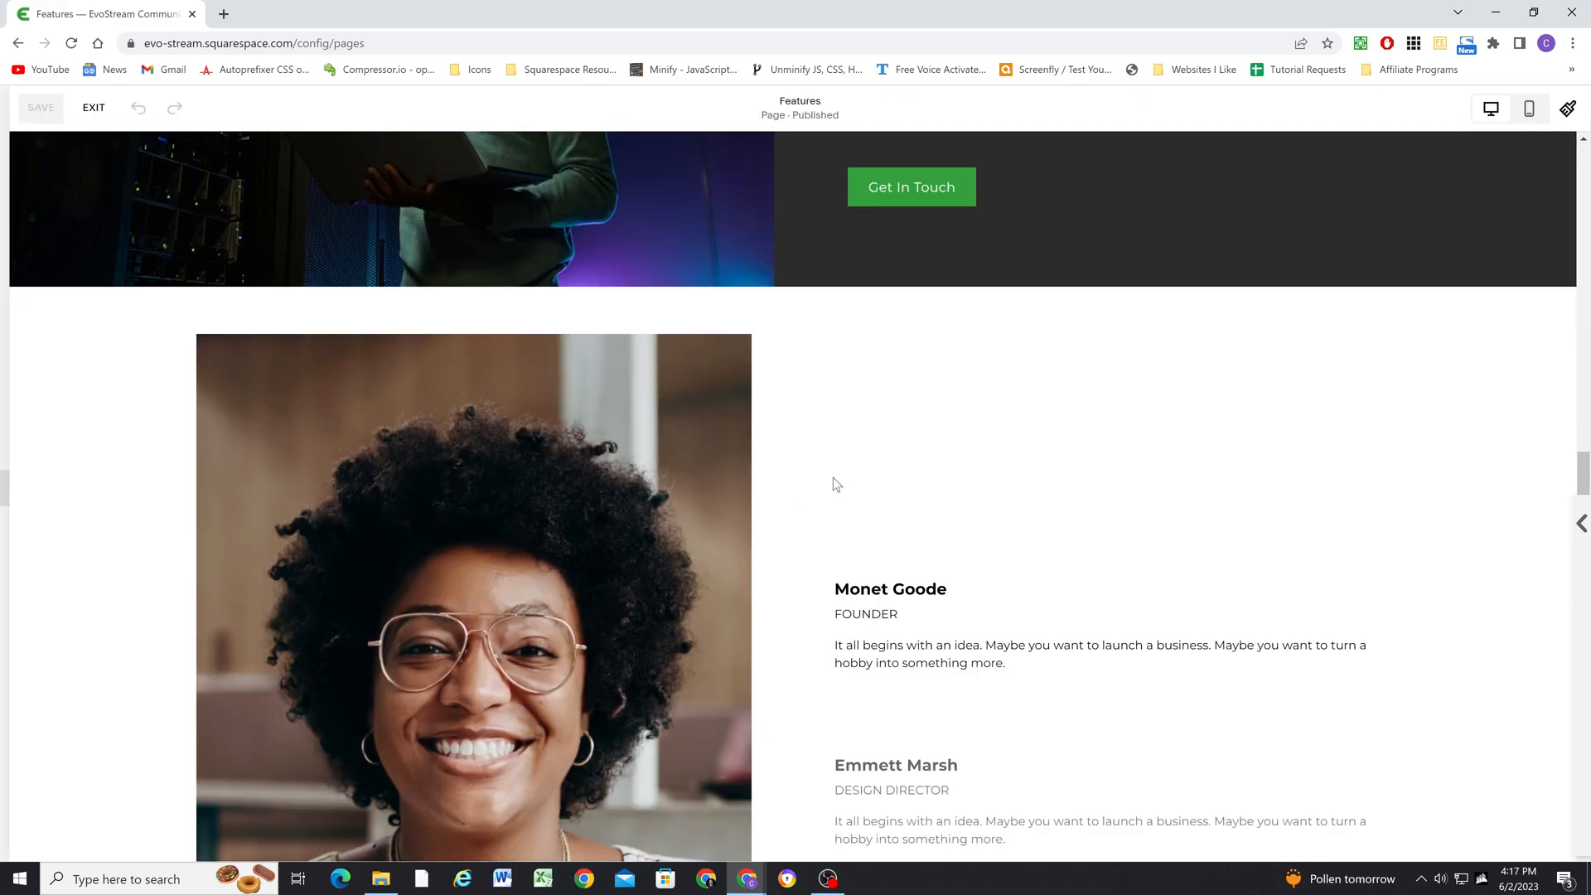
Set the team section's Title Alignment to right, then return to the content items
scroll(down, 3)
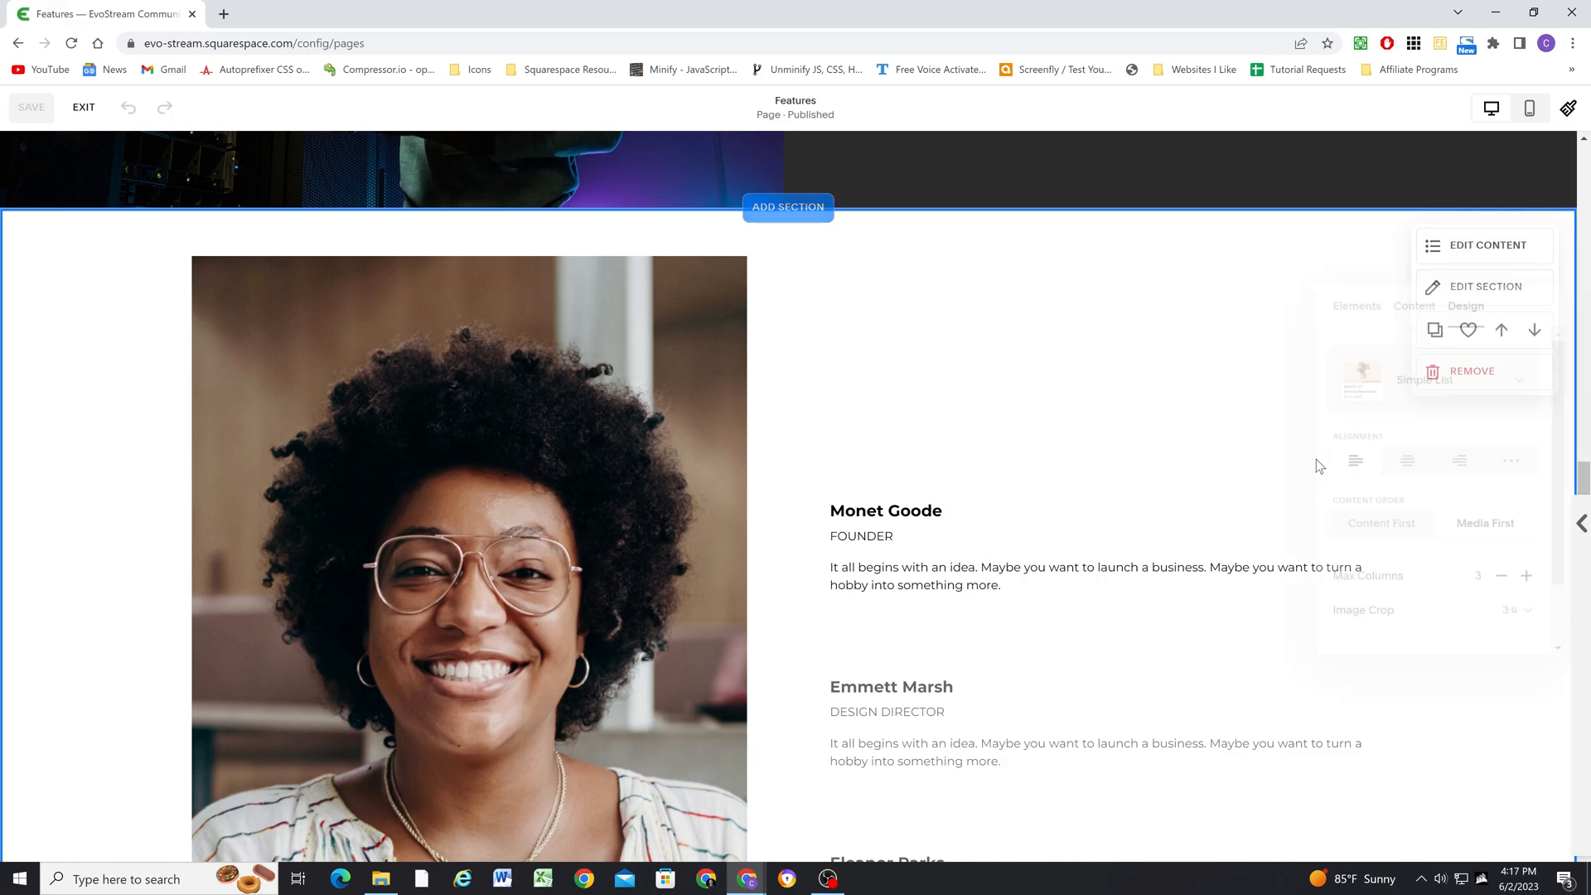
click(1486, 246)
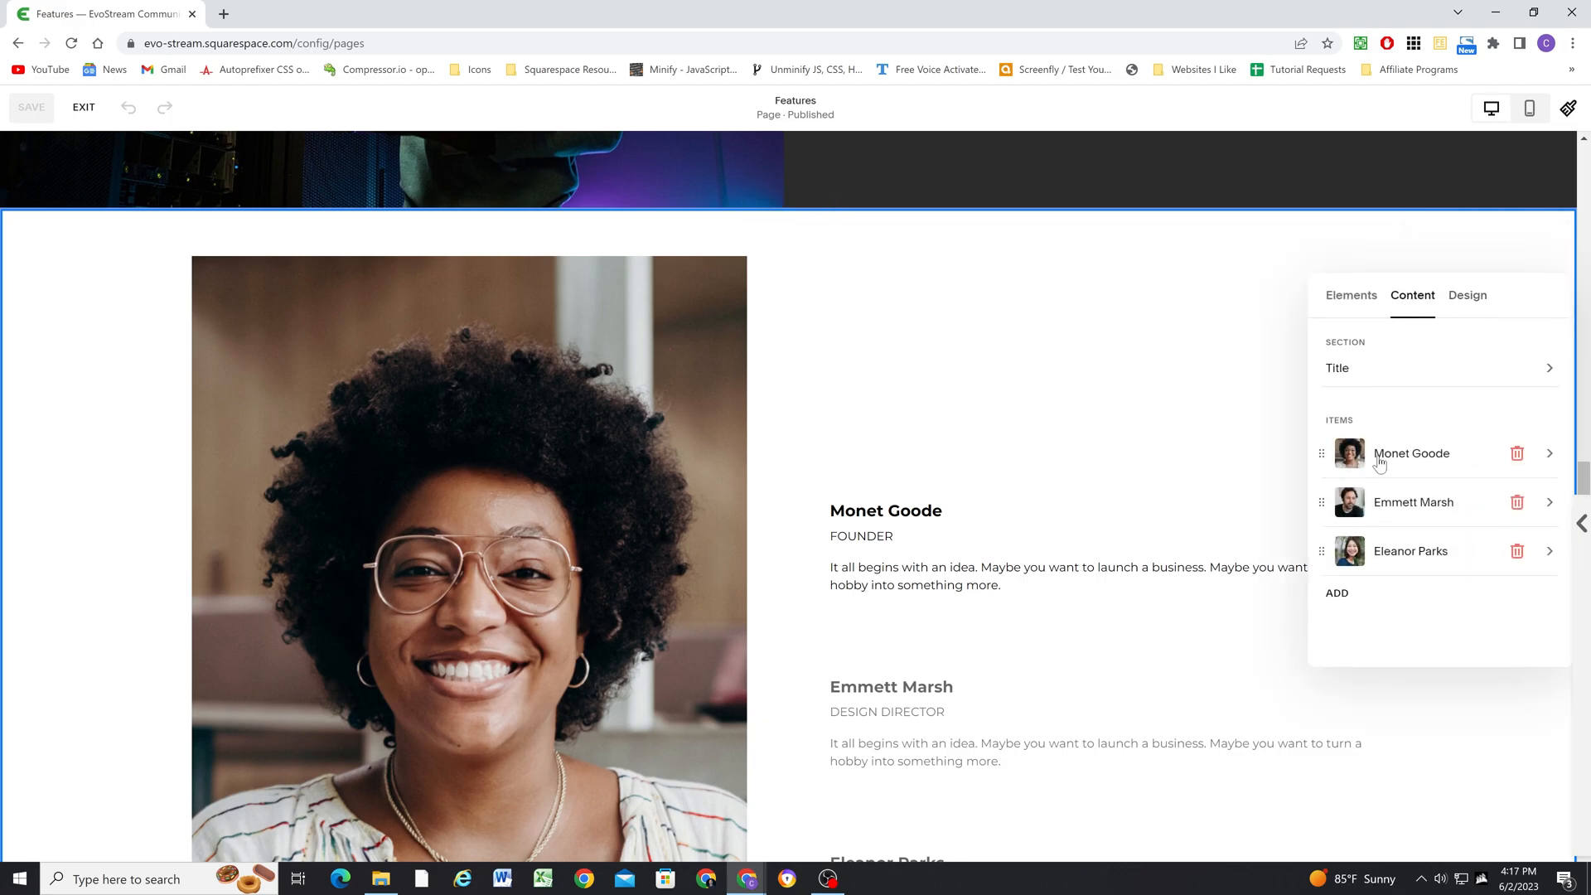
click(1411, 453)
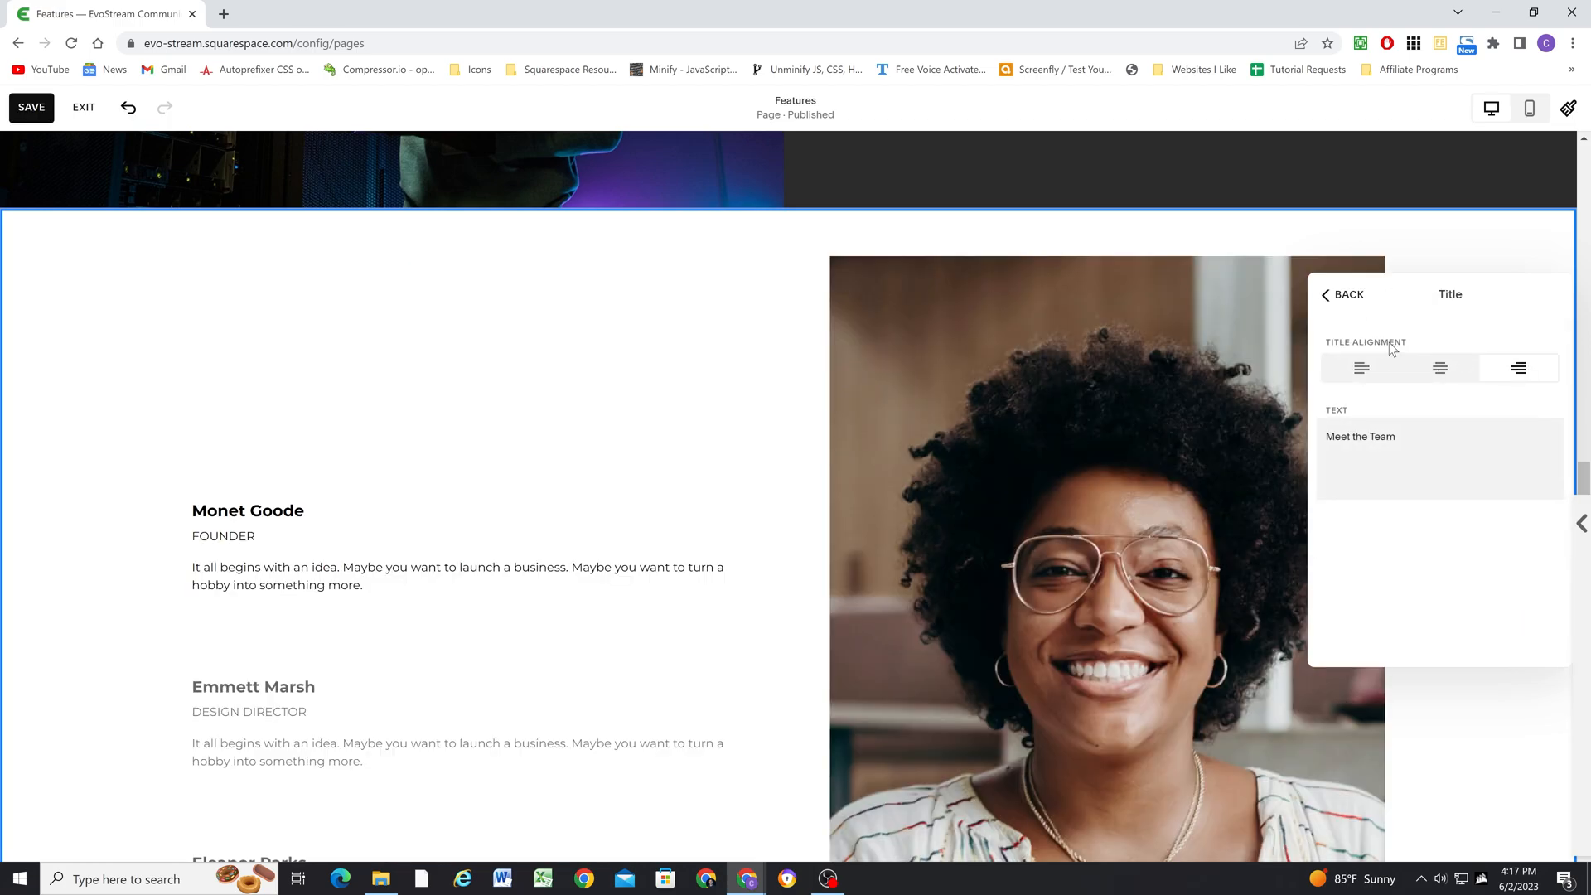
click(1361, 368)
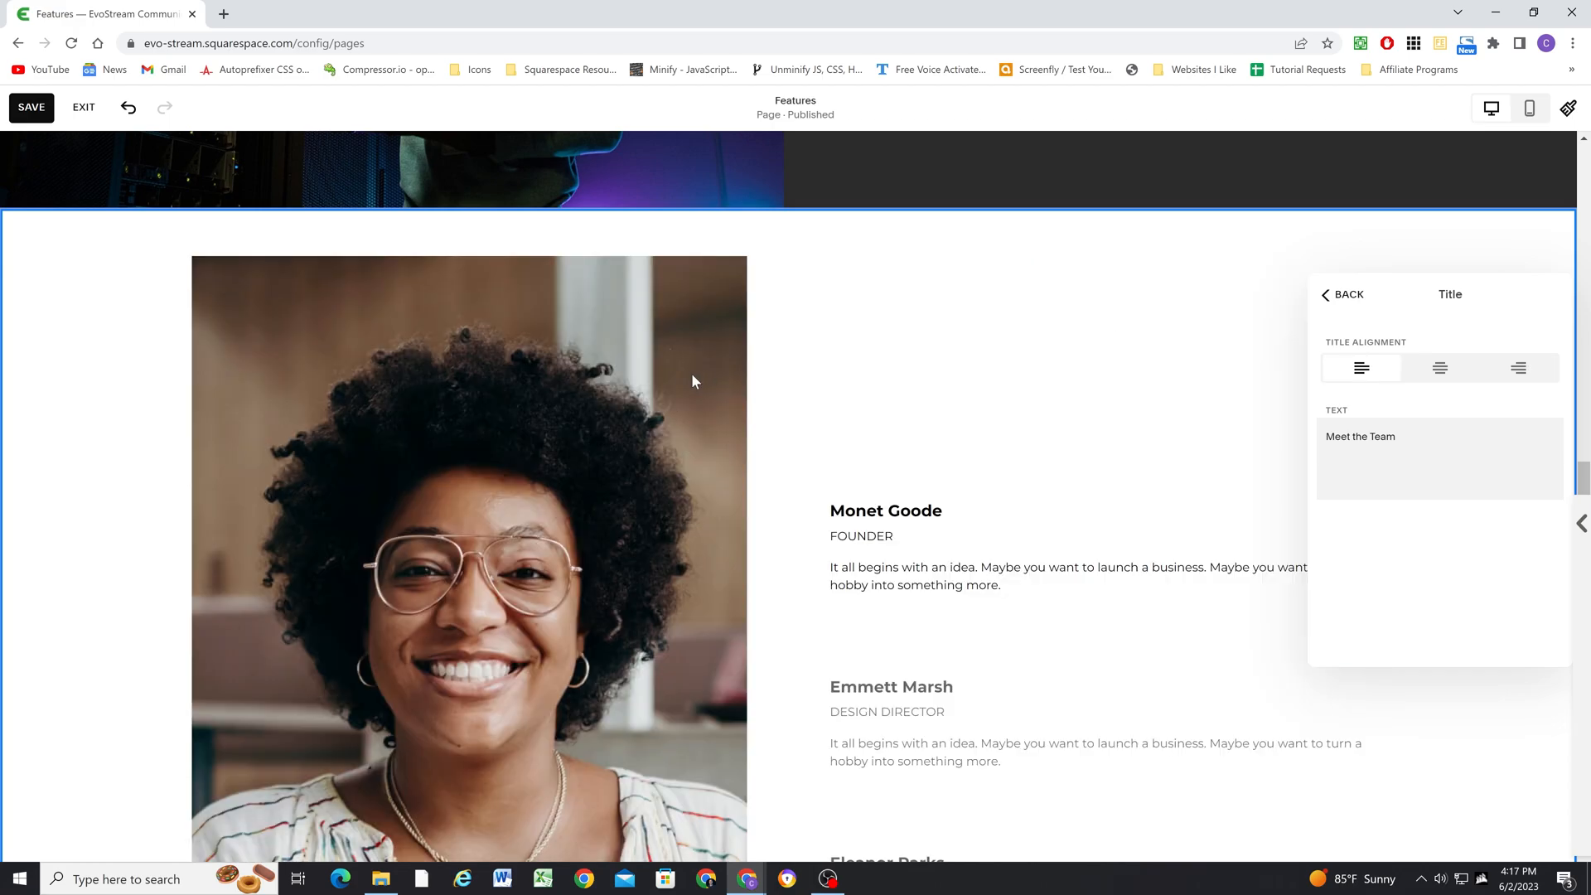
click(1518, 368)
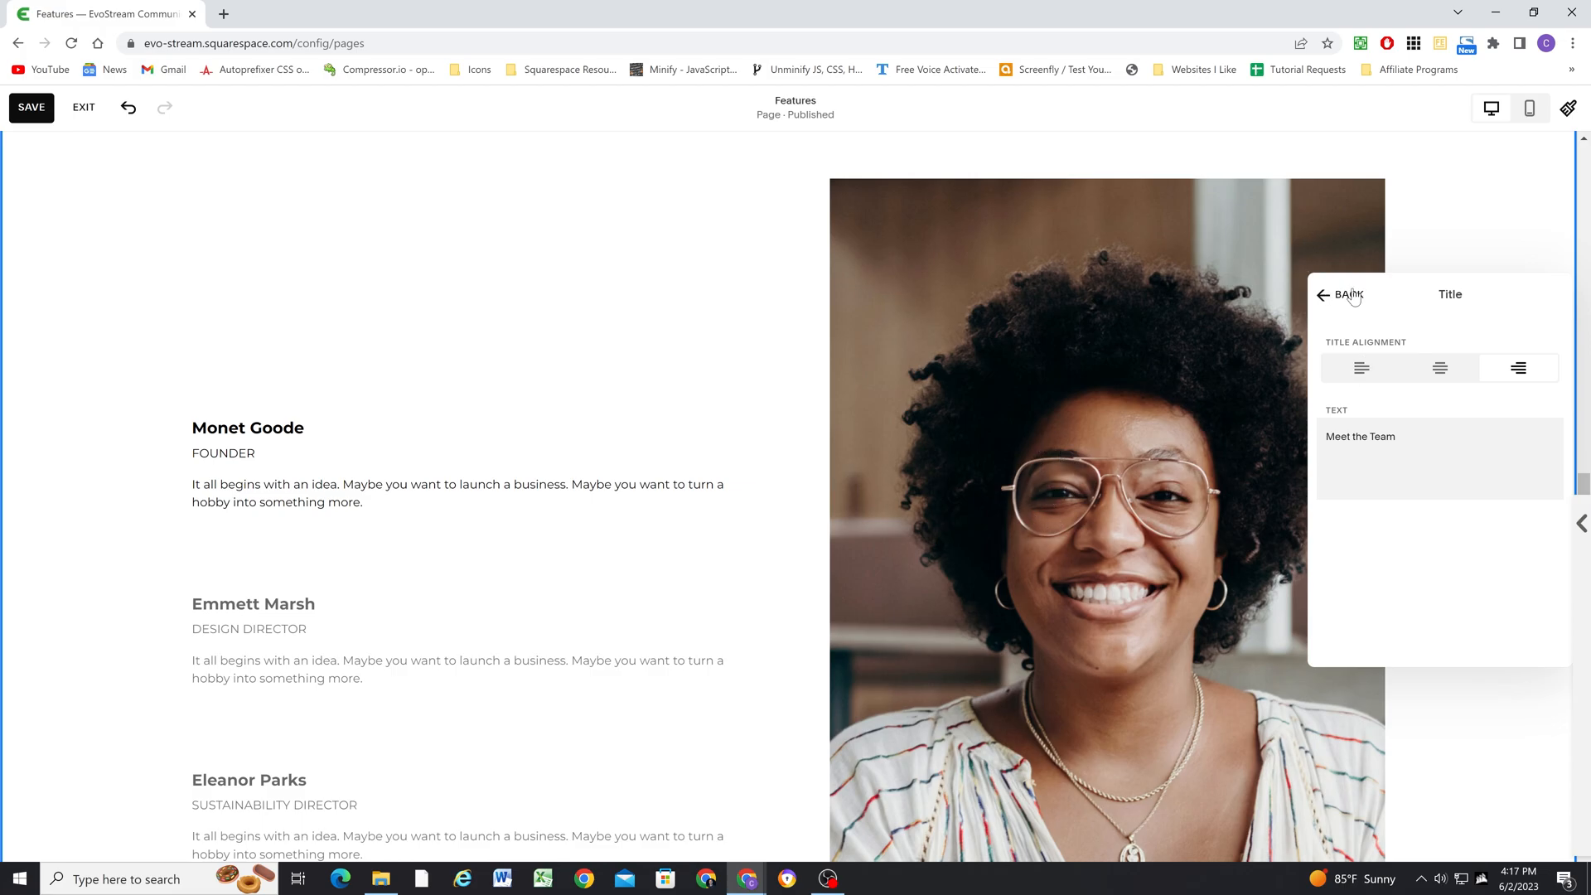
click(1323, 296)
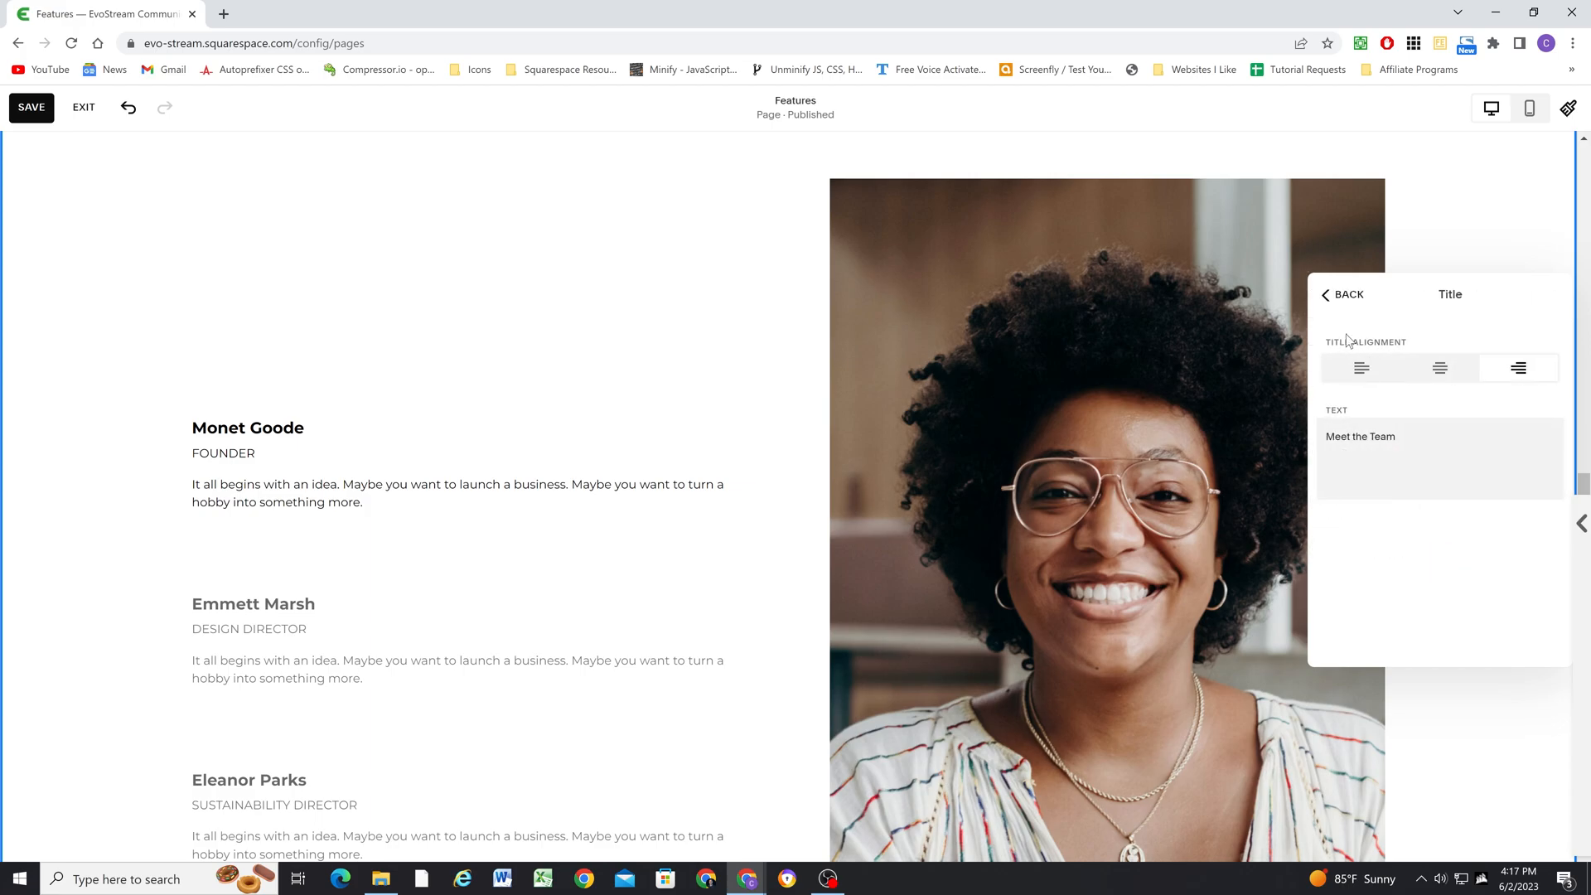
click(1345, 295)
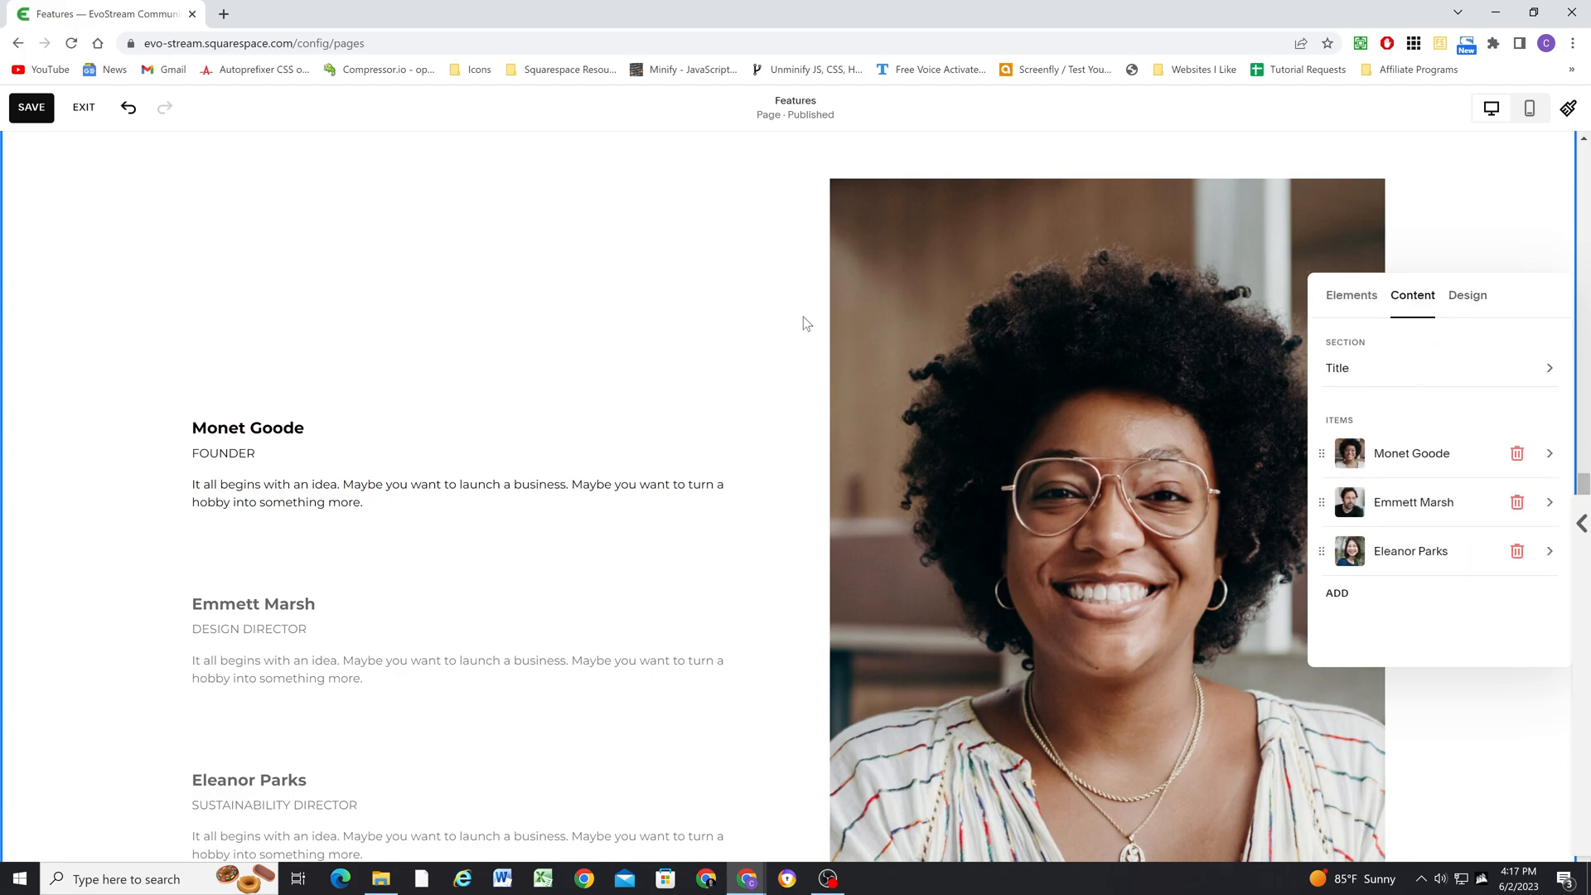
mouse_move(857, 368)
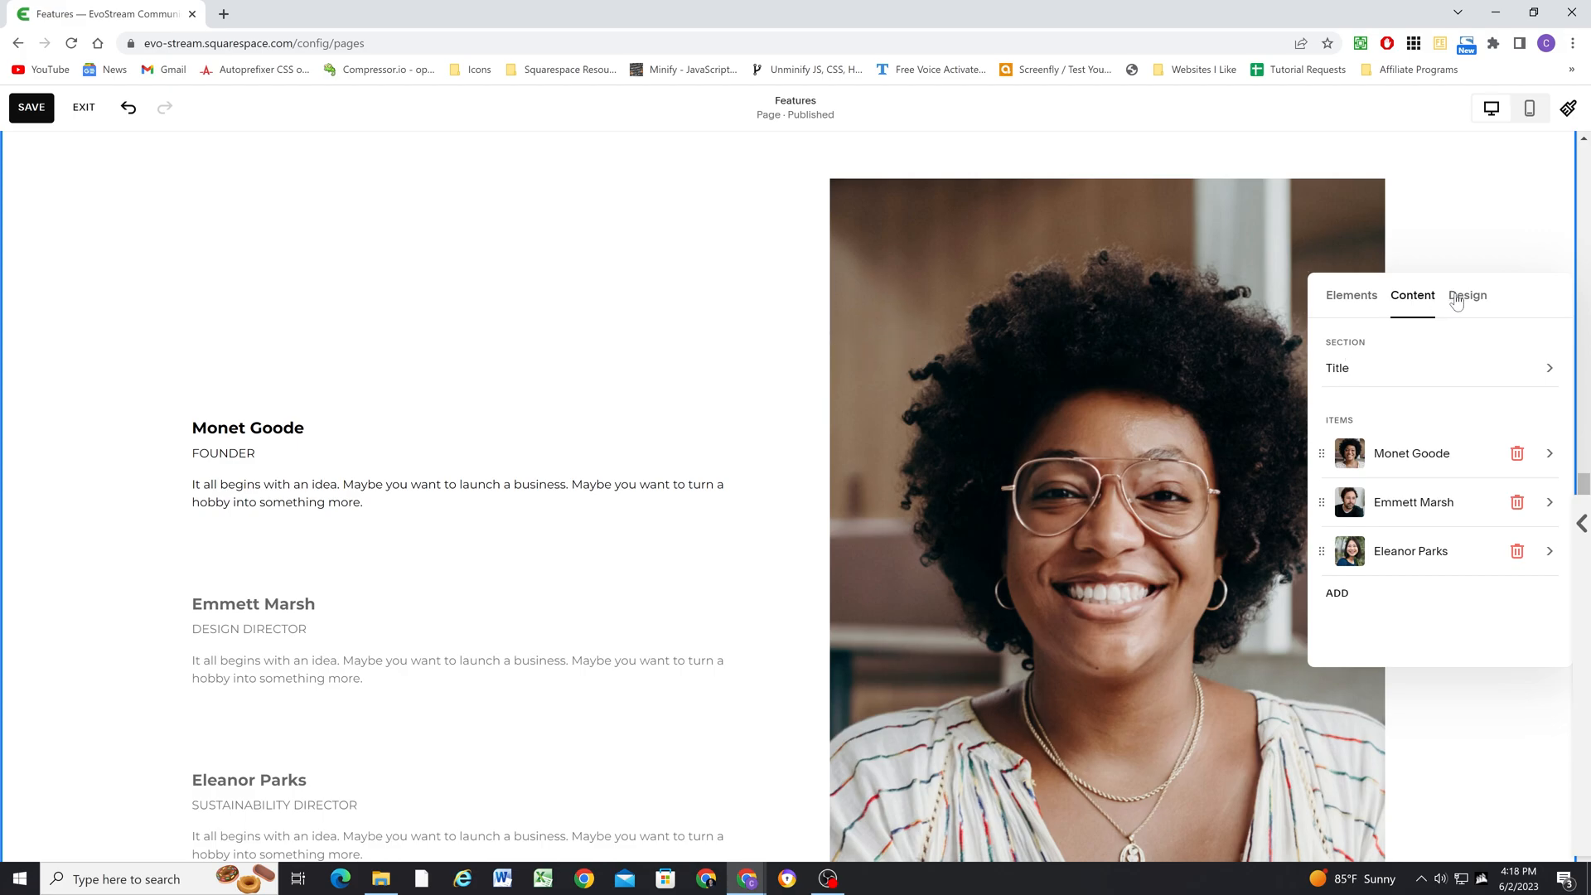
Keep the team text left-aligned and change Image Crop from 3:4 to 1:1
click(1467, 295)
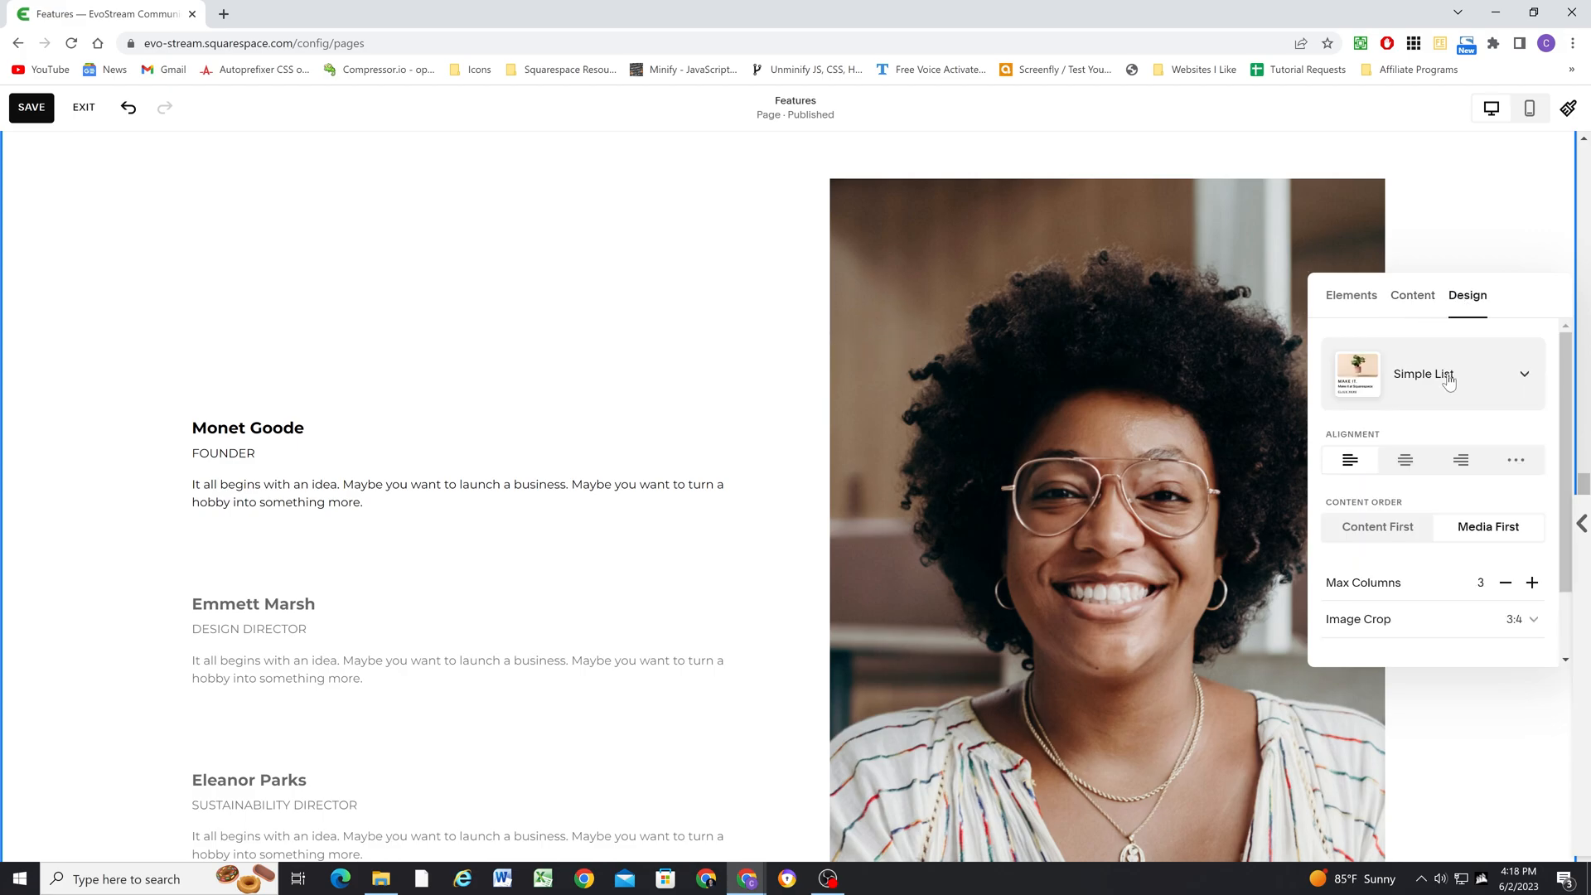
mouse_move(1427, 386)
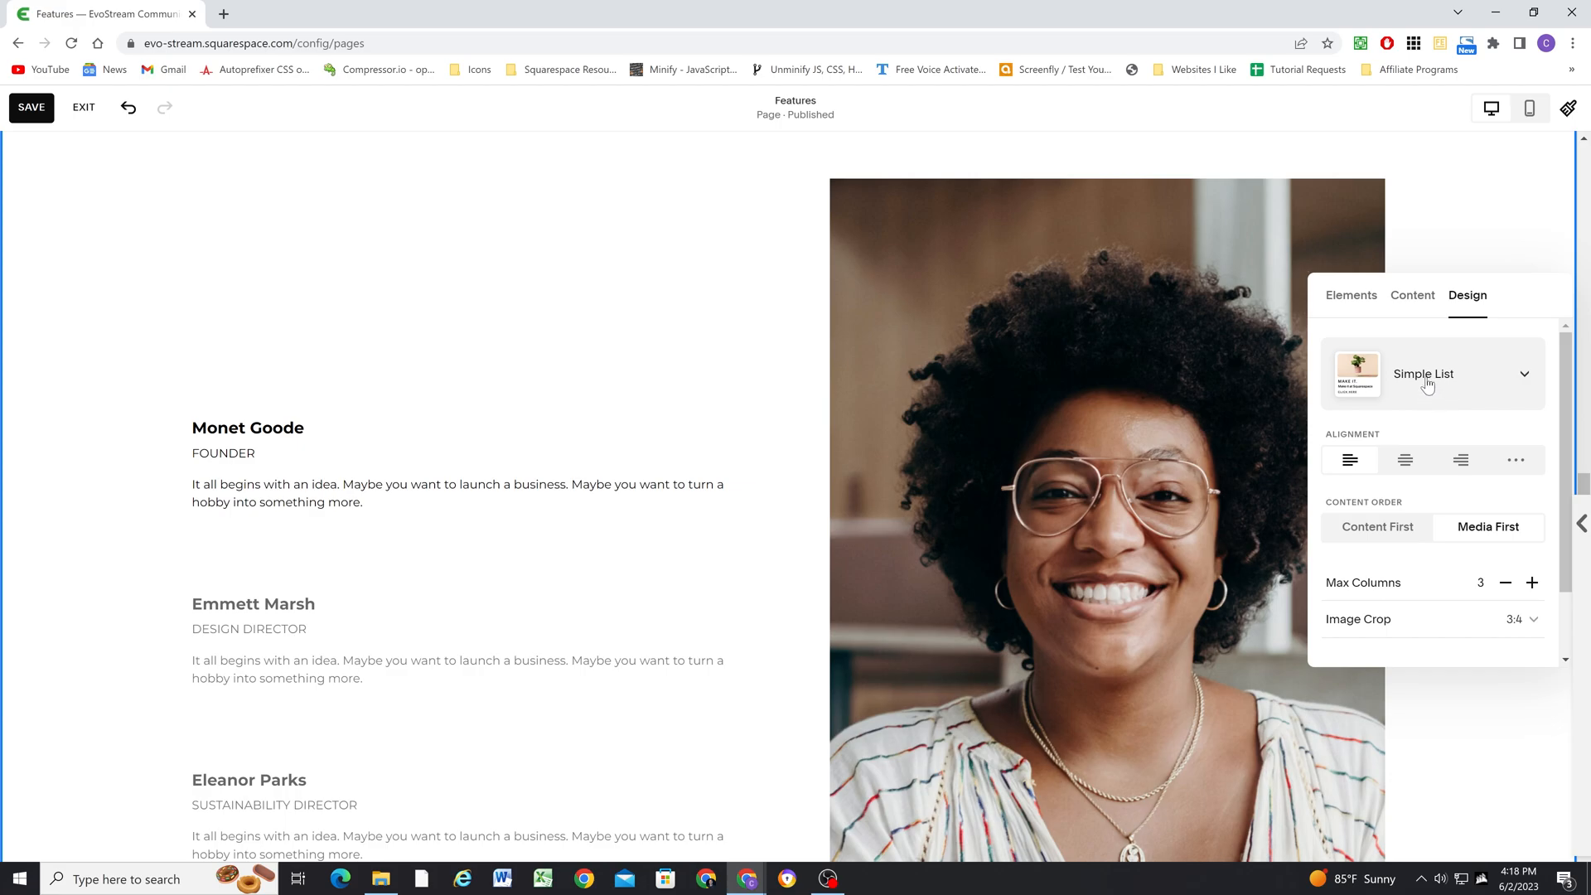
mouse_move(1429, 378)
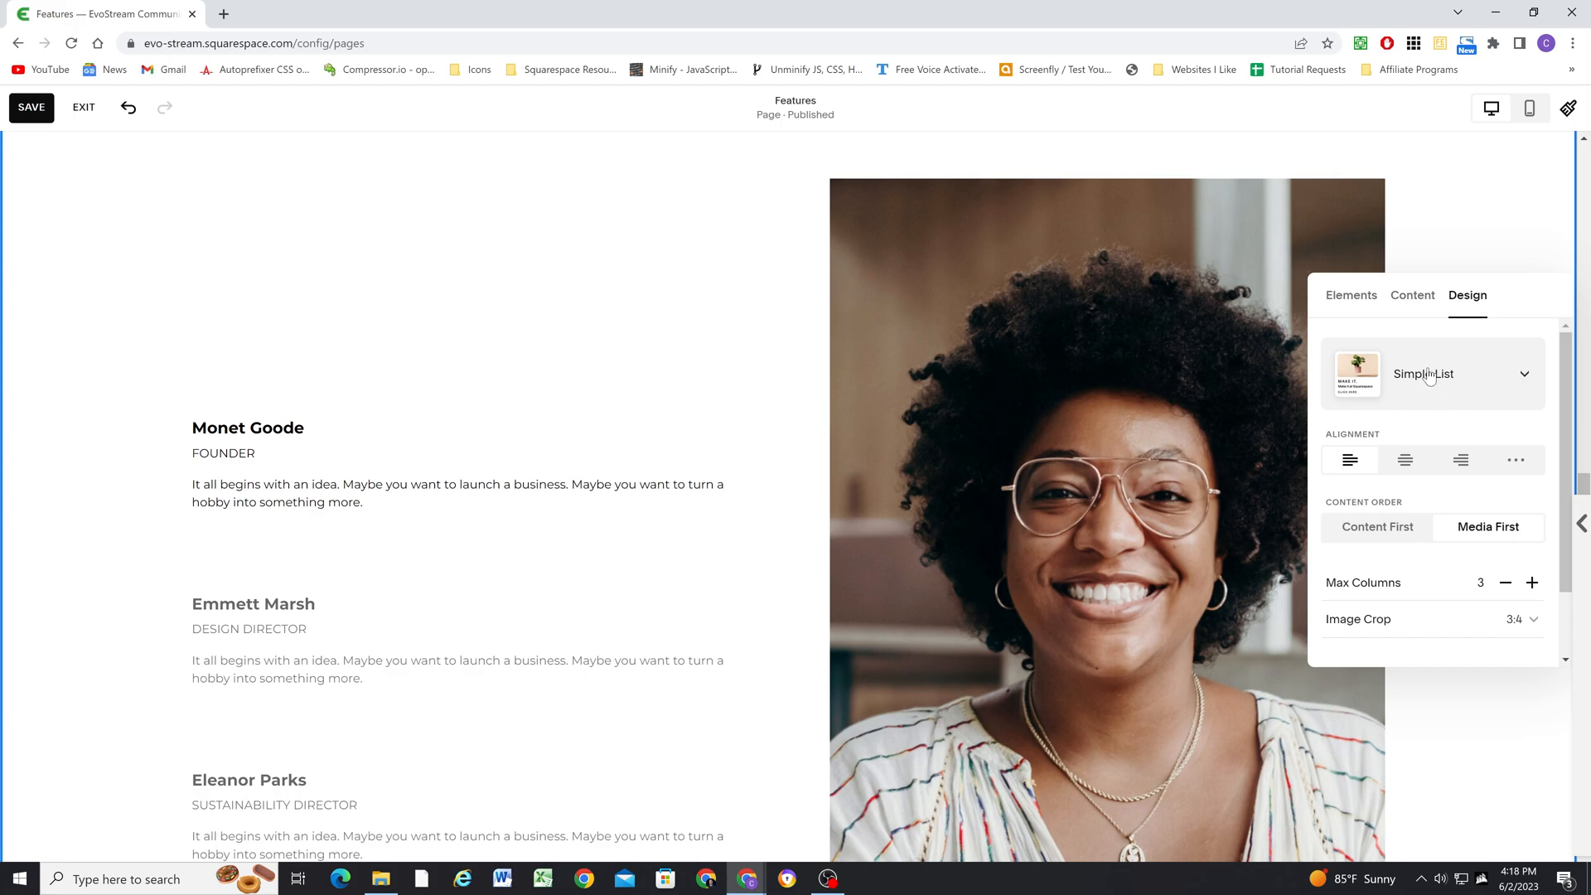
click(1431, 373)
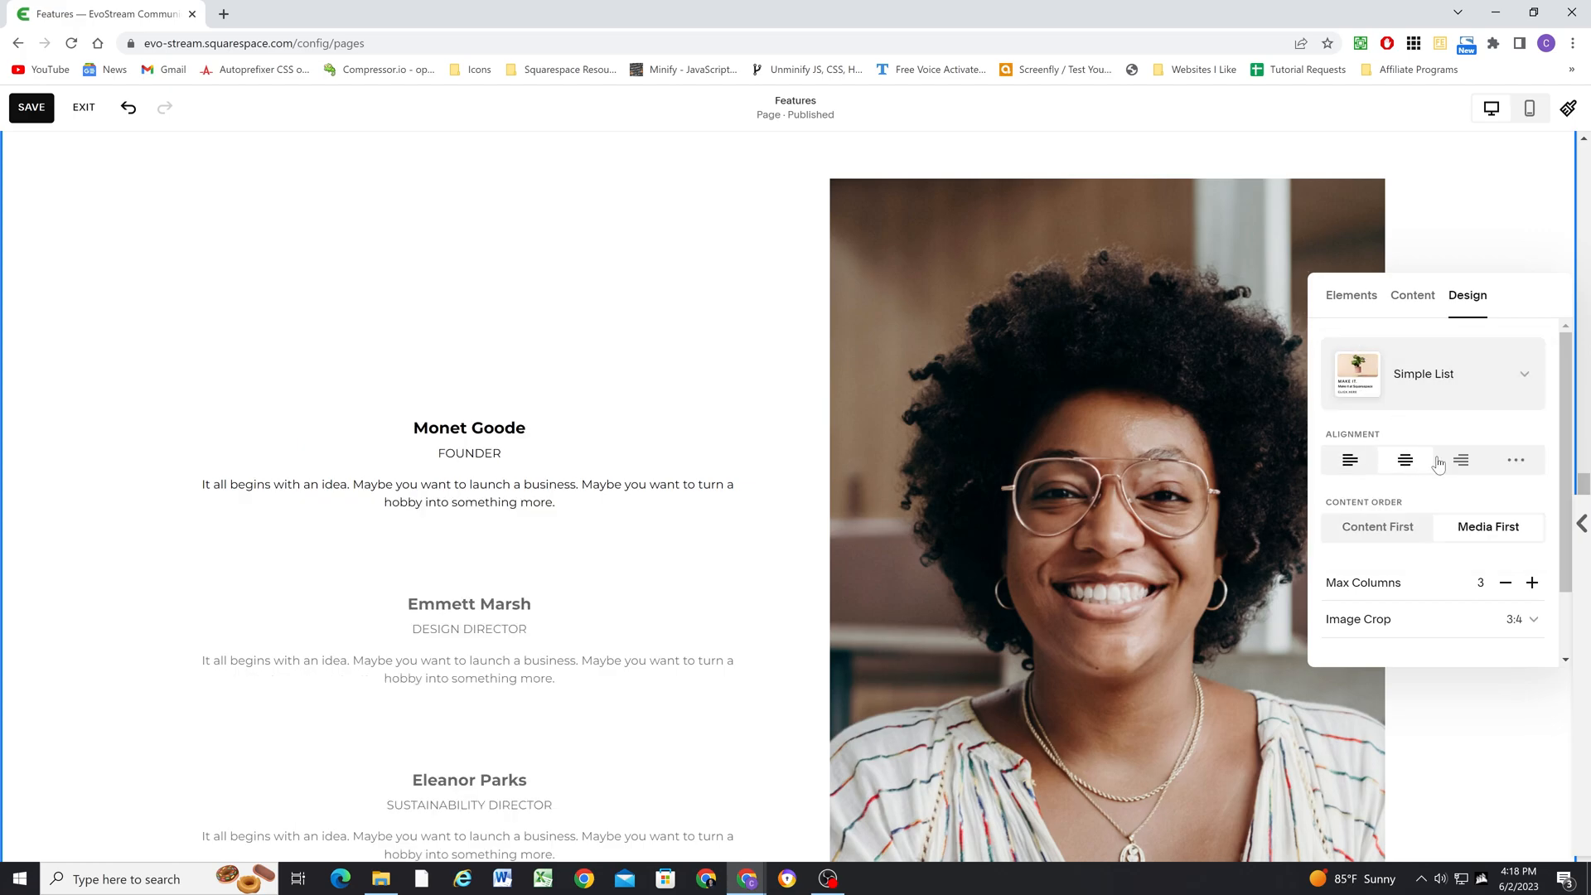
click(1349, 459)
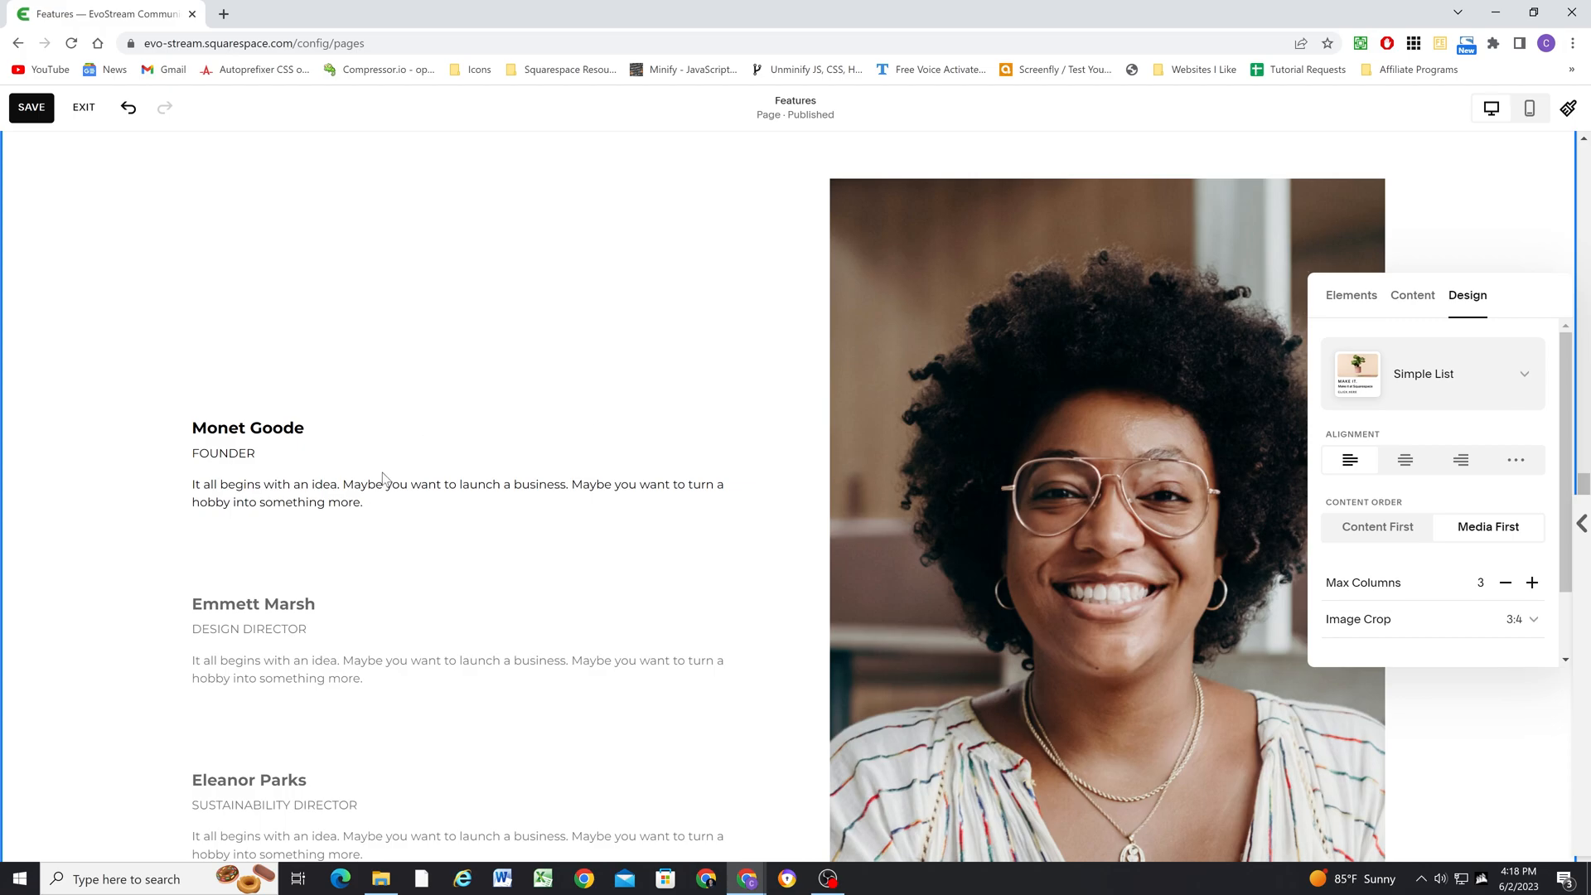
scroll(down, 3)
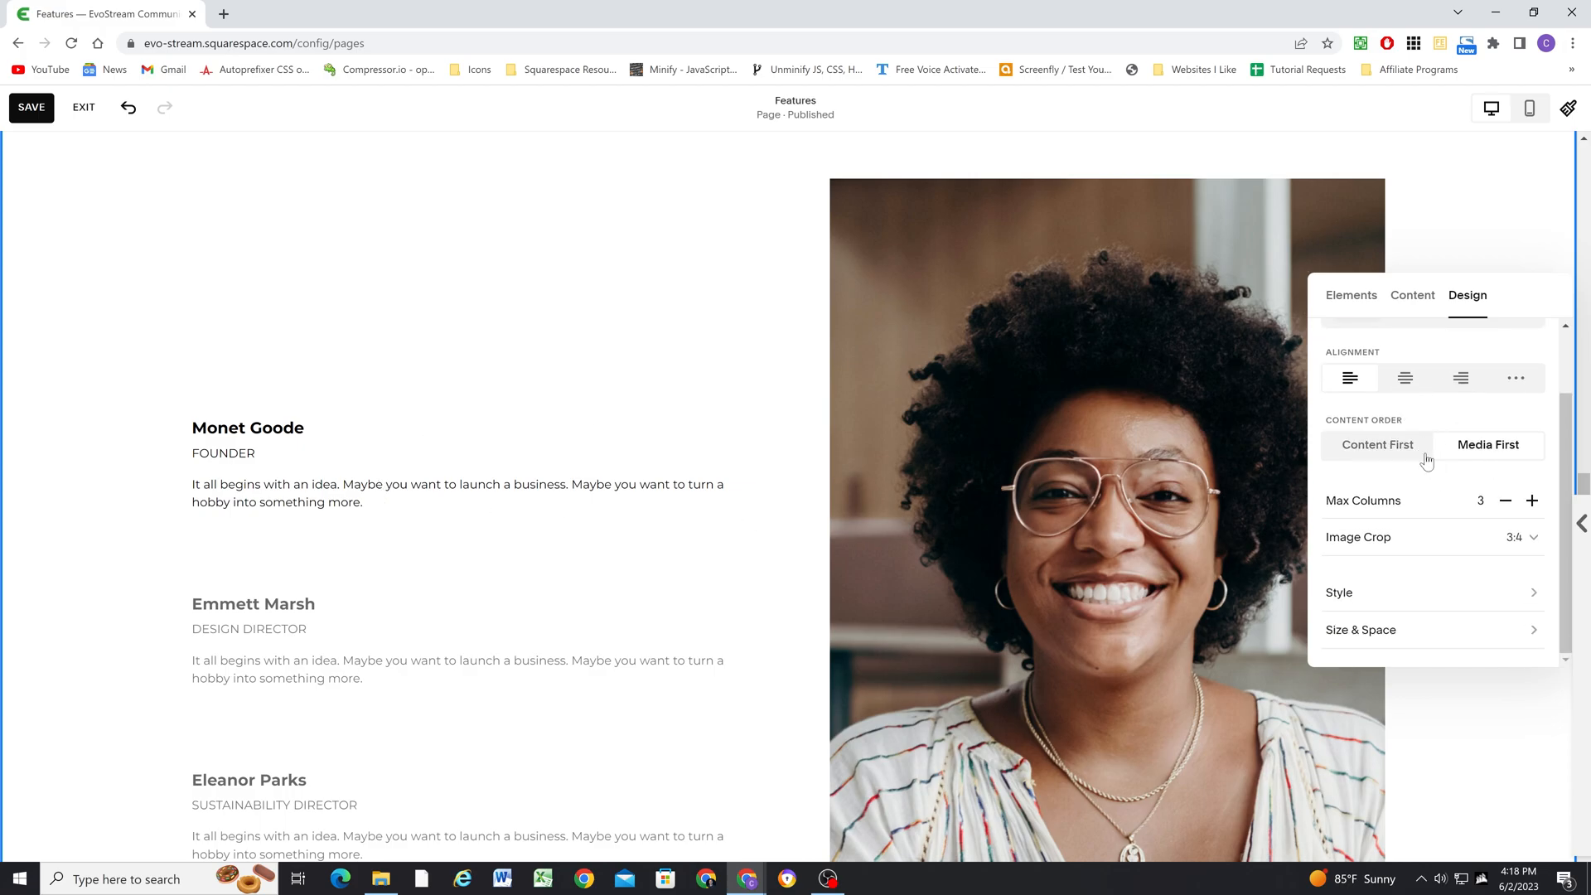
mouse_move(1492, 494)
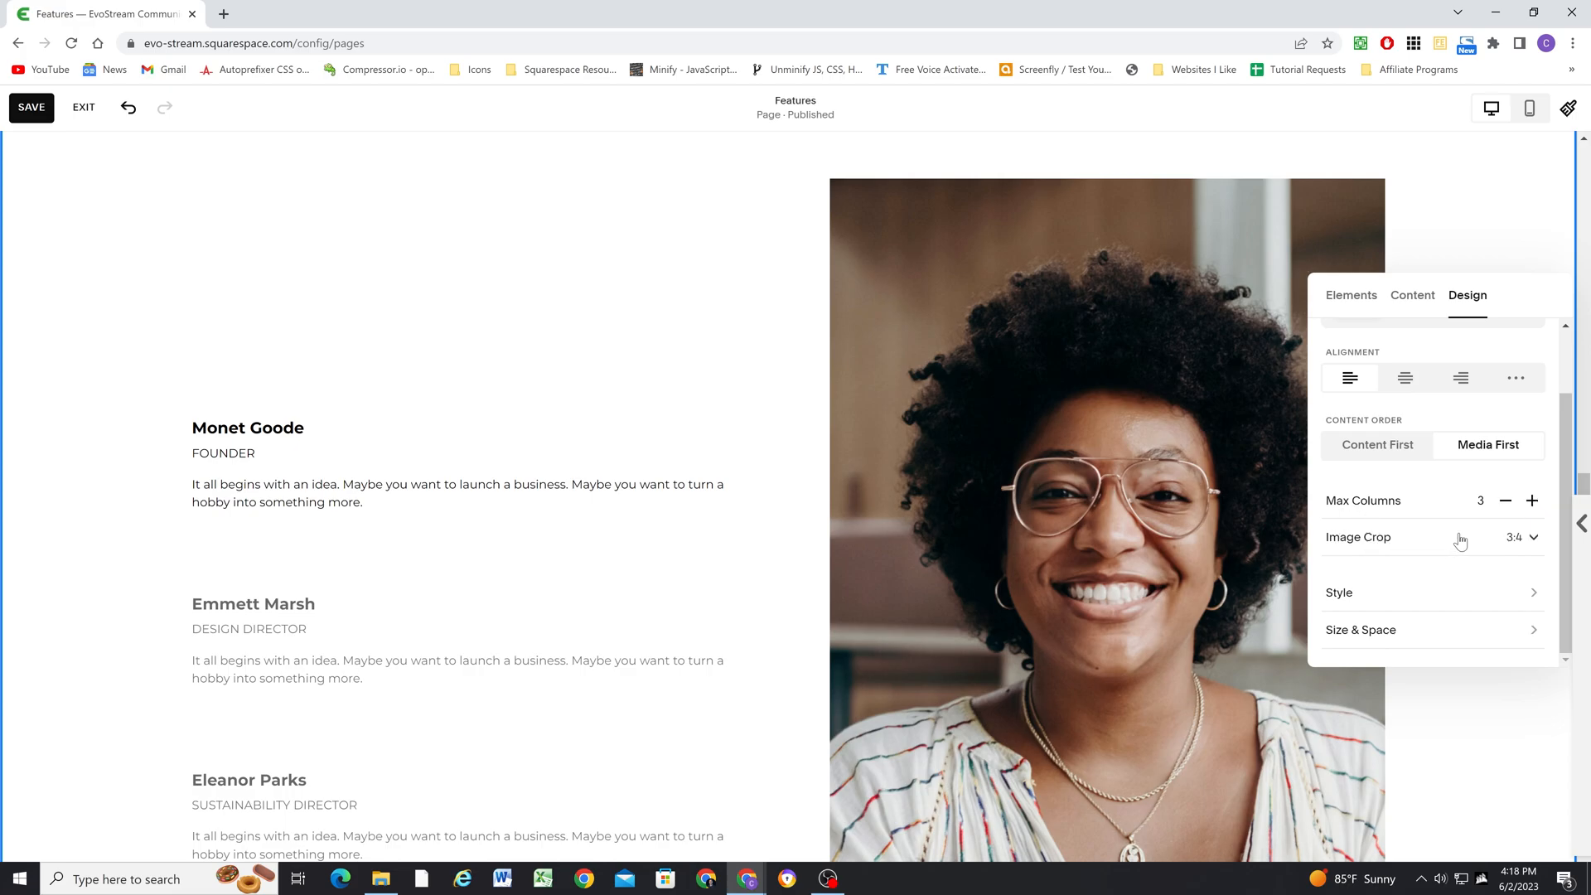
click(1522, 537)
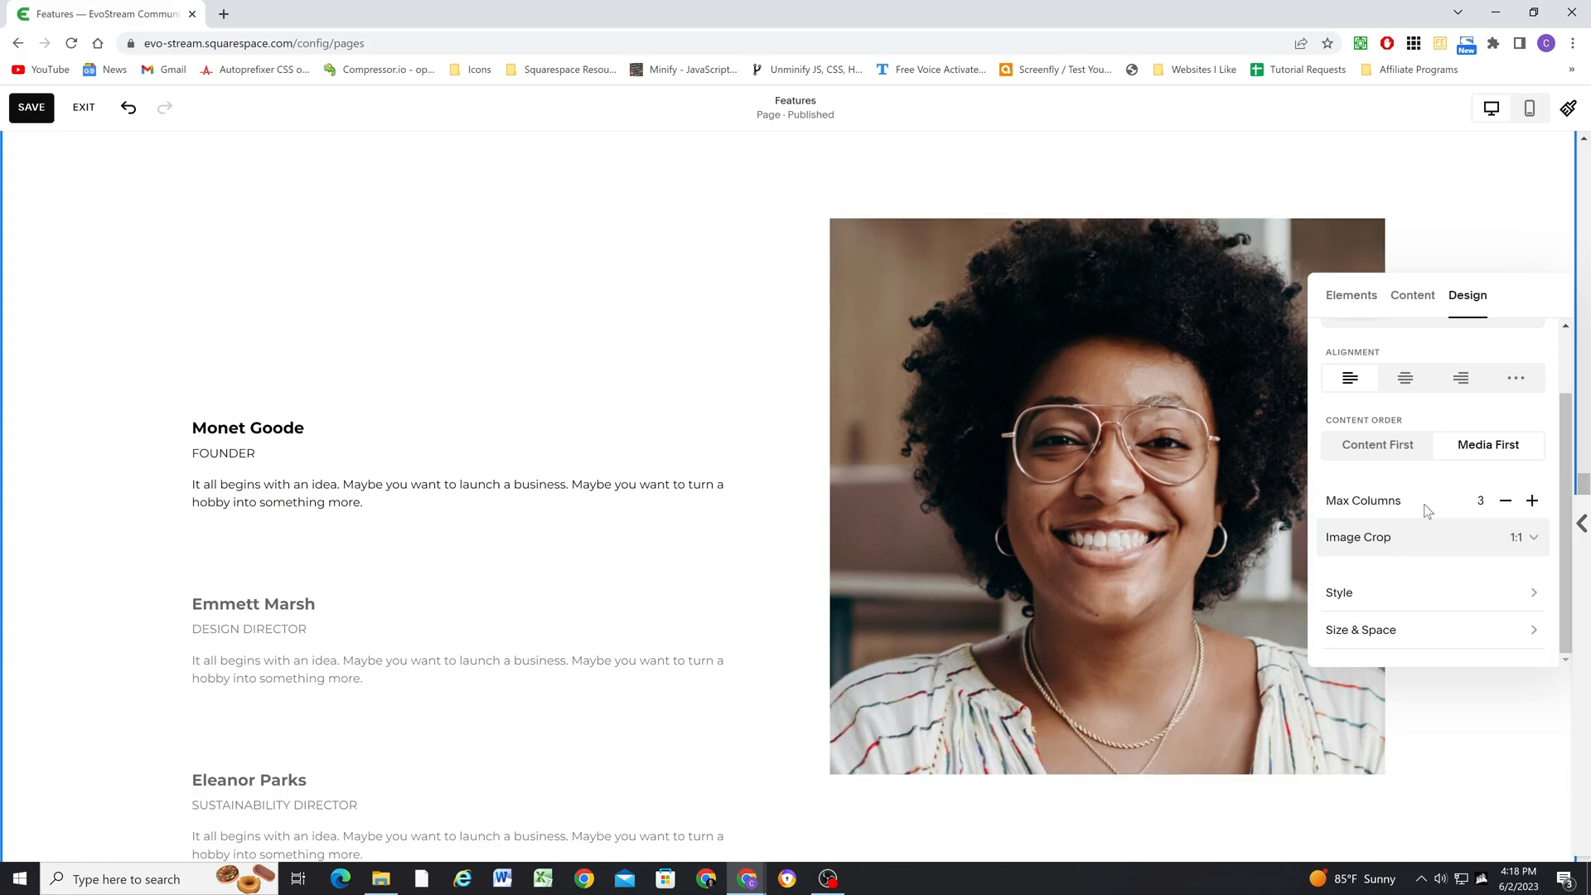
mouse_move(915, 260)
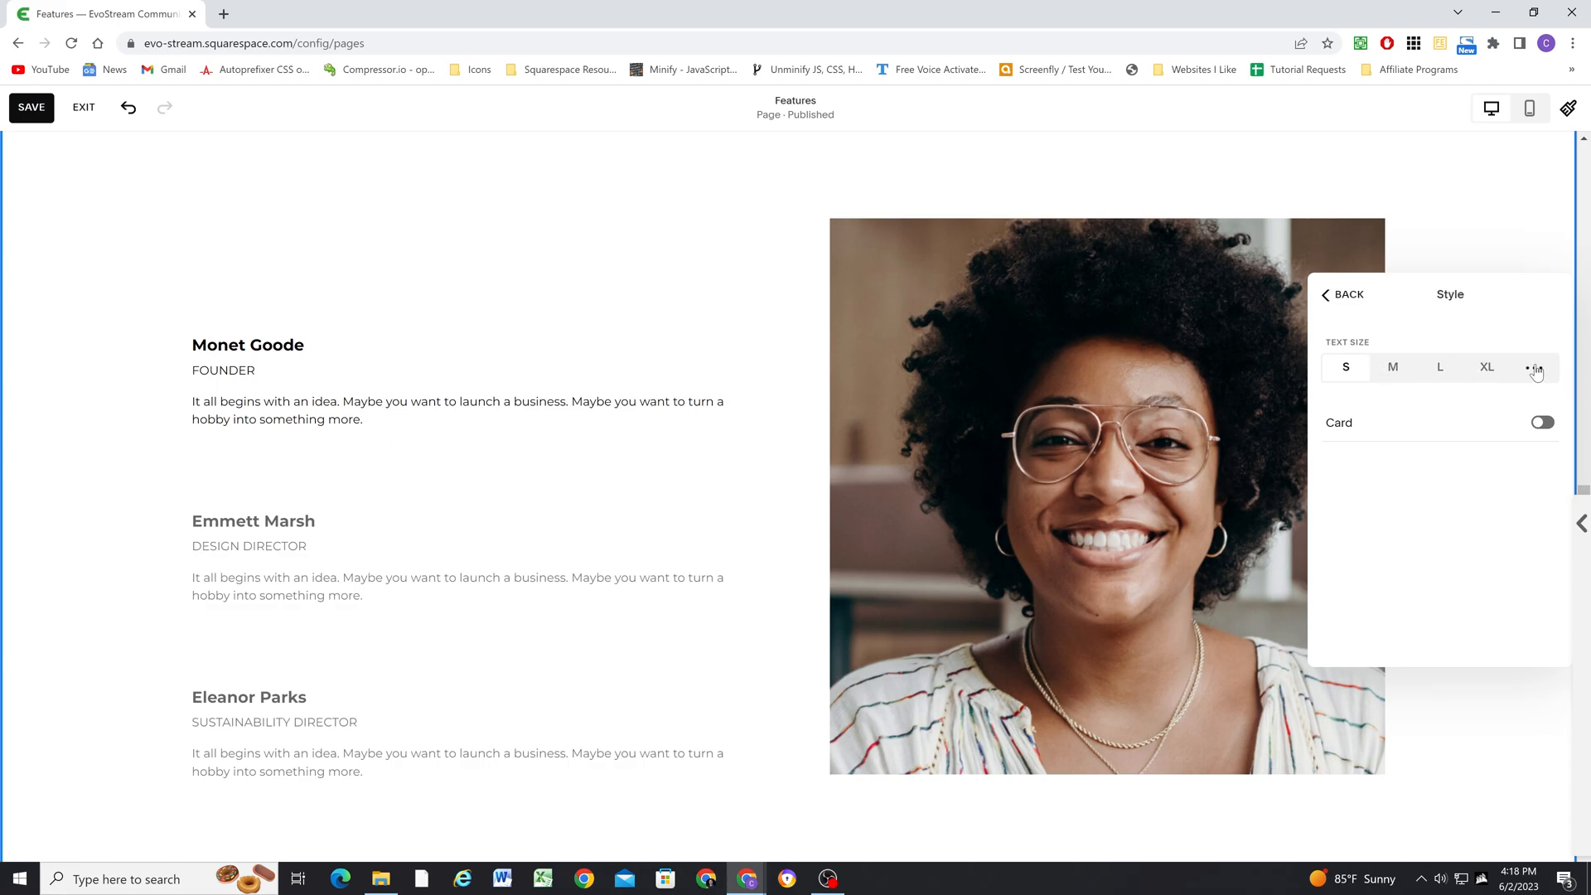
Switch to custom text sizes and adjust the Item Title and Item Description sliders
click(1535, 369)
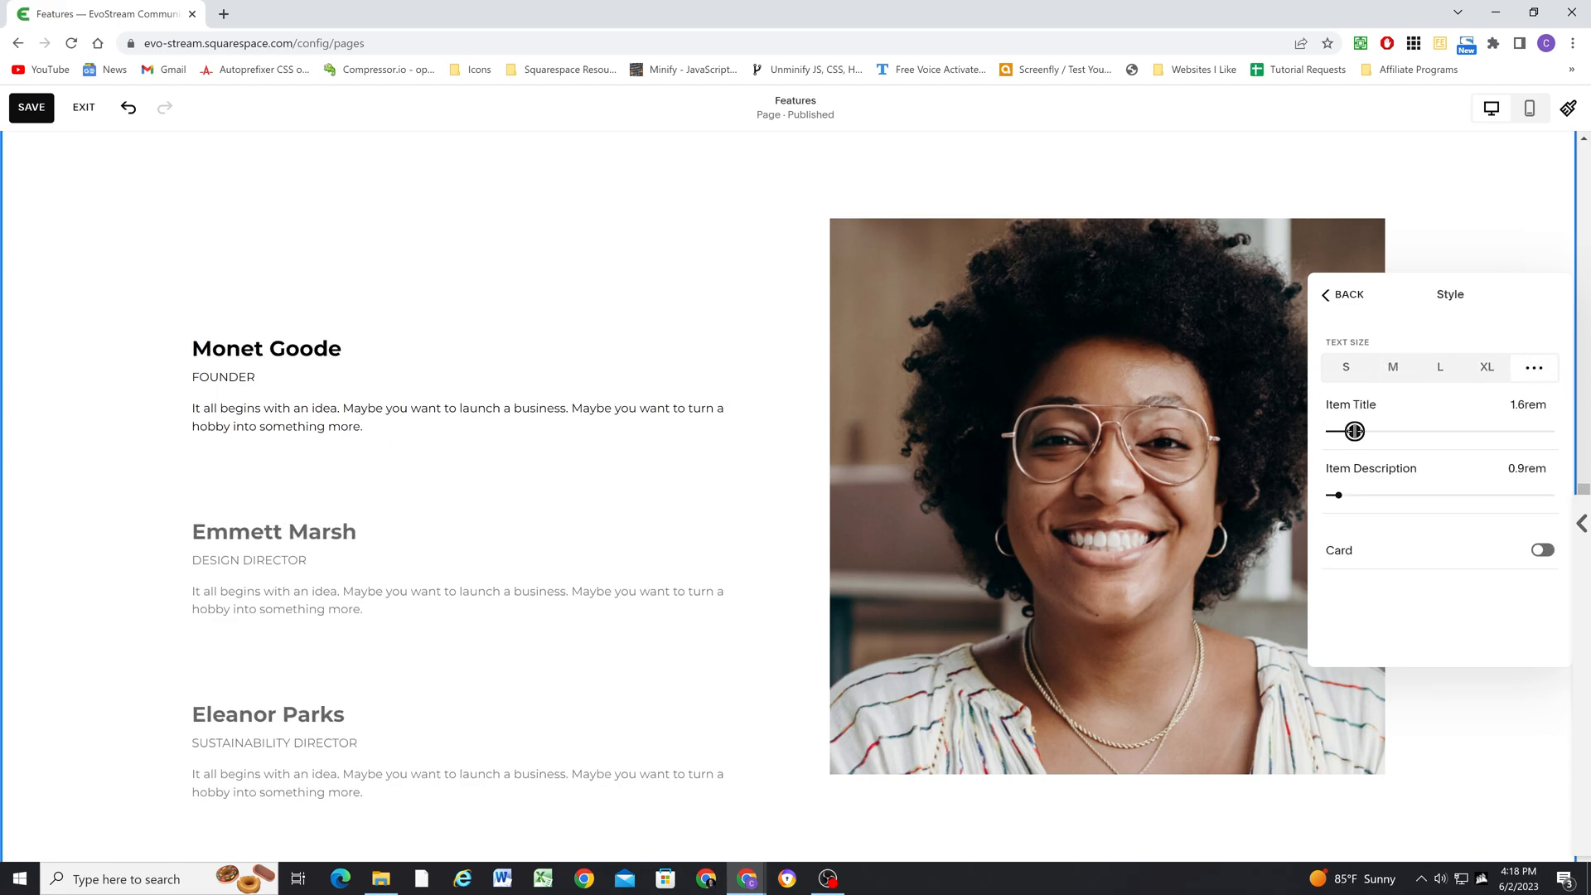
drag(1336, 495, 1345, 496)
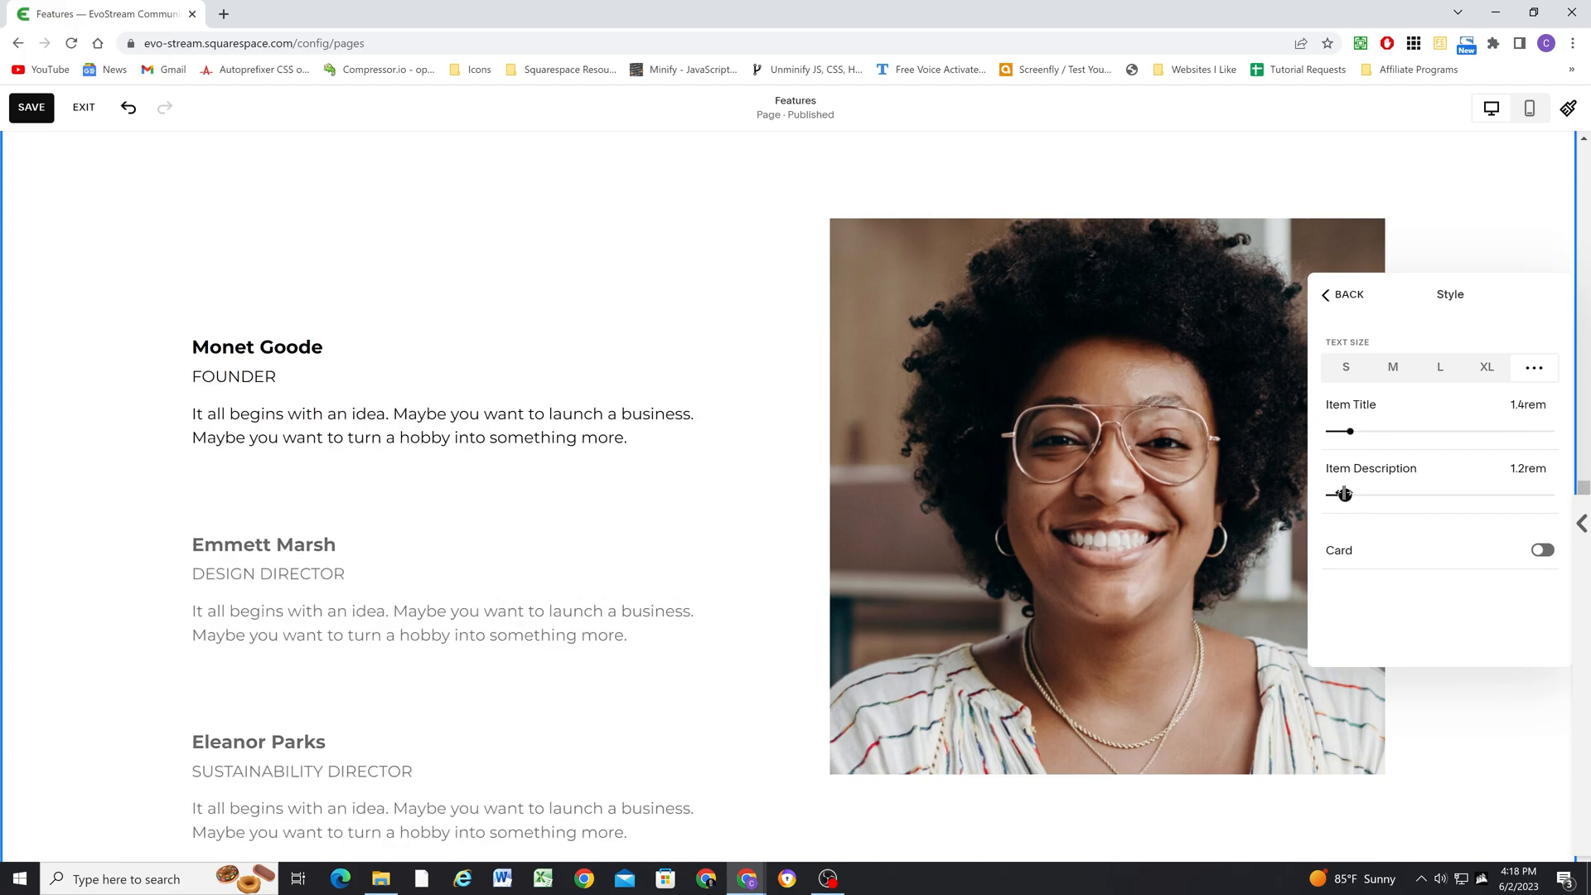
drag(1342, 494, 1330, 494)
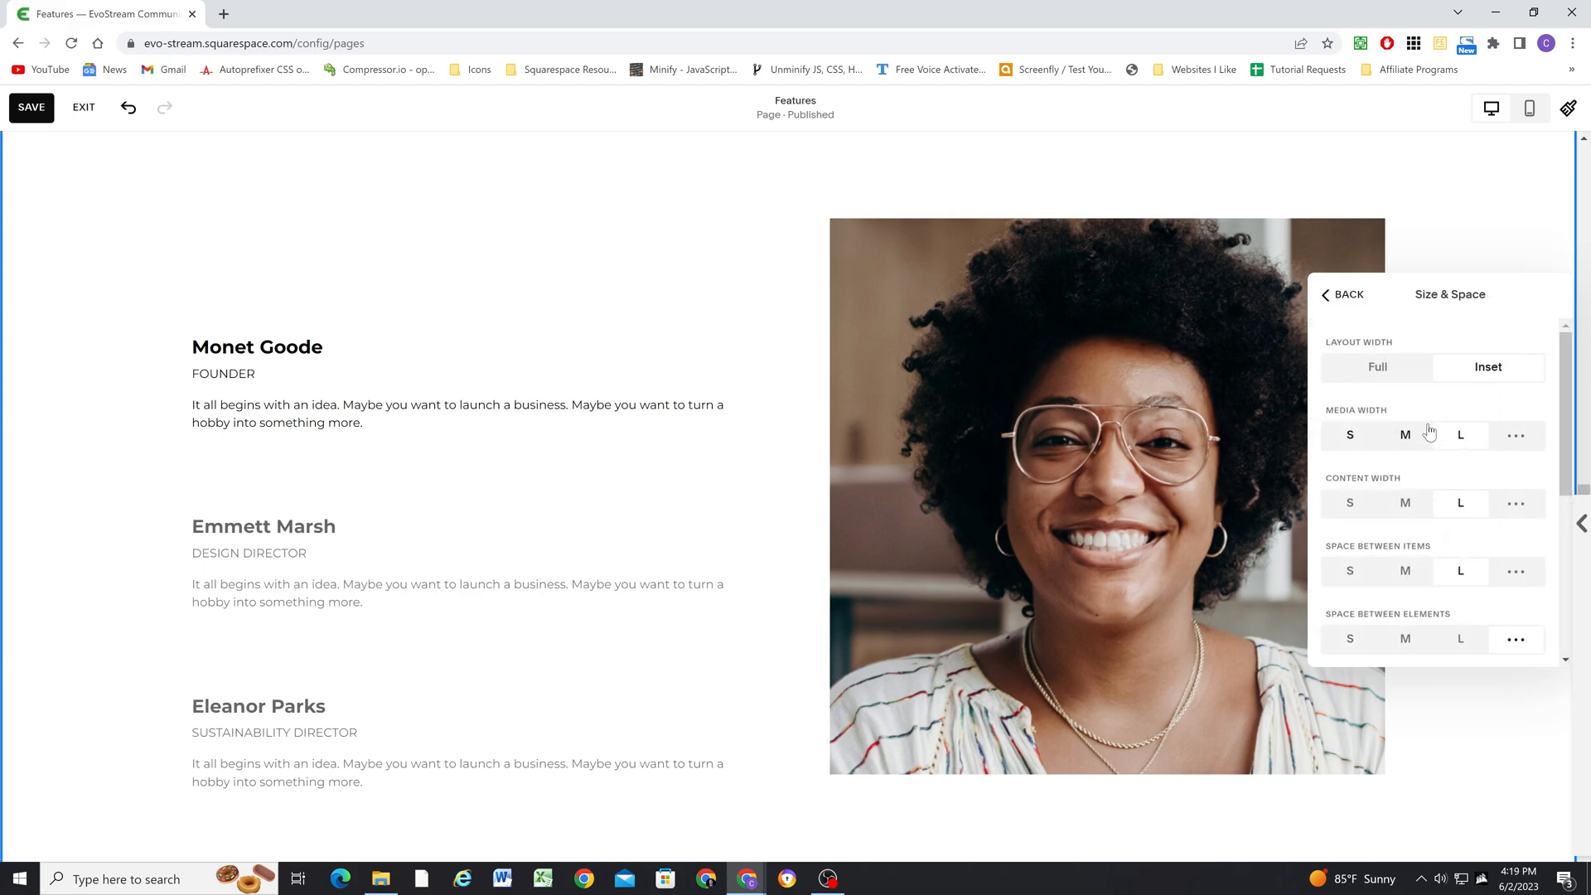
Try full width, keep the section inset, and switch the layout to the Simple List style
click(1378, 366)
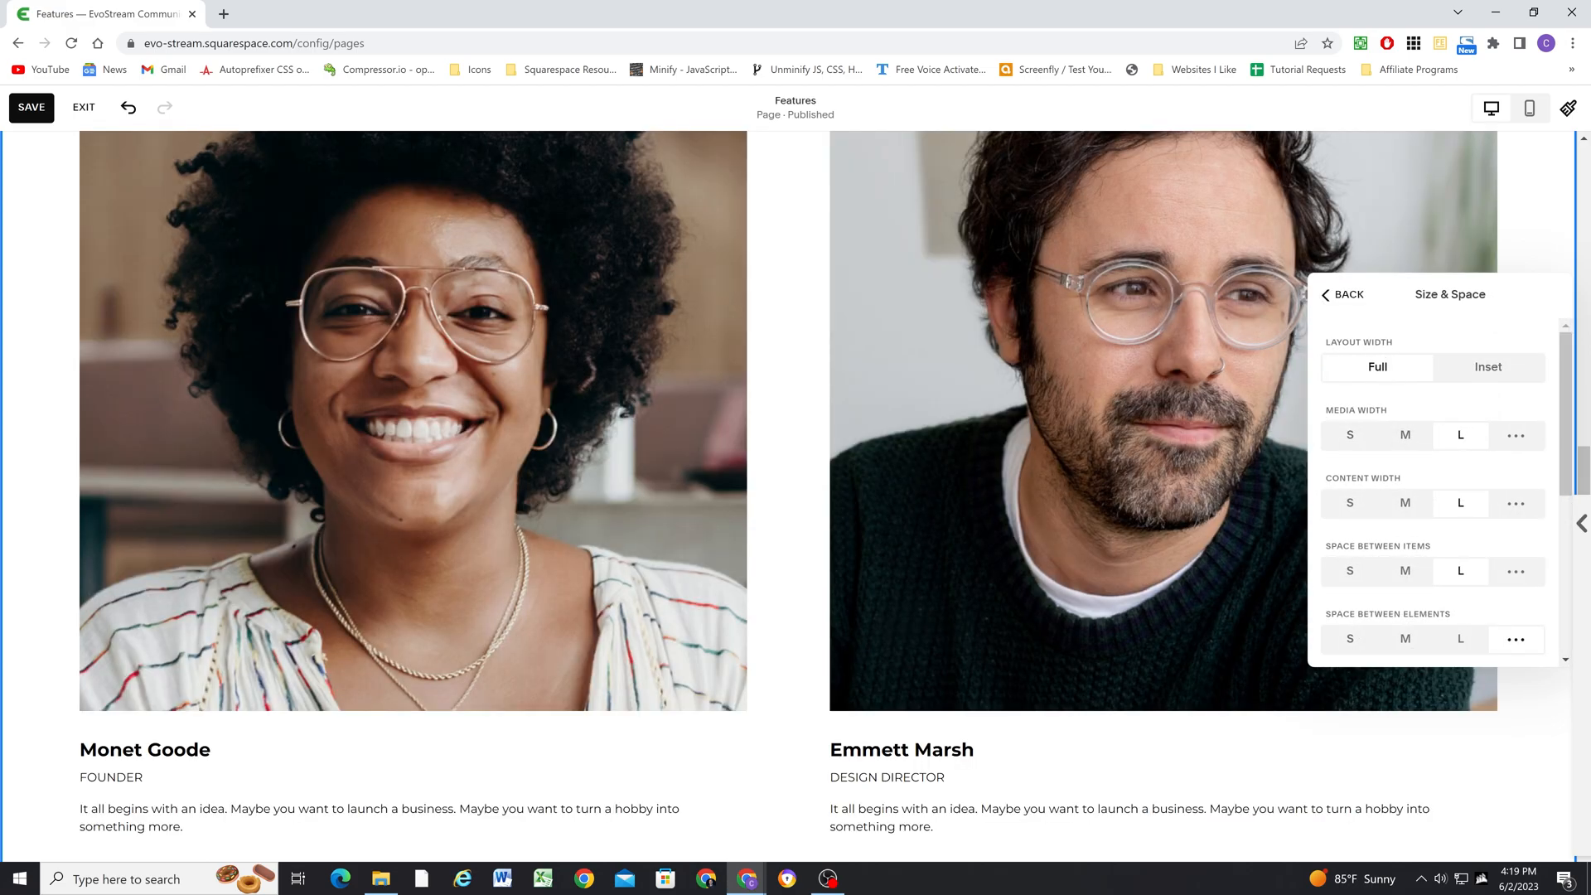
click(1489, 368)
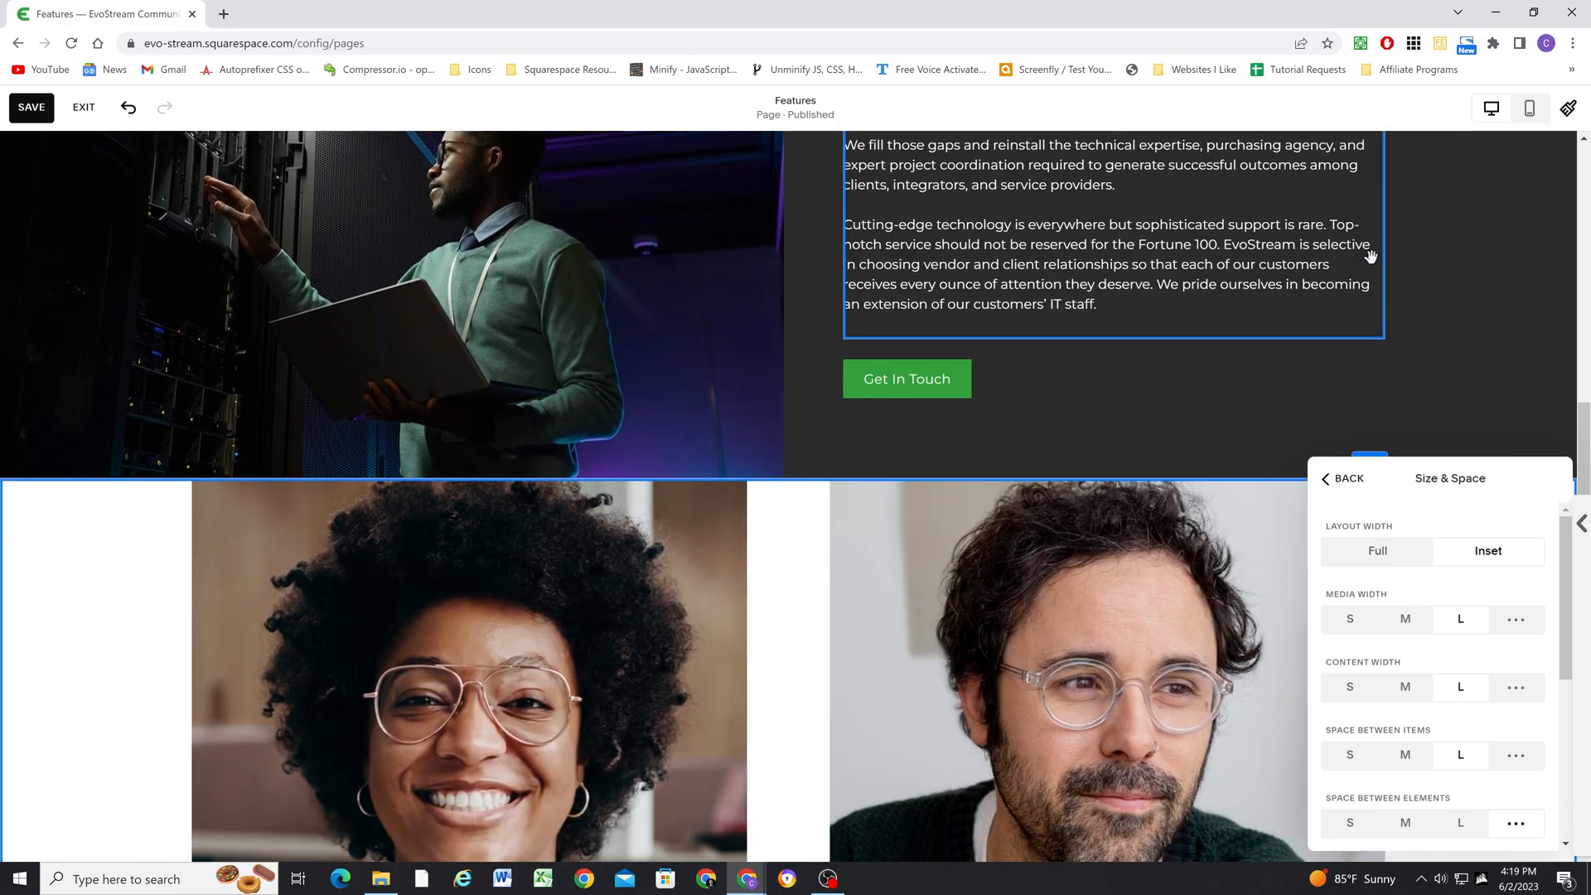
scroll(down, 3)
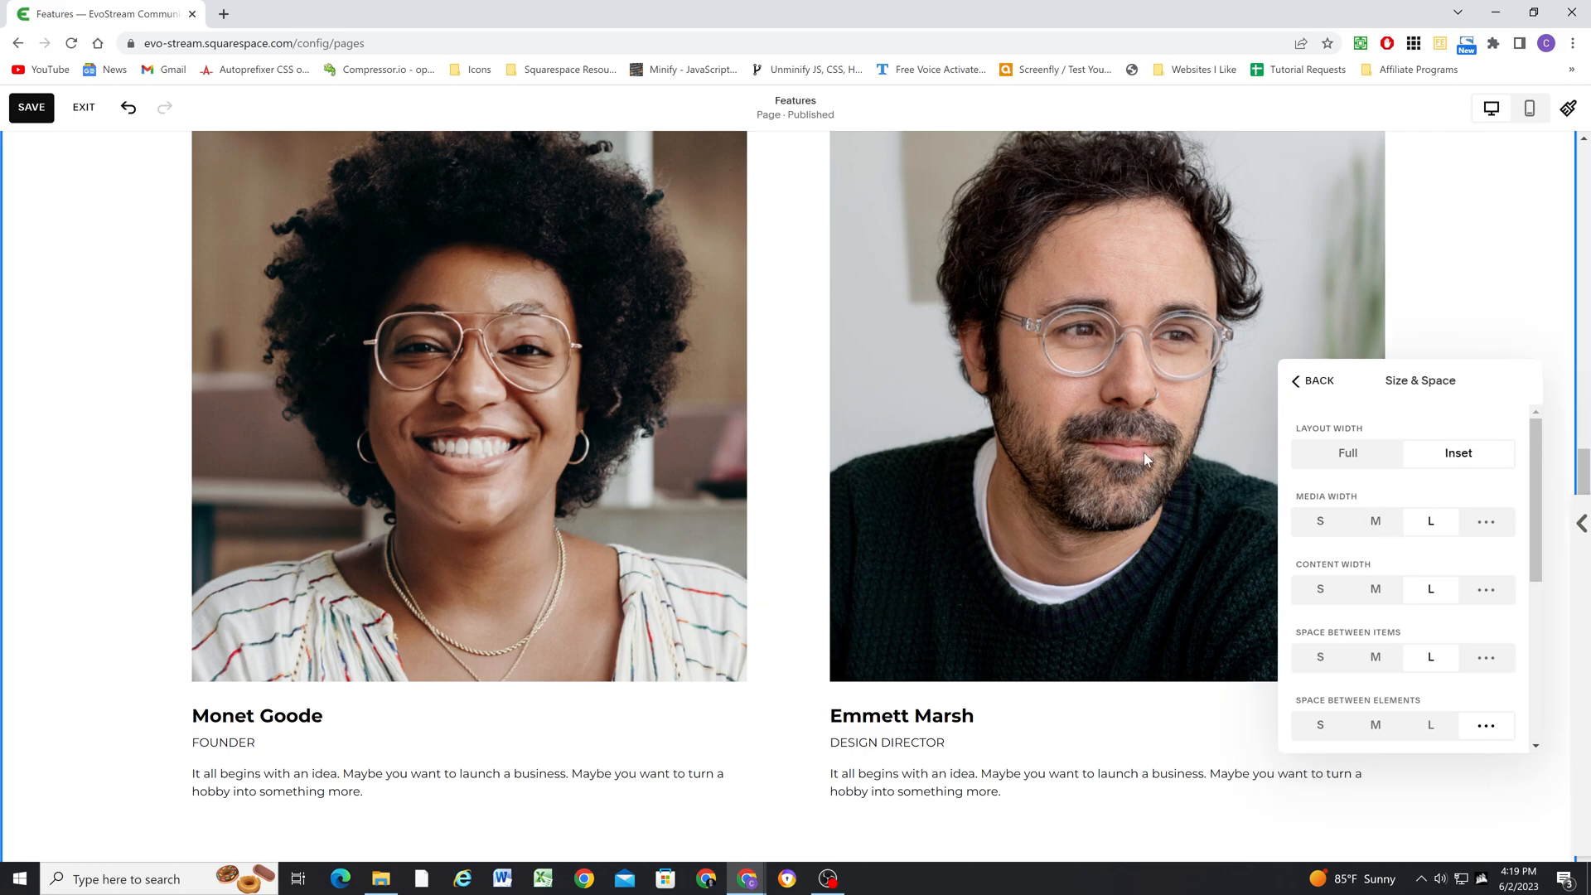
click(1378, 523)
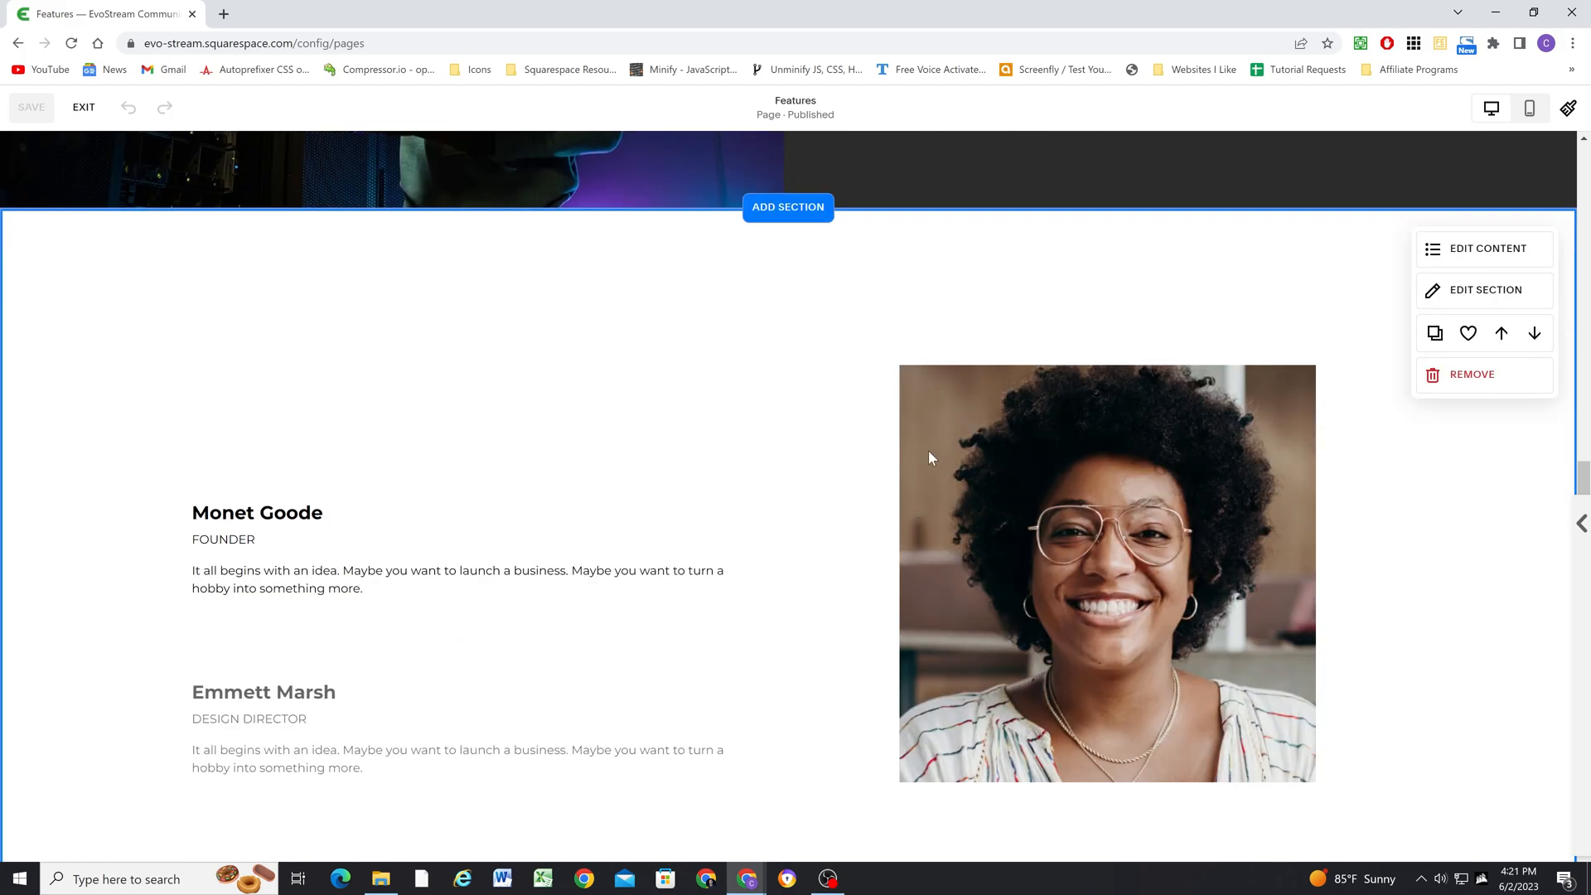
mouse_move(1487, 248)
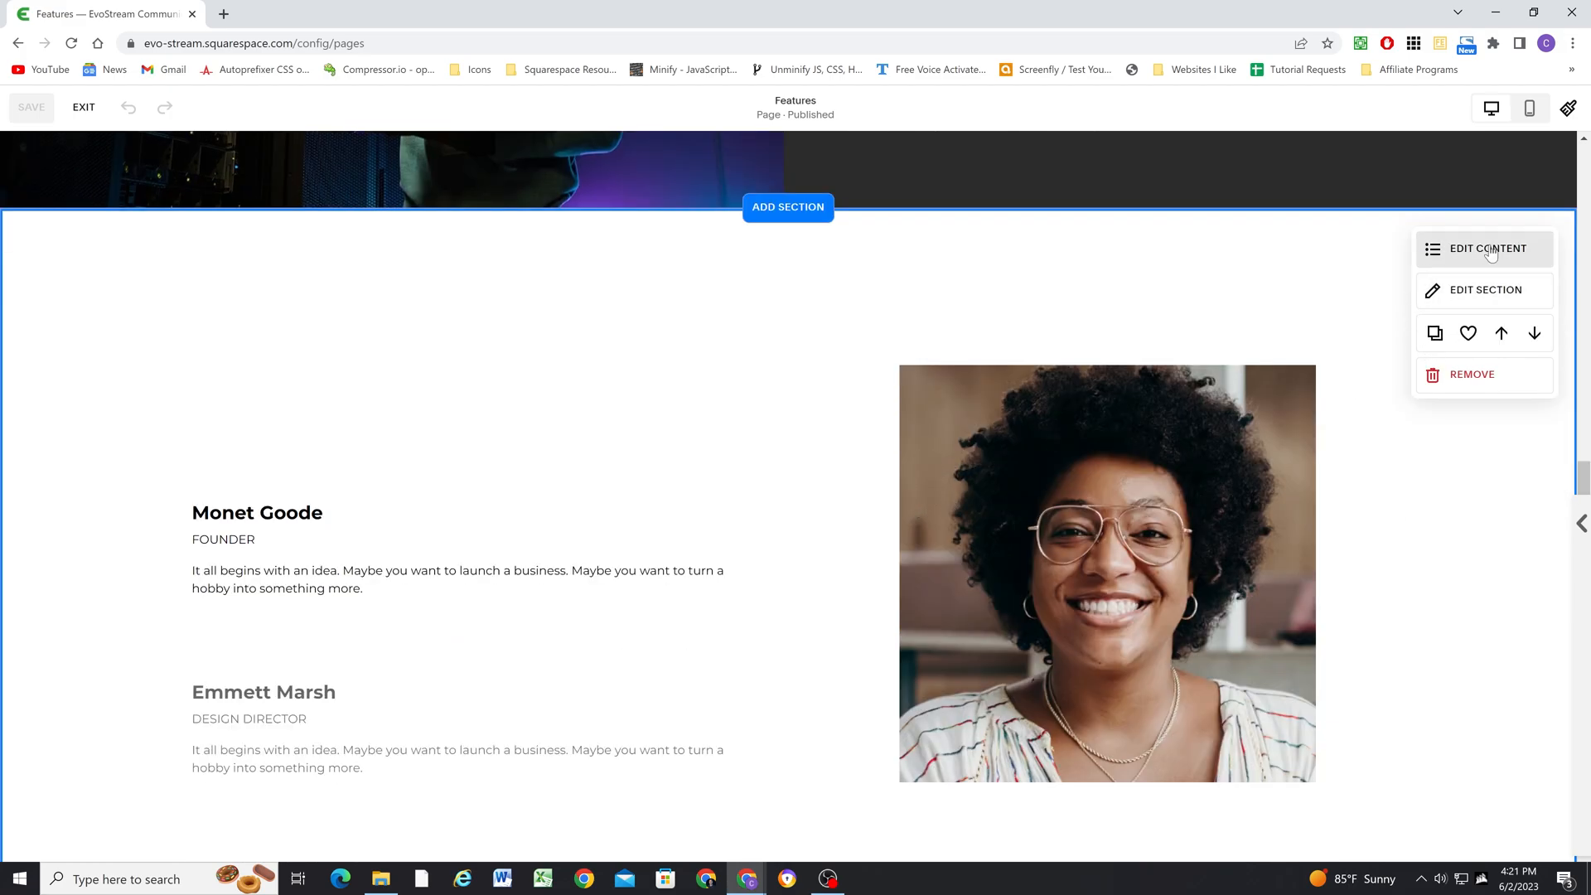
Set a custom Media Width and slide the team photo up to 100%
click(1483, 248)
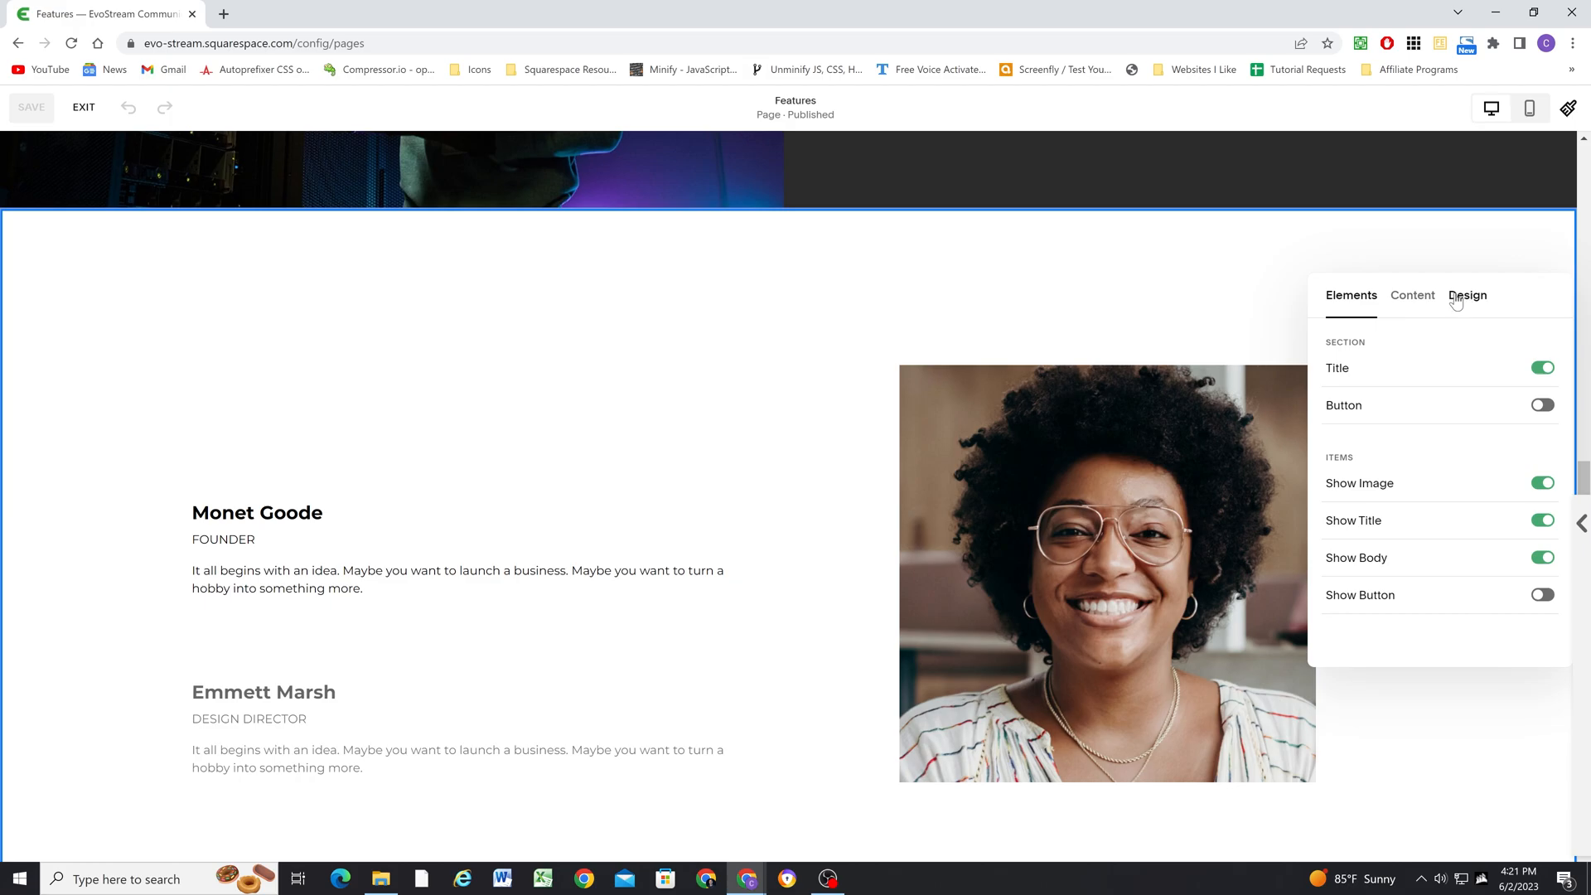
click(1467, 295)
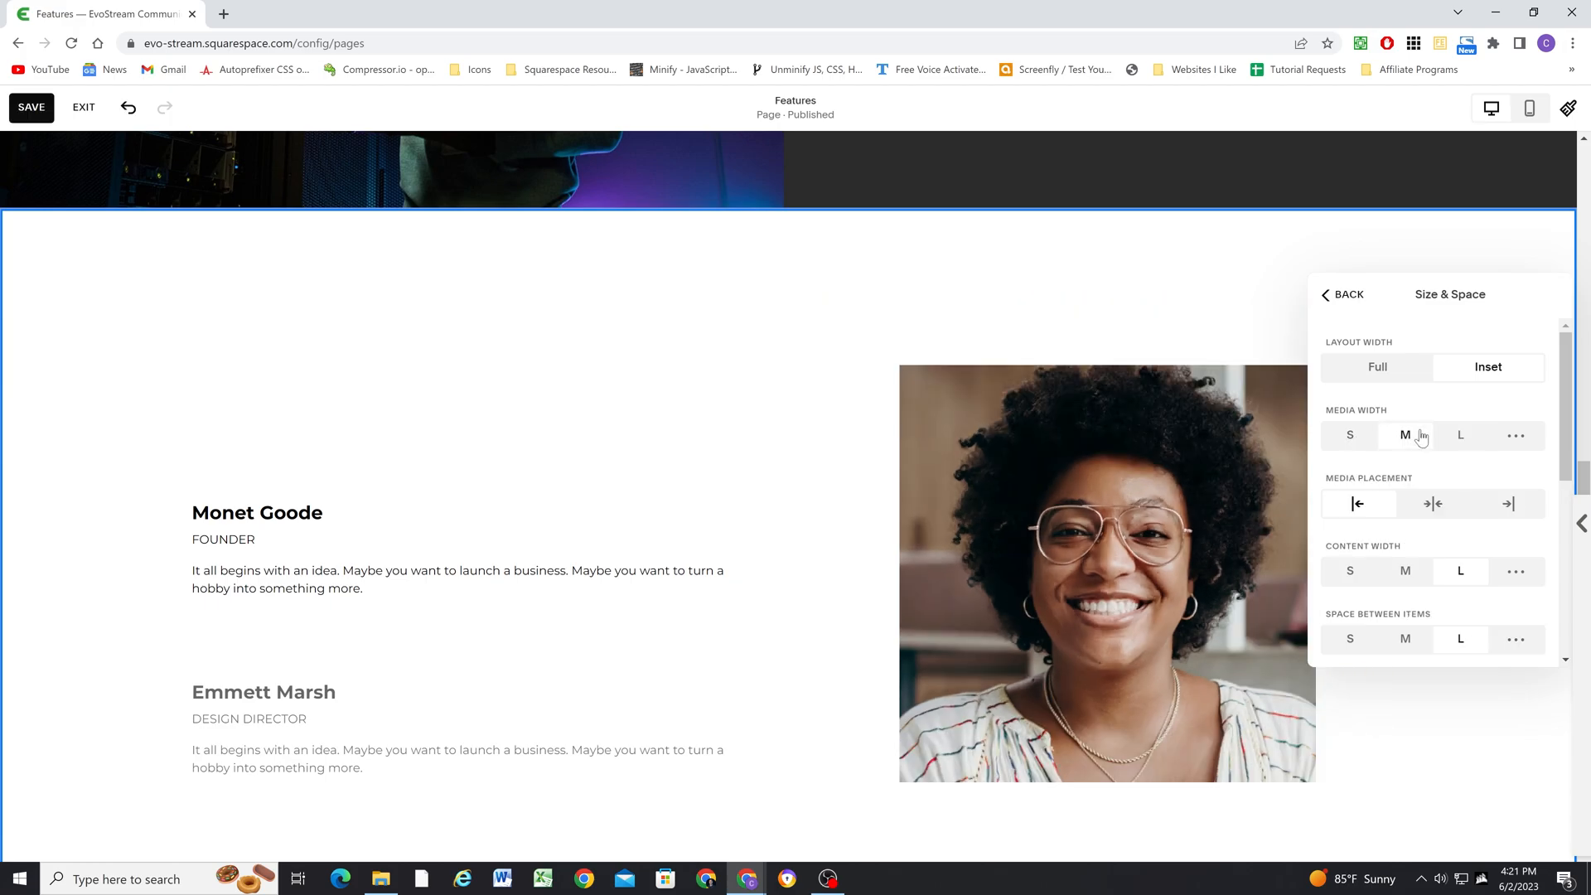
click(1516, 435)
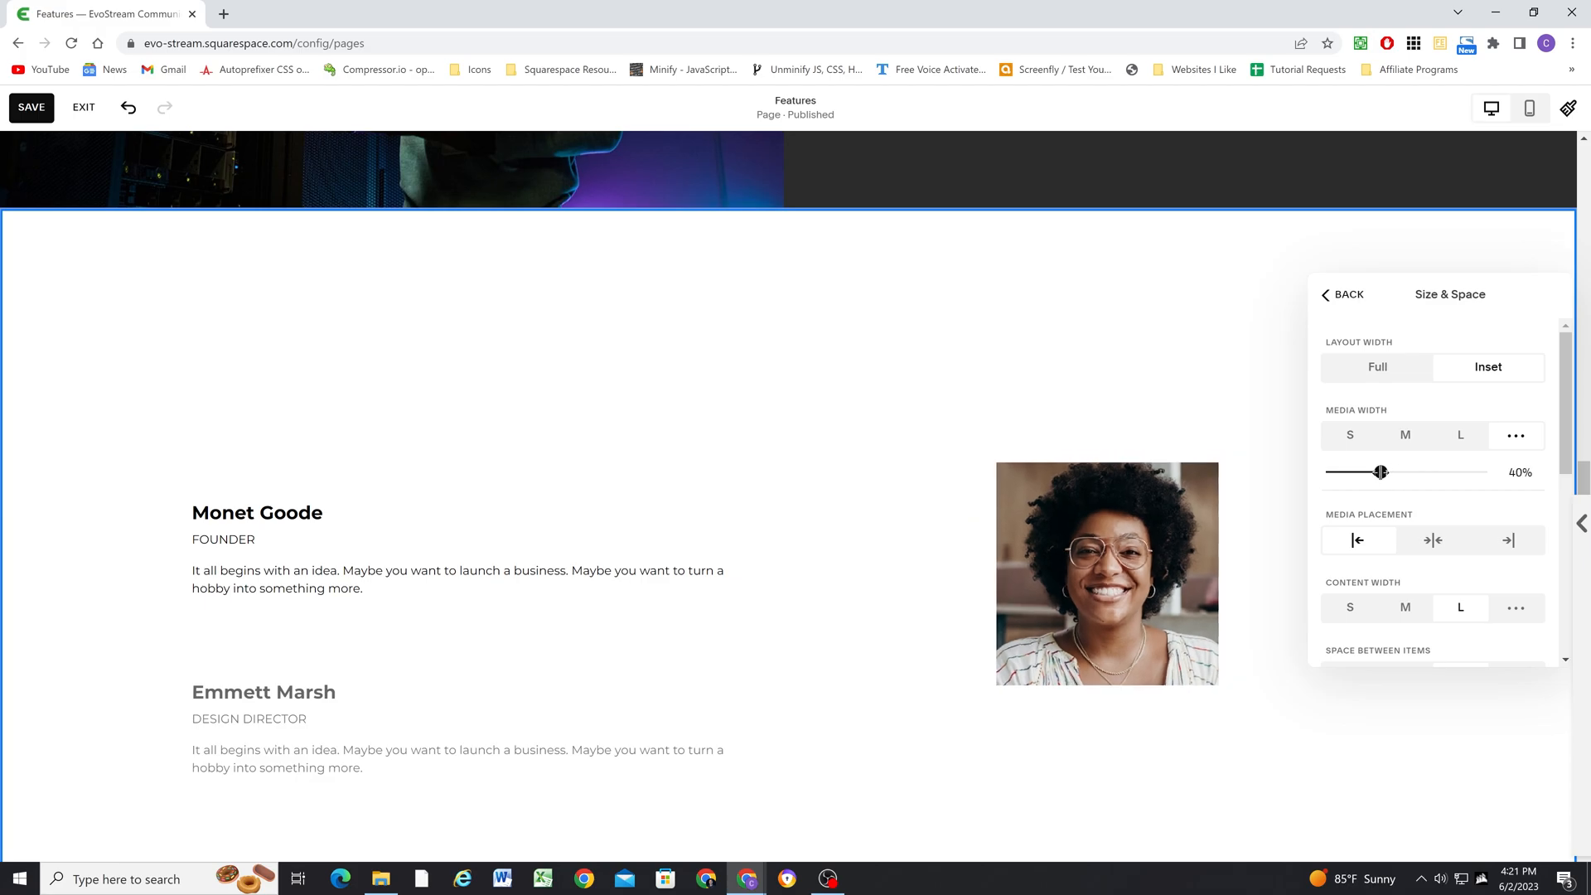
drag(1381, 471, 1394, 471)
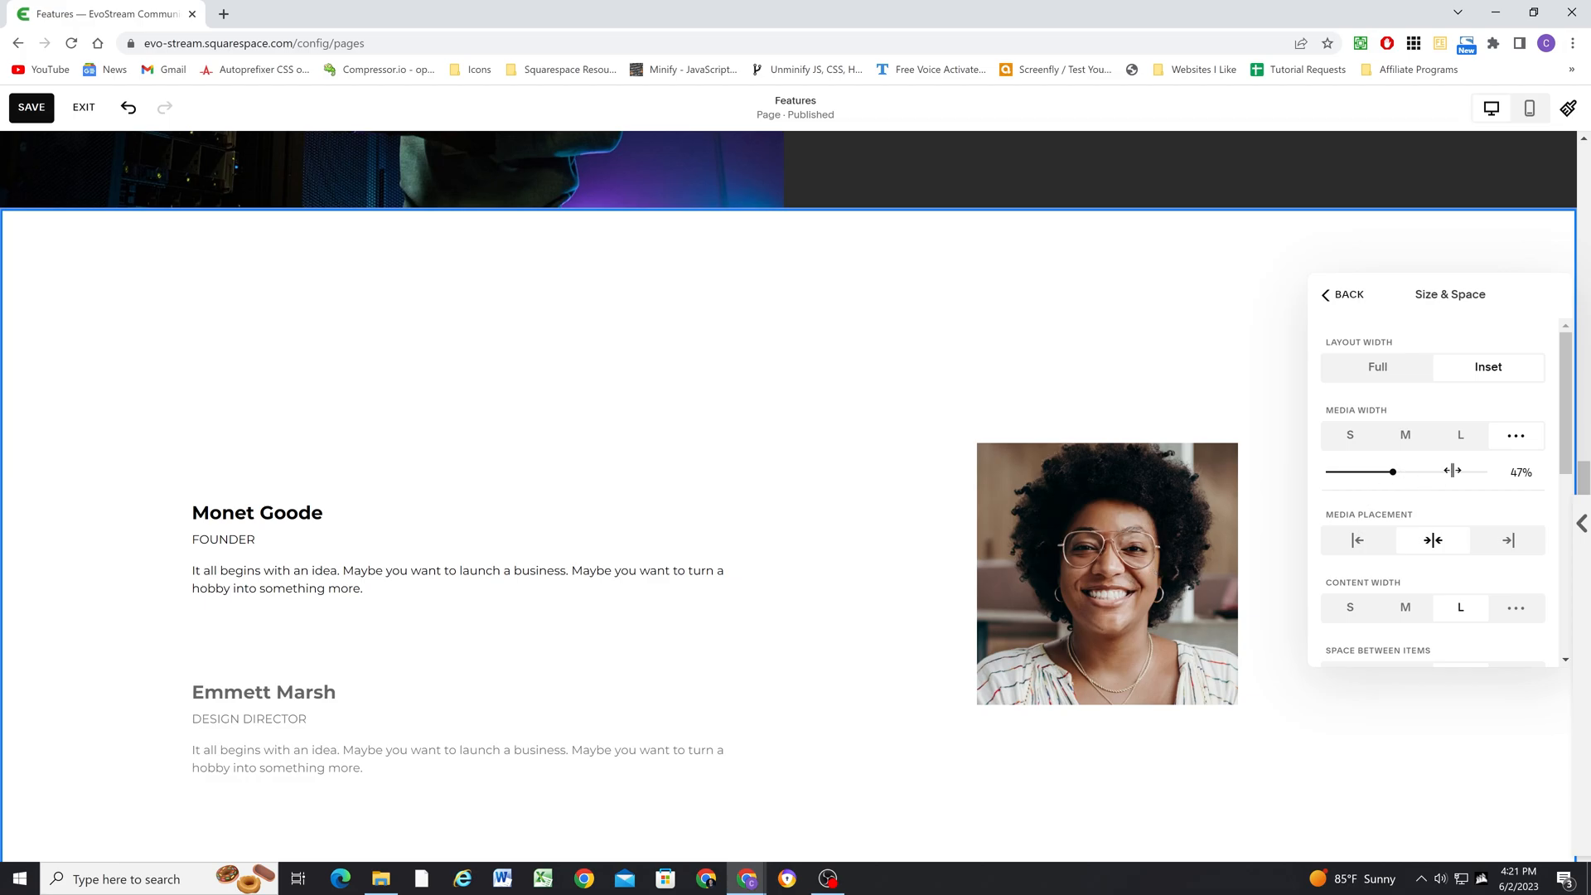
drag(1393, 471, 1486, 471)
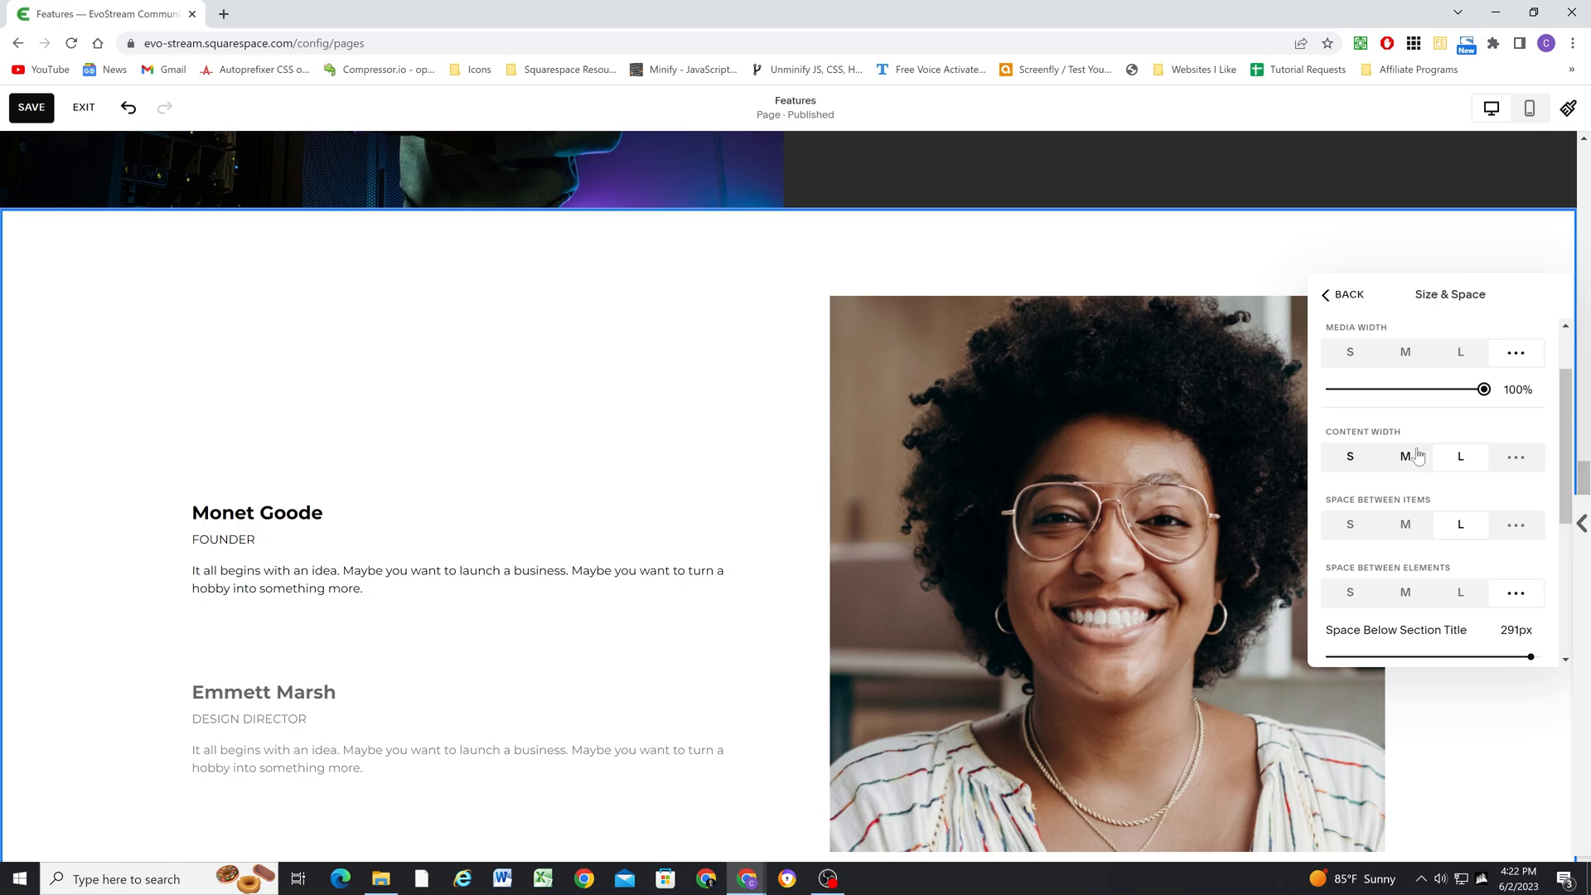
Try a narrower content width with left-aligned text, then keep Content Width L
click(1406, 457)
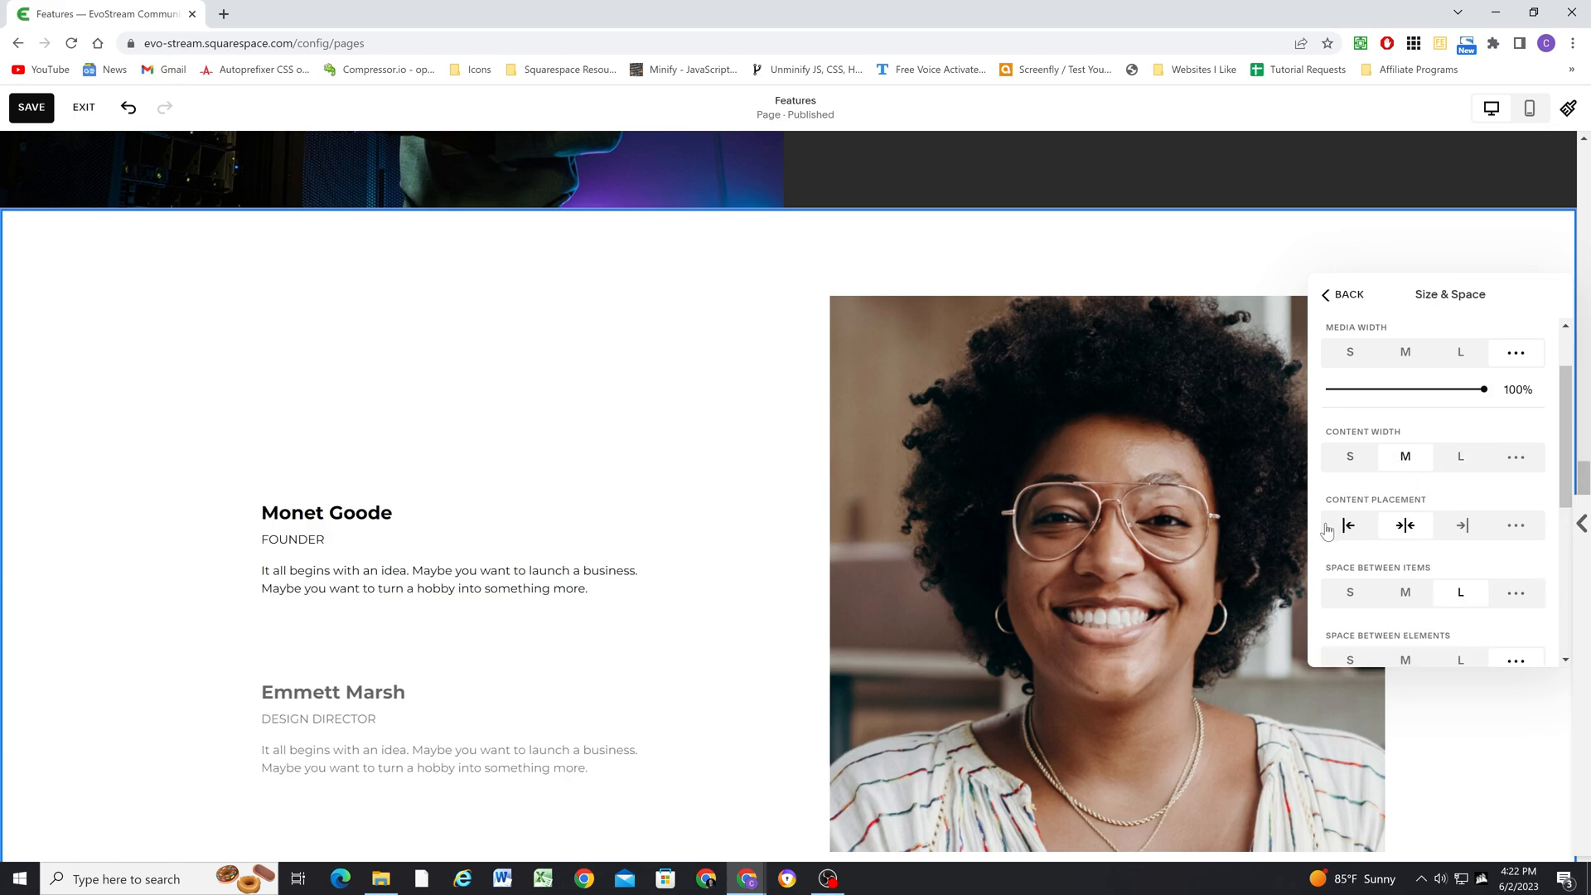
click(1350, 526)
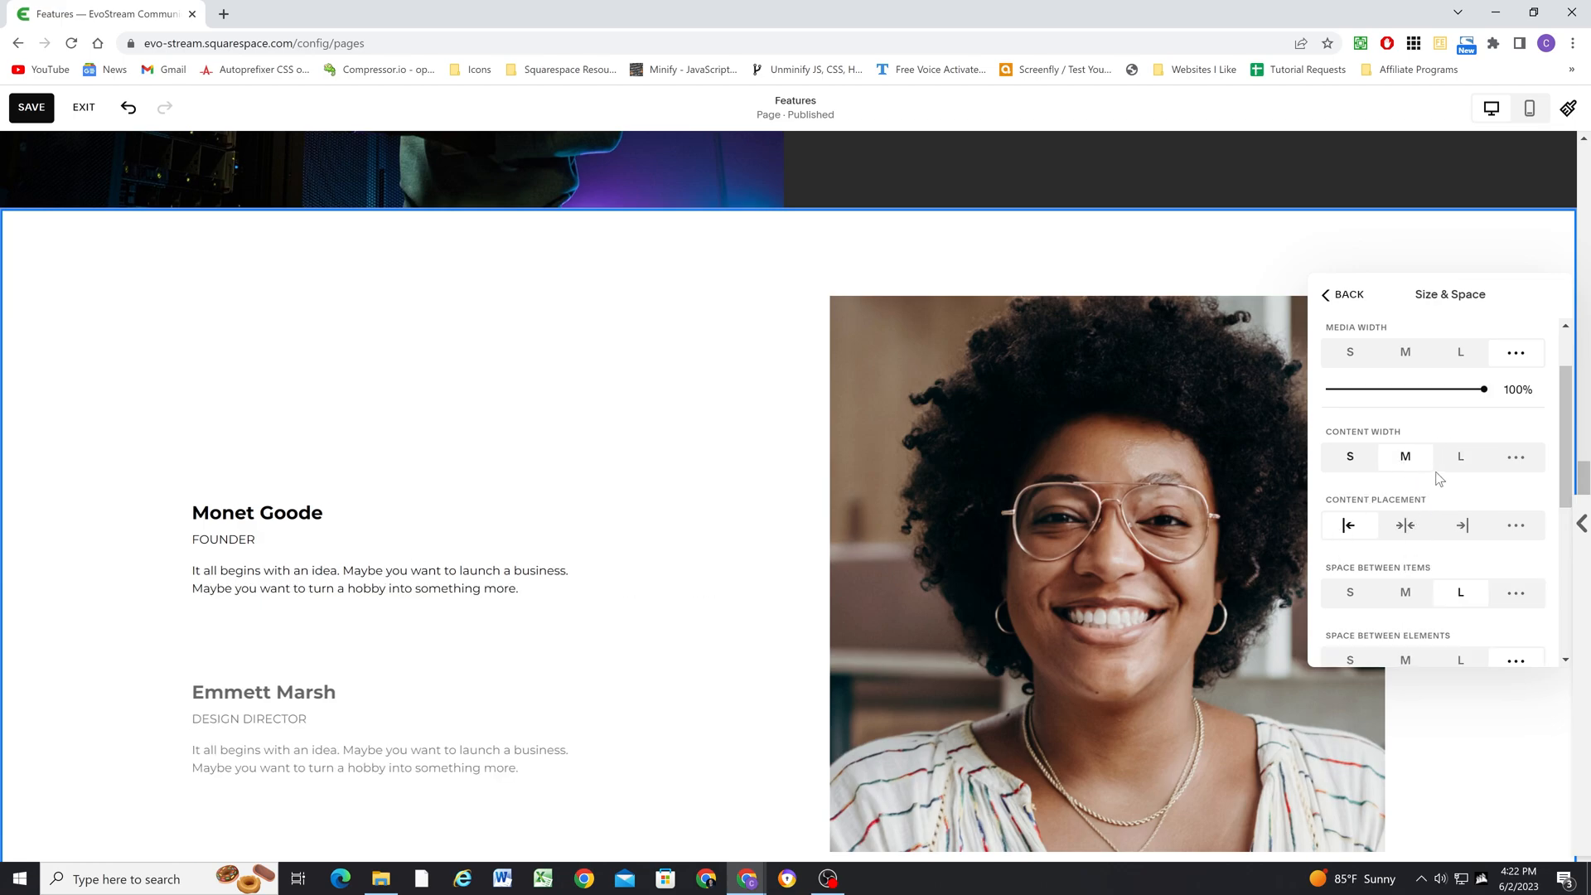
click(1461, 456)
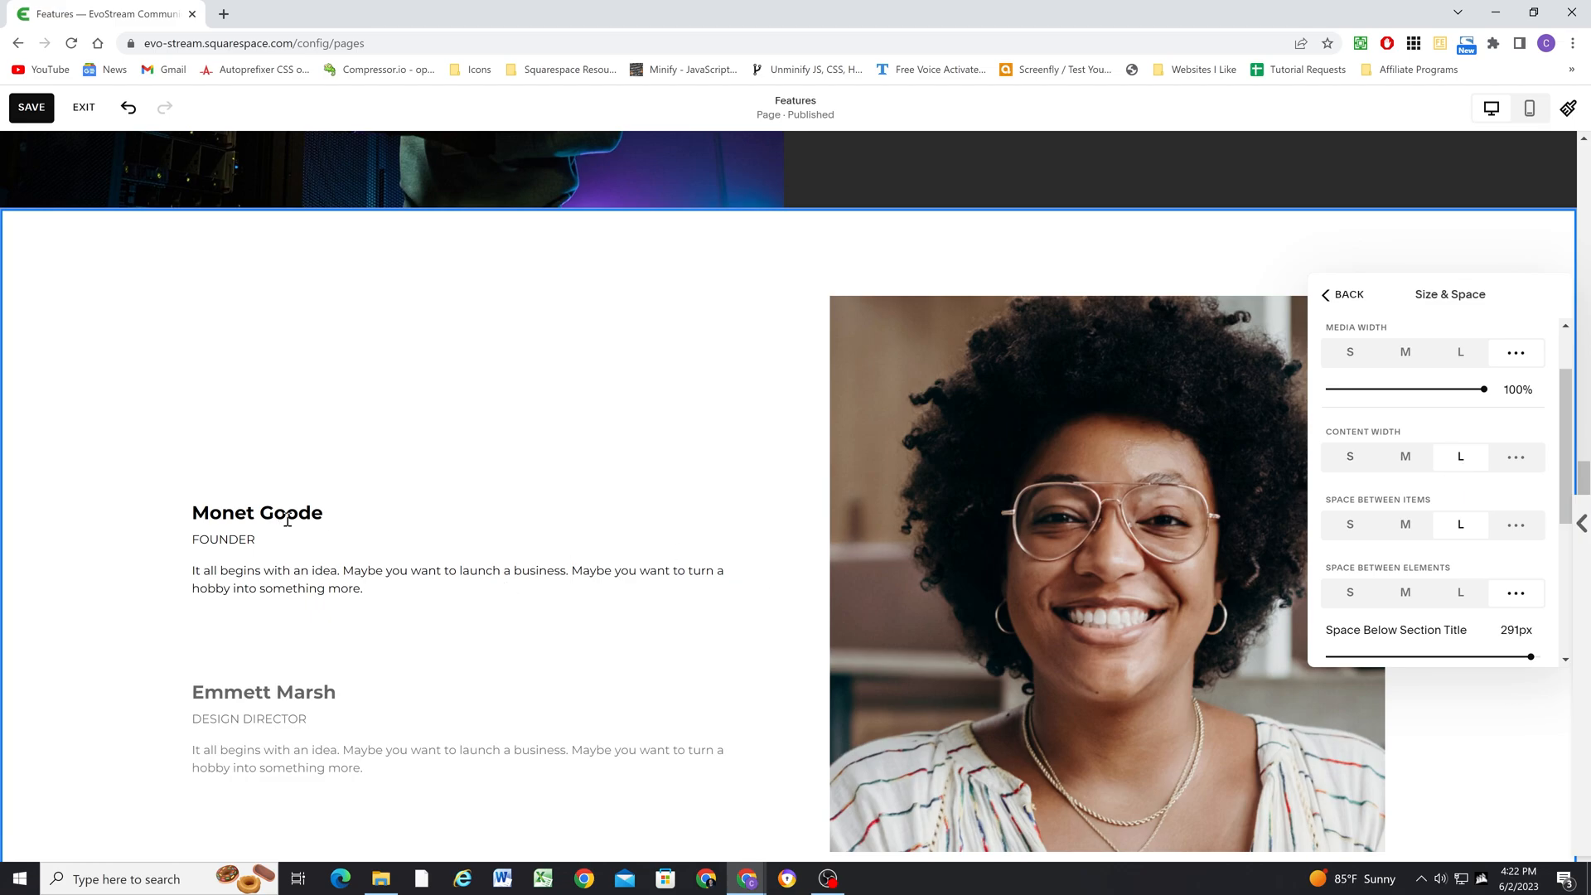
Set Space Between Rows to 15vw and Space Between Columns to 10vw
scroll(down, 3)
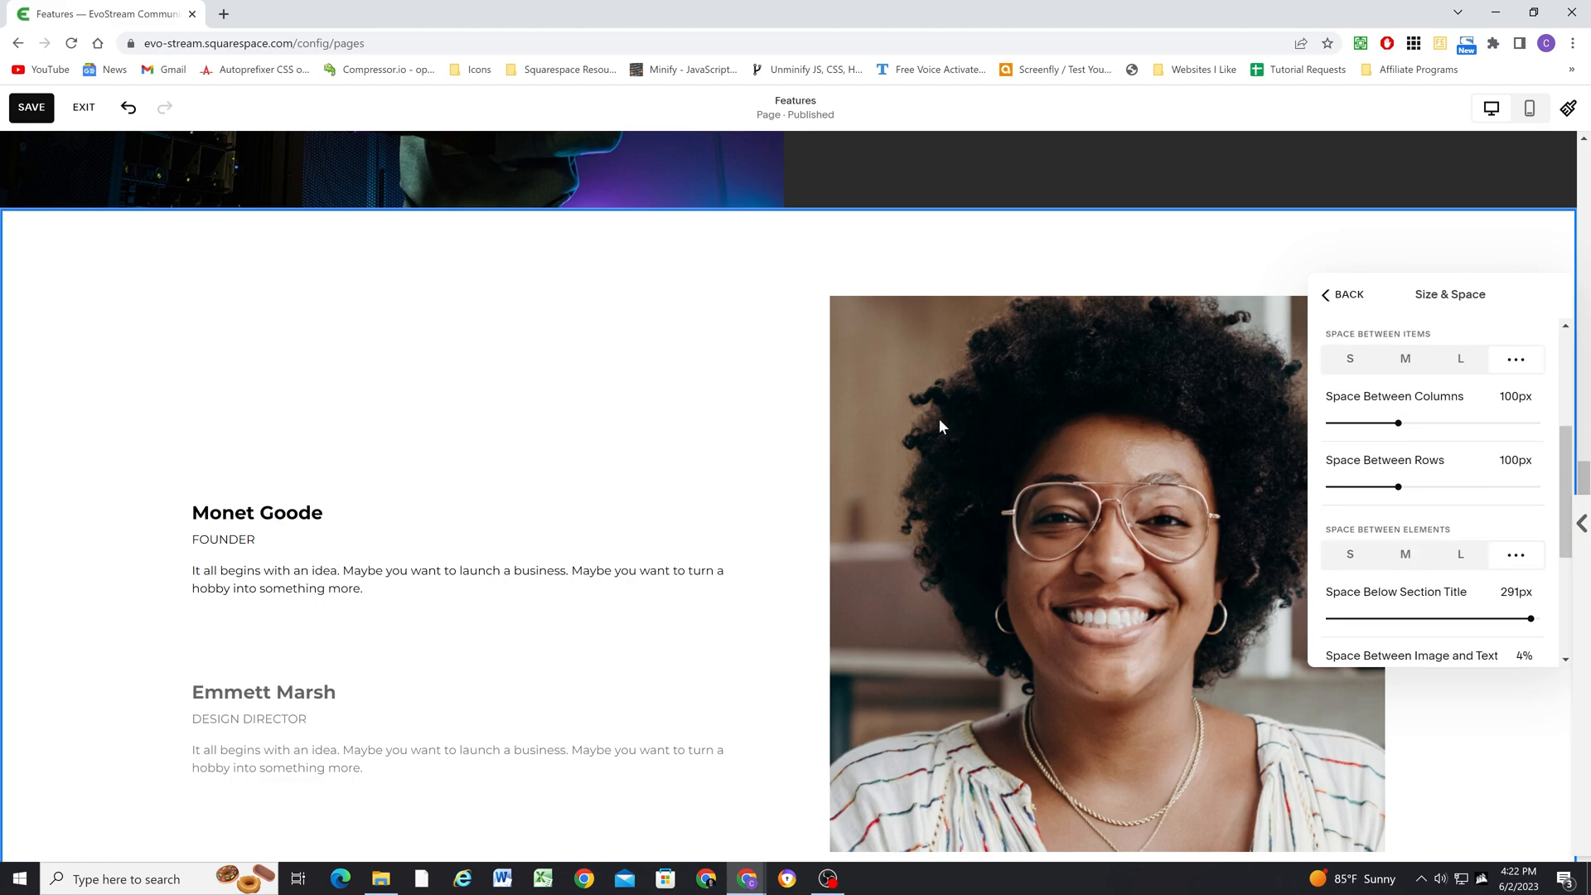
scroll(down, 3)
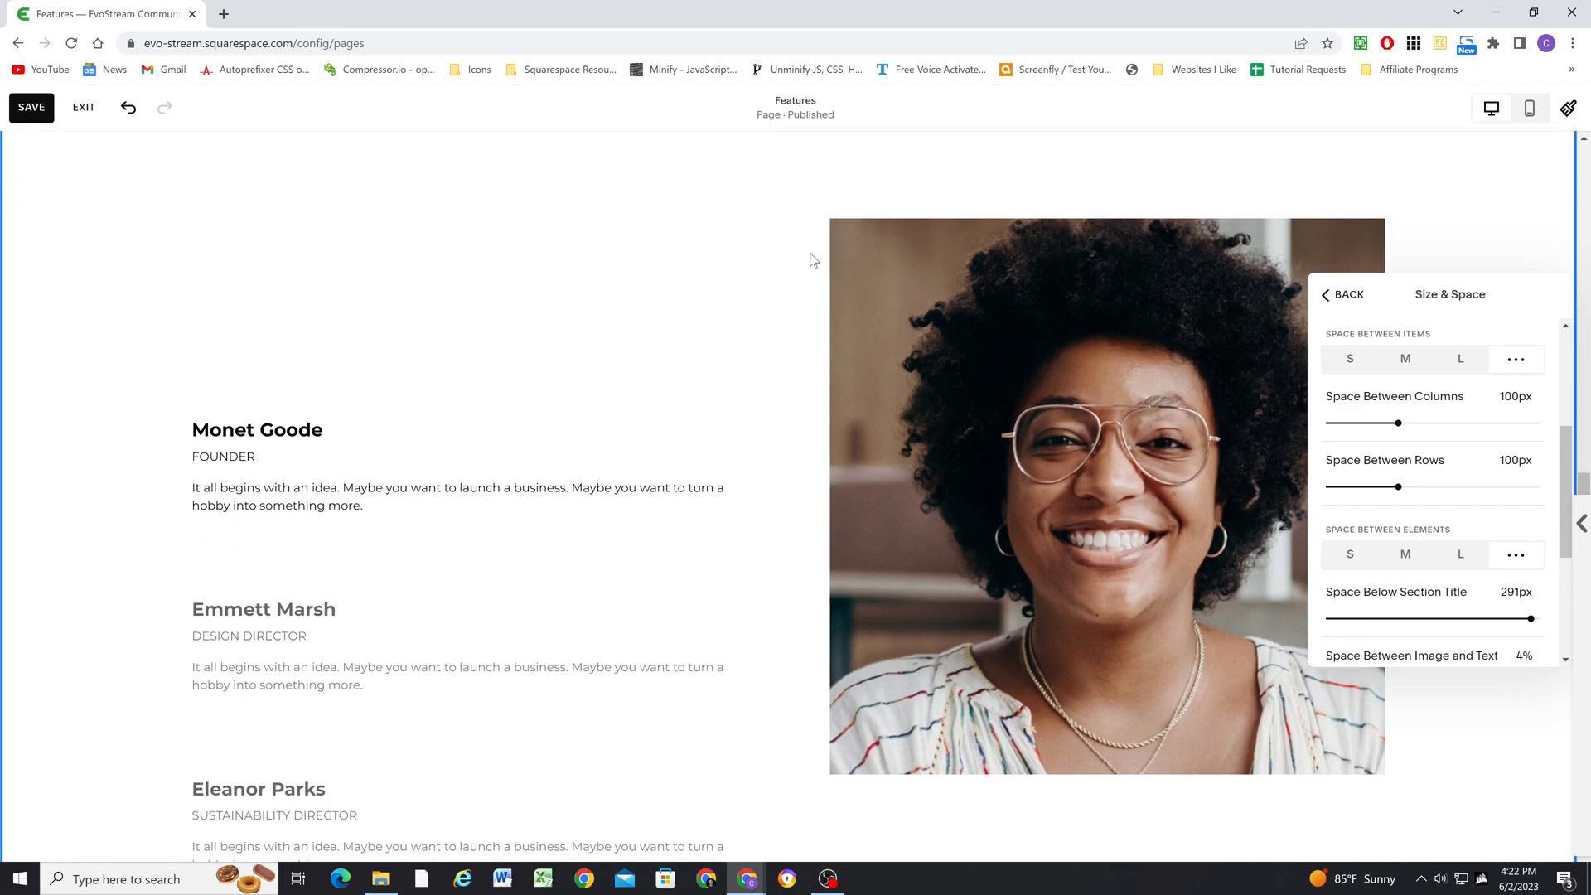
mouse_move(821, 514)
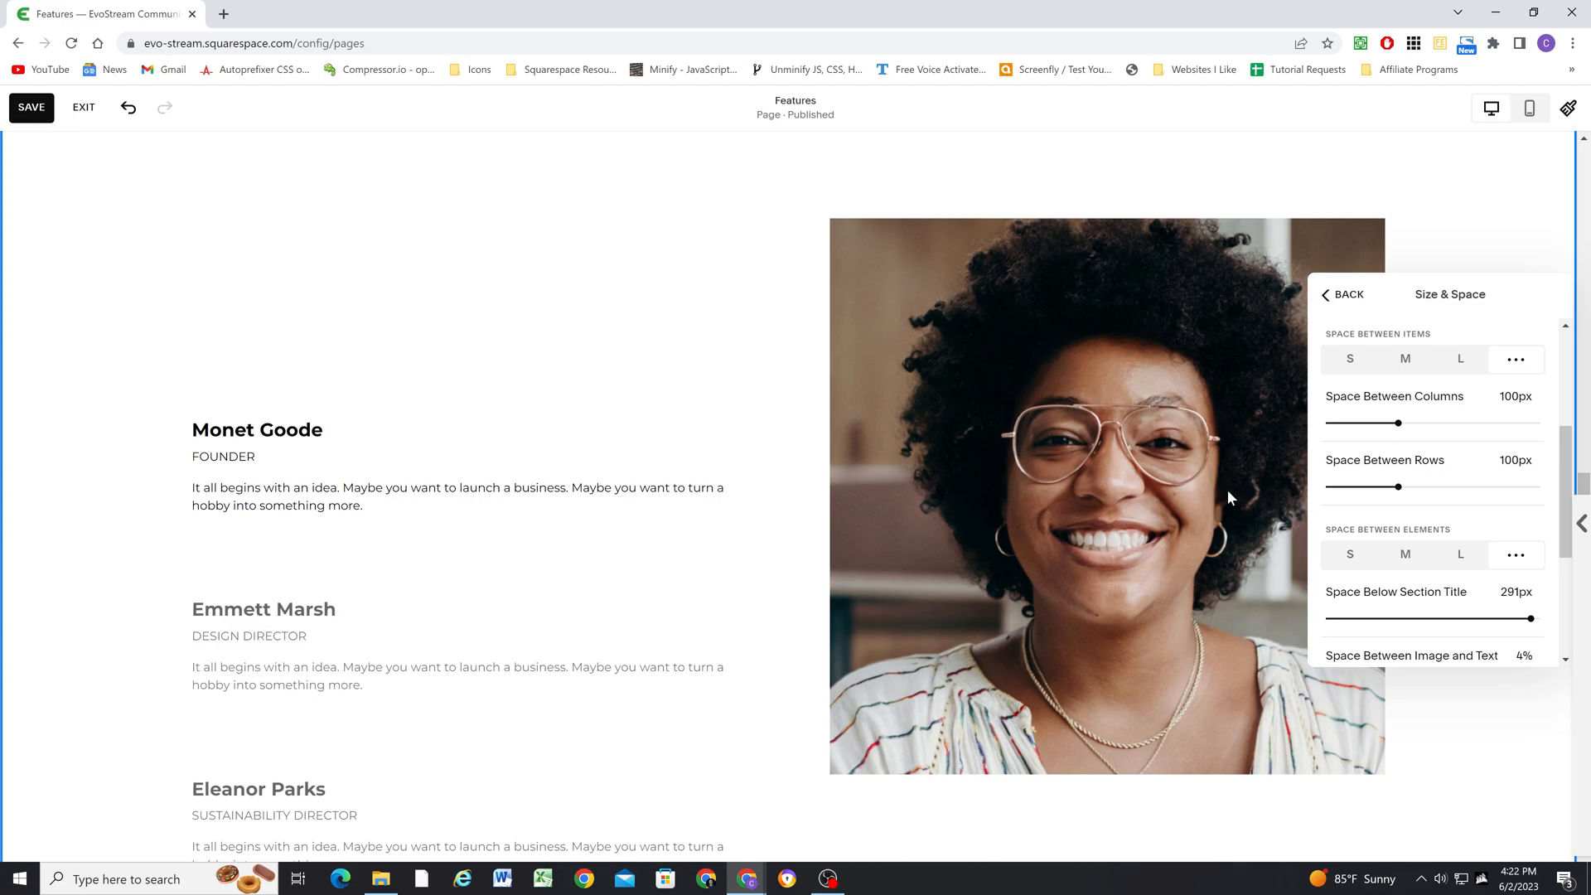
mouse_move(332, 550)
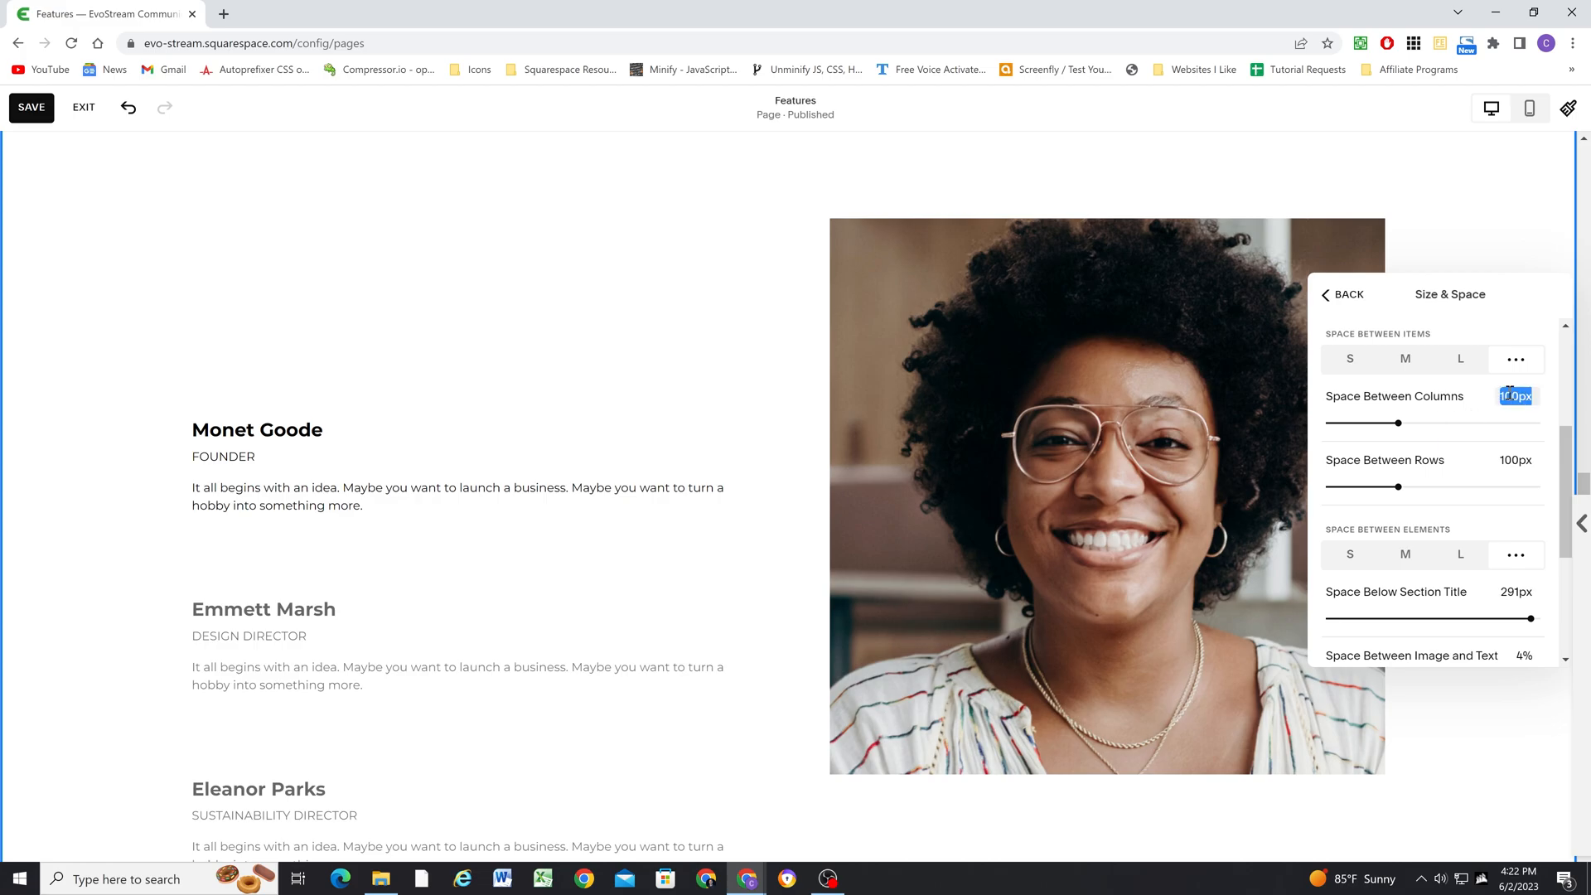
text(15vw)
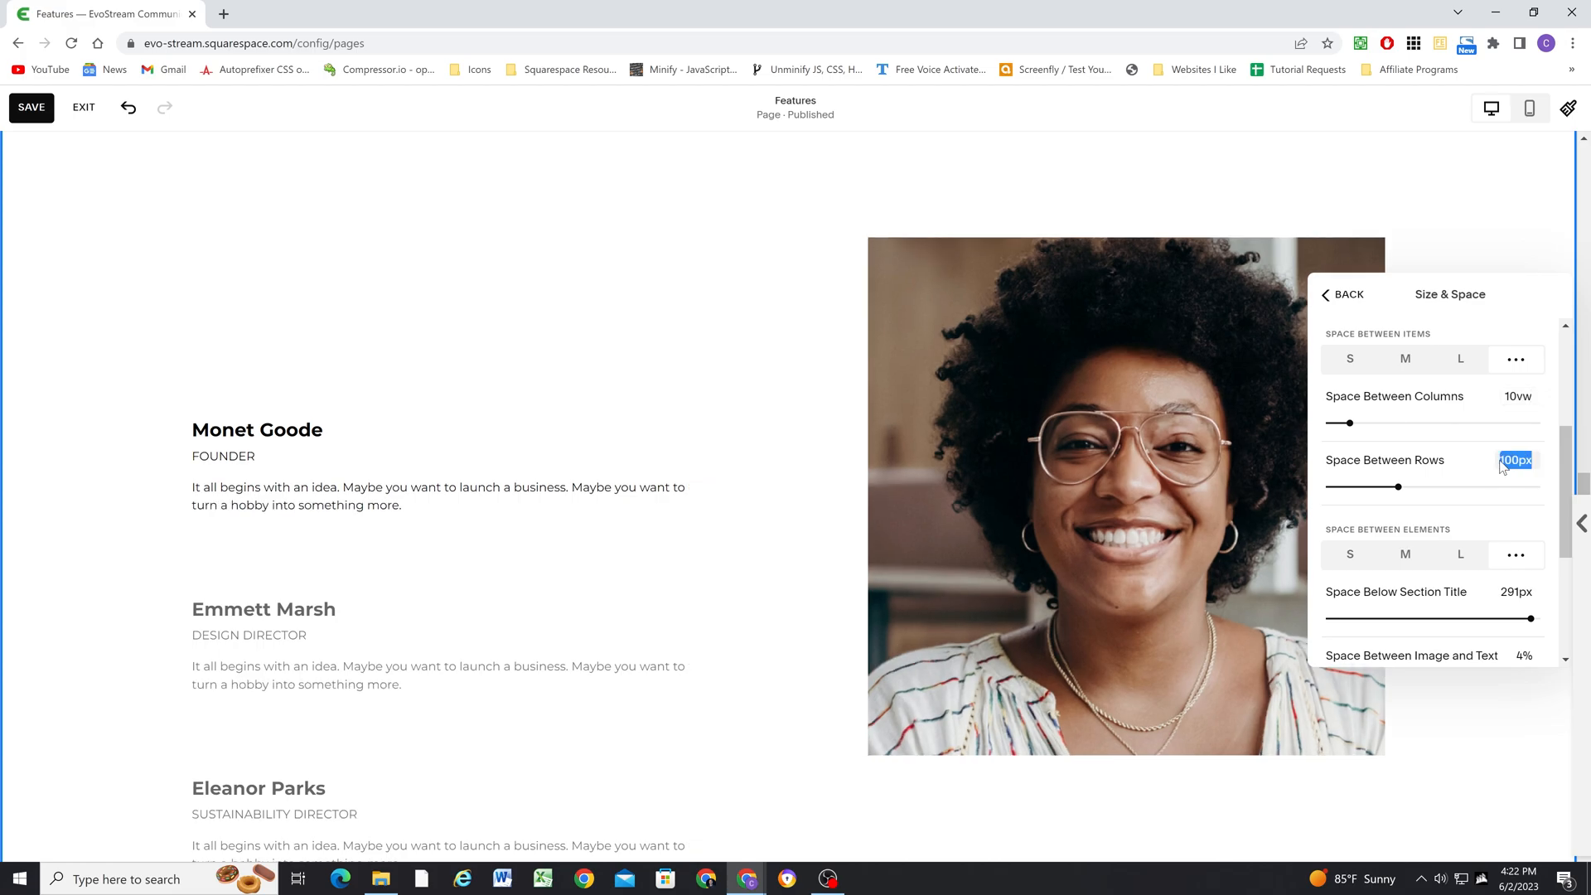
text(10vw)
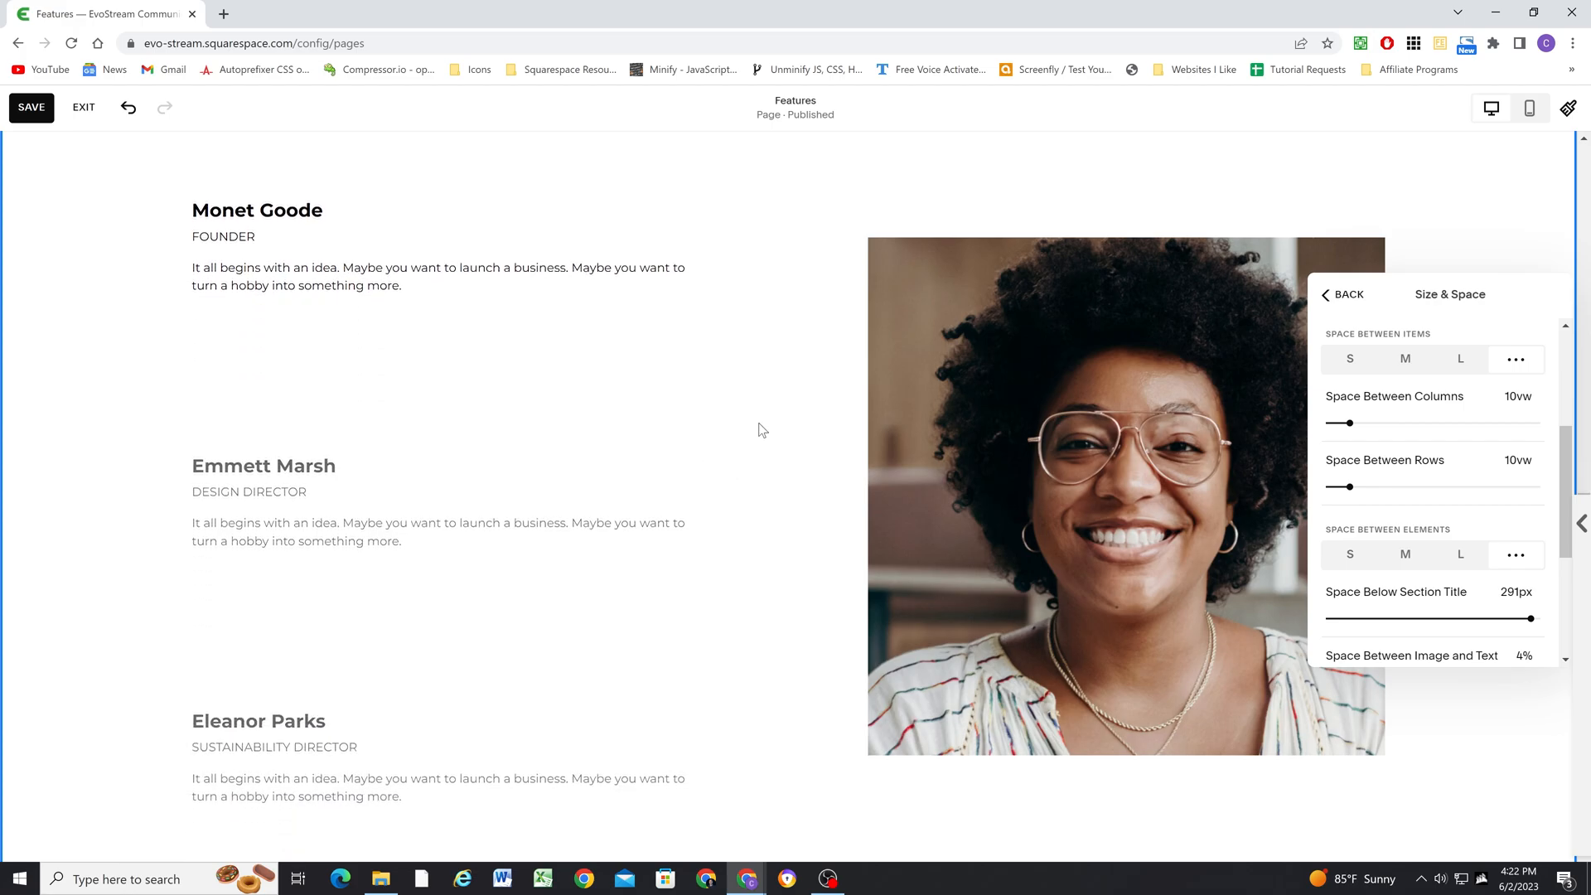
scroll(down, 3)
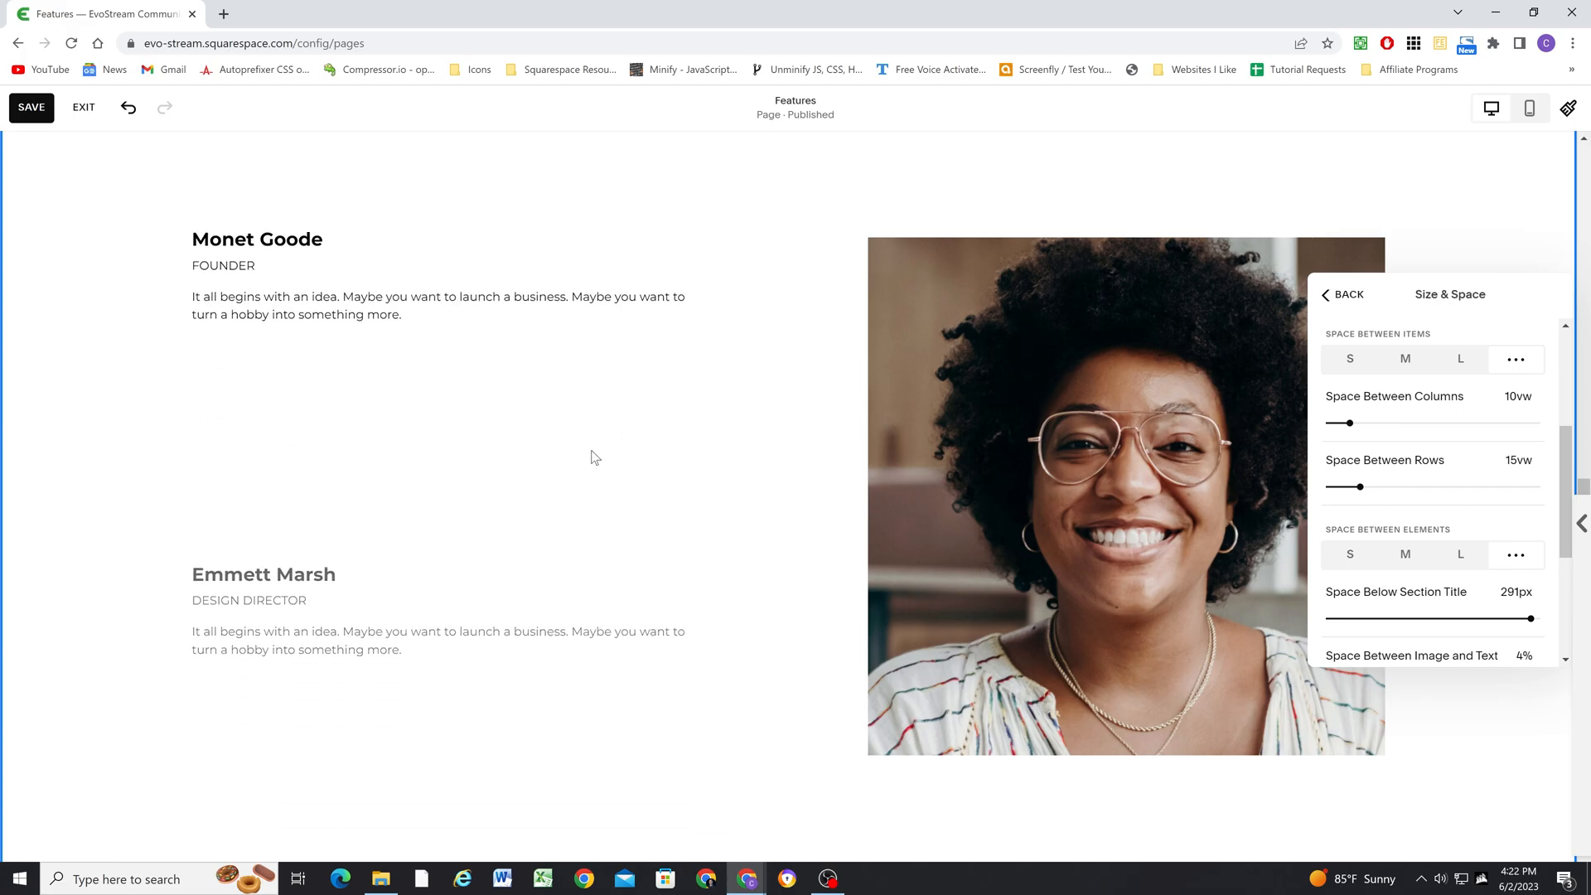
scroll(down, 3)
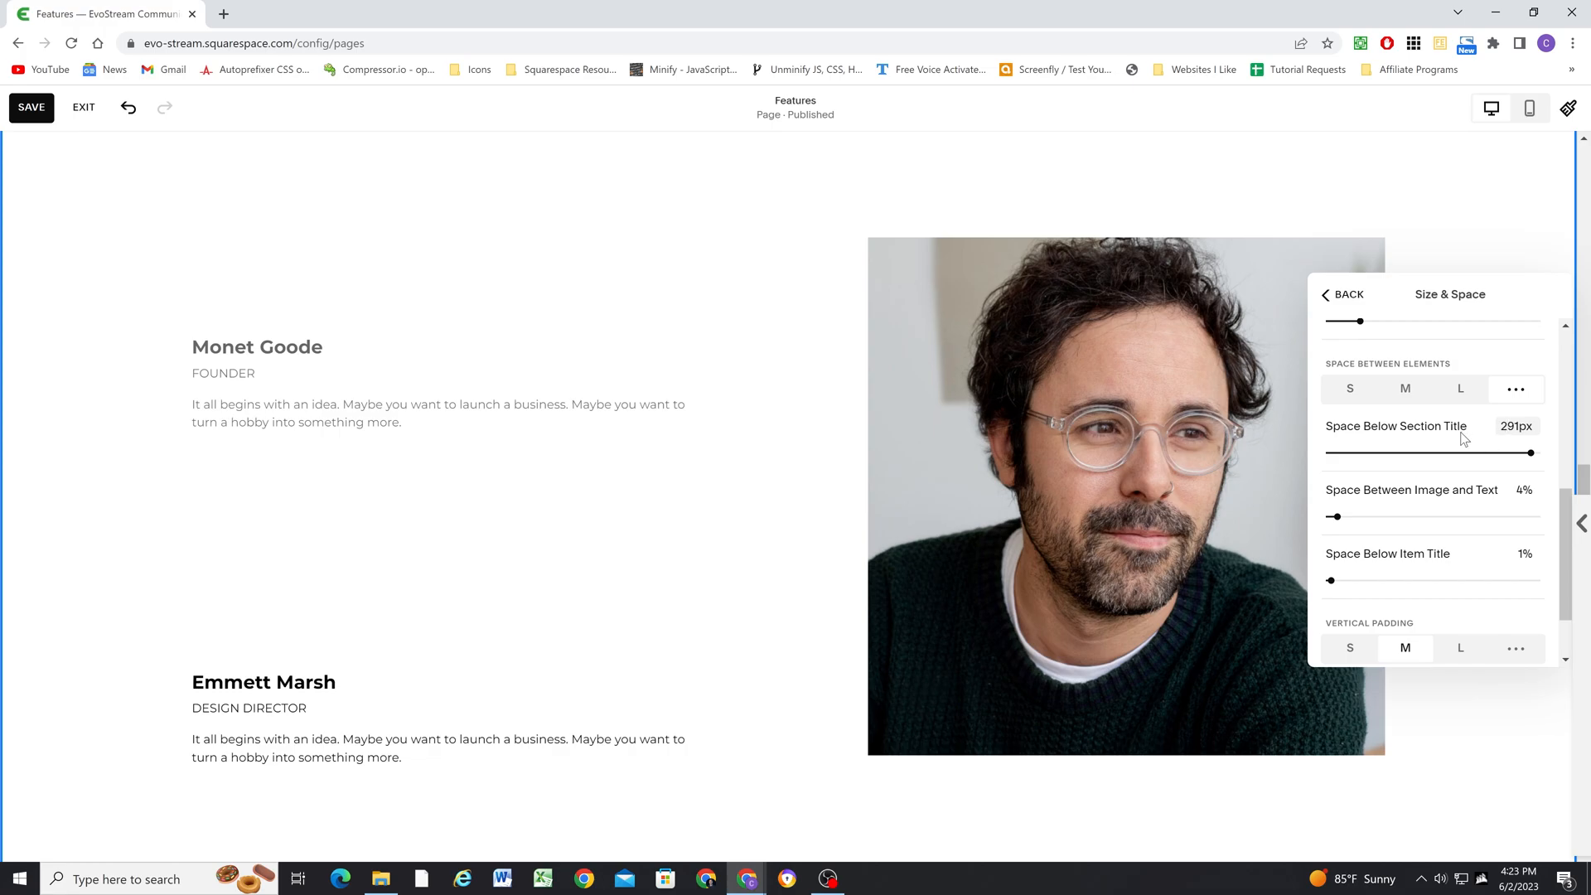
In mobile view, set Space Between Image and Text to 5% and adjust spacing below names
click(1346, 296)
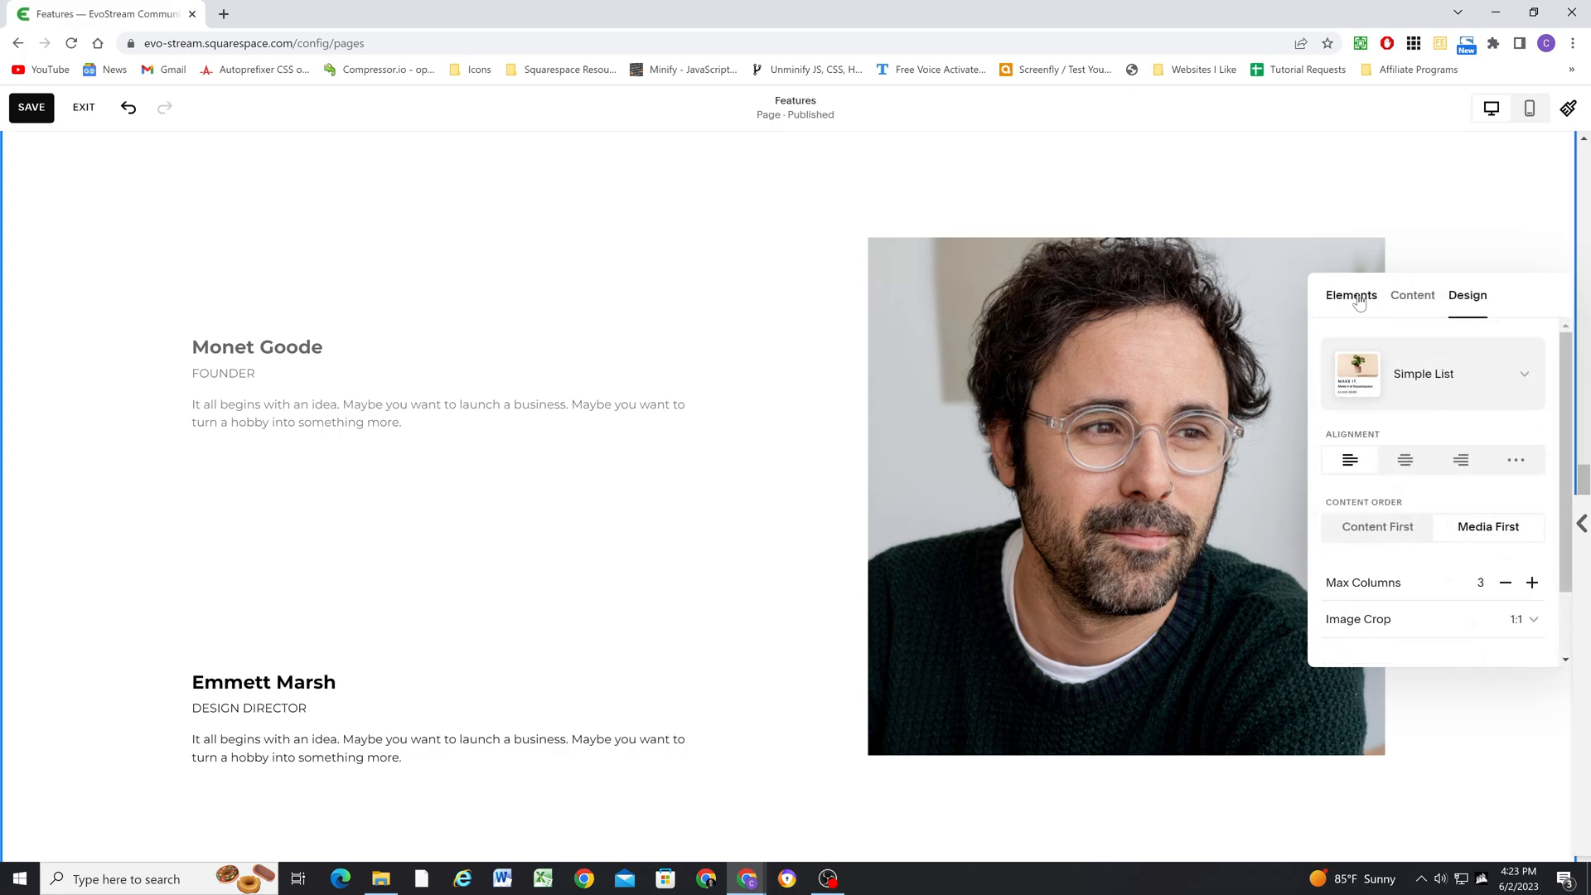
click(1351, 295)
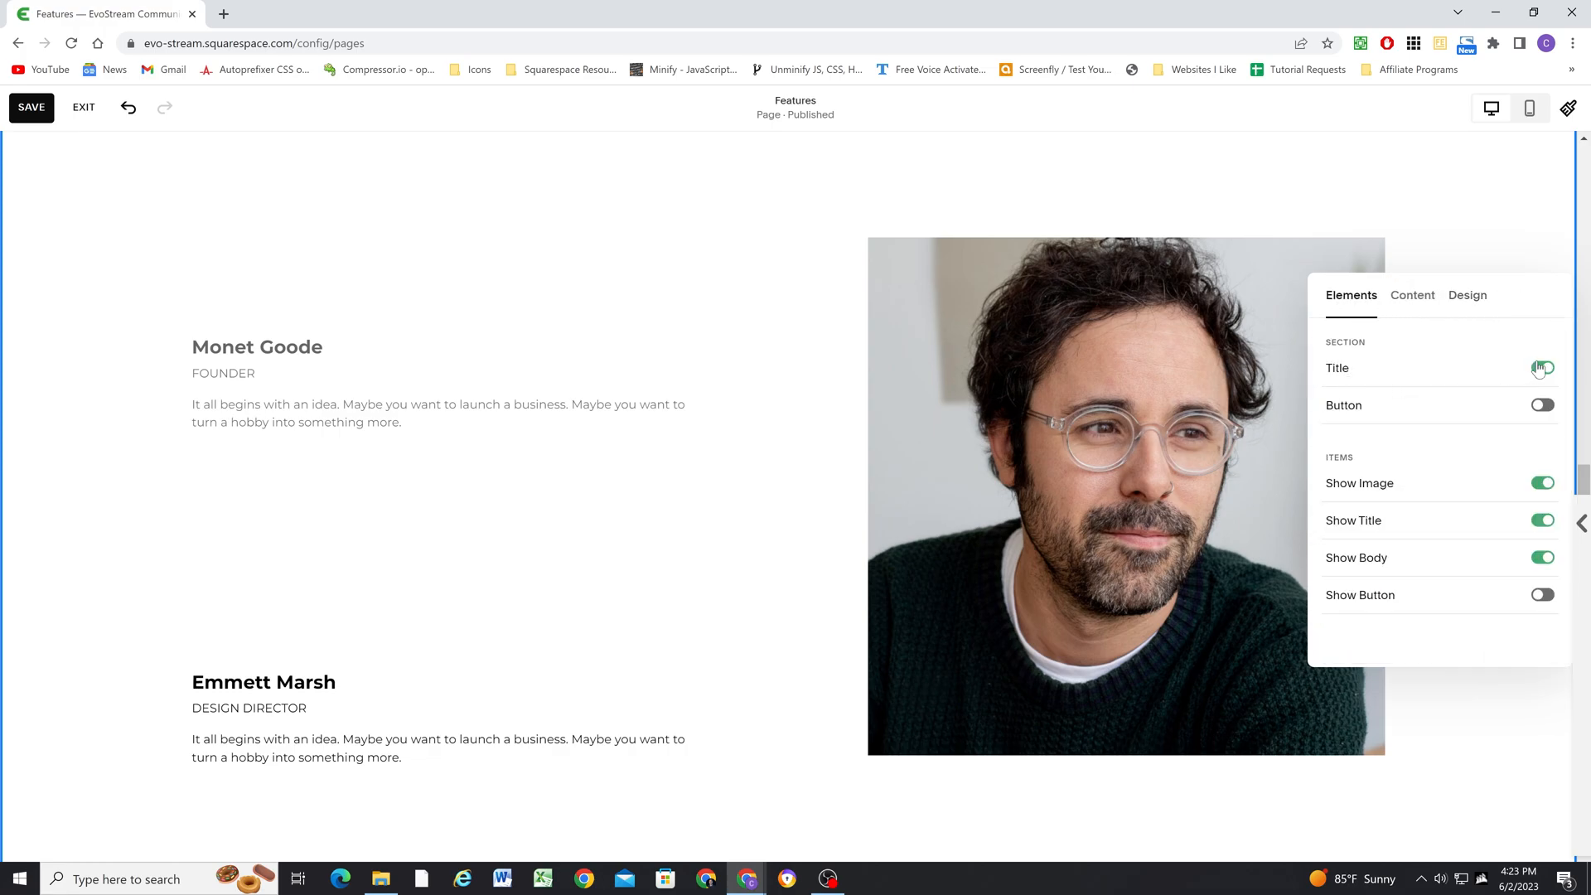
click(1467, 295)
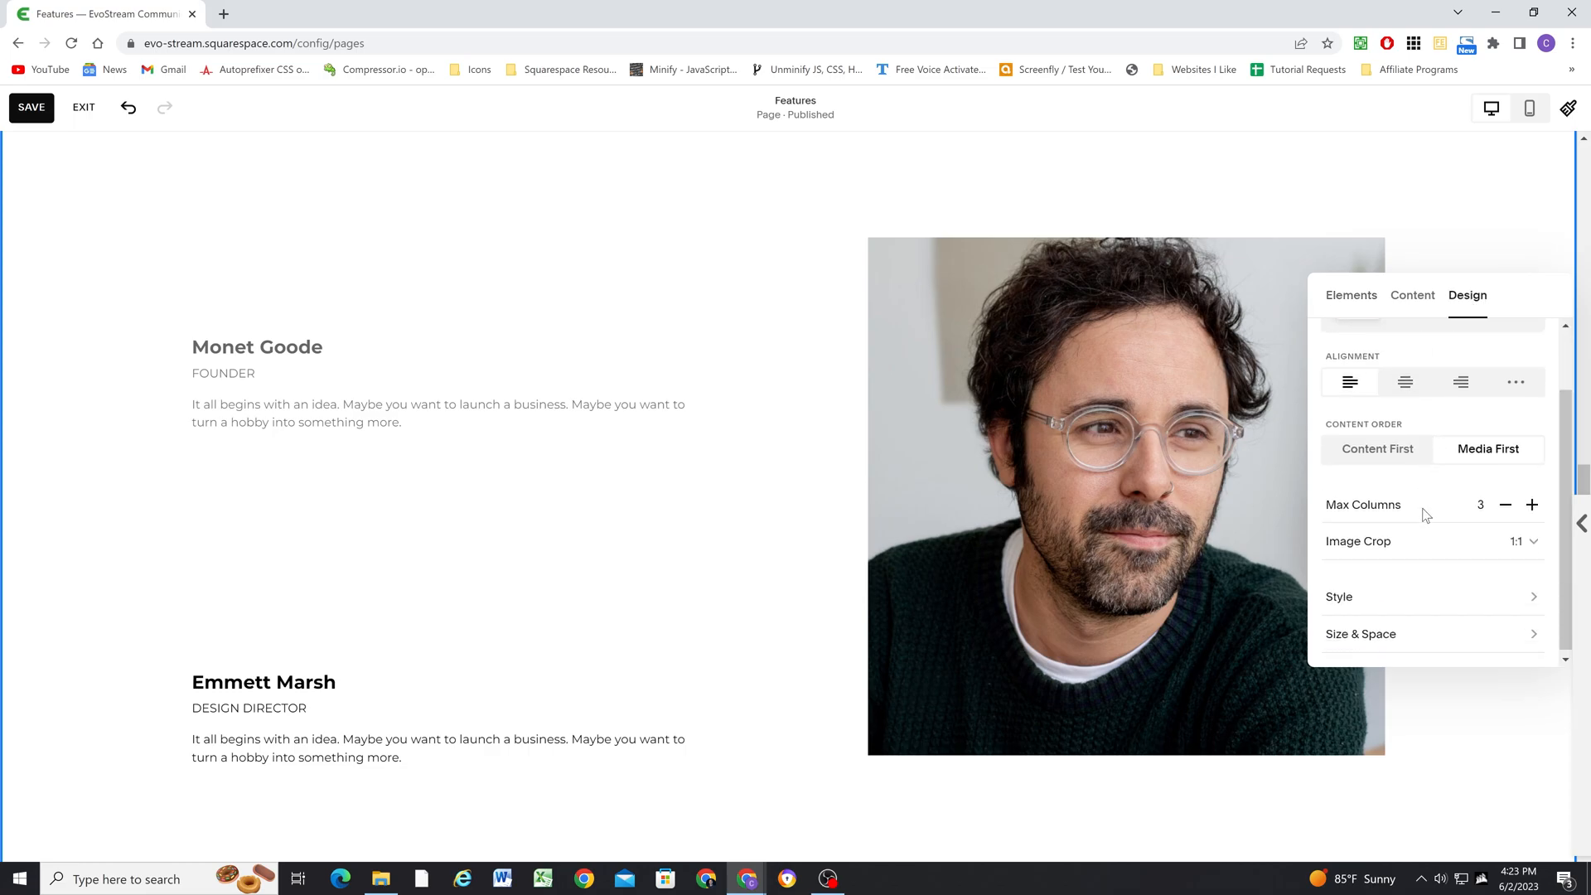
click(1361, 634)
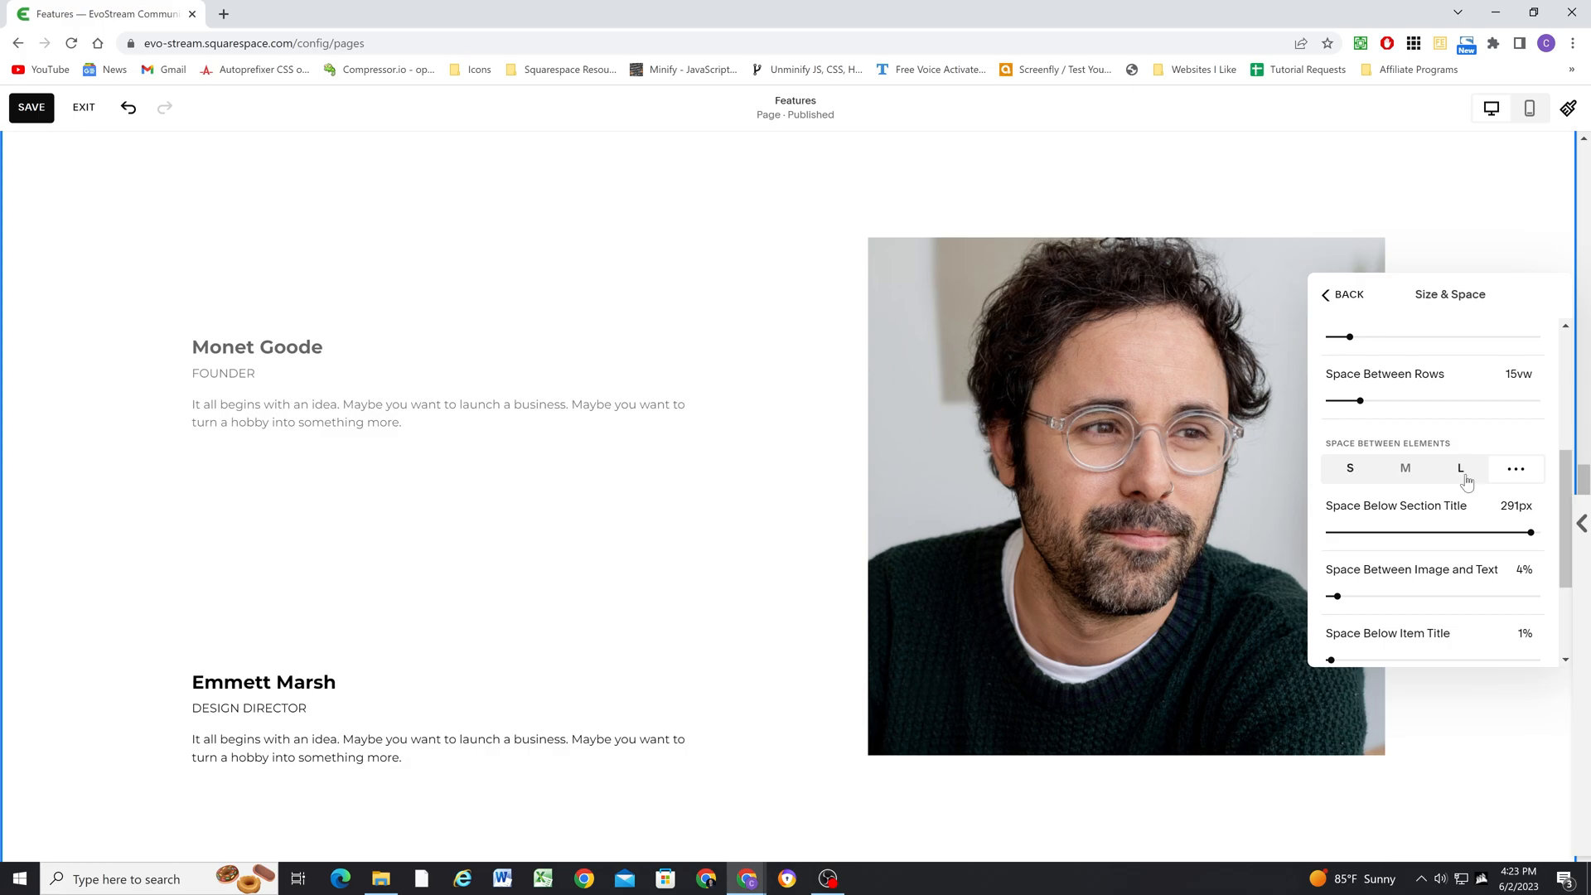
scroll(down, 3)
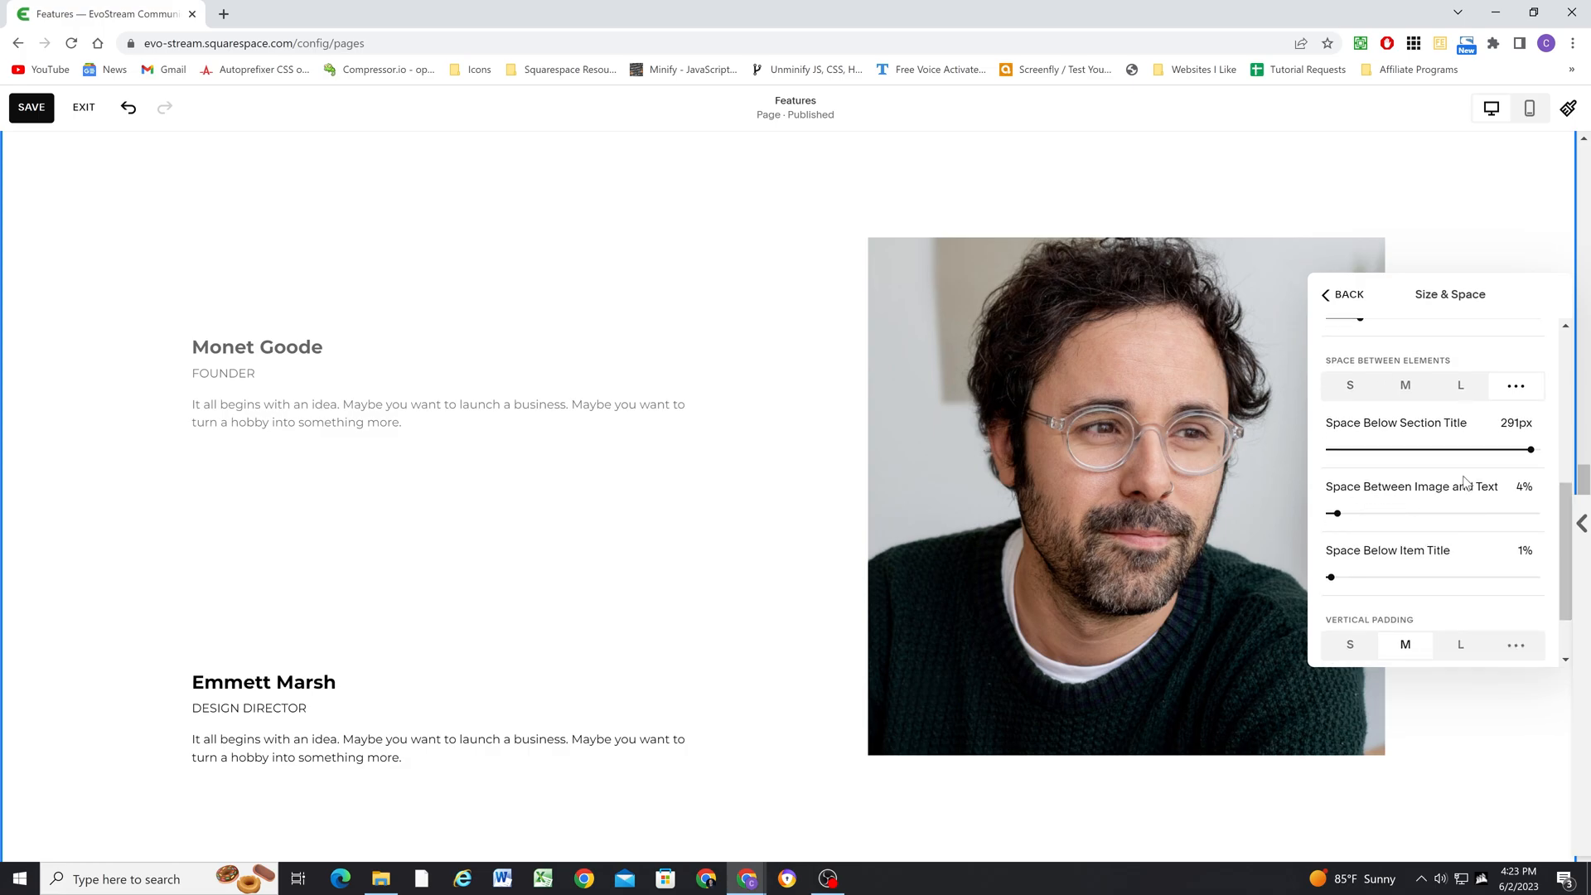
mouse_move(786, 381)
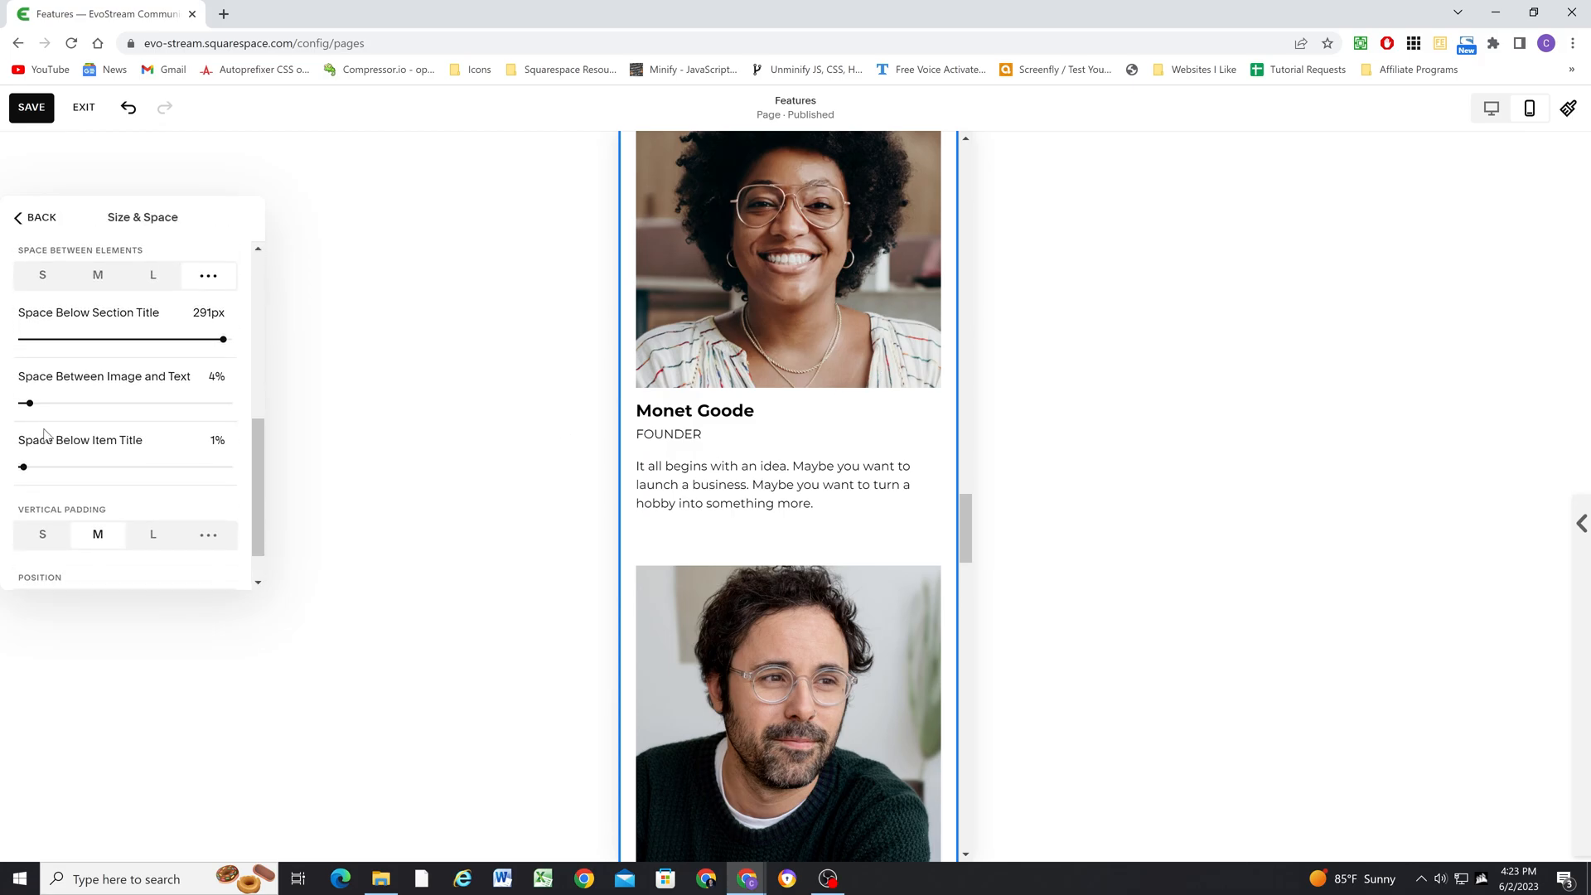
drag(28, 403, 33, 403)
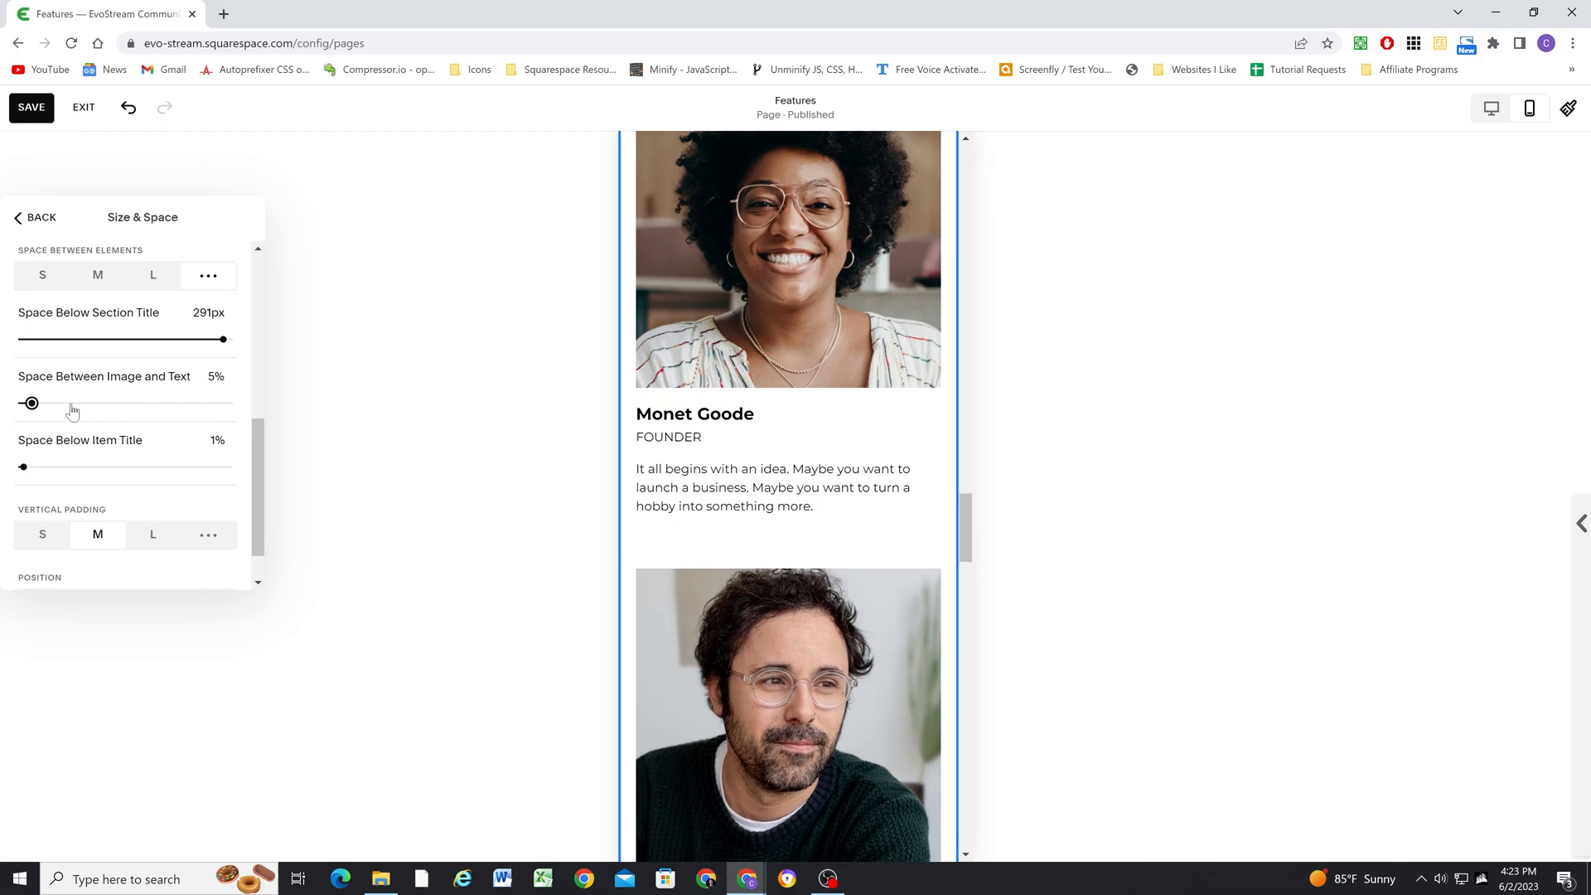
mouse_move(103, 453)
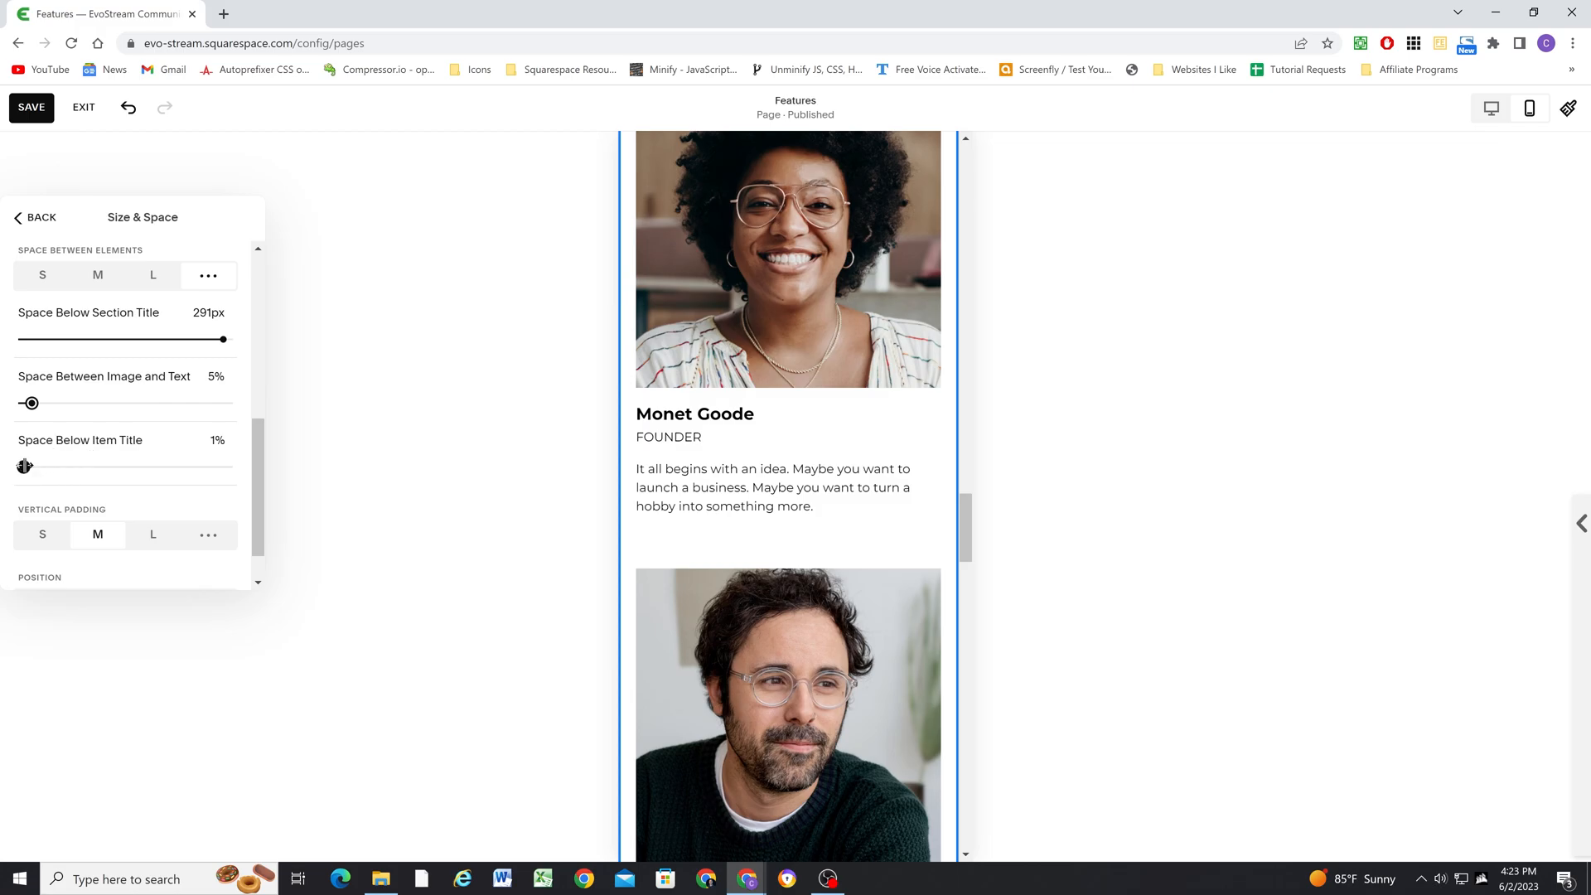
drag(19, 466, 29, 466)
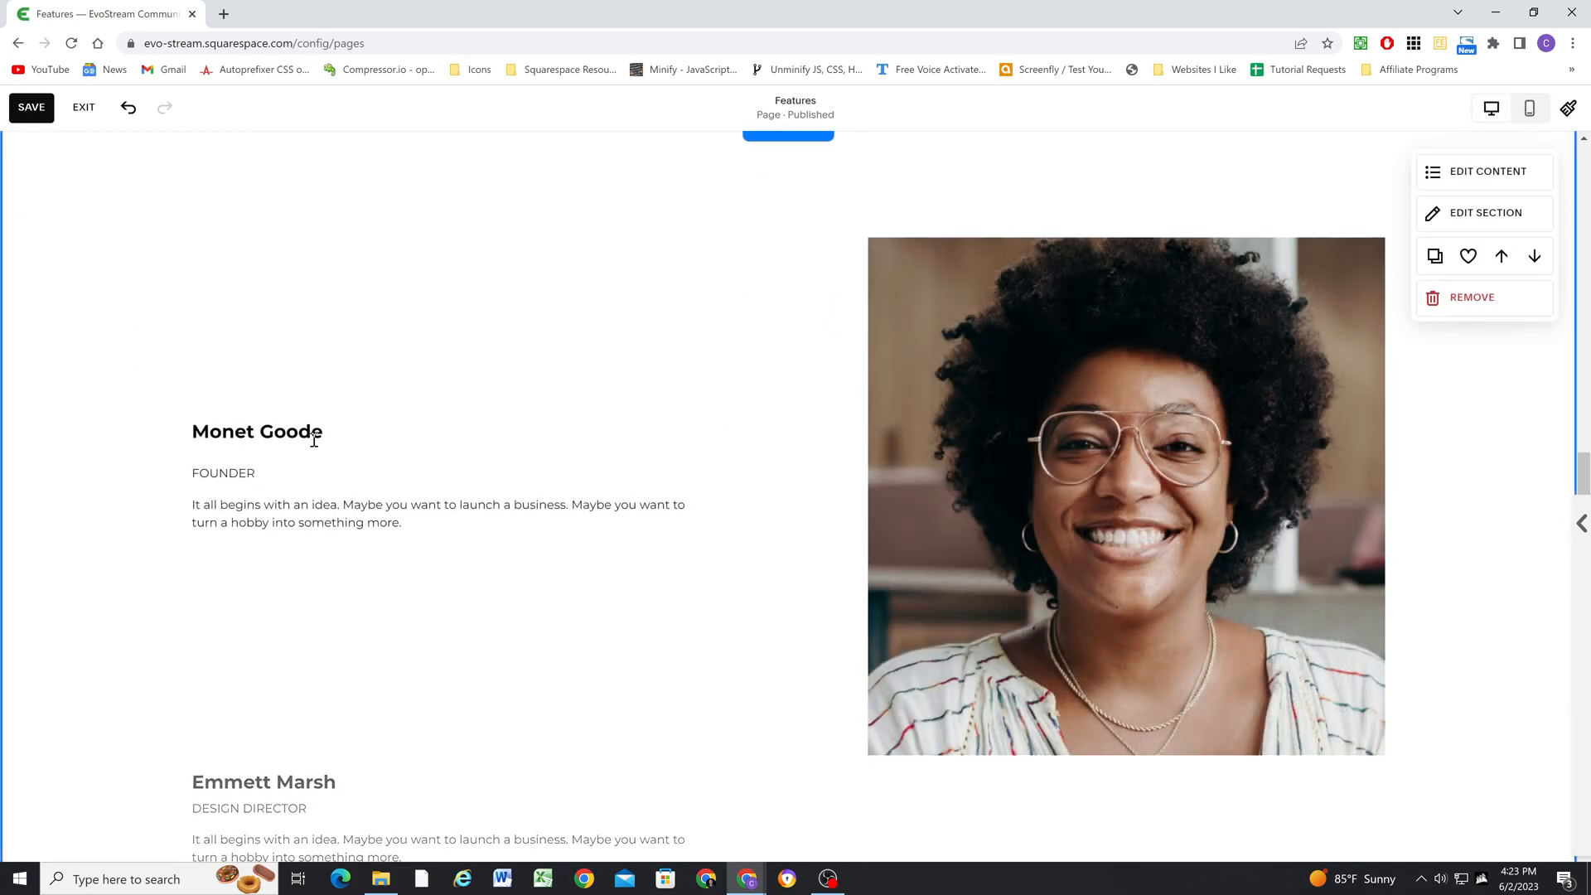
Set Space Below Item Title to 3% and Vertical Padding to L, checking the mobile preview
click(1486, 212)
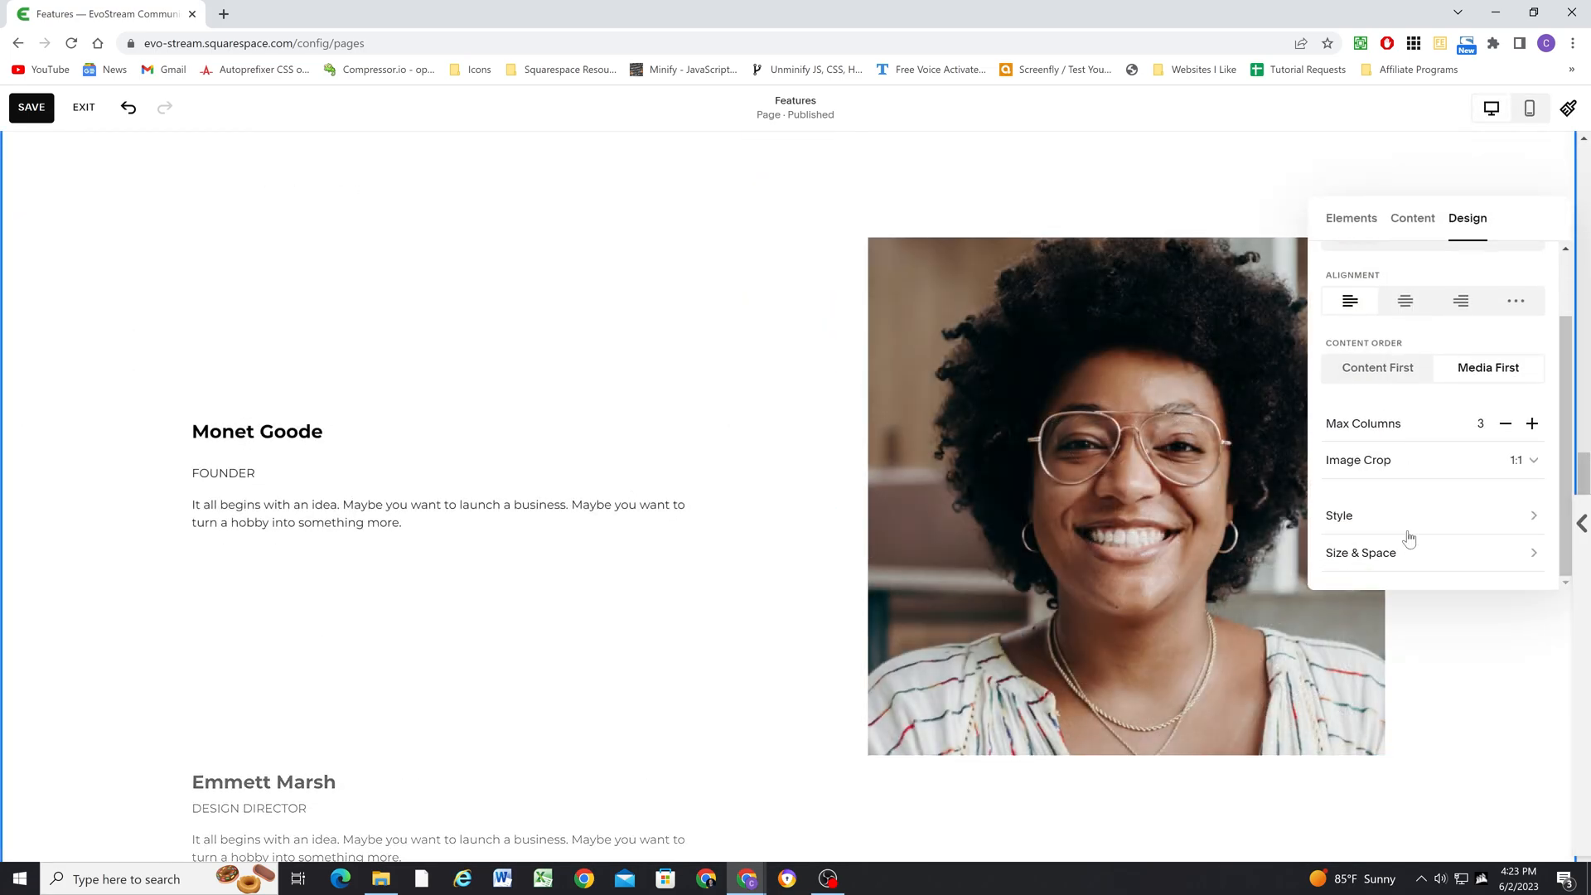
click(1359, 552)
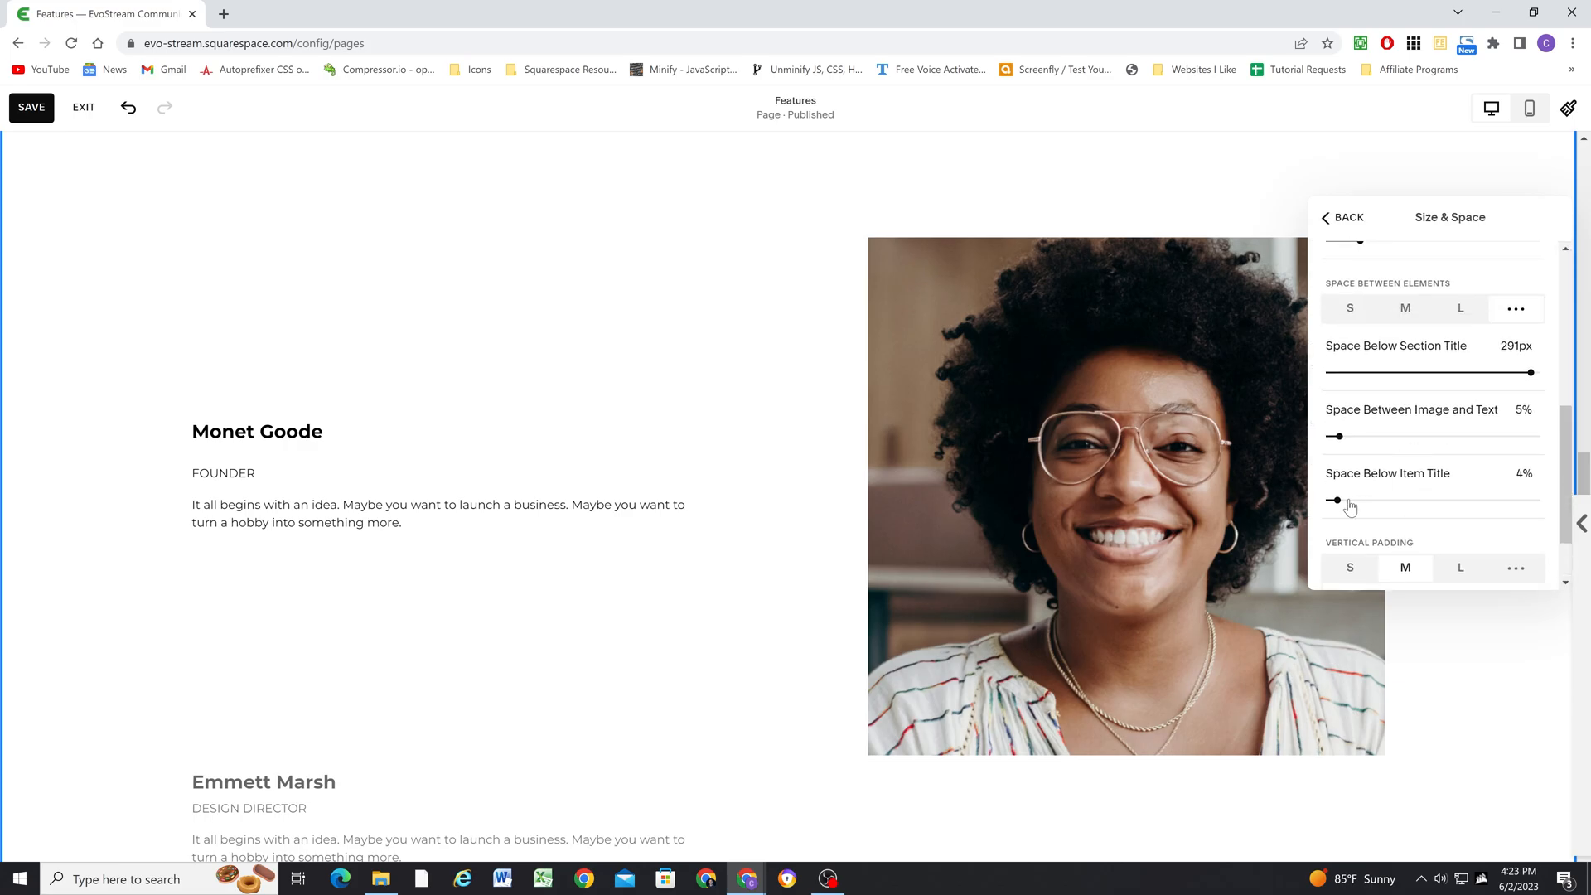
drag(1340, 499, 1334, 499)
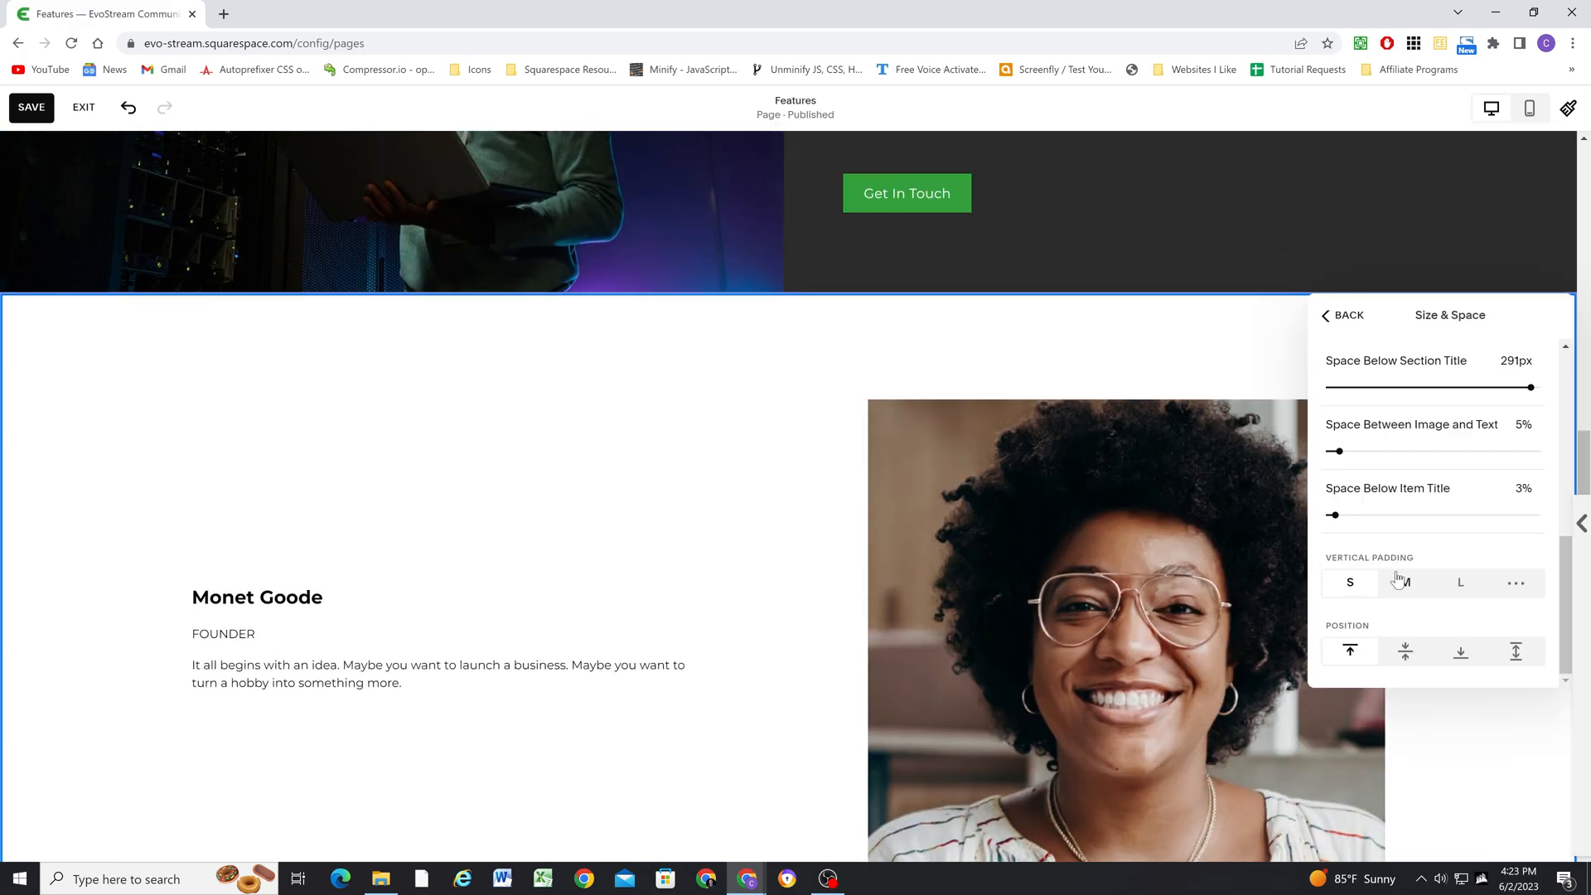
scroll(down, 3)
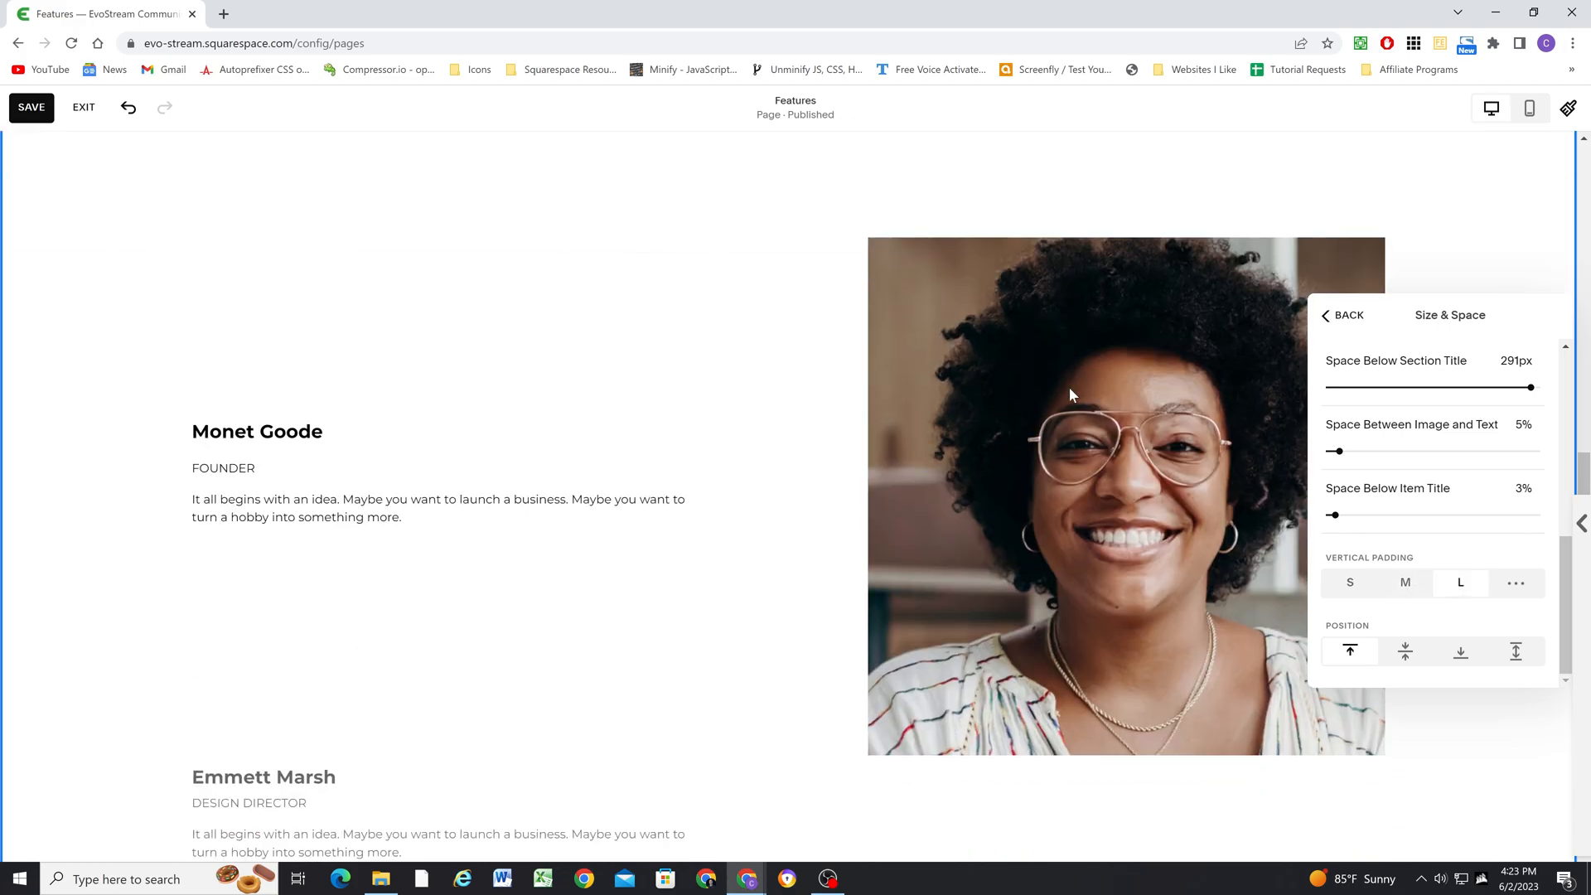
mouse_move(1420, 220)
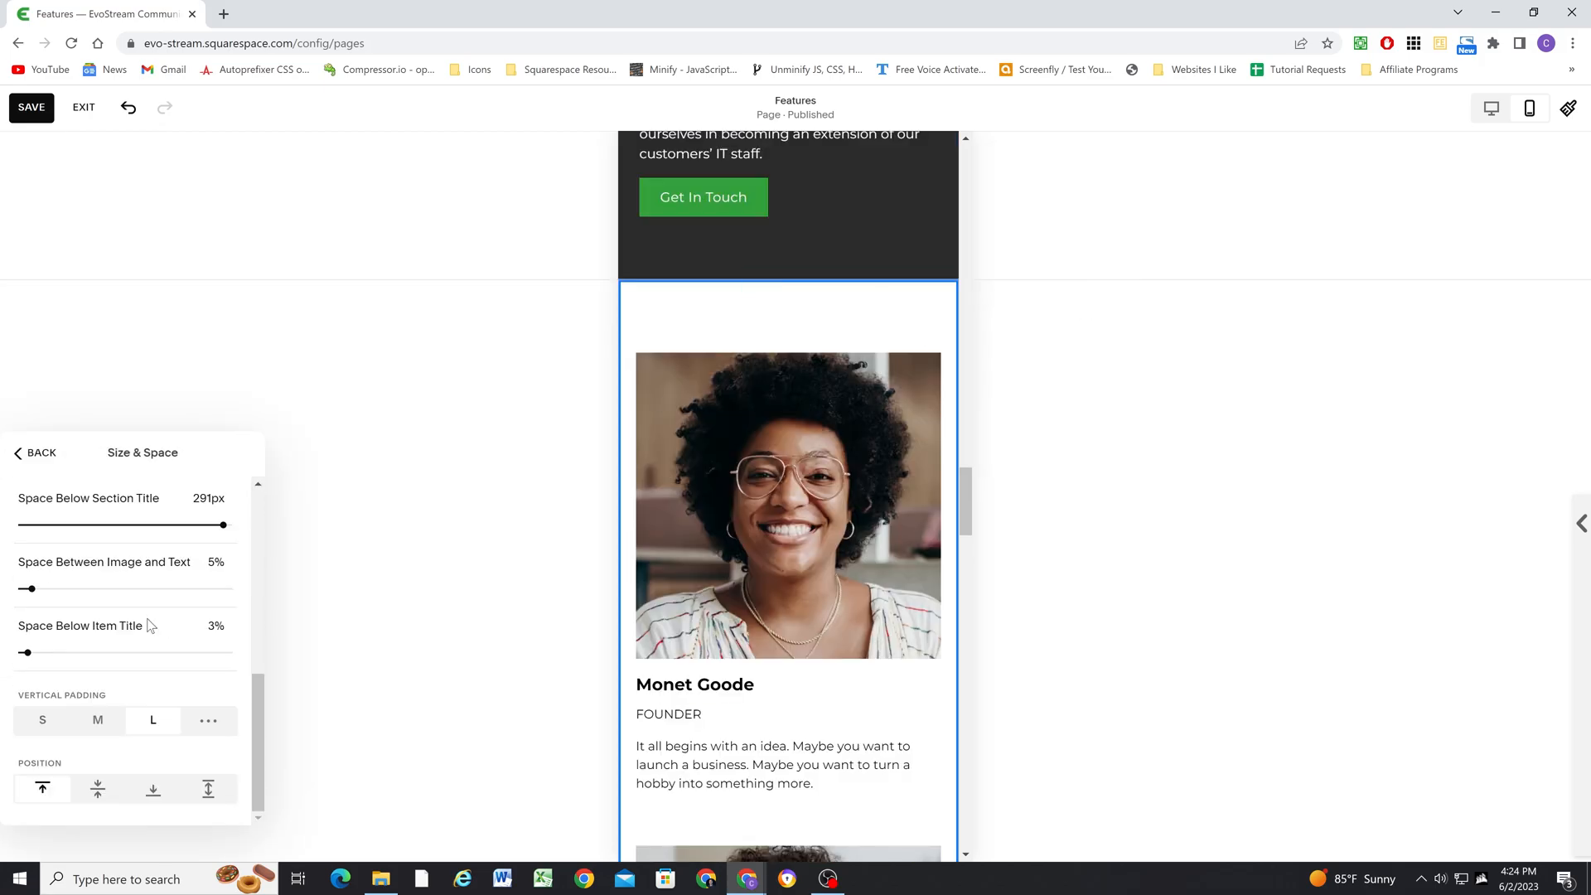
click(98, 721)
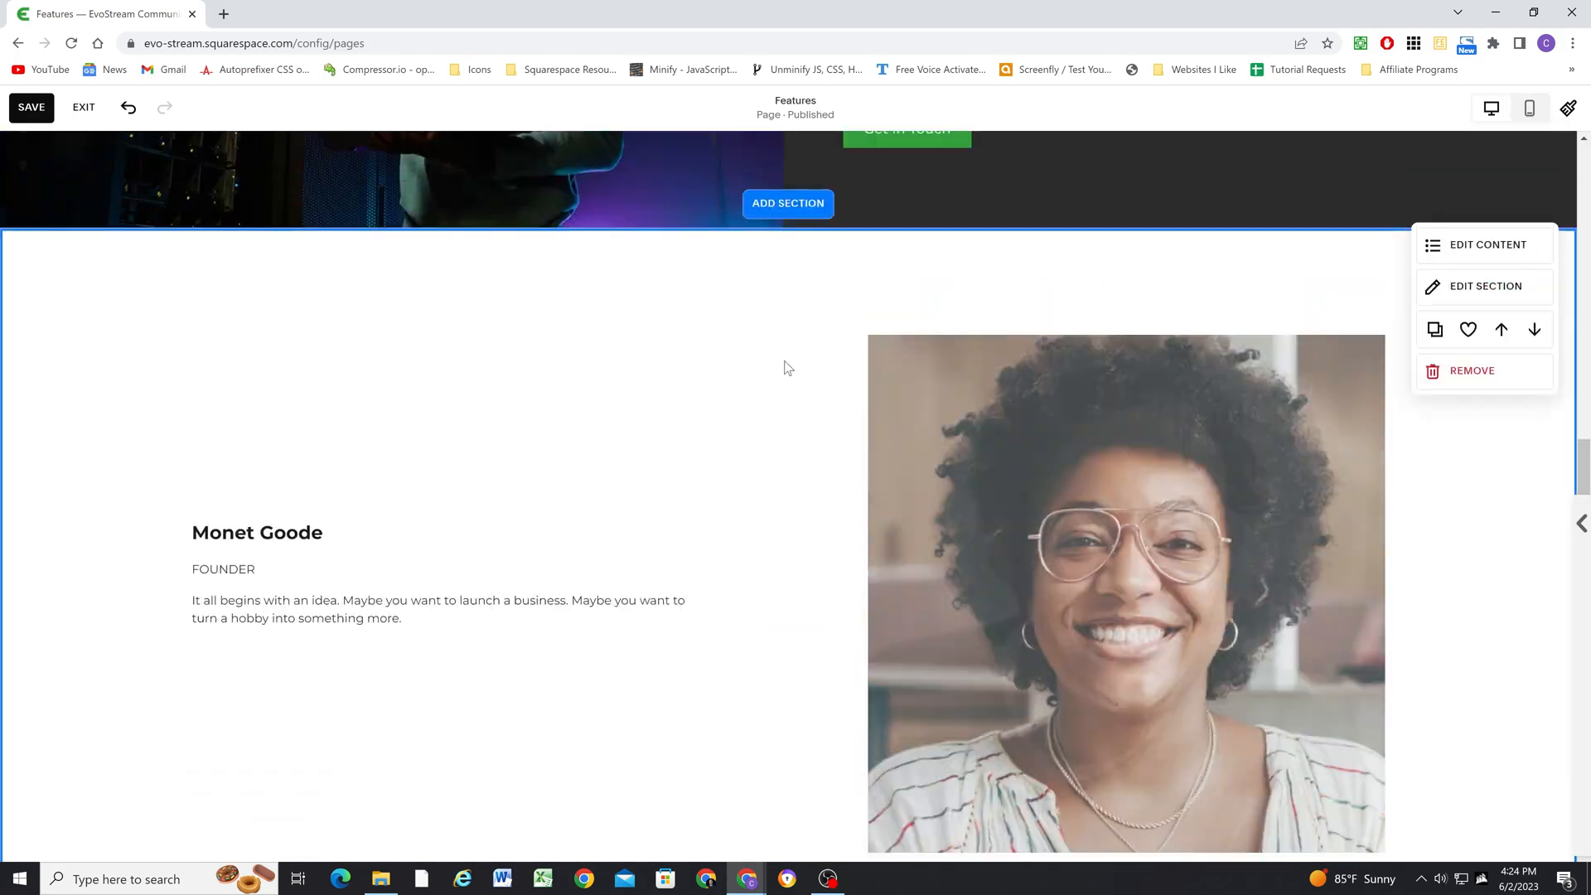
Apply the Dark 1 colour theme to the team section and return to editing the page
scroll(down, 3)
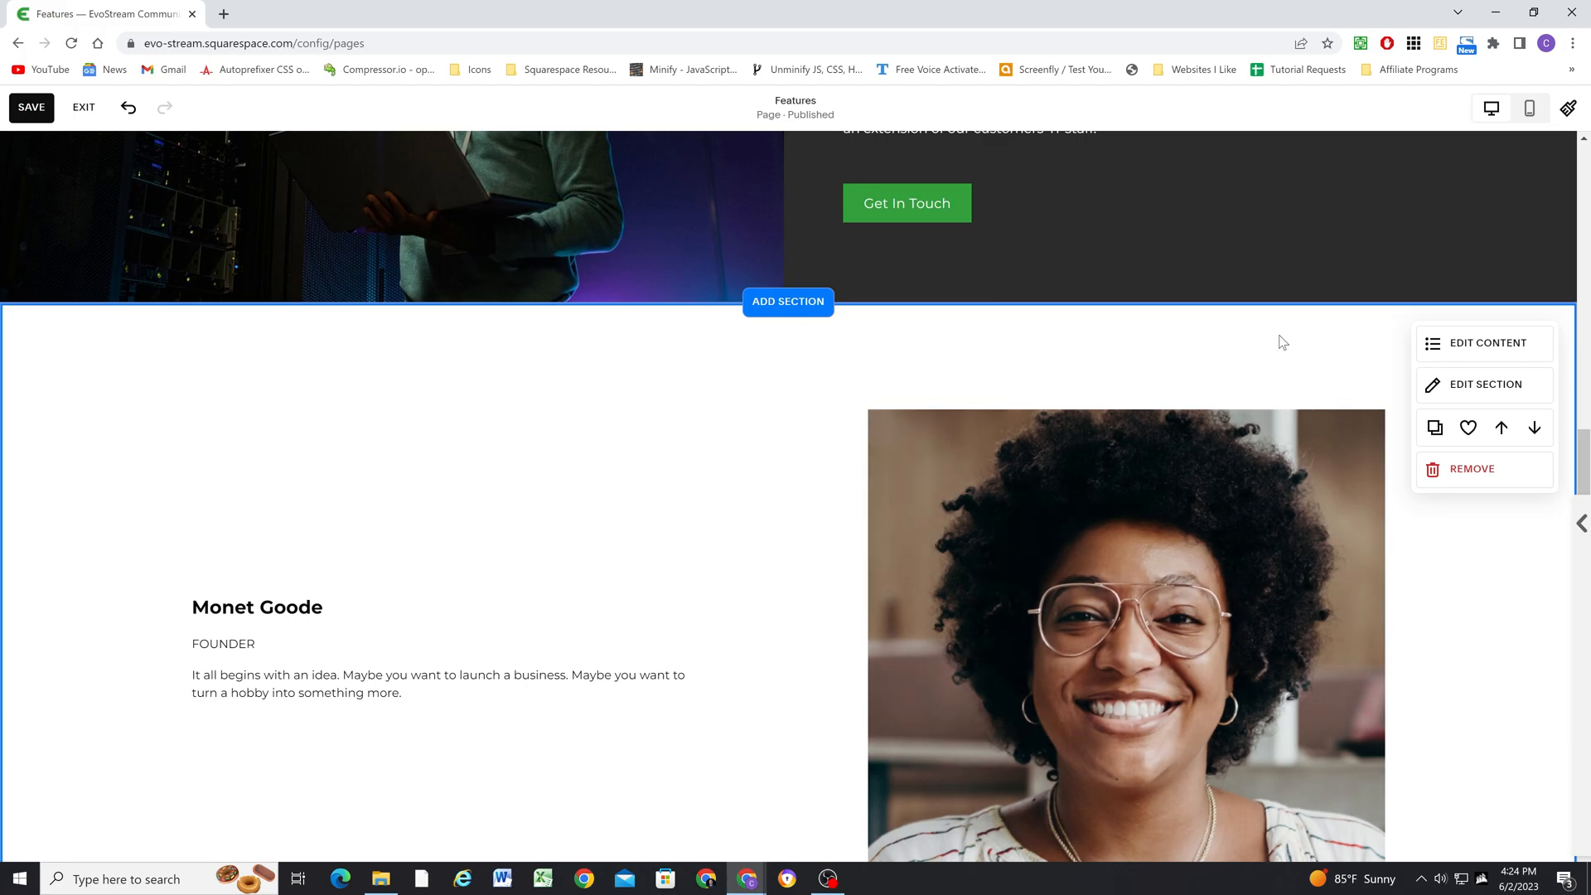
click(1485, 385)
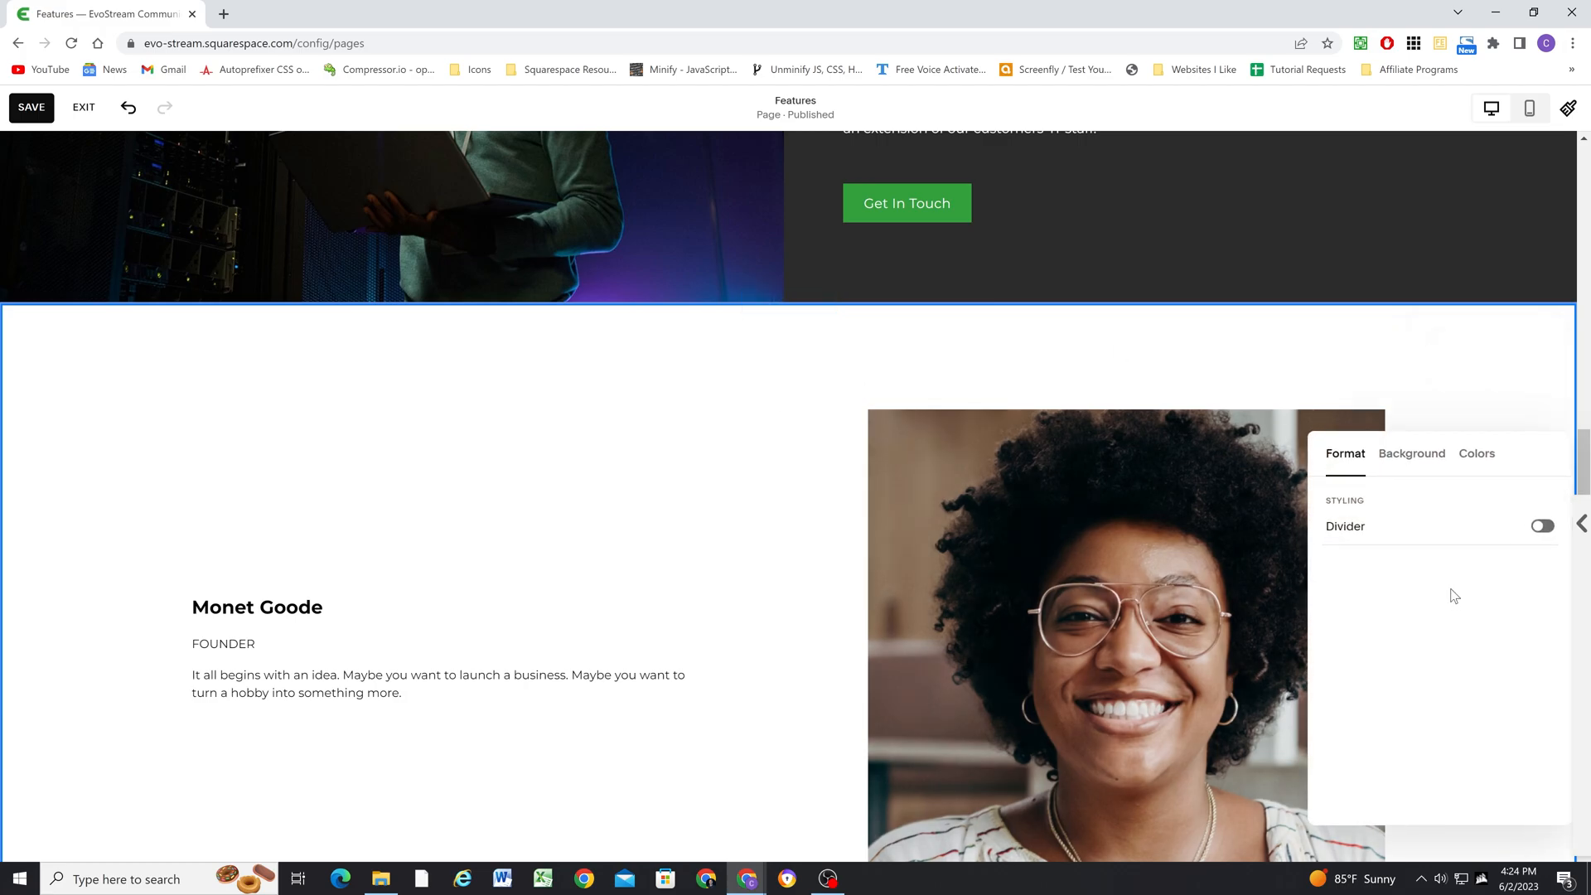
click(1477, 454)
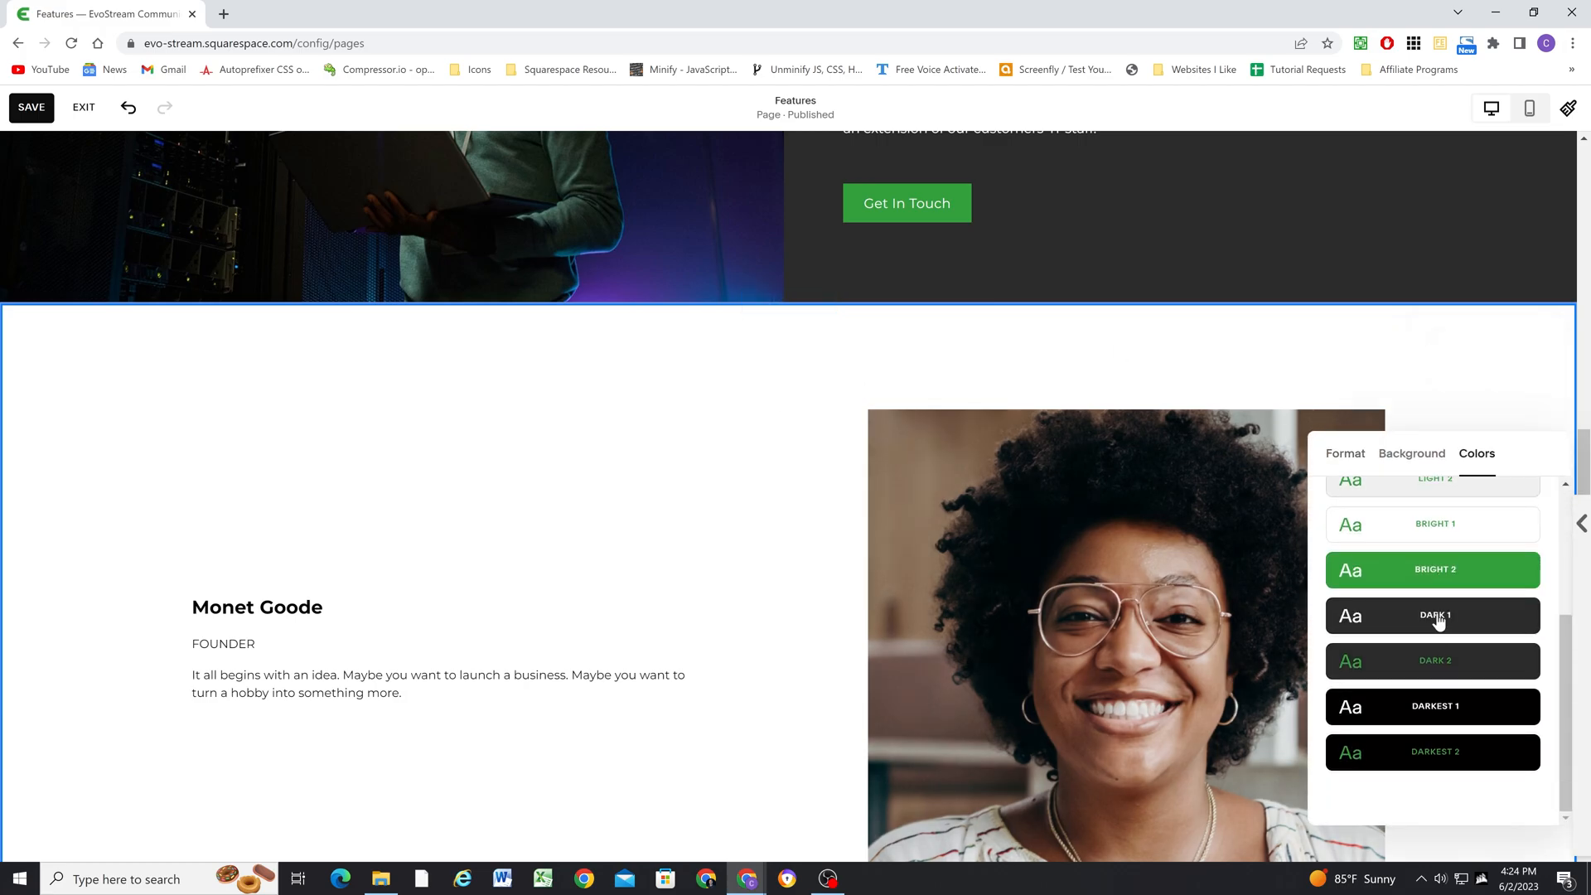
click(1431, 615)
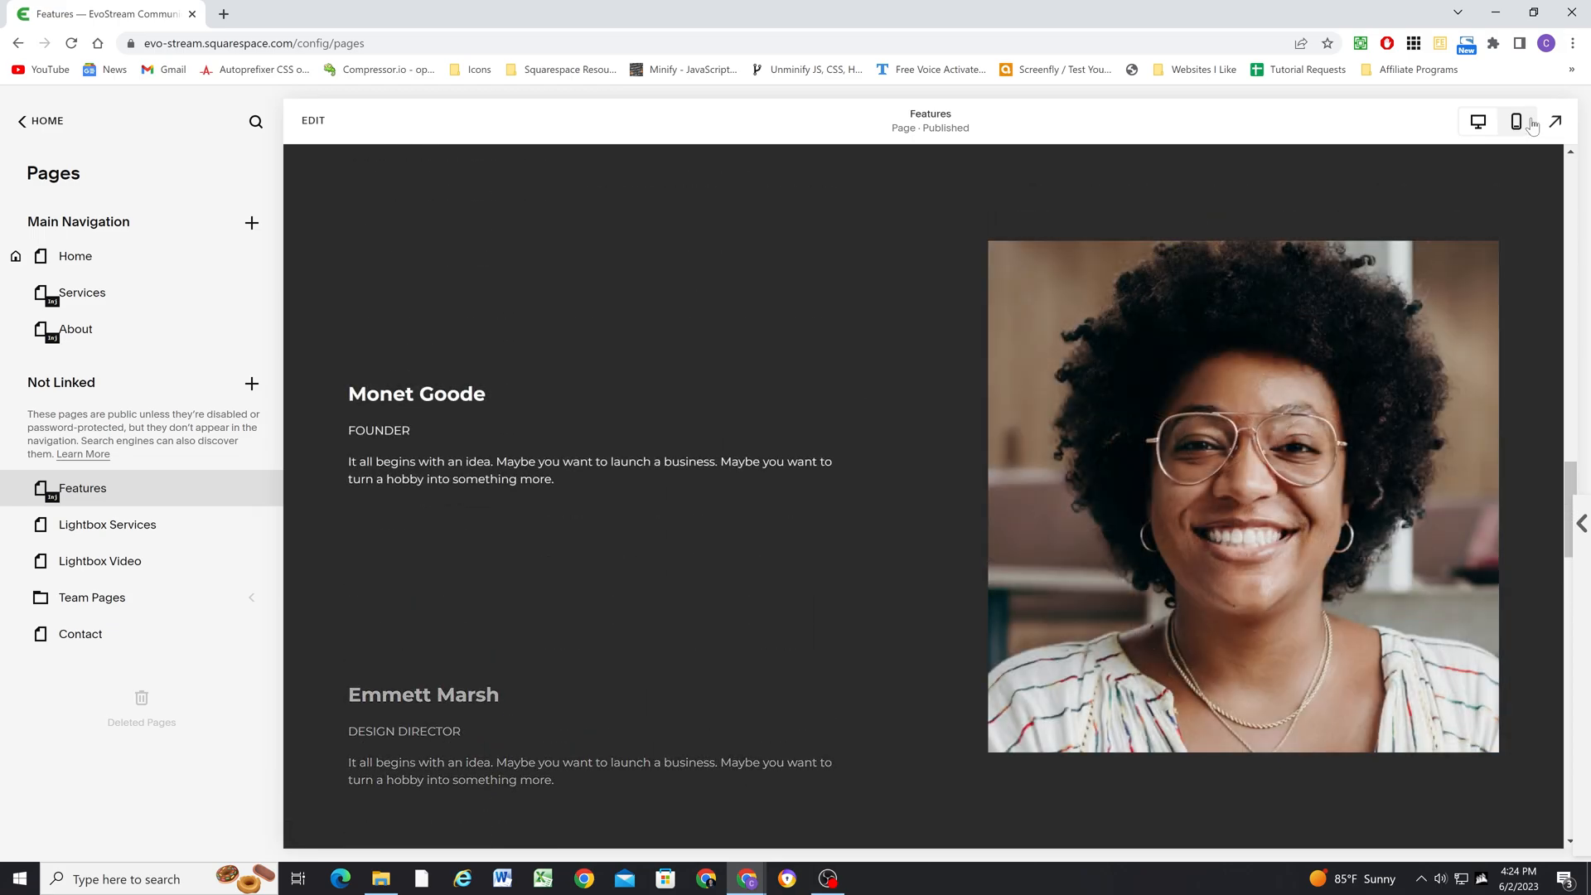
click(1516, 121)
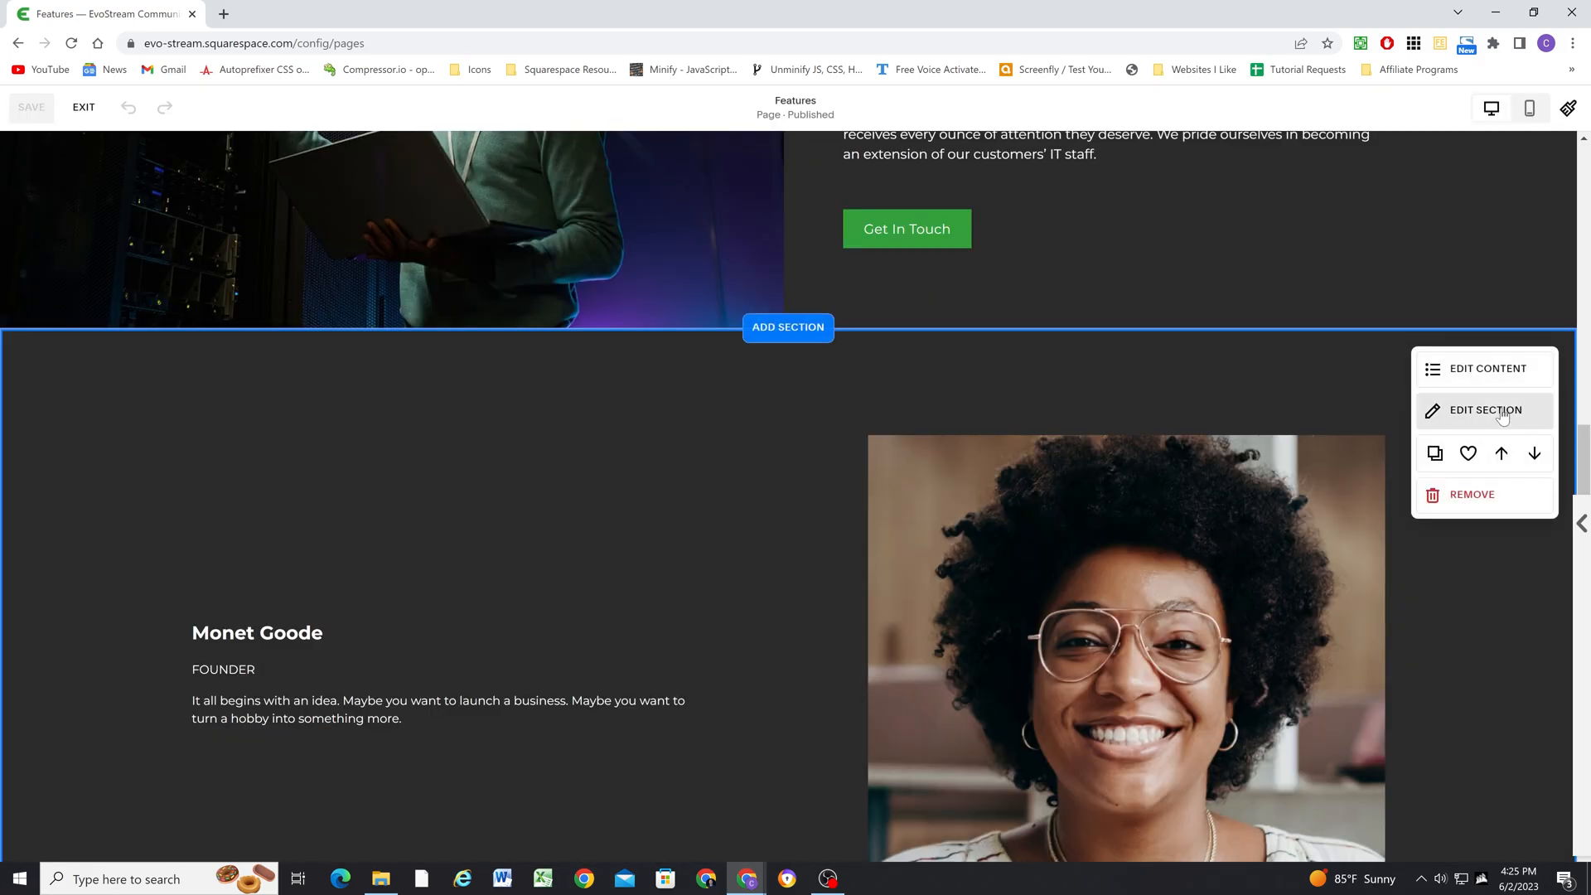
Save the team list section as a reusable saved section and exit the Features page editor
click(1485, 409)
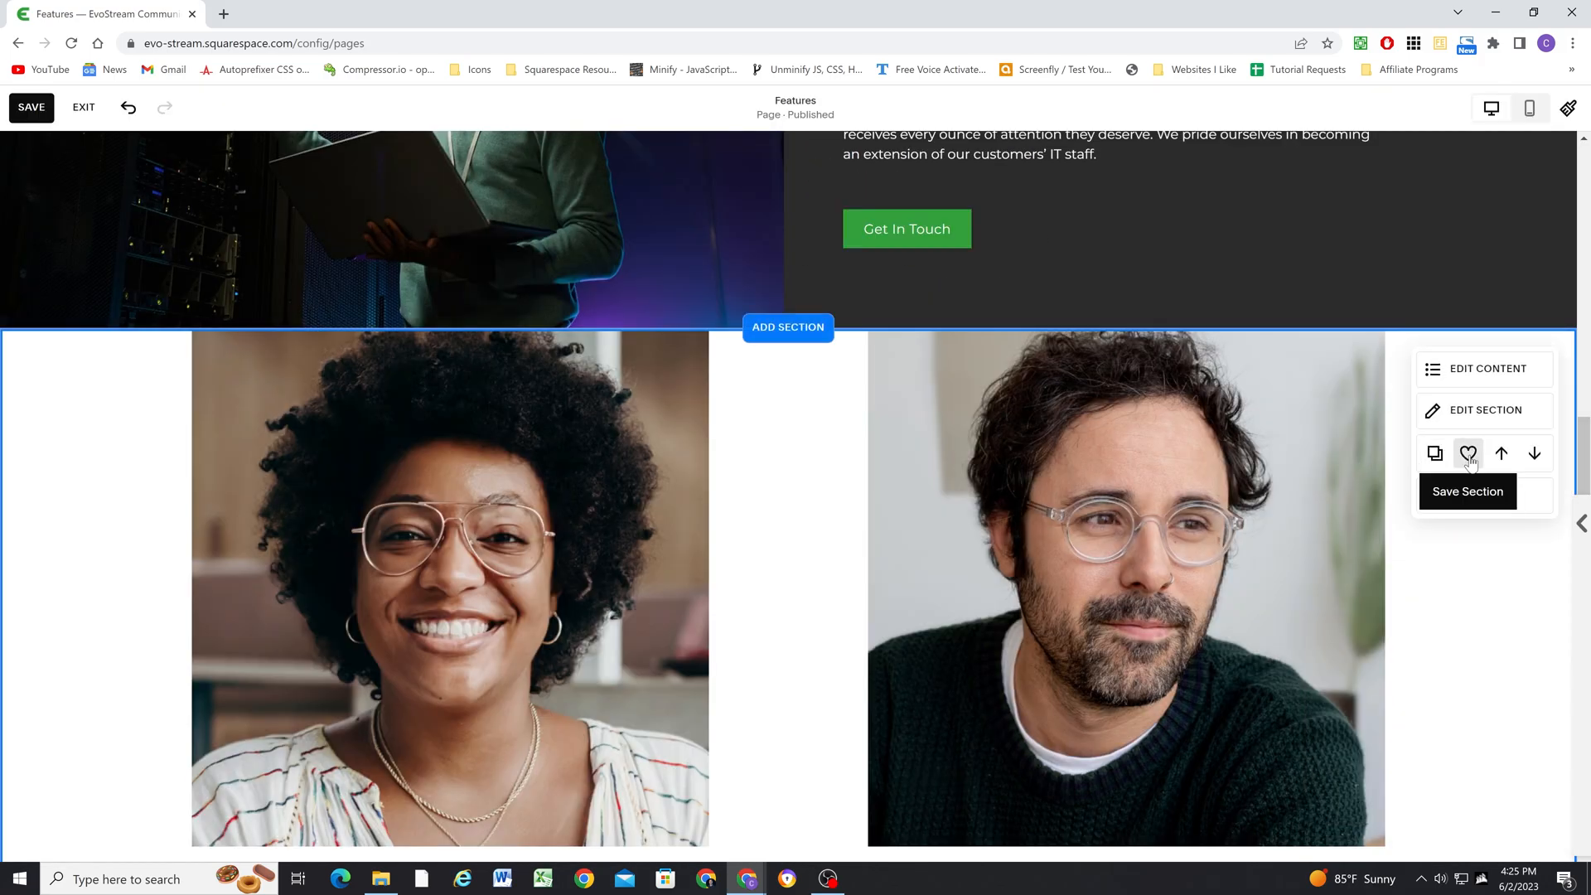
click(1467, 454)
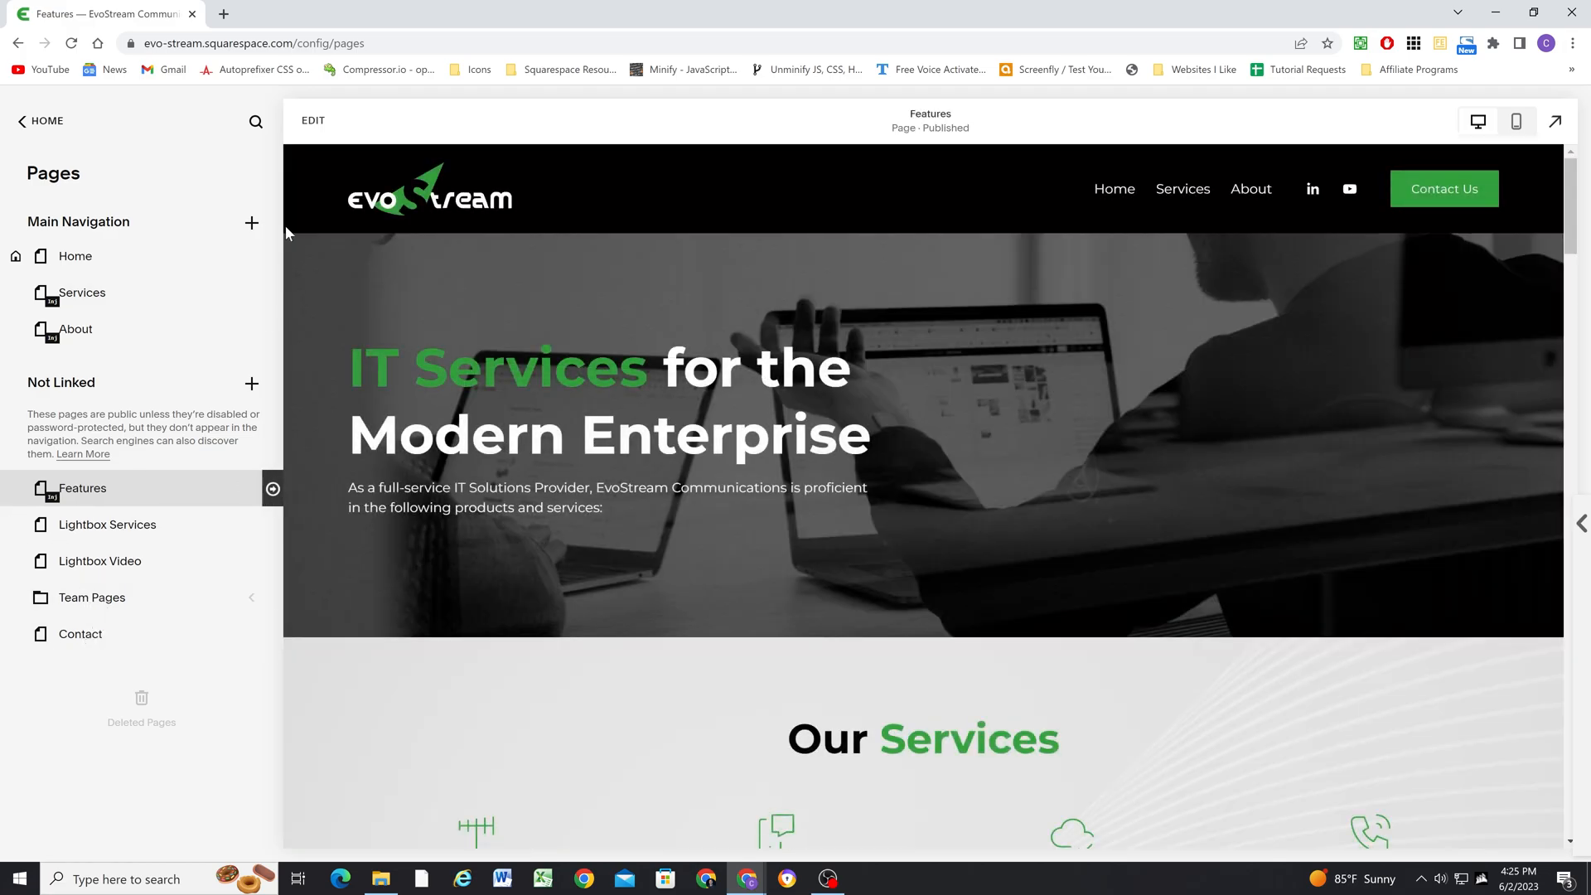
Add a new Not Linked page and insert the saved team section from Saved sections
click(252, 383)
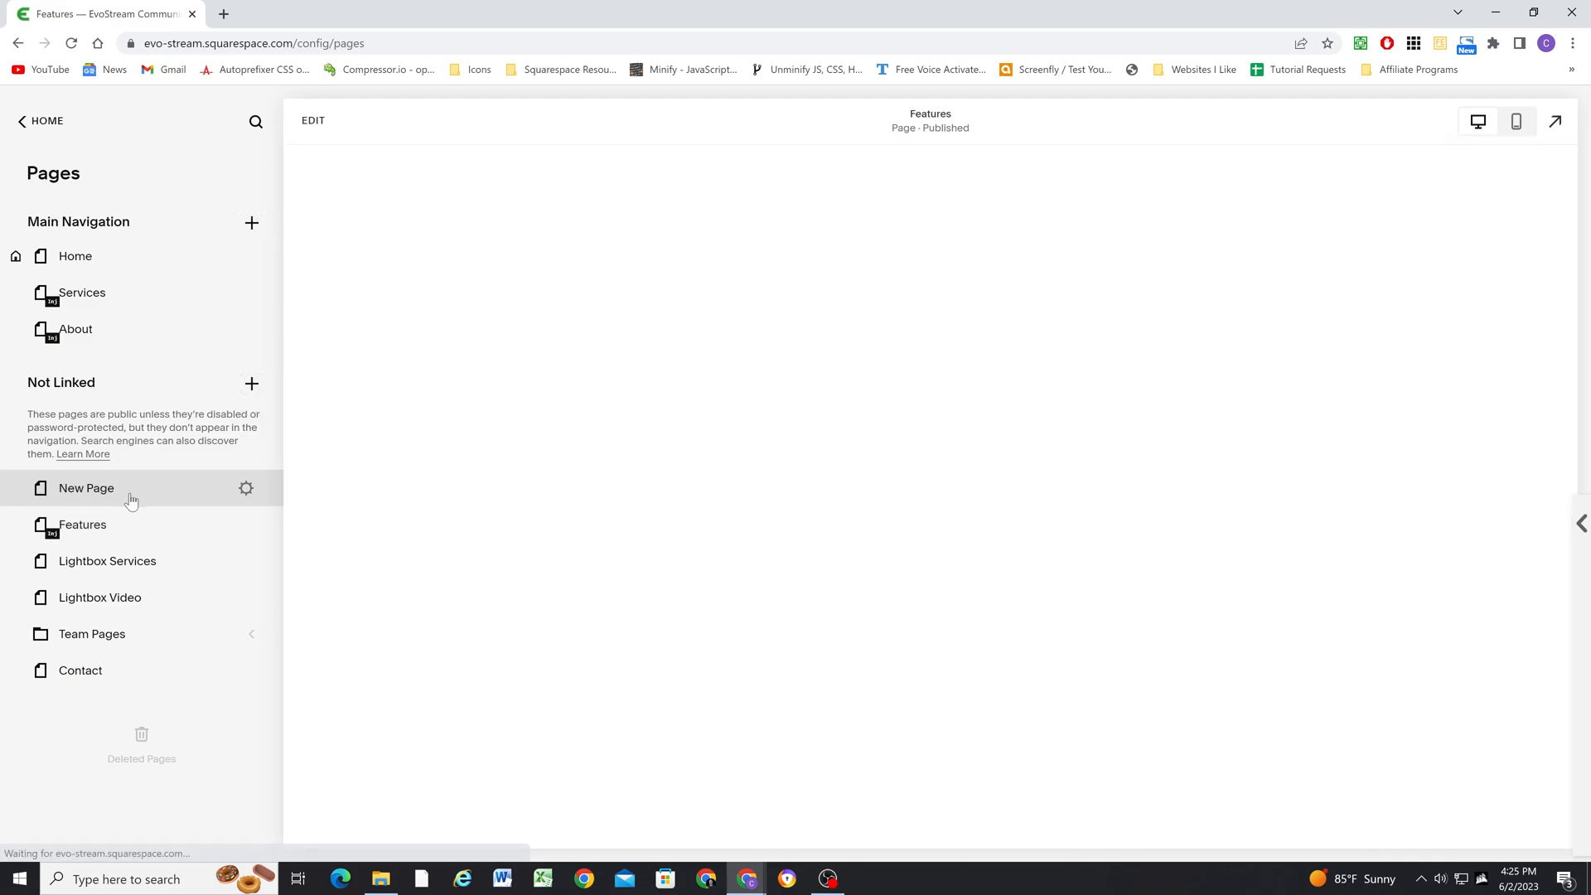
click(85, 488)
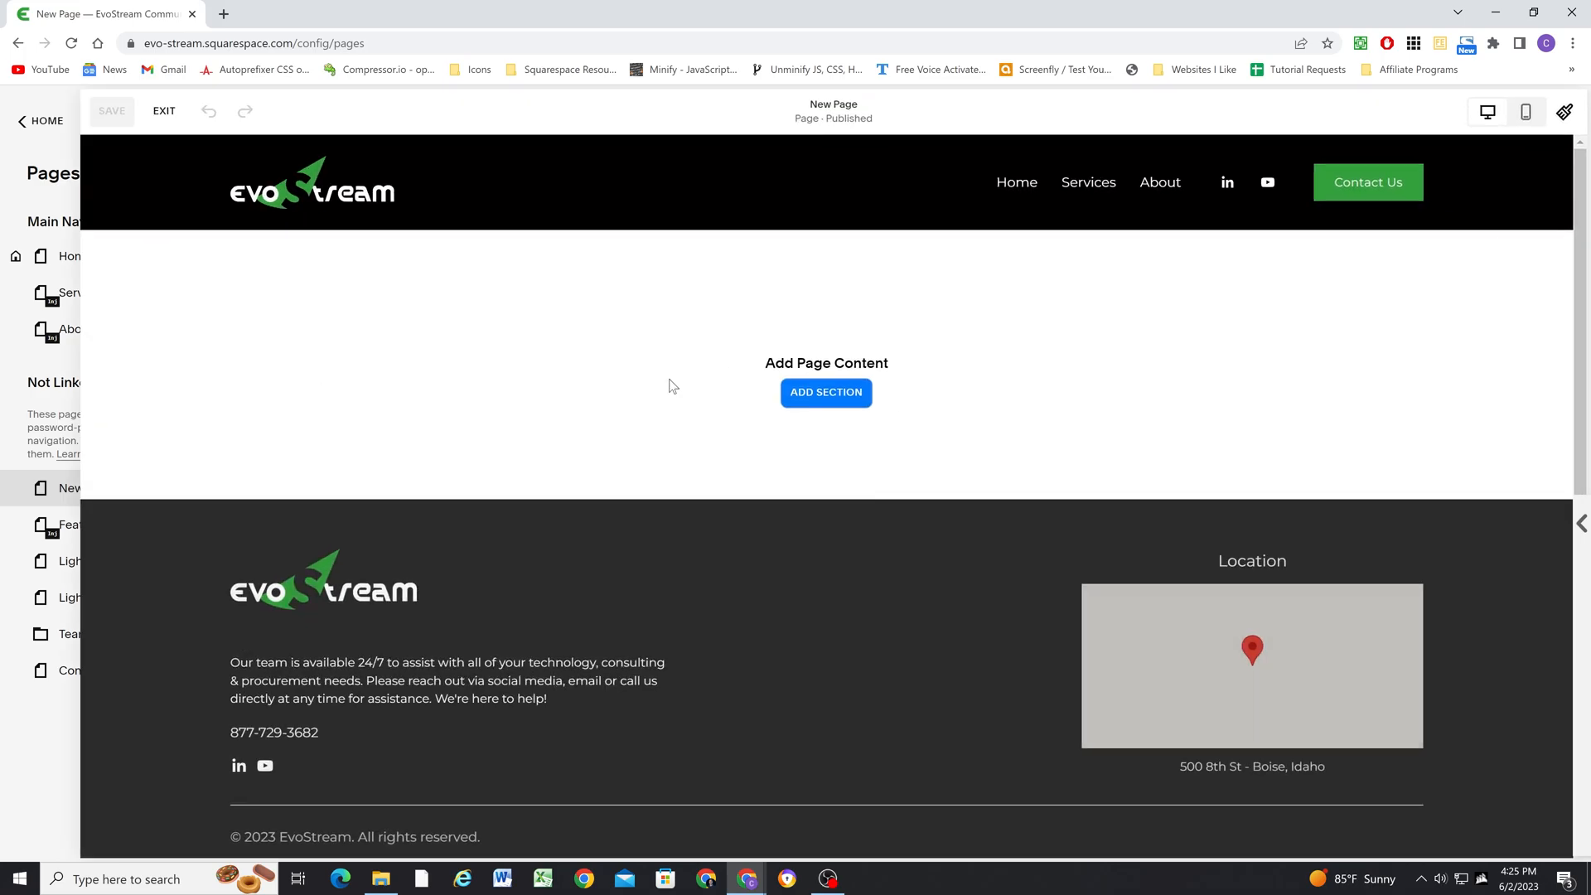
click(826, 393)
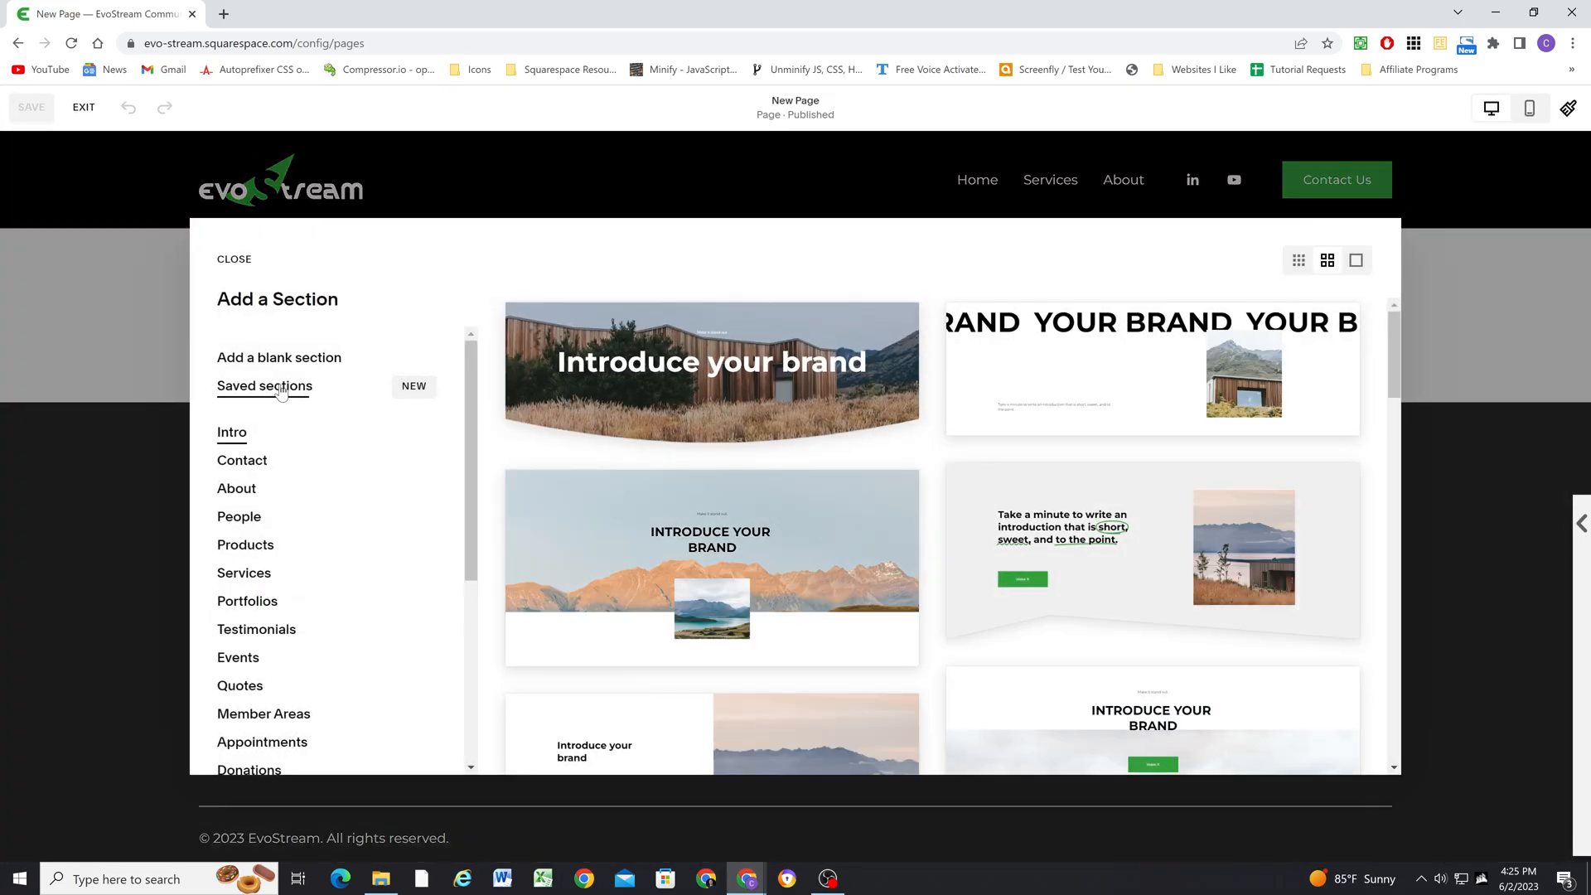
click(234, 259)
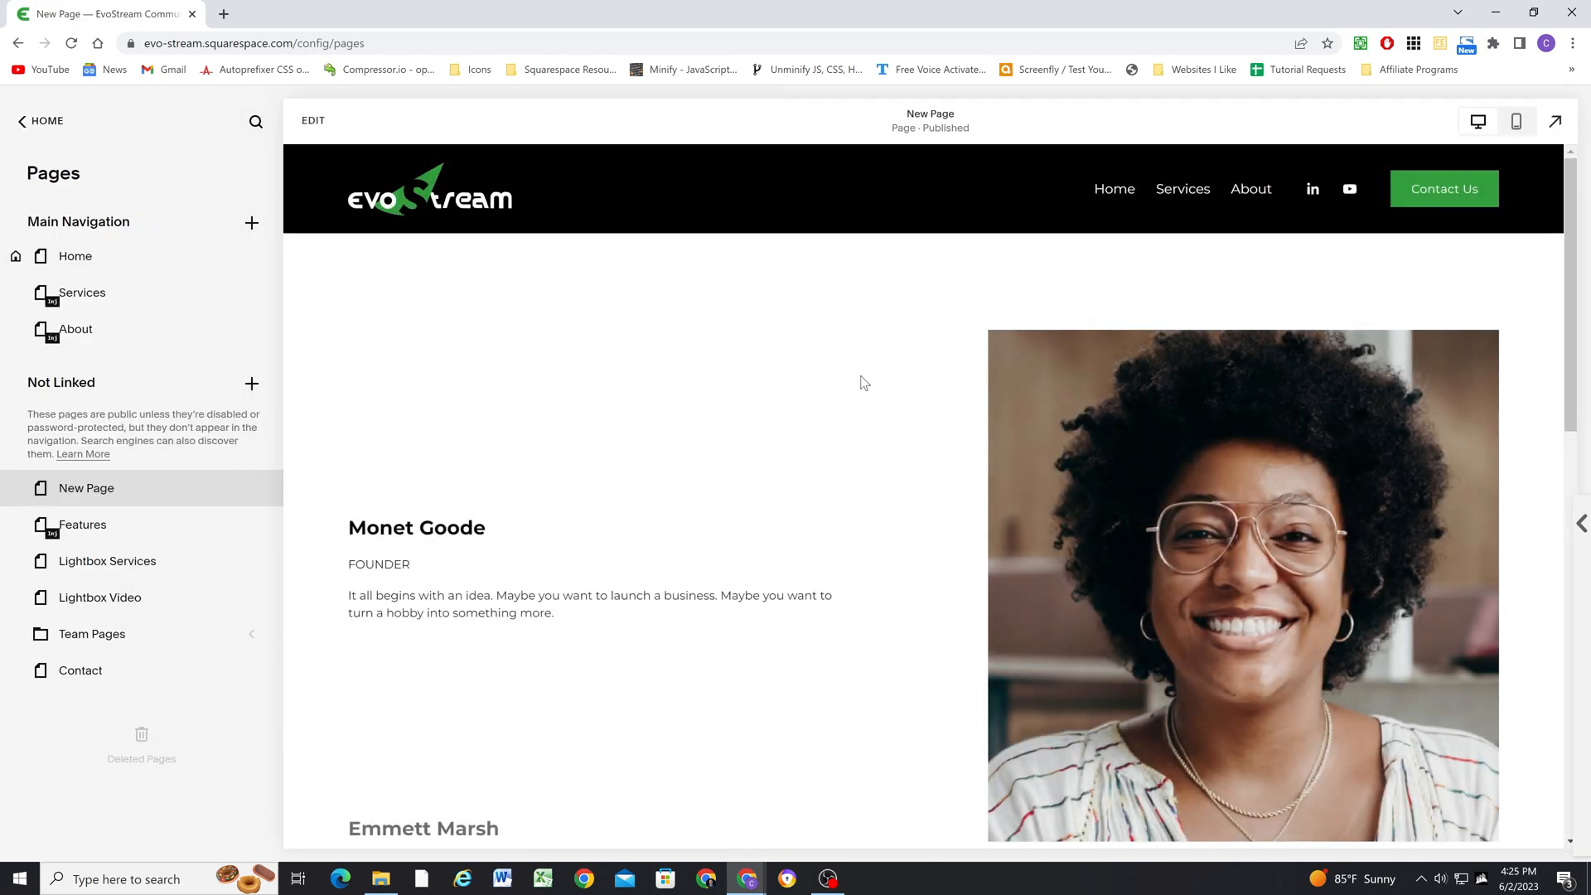
scroll(down, 3)
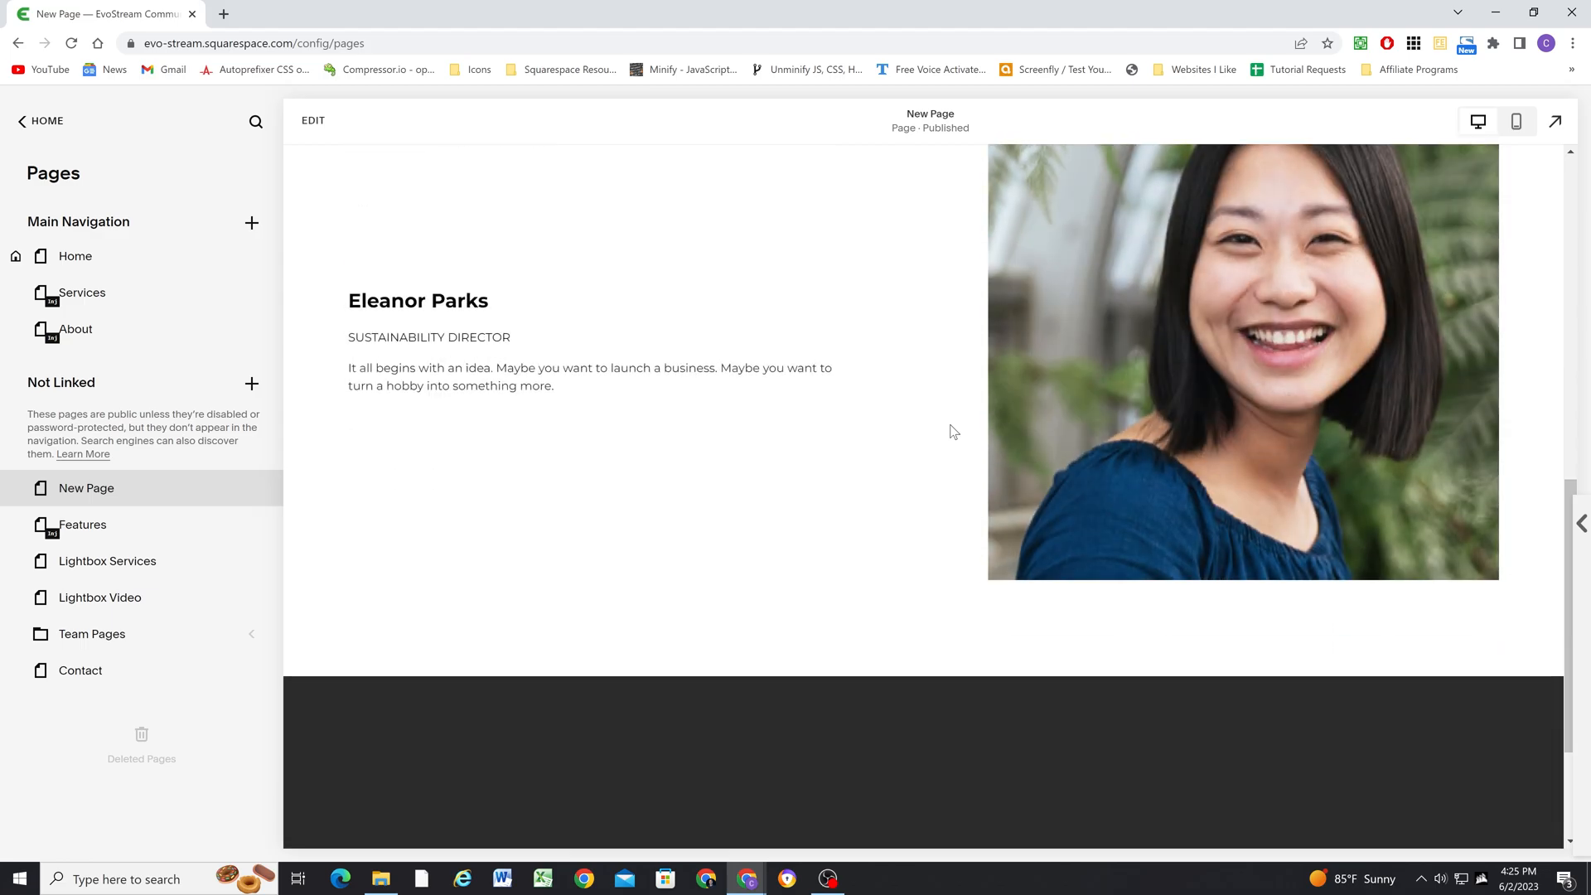
scroll(down, 3)
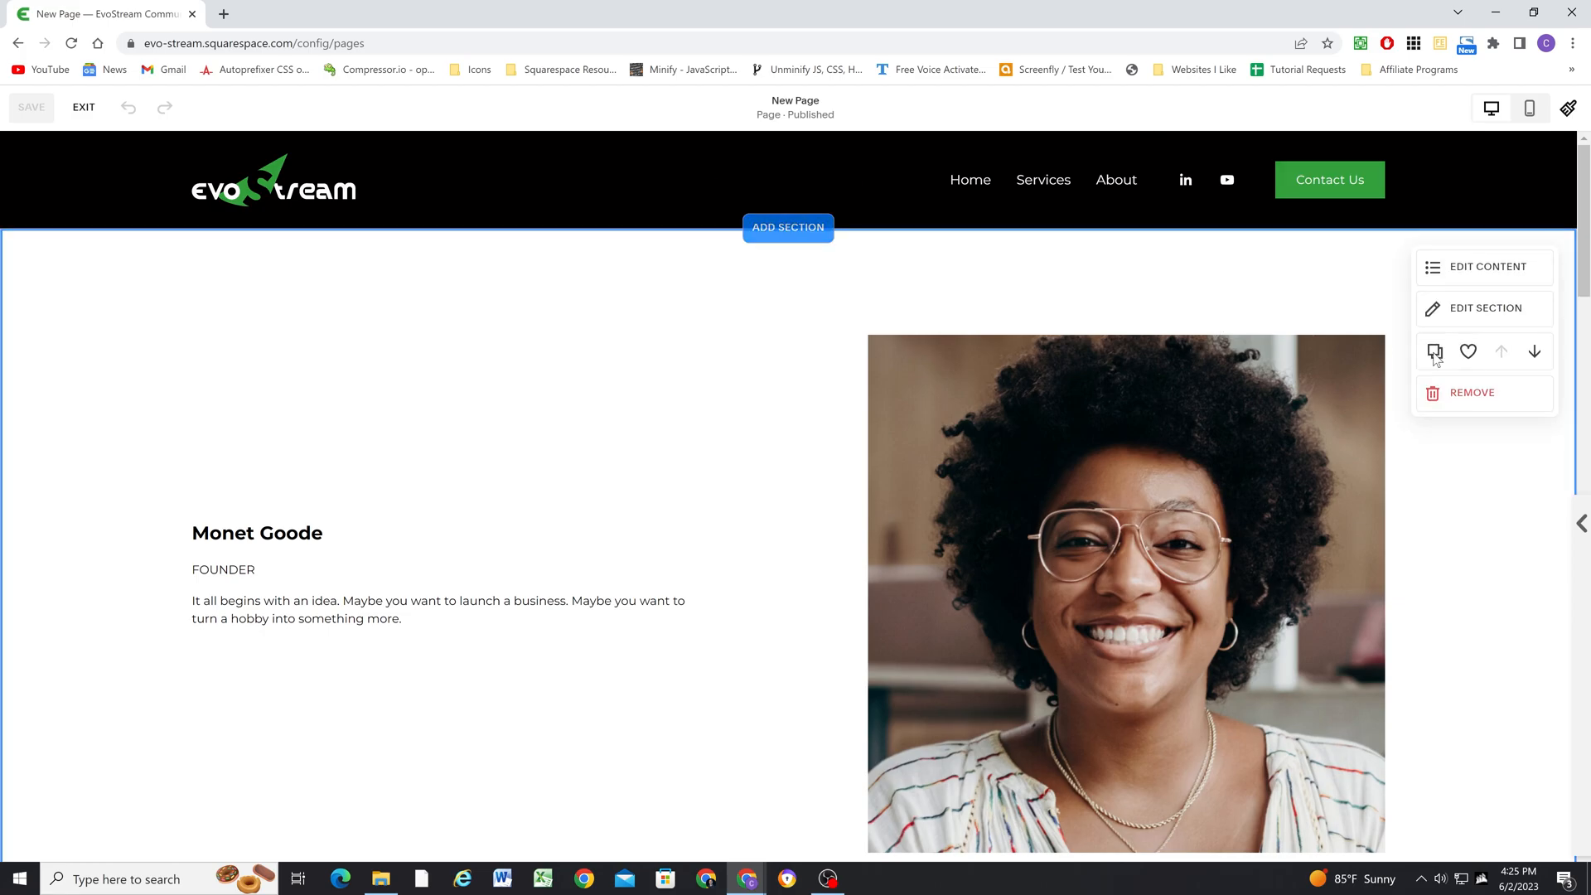
Duplicate the team section as a dark-theme copy below the light one, review its title settings and save the page
scroll(down, 3)
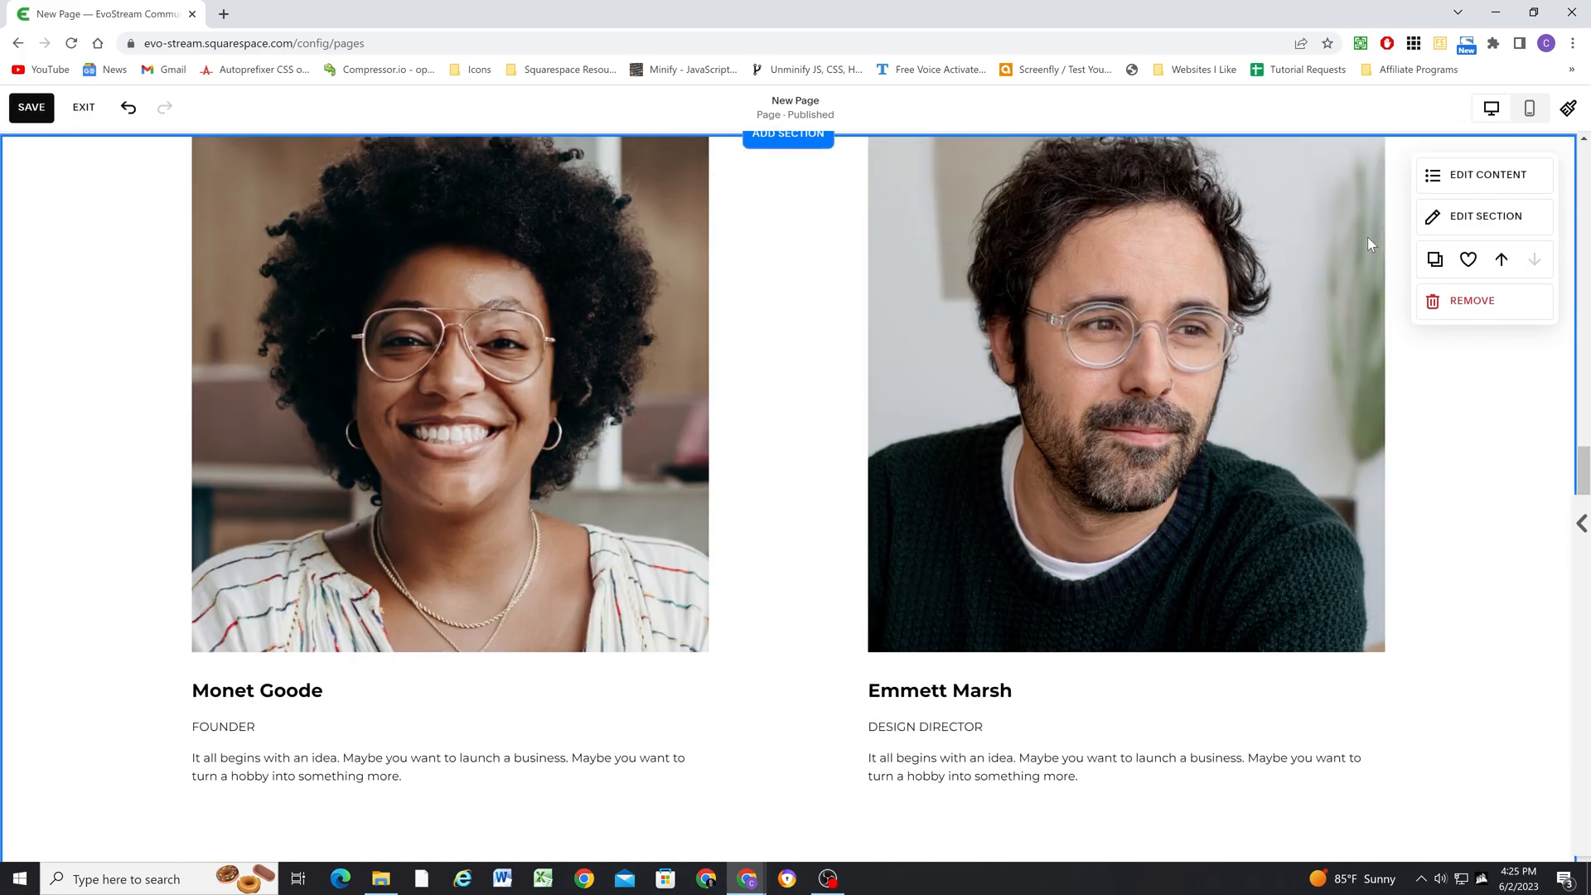
mouse_move(1486, 216)
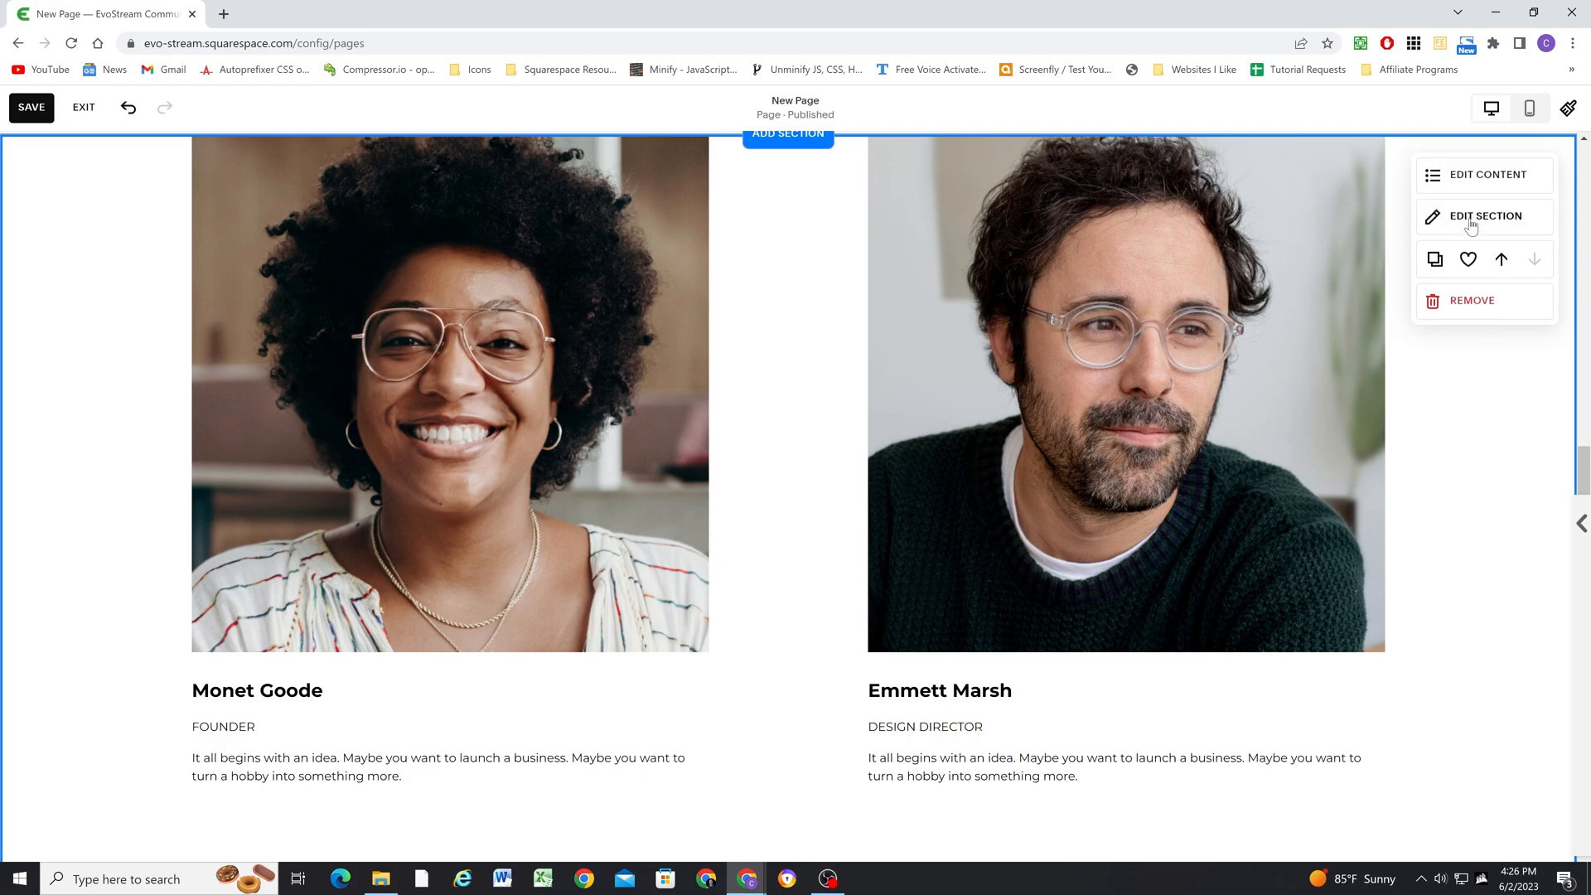
click(1486, 216)
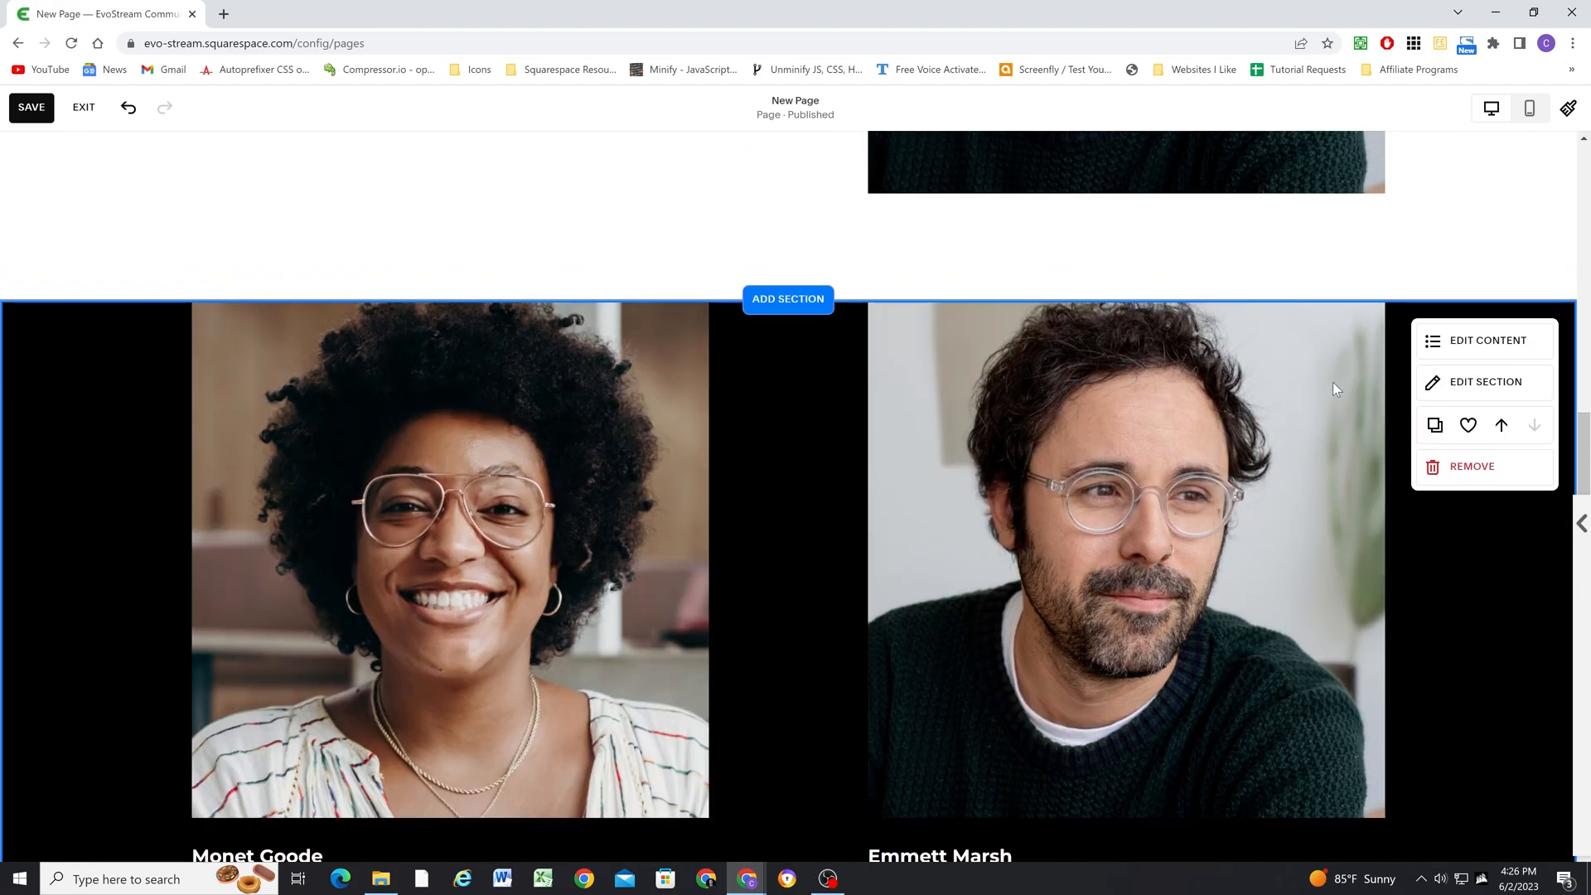
click(1487, 340)
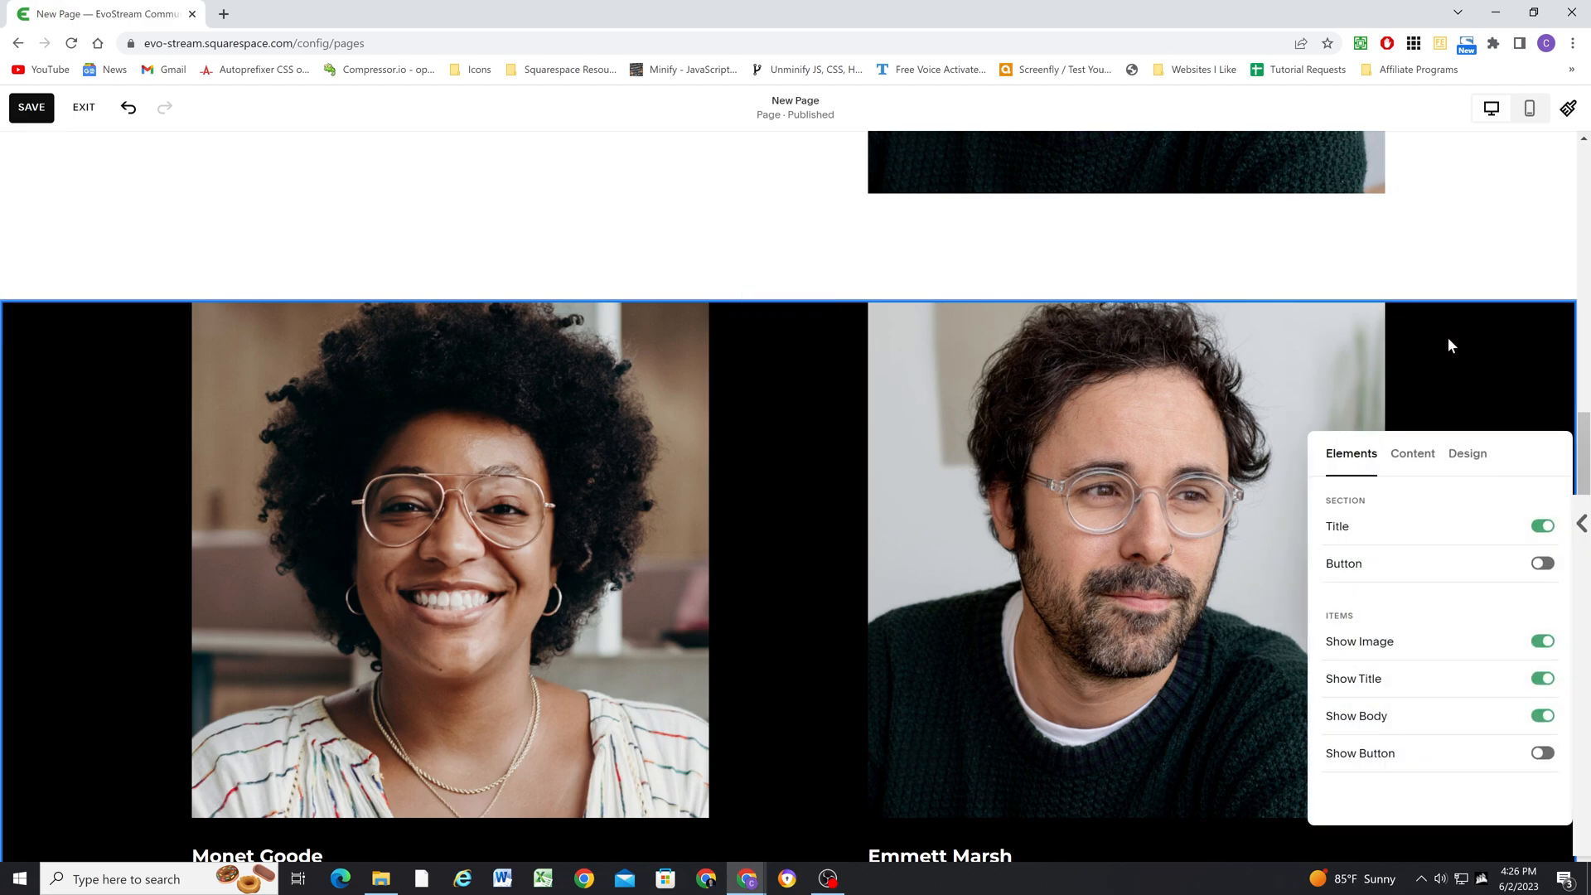
click(1412, 454)
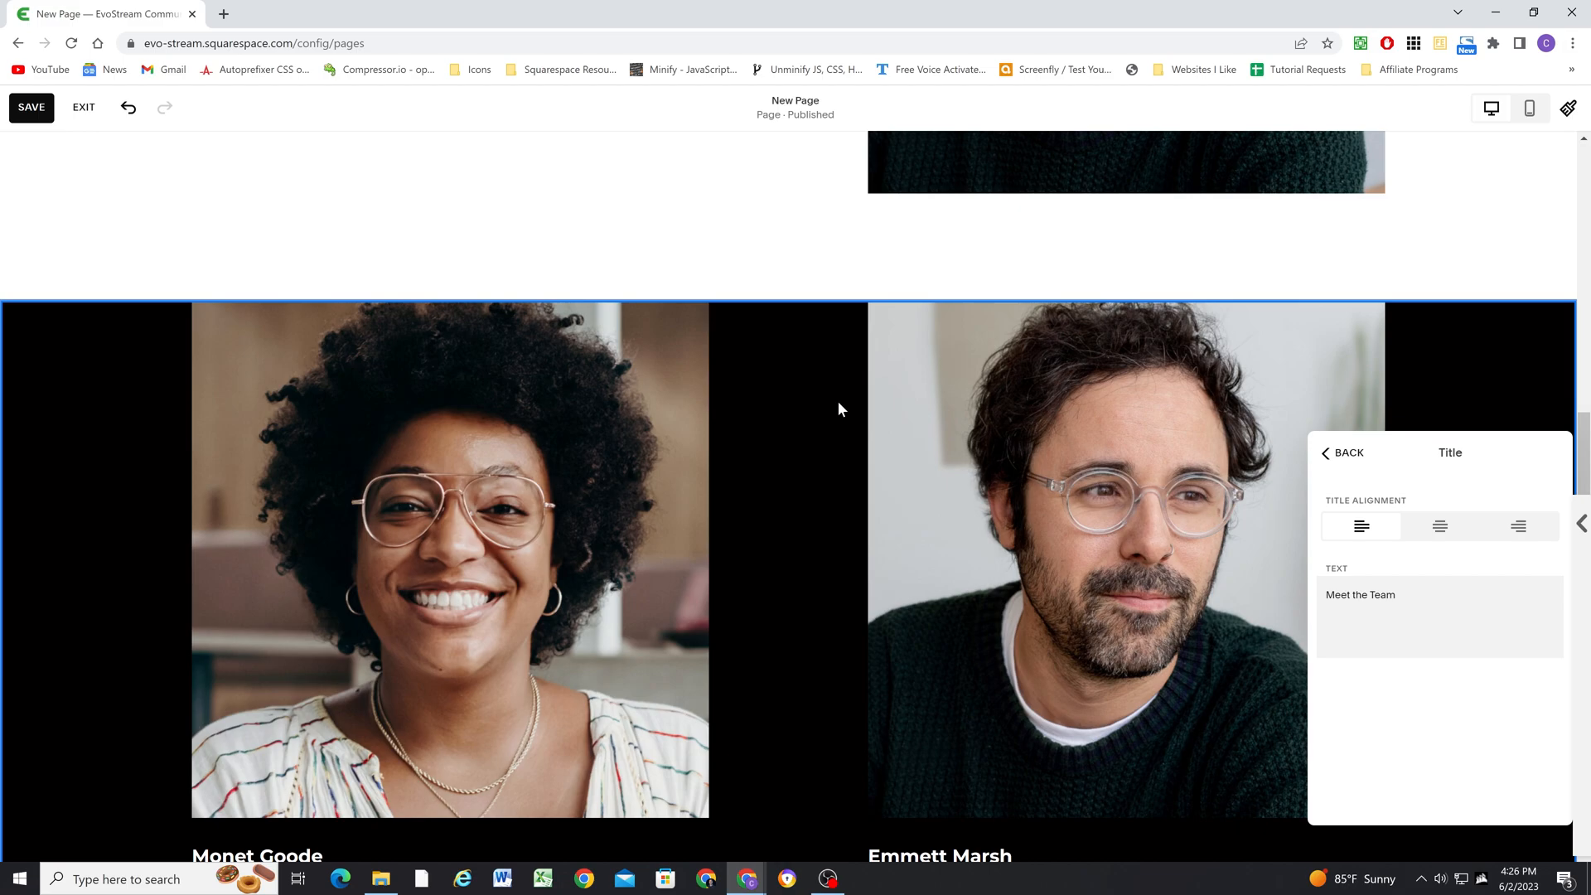
click(83, 108)
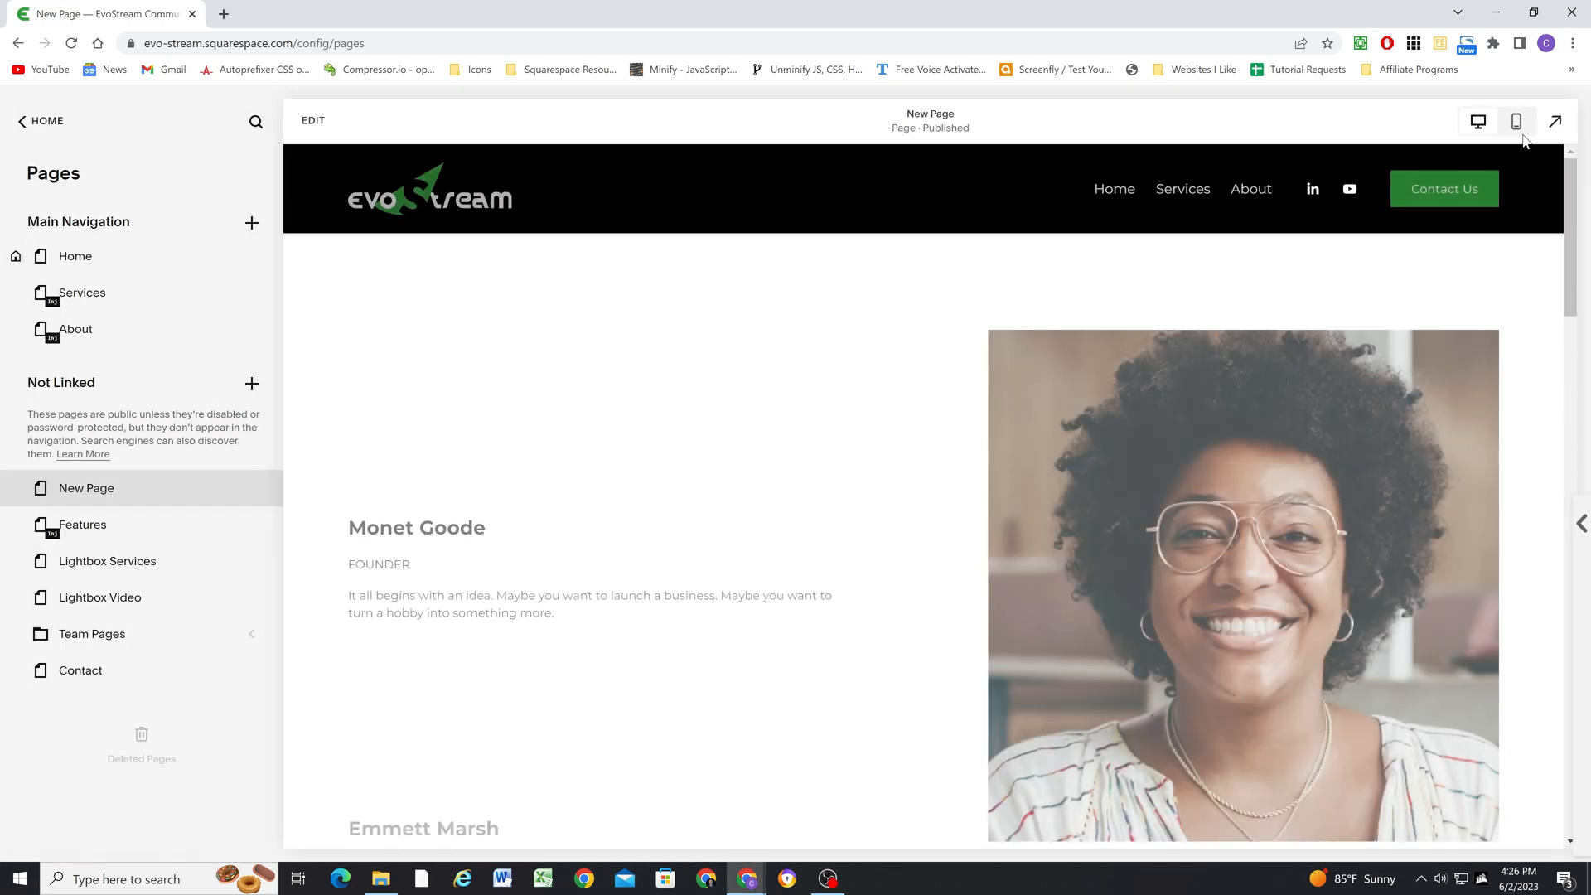
View the new page live and scroll through its dark and light team sections
click(1555, 121)
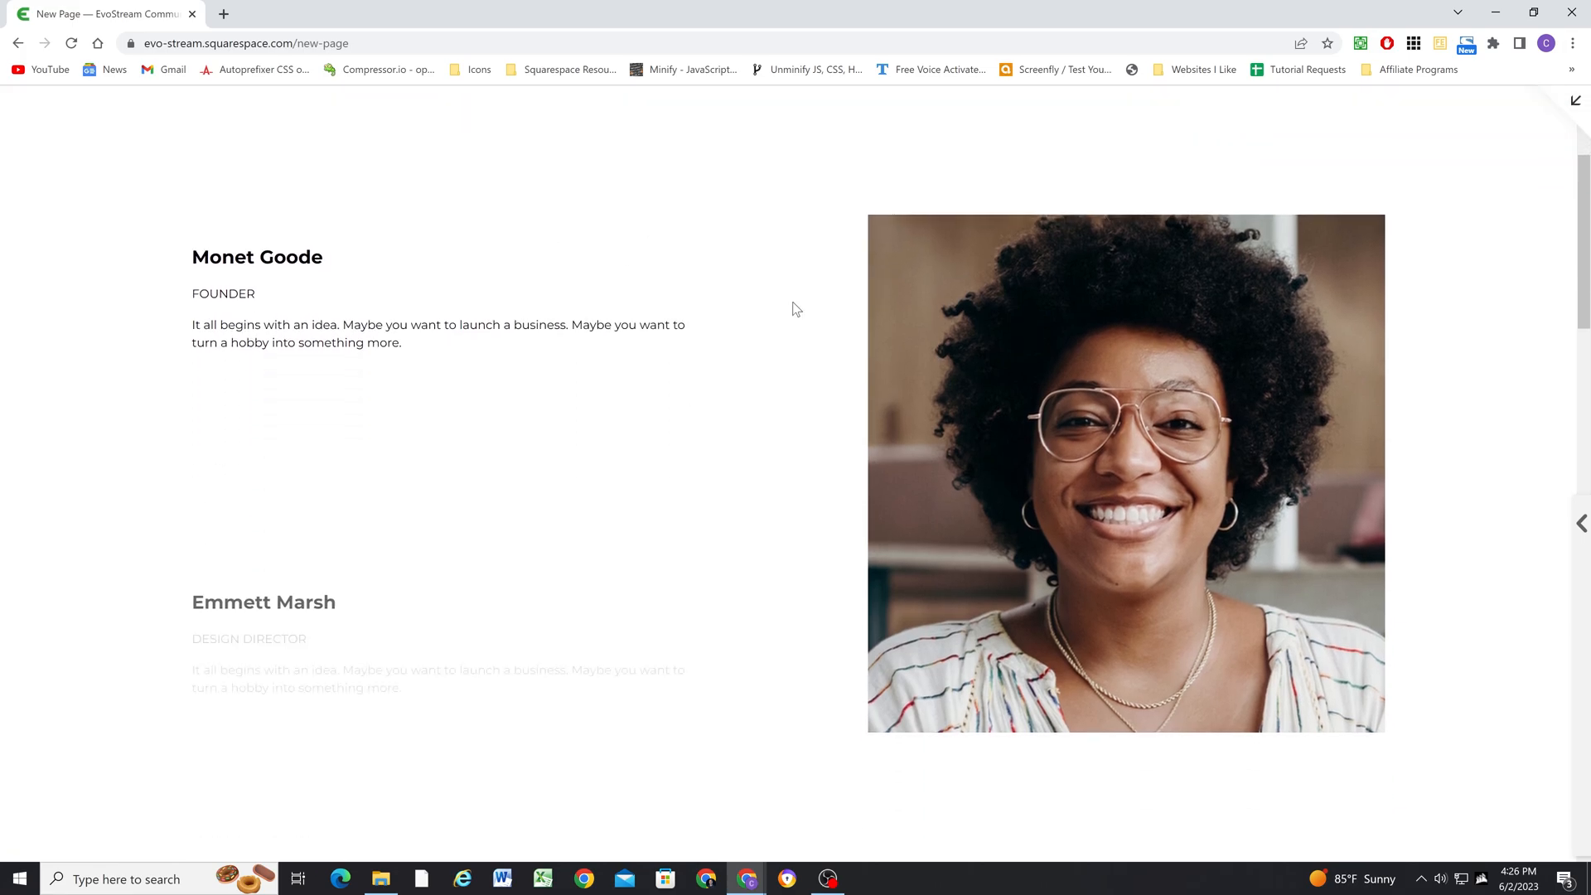
scroll(down, 3)
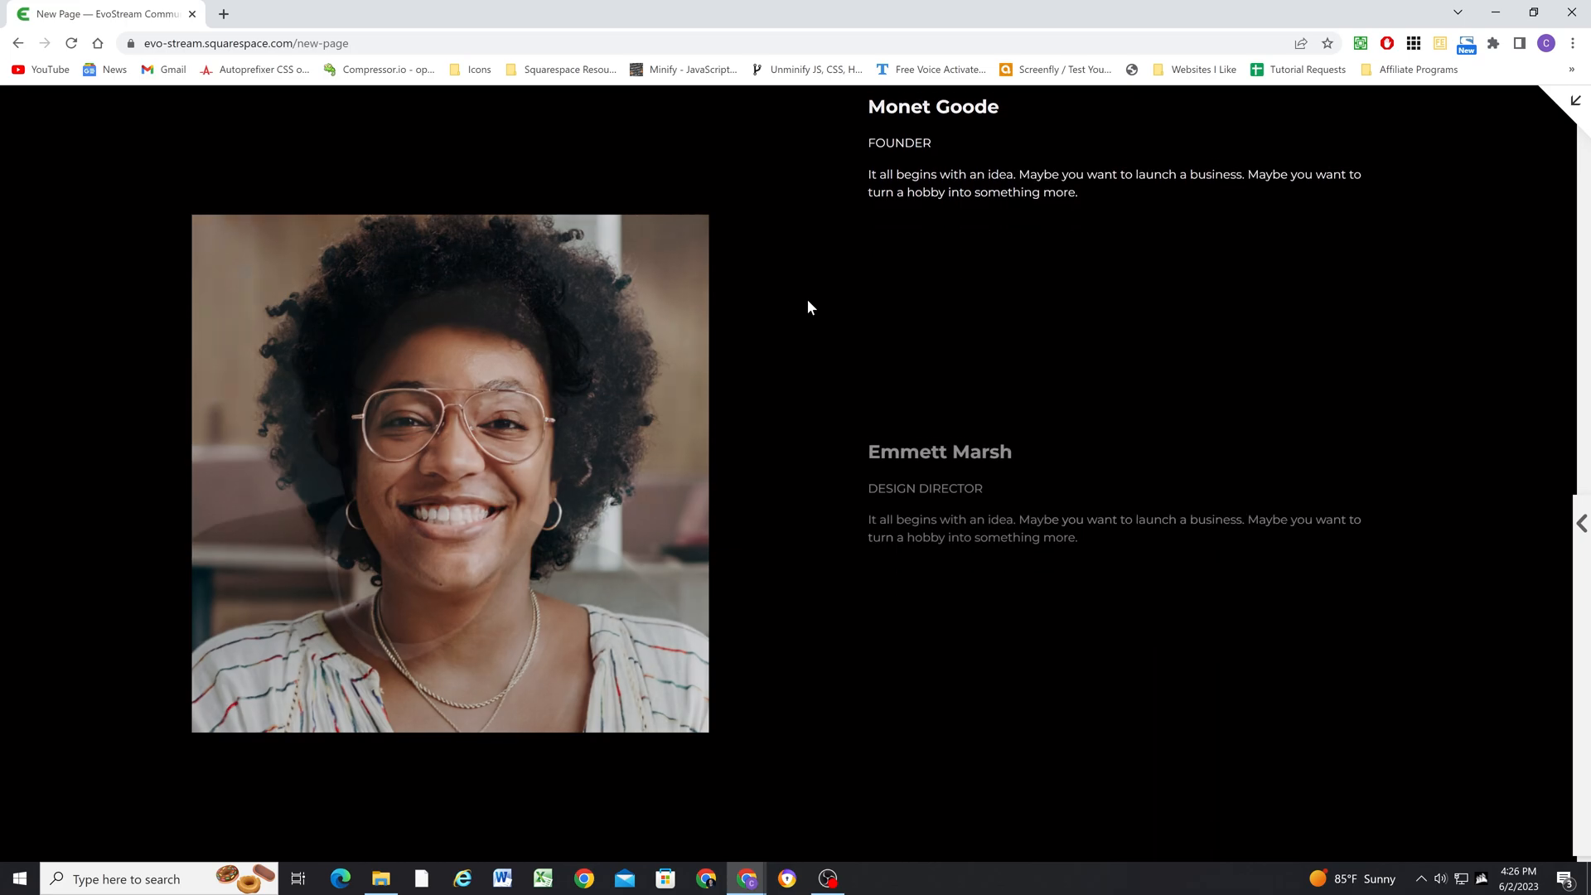
scroll(down, 3)
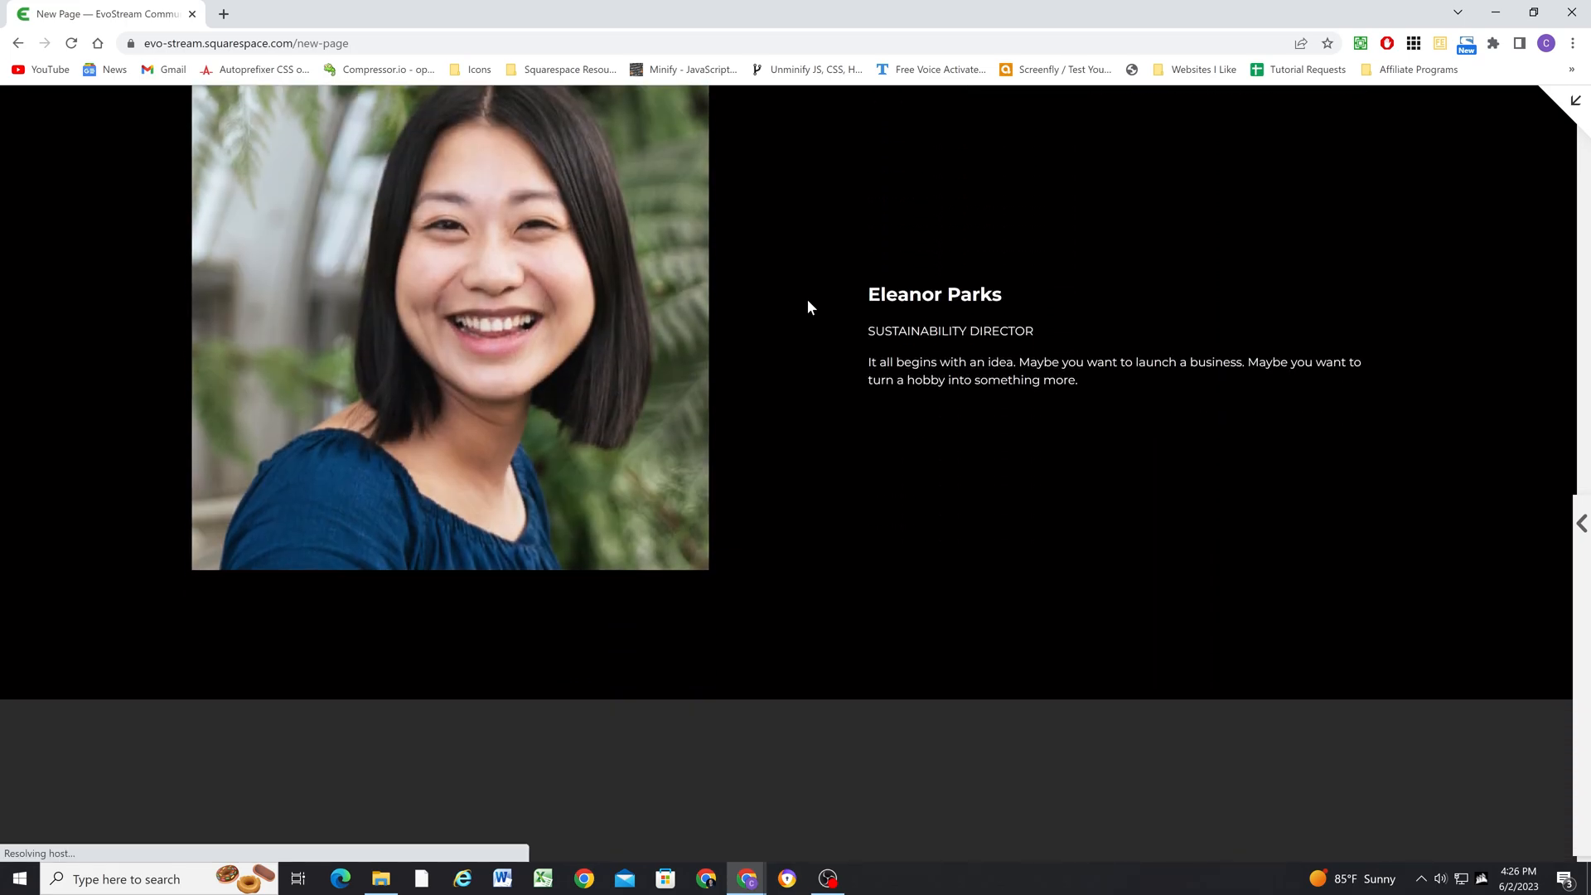
scroll(down, 3)
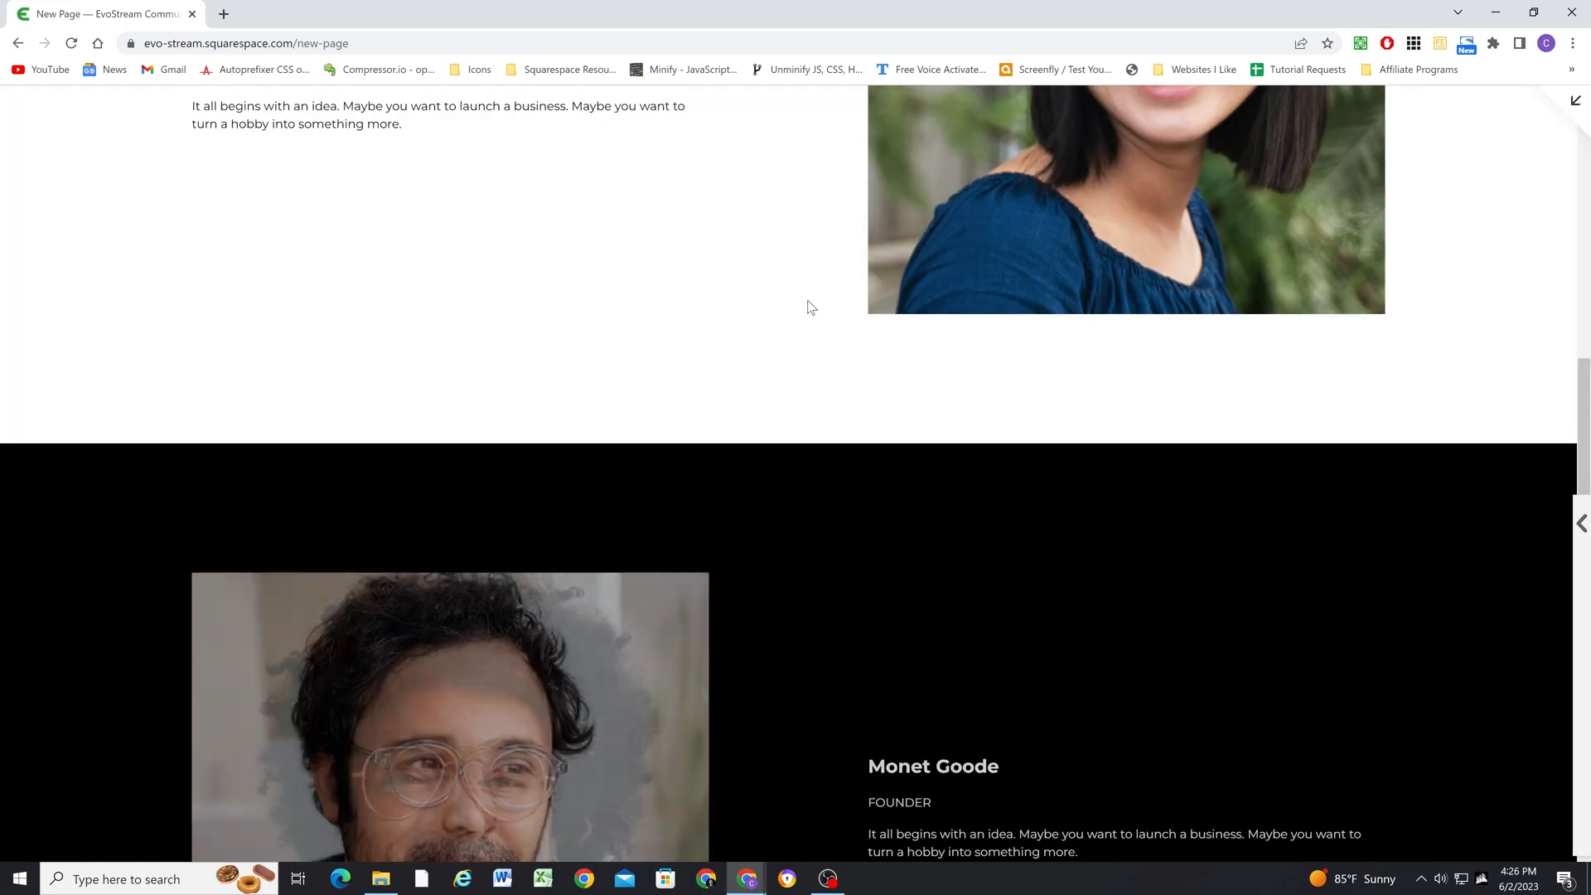